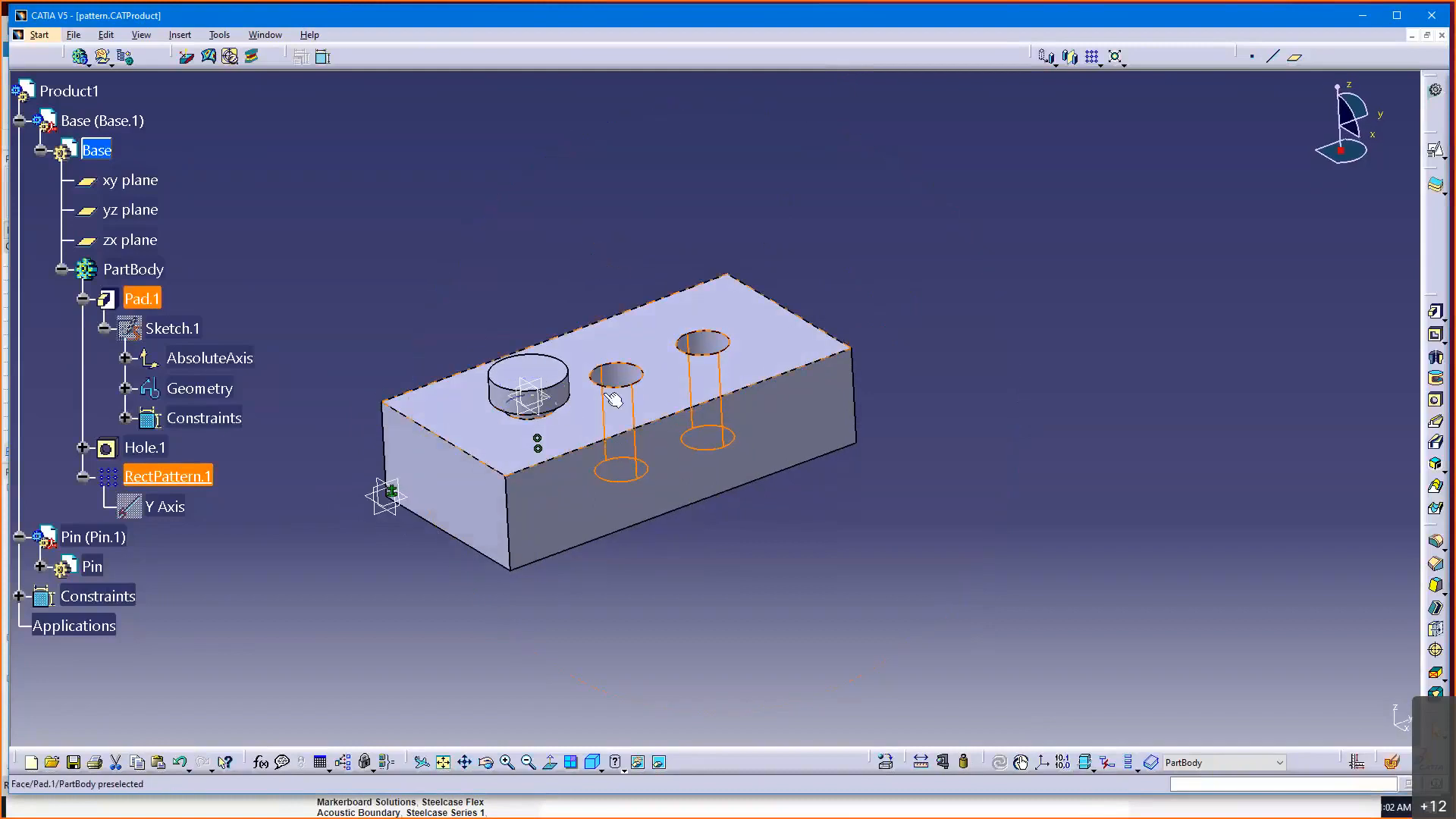
{"action": "mouse_move", "coordinate": [466, 437]}
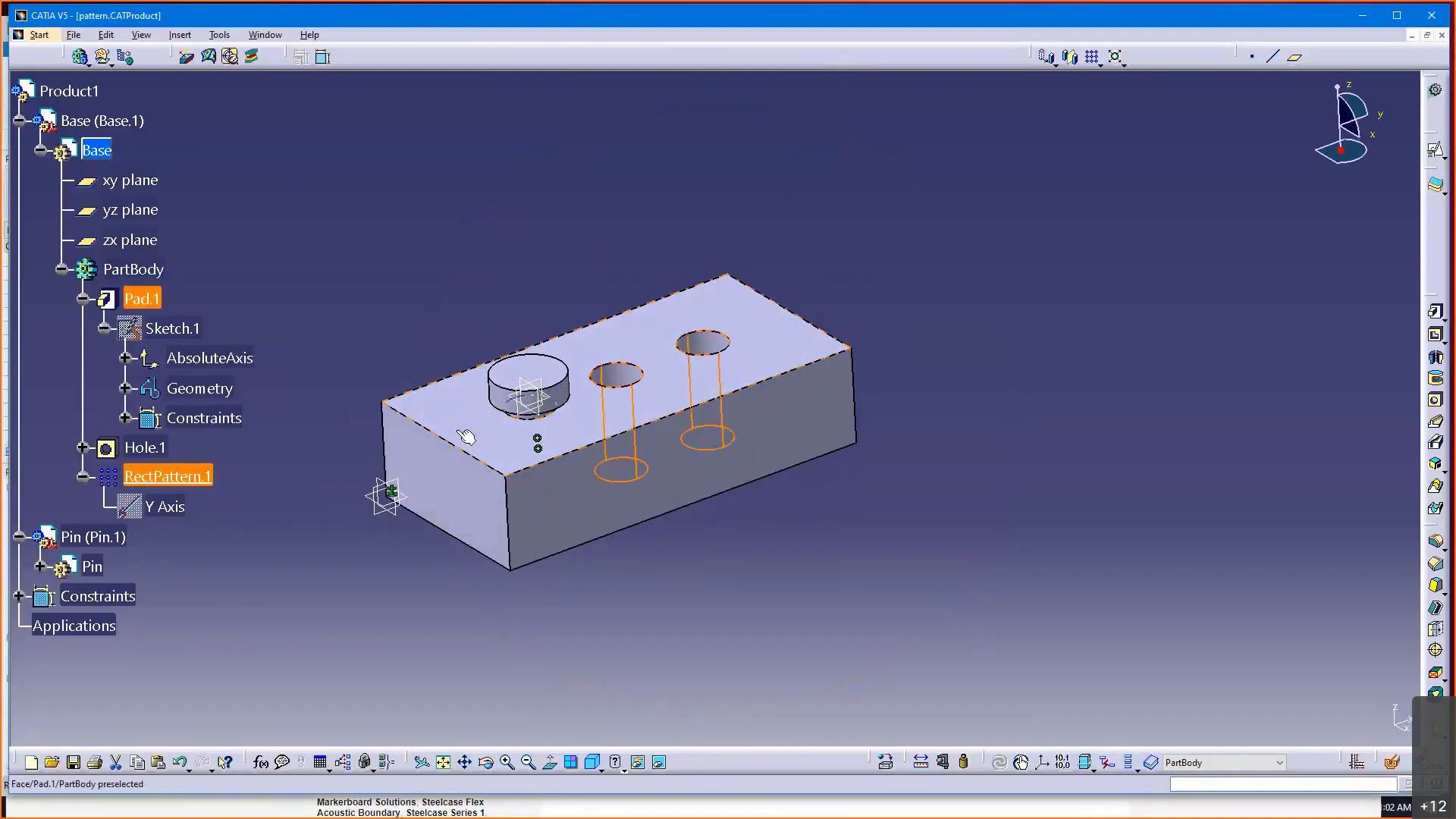
{"action": "mouse_move", "coordinate": [780, 334]}
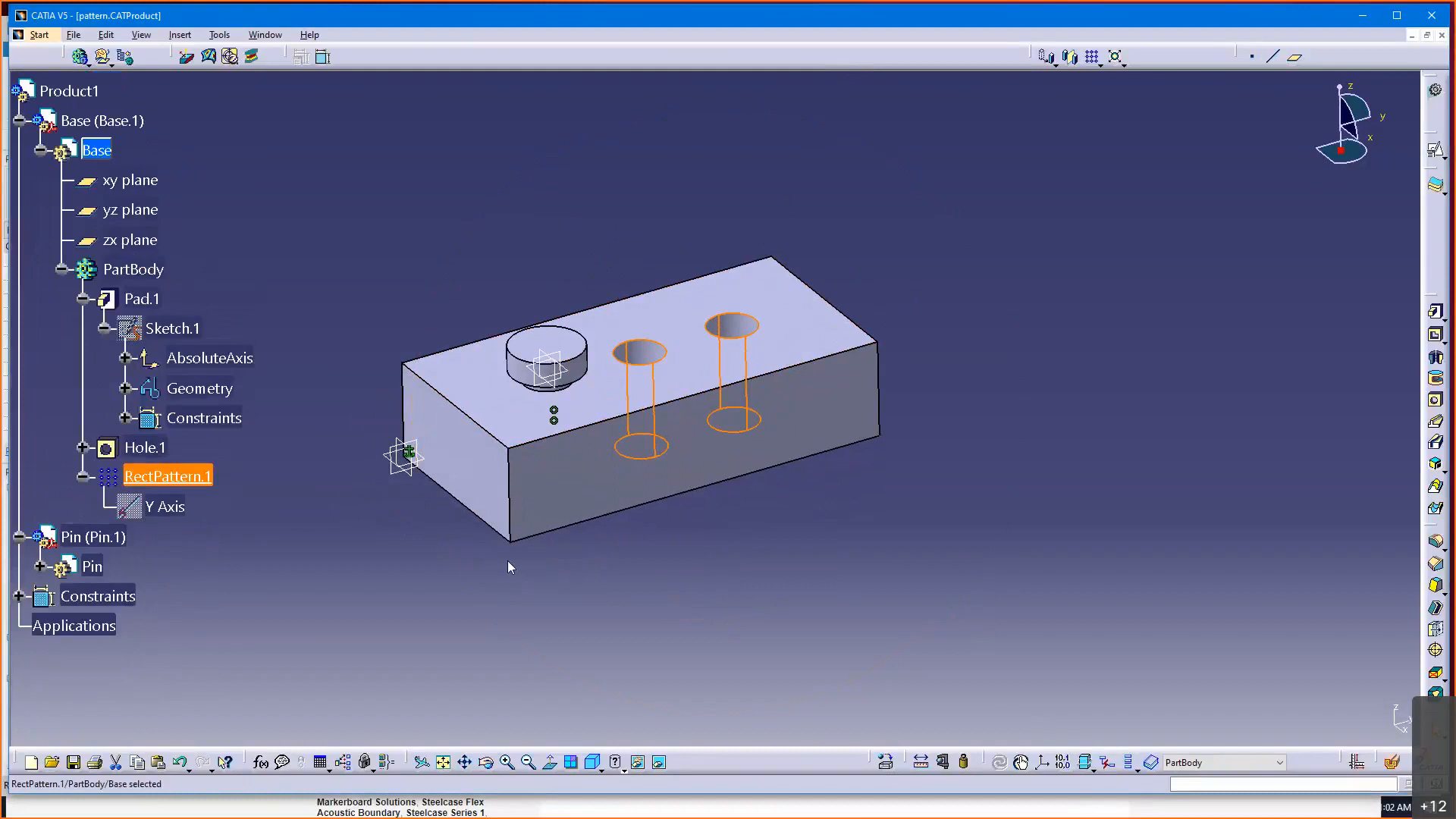
{"action": "mouse_move", "coordinate": [449, 562]}
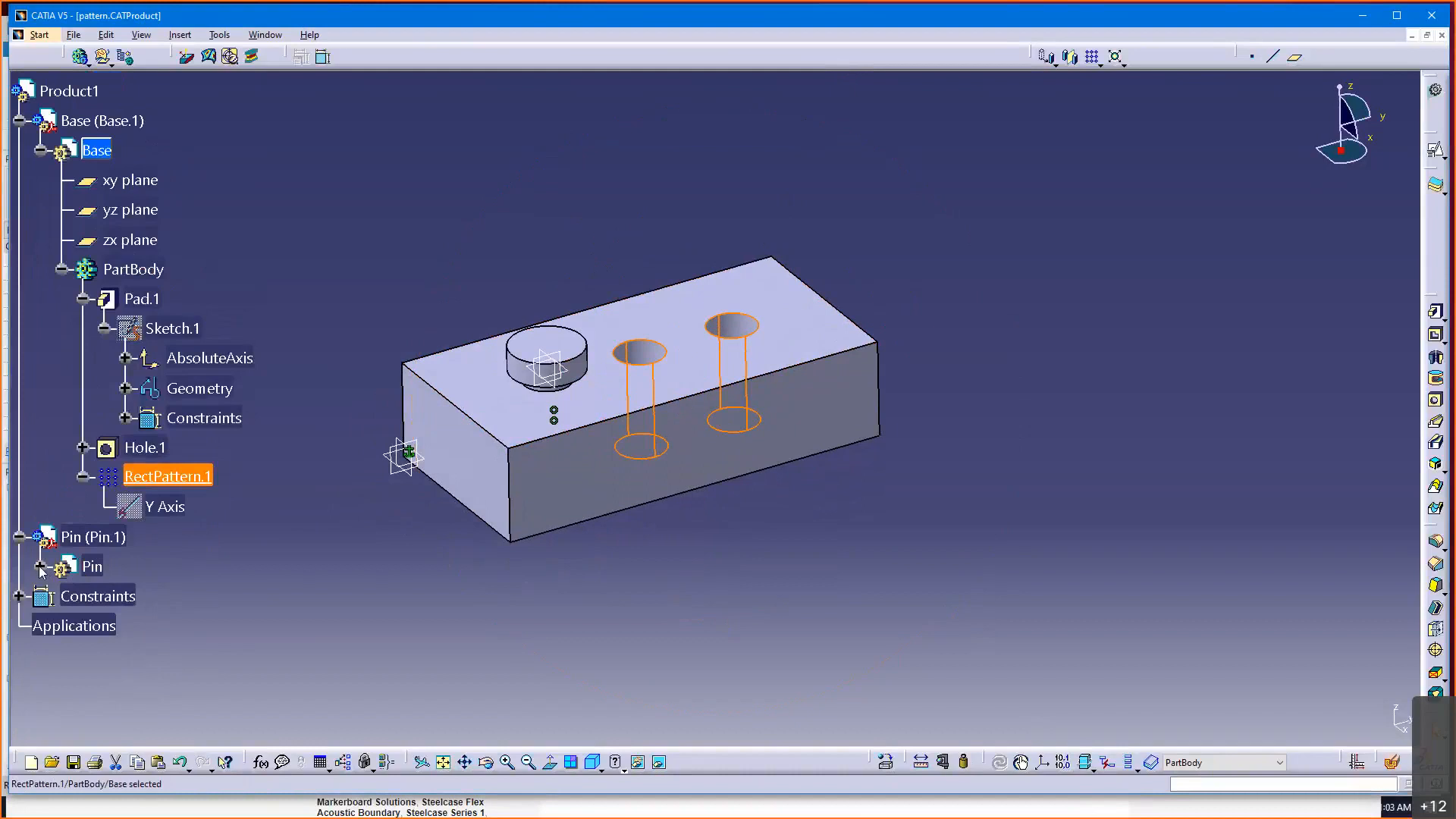
- Expand the Pin part in the tree, then reactivate Product1 for assembly work
{"action": "left_click", "coordinate": [39, 566]}
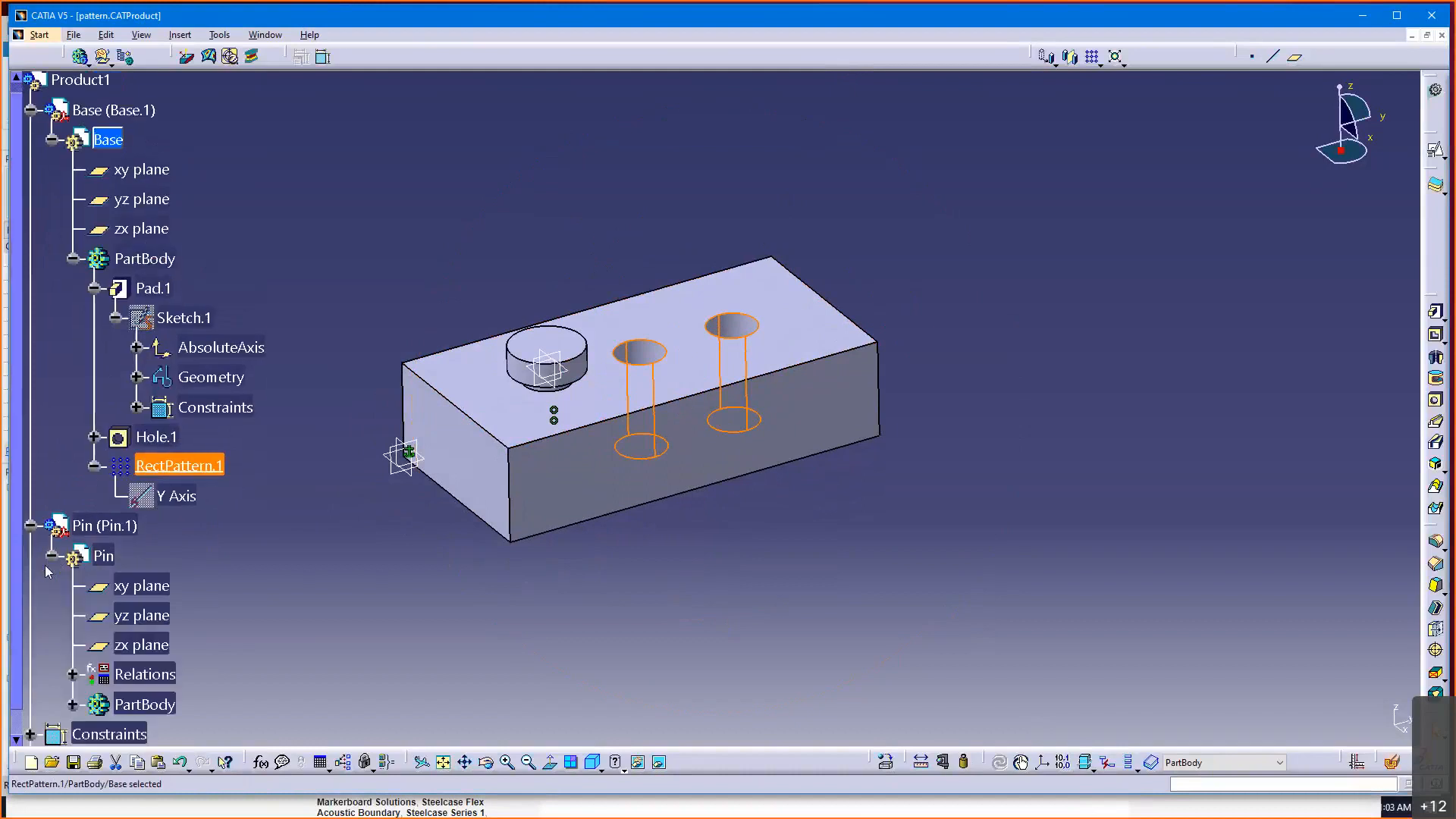
{"action": "scroll", "scroll_direction": "down", "scroll_amount": 3}
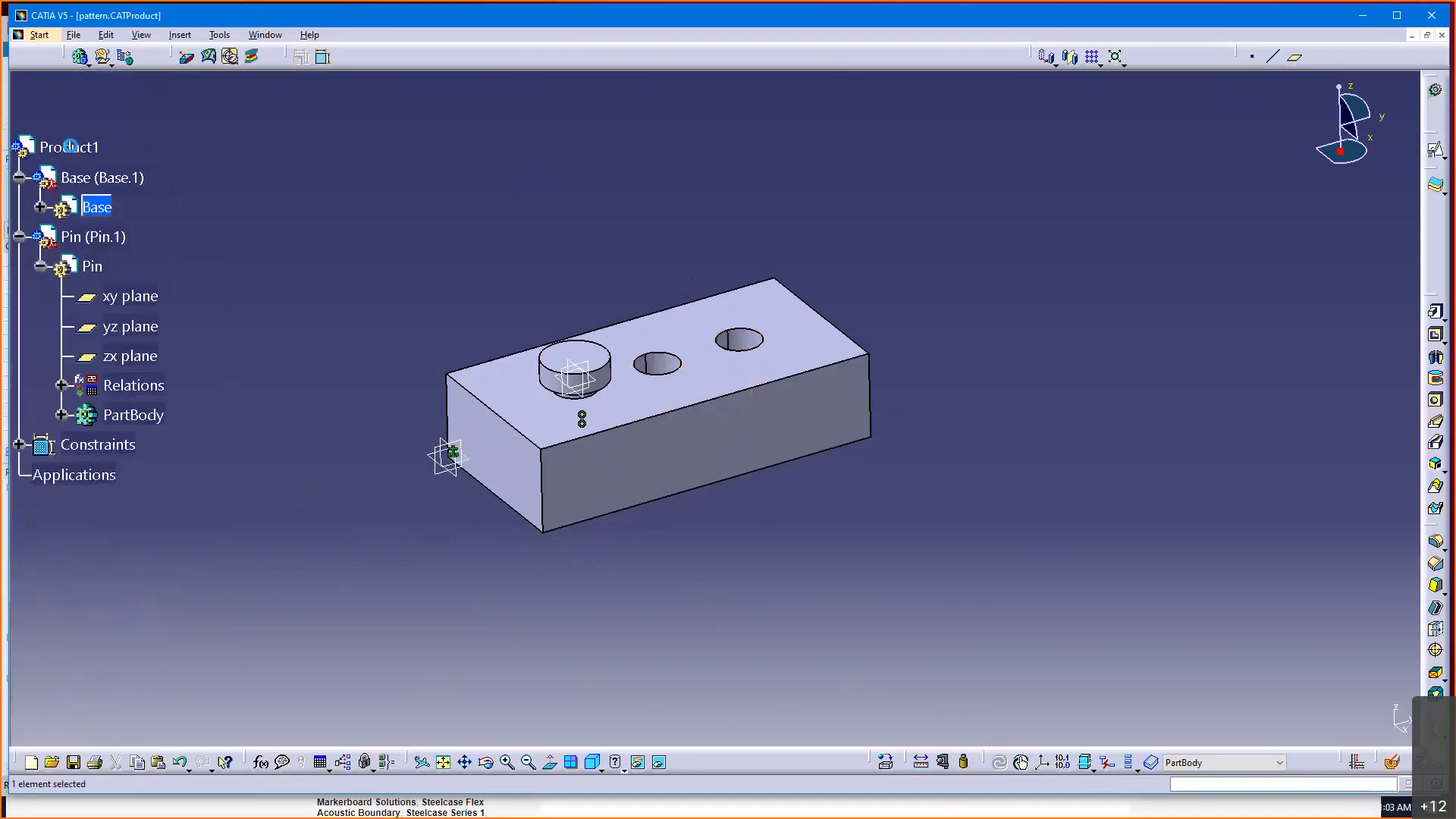
{"action": "left_click", "coordinate": [68, 147]}
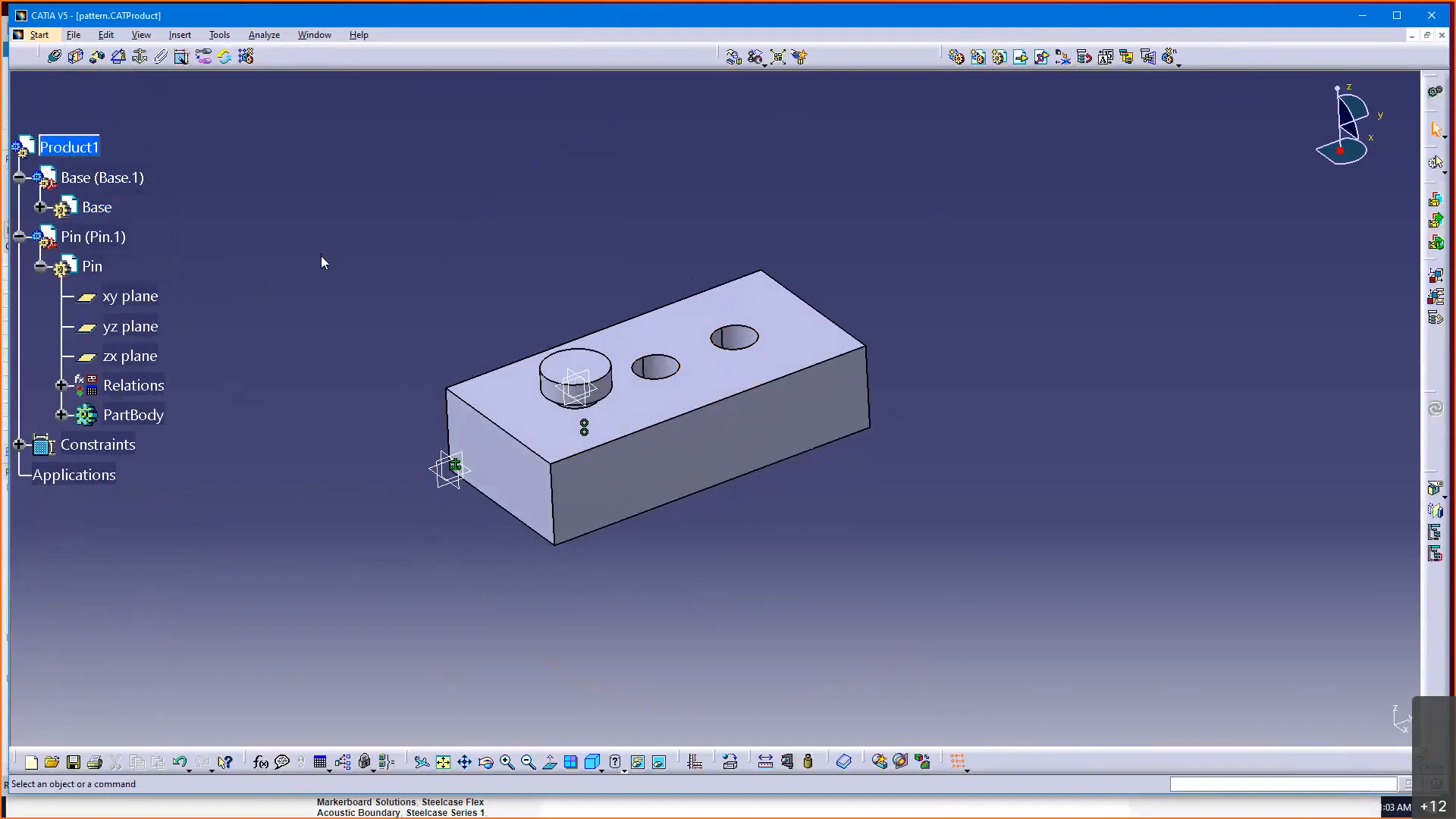
{"action": "mouse_move", "coordinate": [70, 147]}
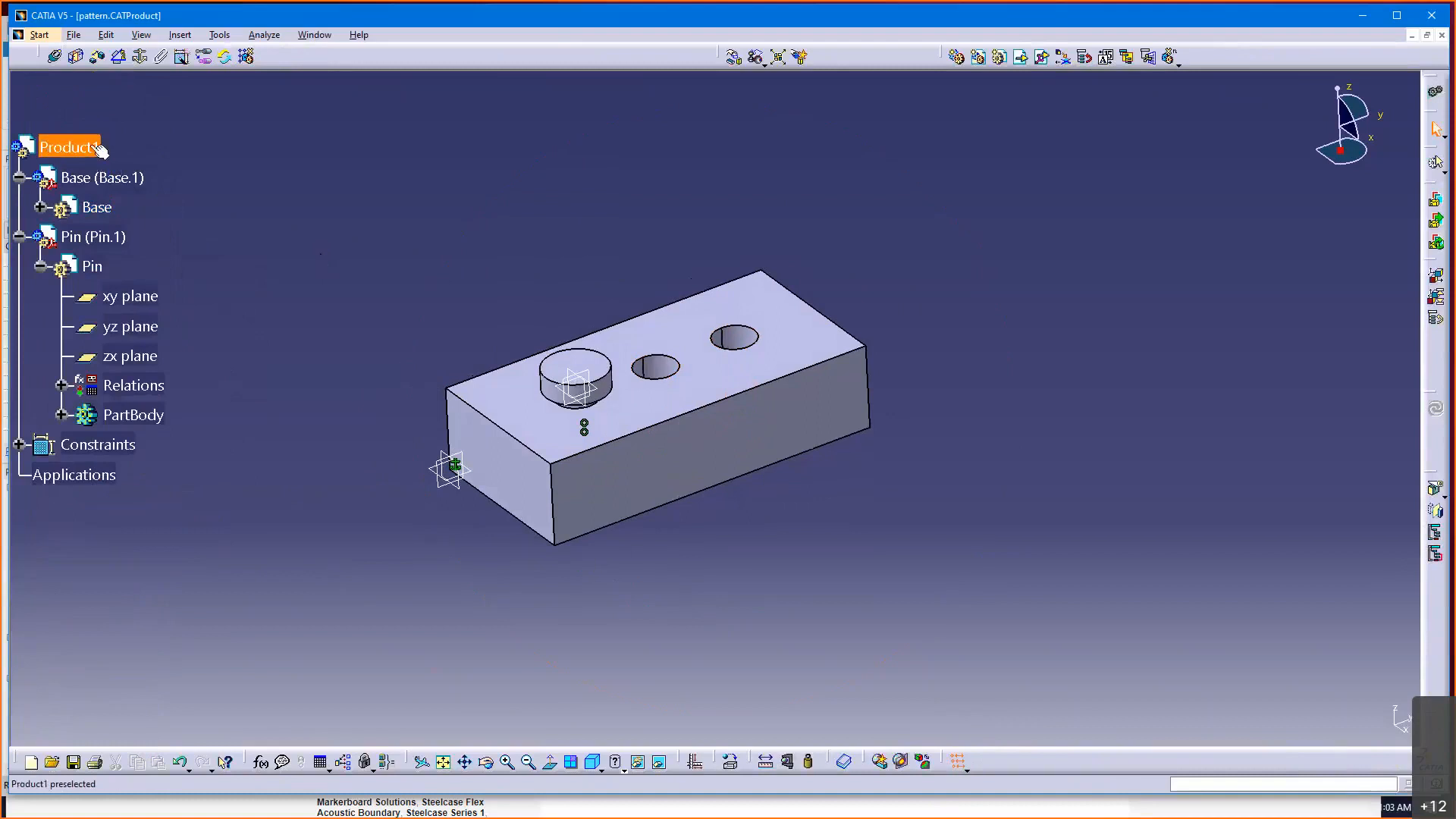
{"action": "left_click", "coordinate": [69, 147]}
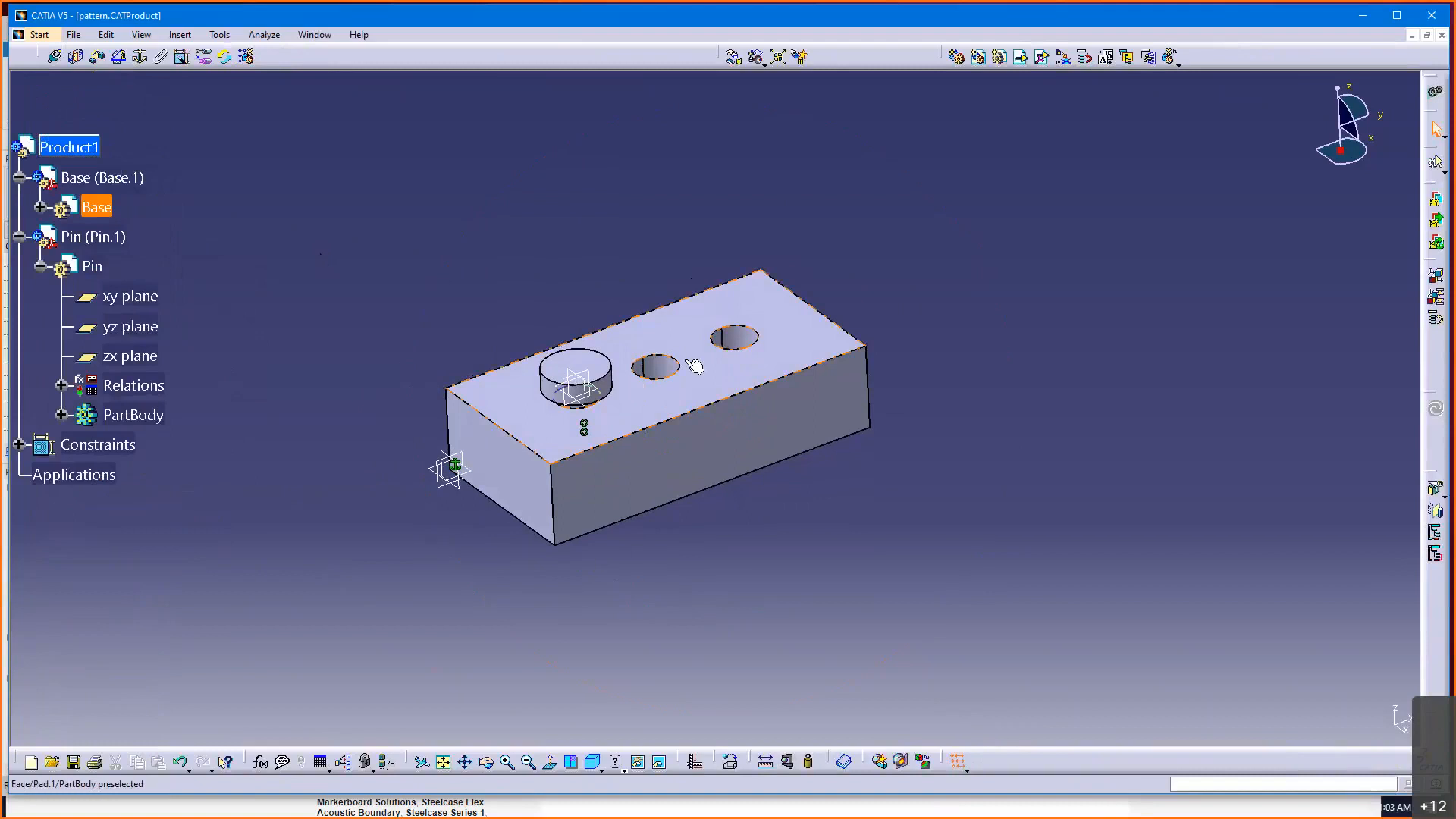
{"action": "mouse_move", "coordinate": [714, 366]}
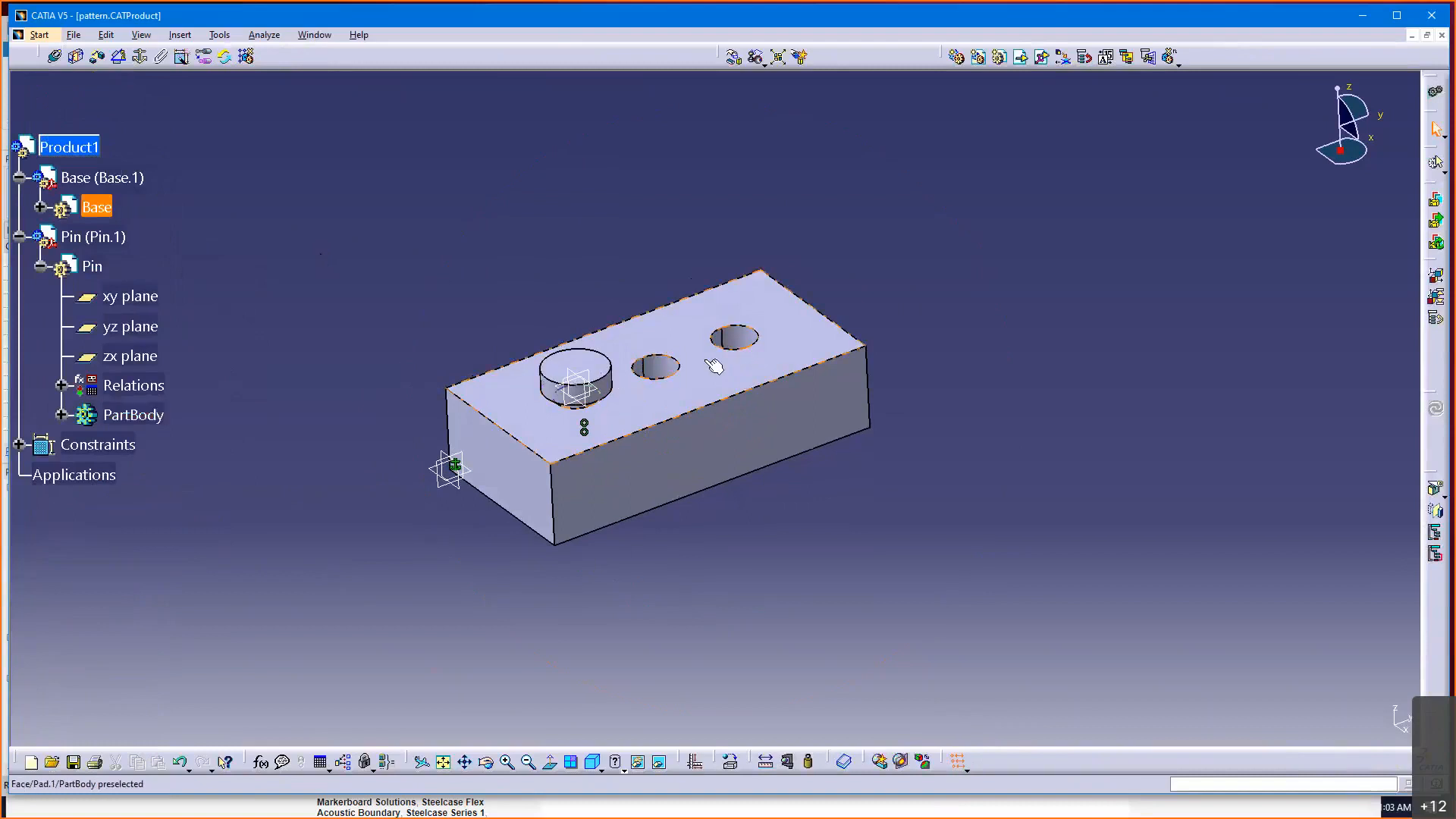
{"action": "mouse_move", "coordinate": [706, 356]}
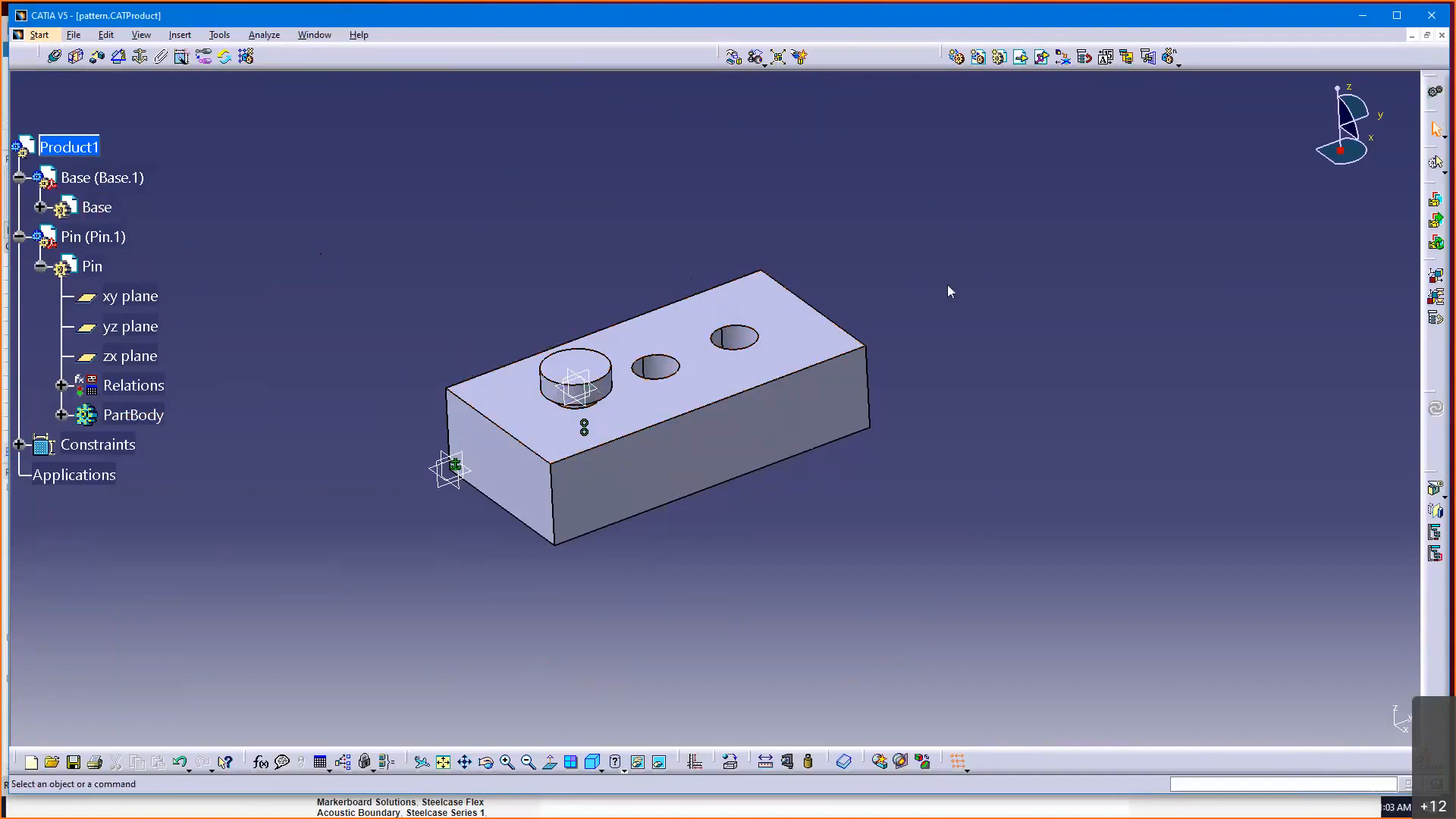
{"action": "mouse_move", "coordinate": [780, 338]}
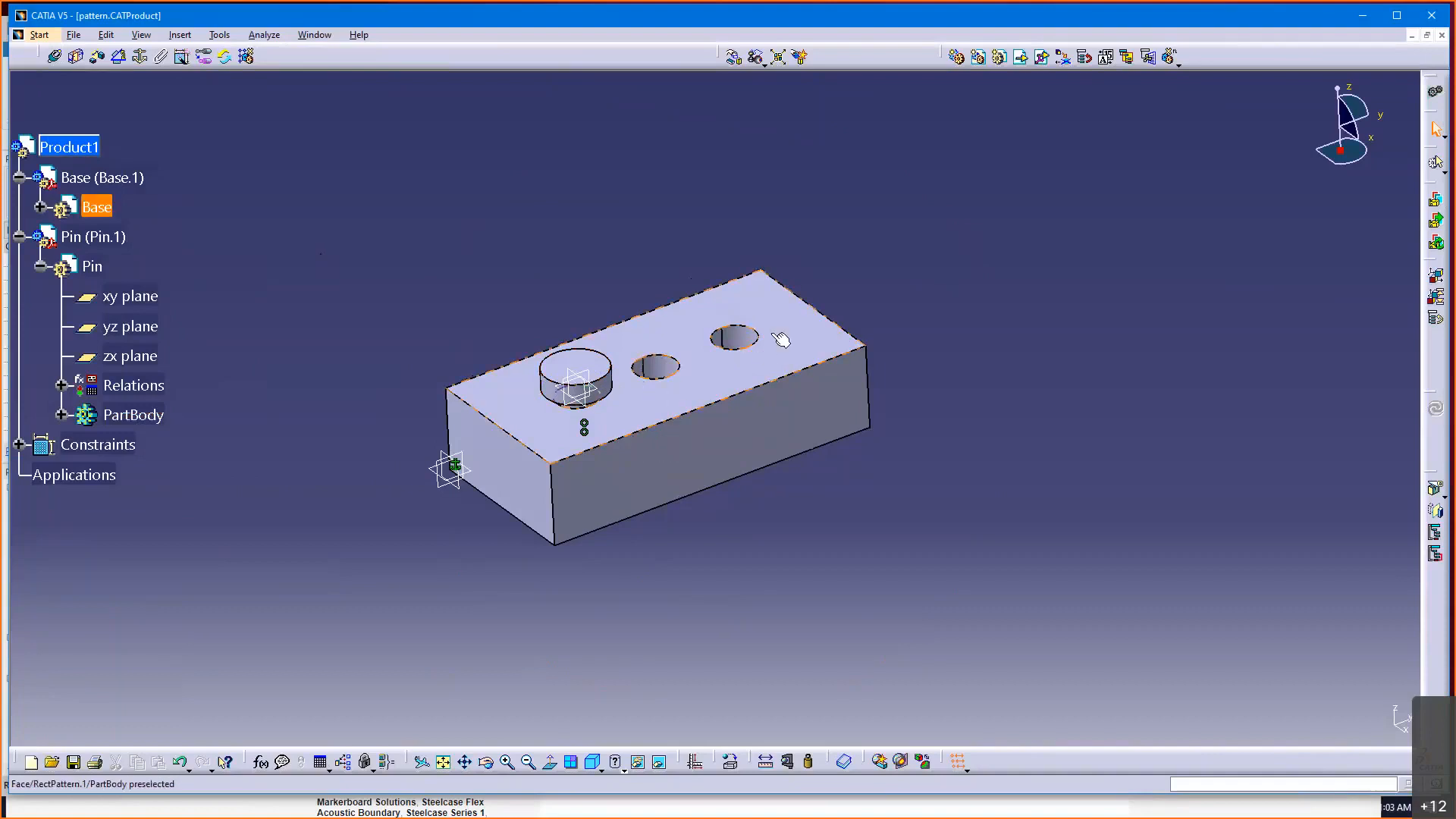
{"action": "mouse_move", "coordinate": [774, 332]}
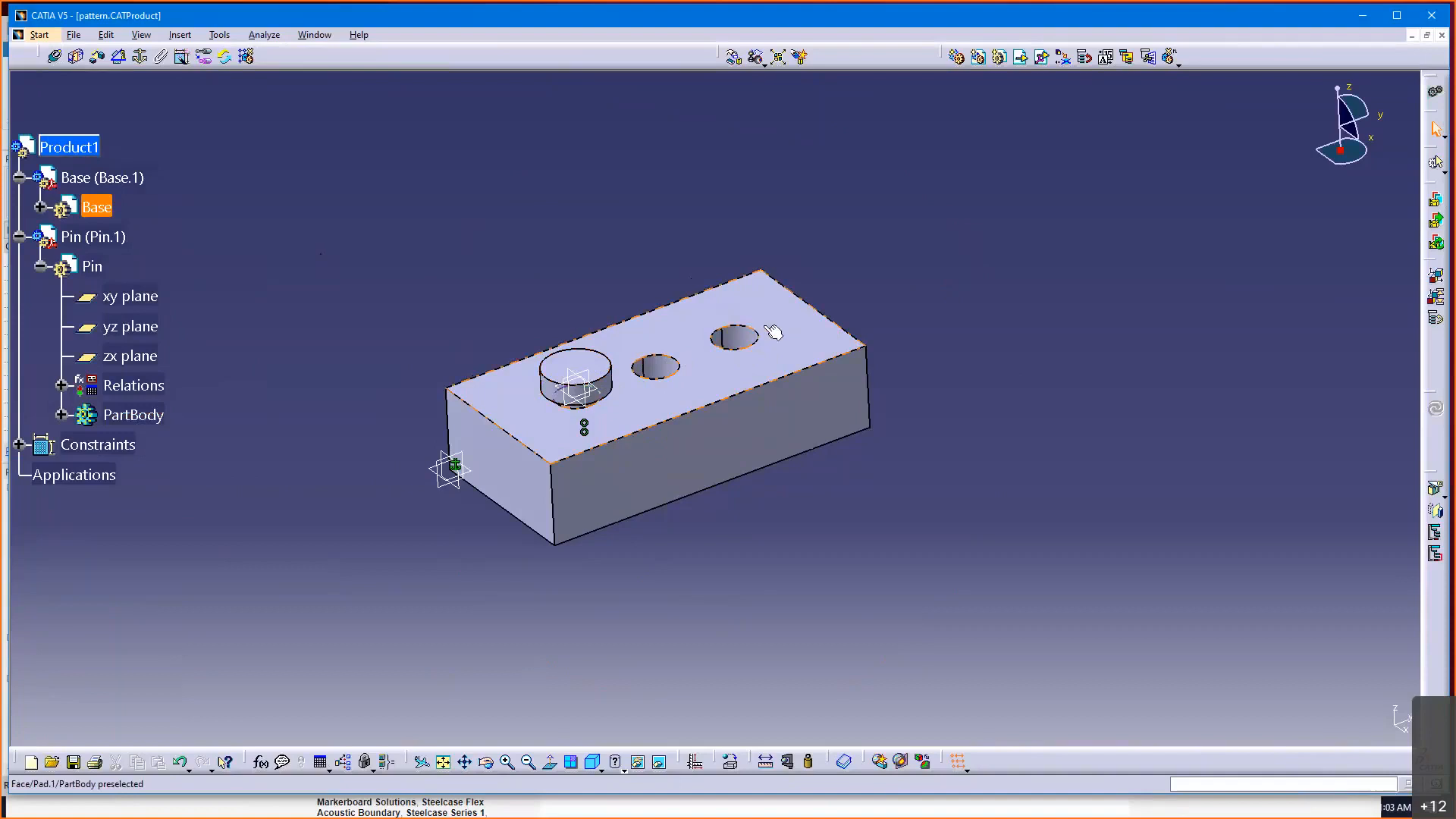
{"action": "mouse_move", "coordinate": [534, 426]}
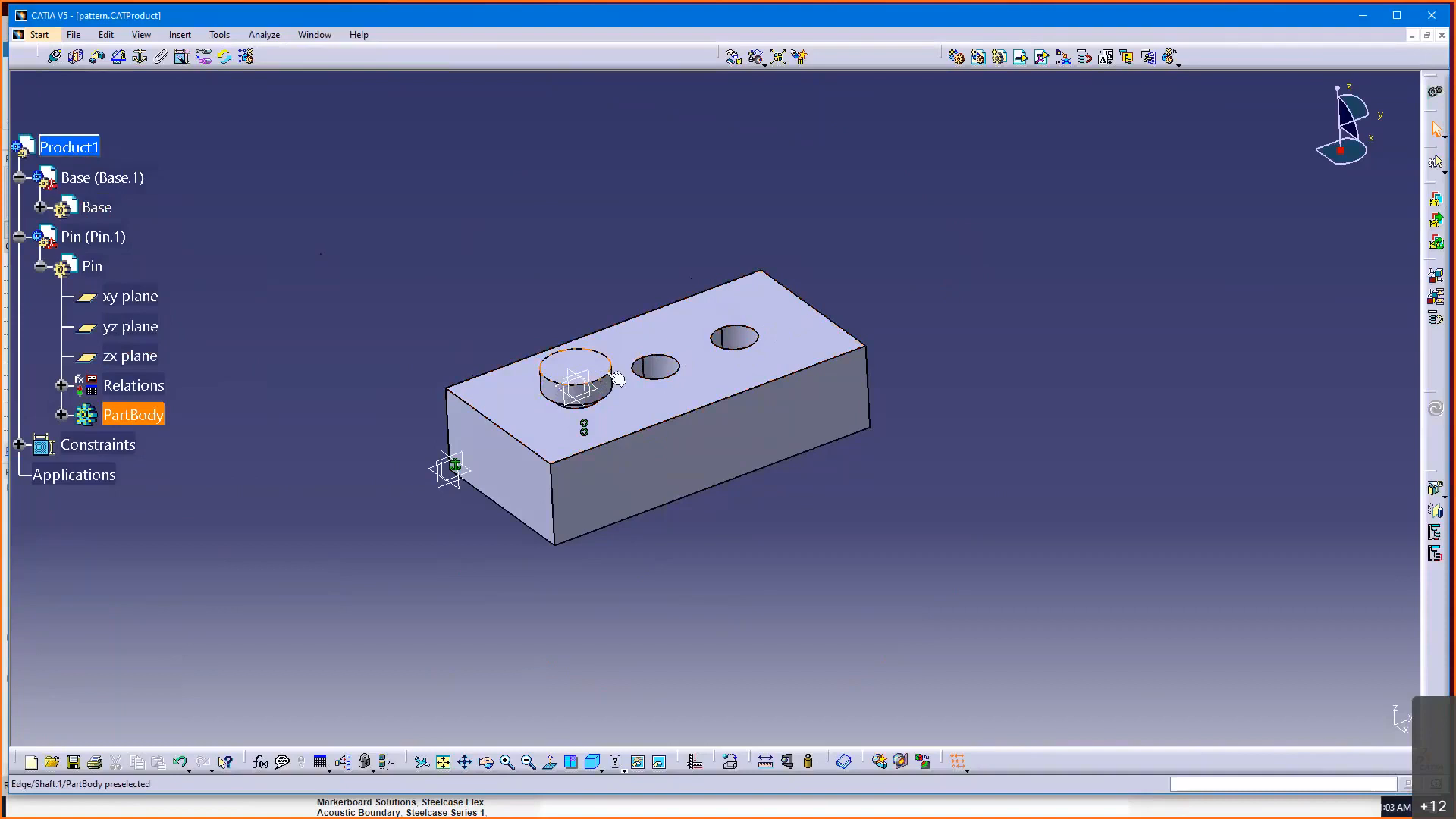
{"action": "mouse_move", "coordinate": [669, 370]}
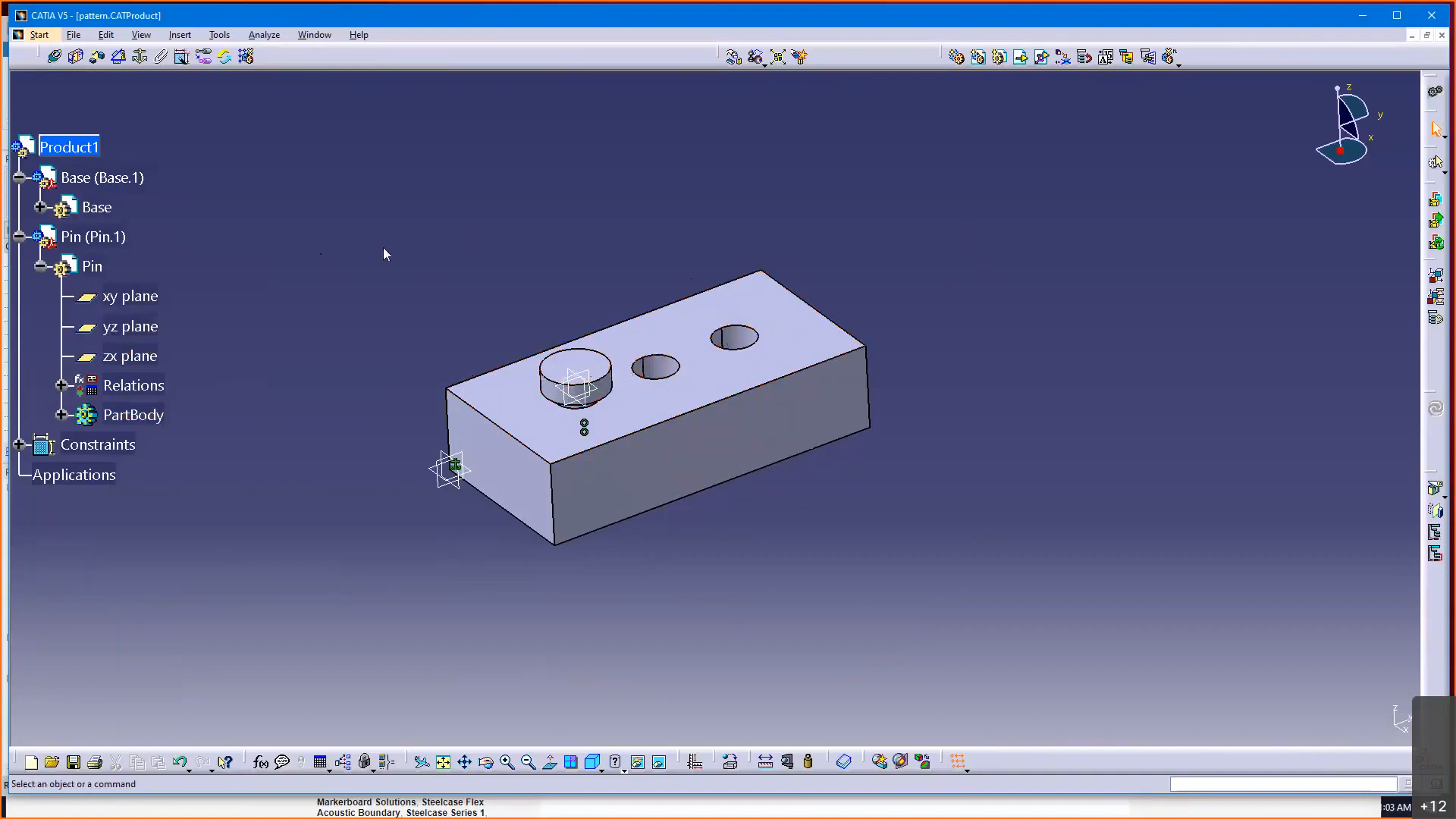
{"action": "mouse_move", "coordinate": [370, 293]}
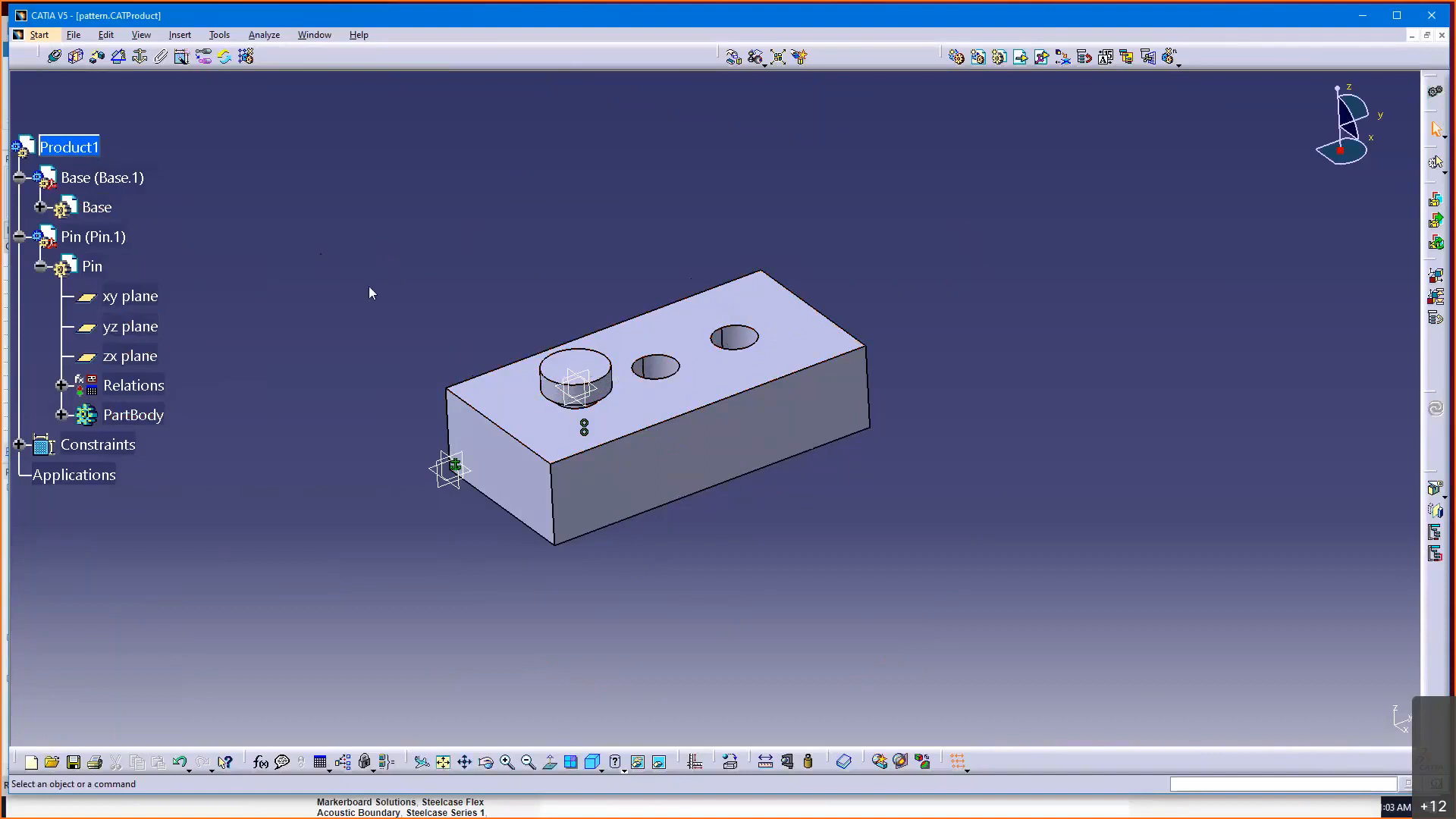
{"action": "mouse_move", "coordinate": [361, 299]}
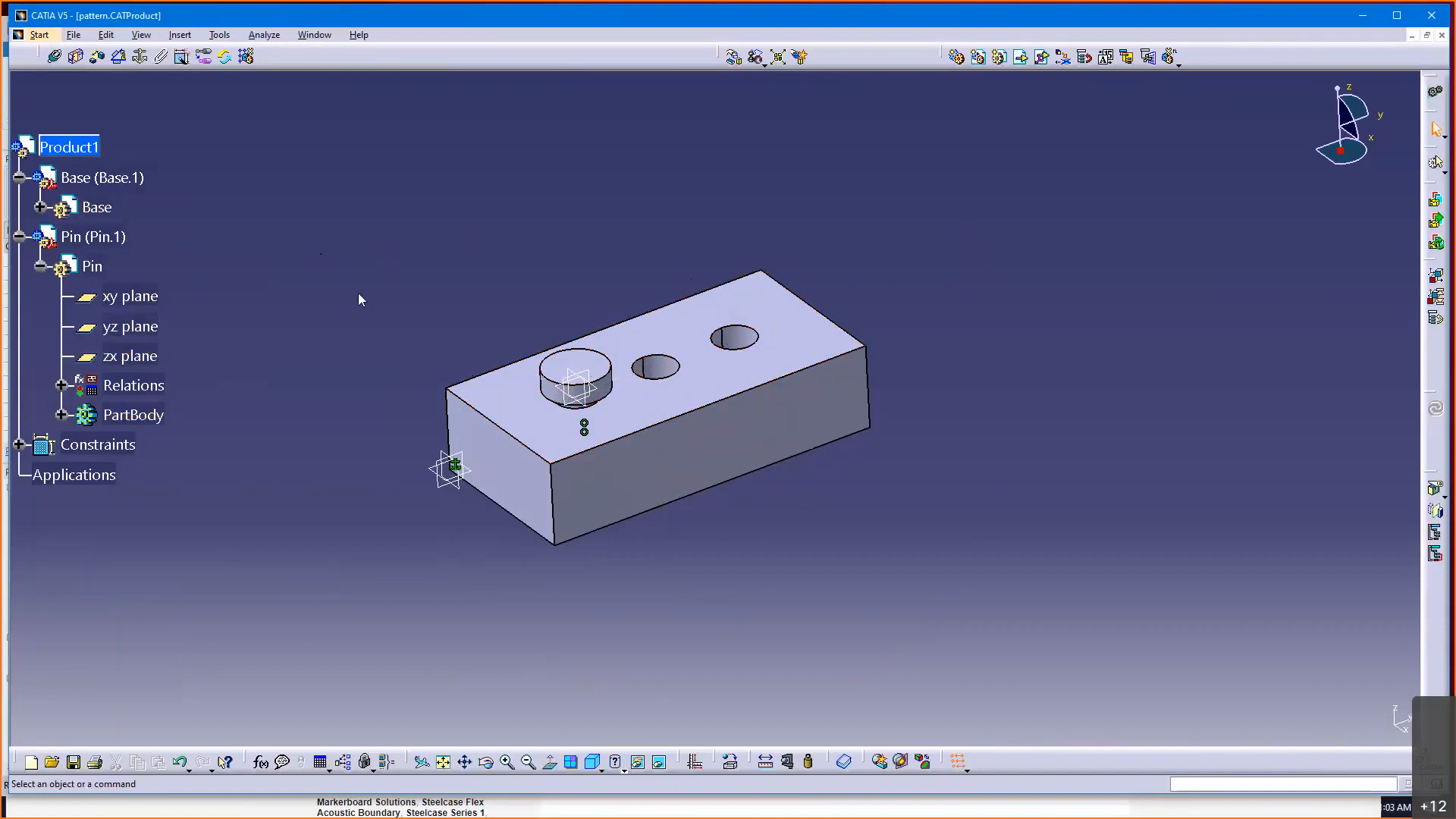
{"action": "mouse_move", "coordinate": [388, 334]}
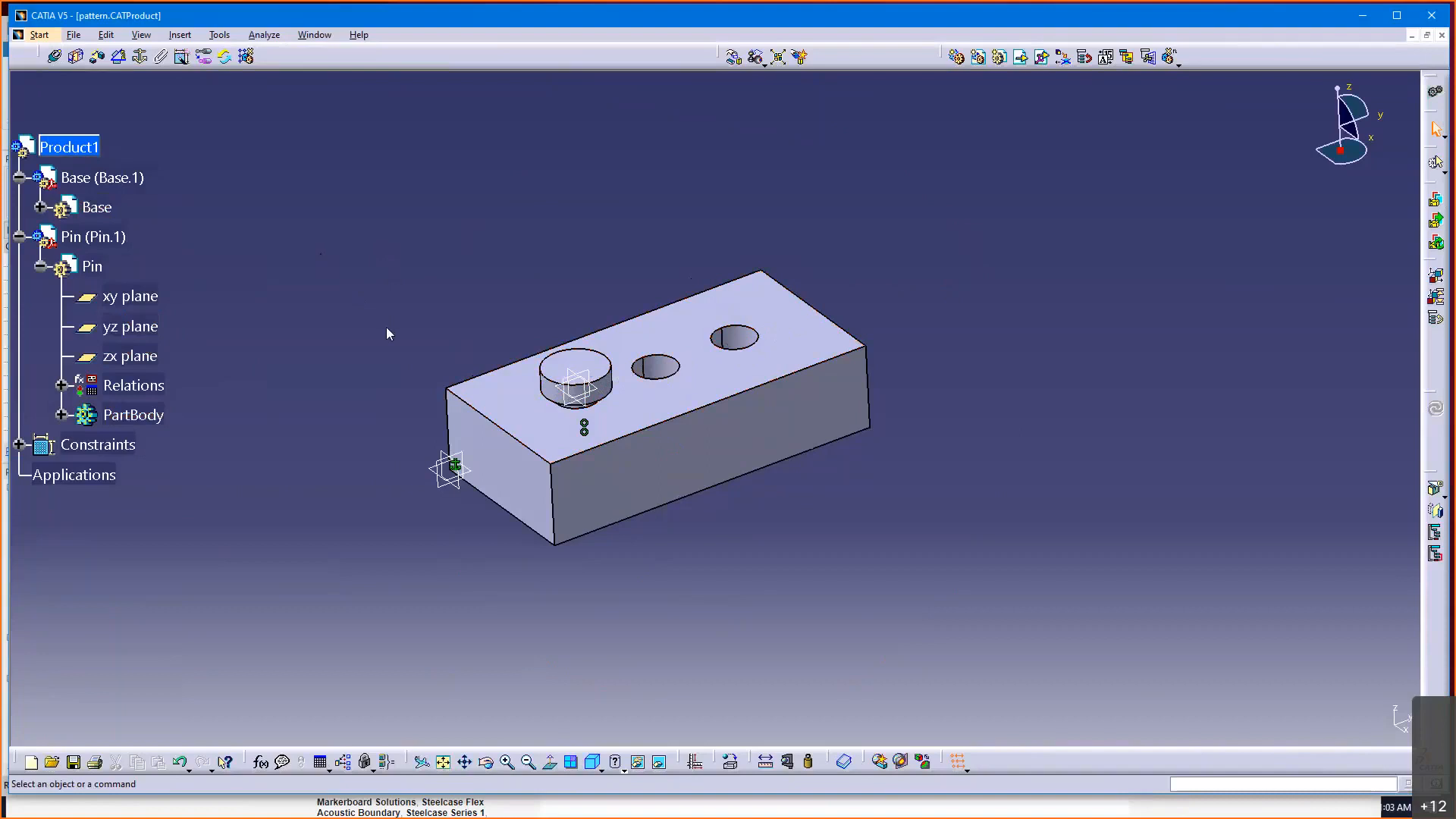
{"action": "mouse_move", "coordinate": [165, 200]}
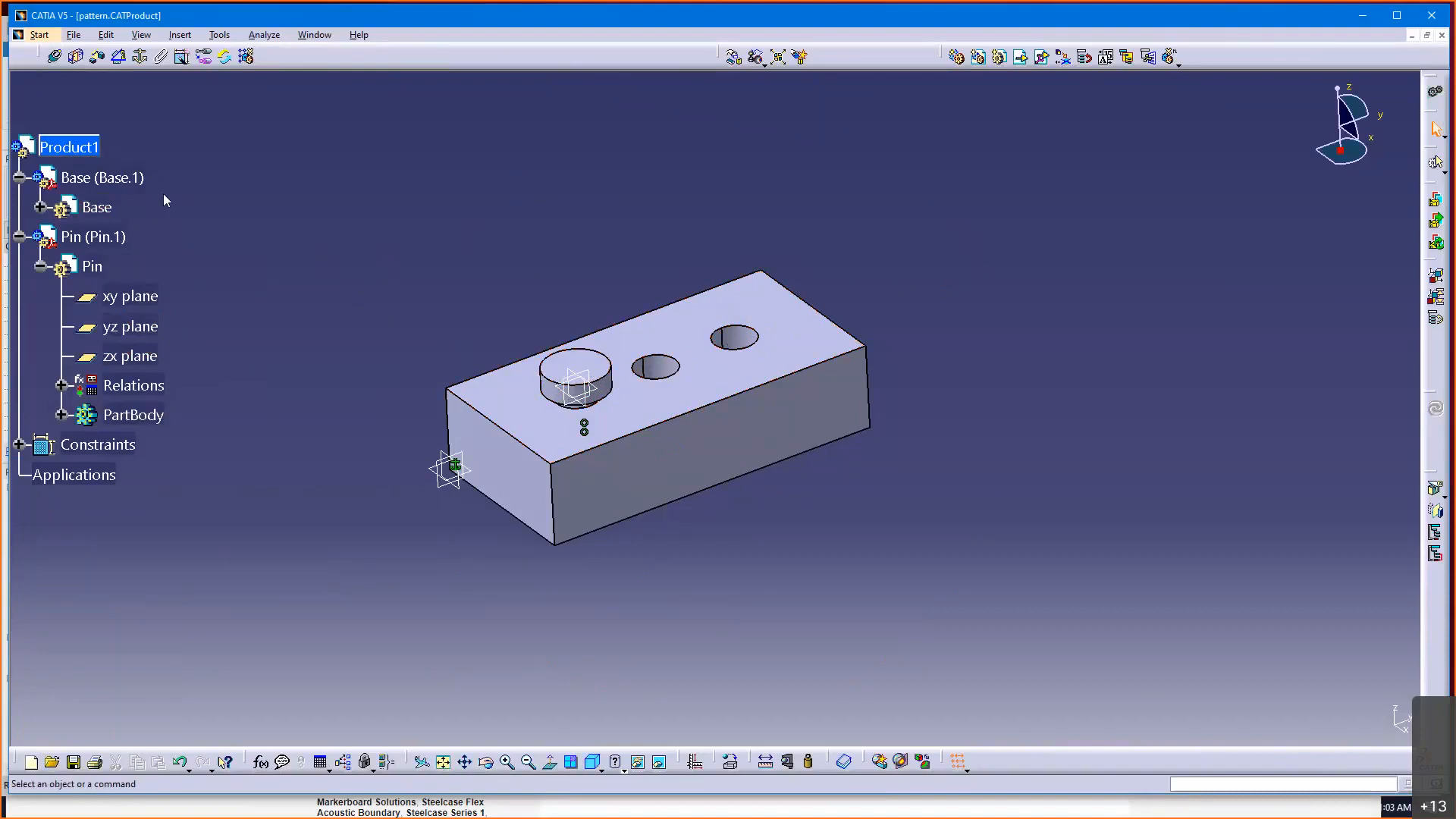
{"action": "mouse_move", "coordinate": [307, 307]}
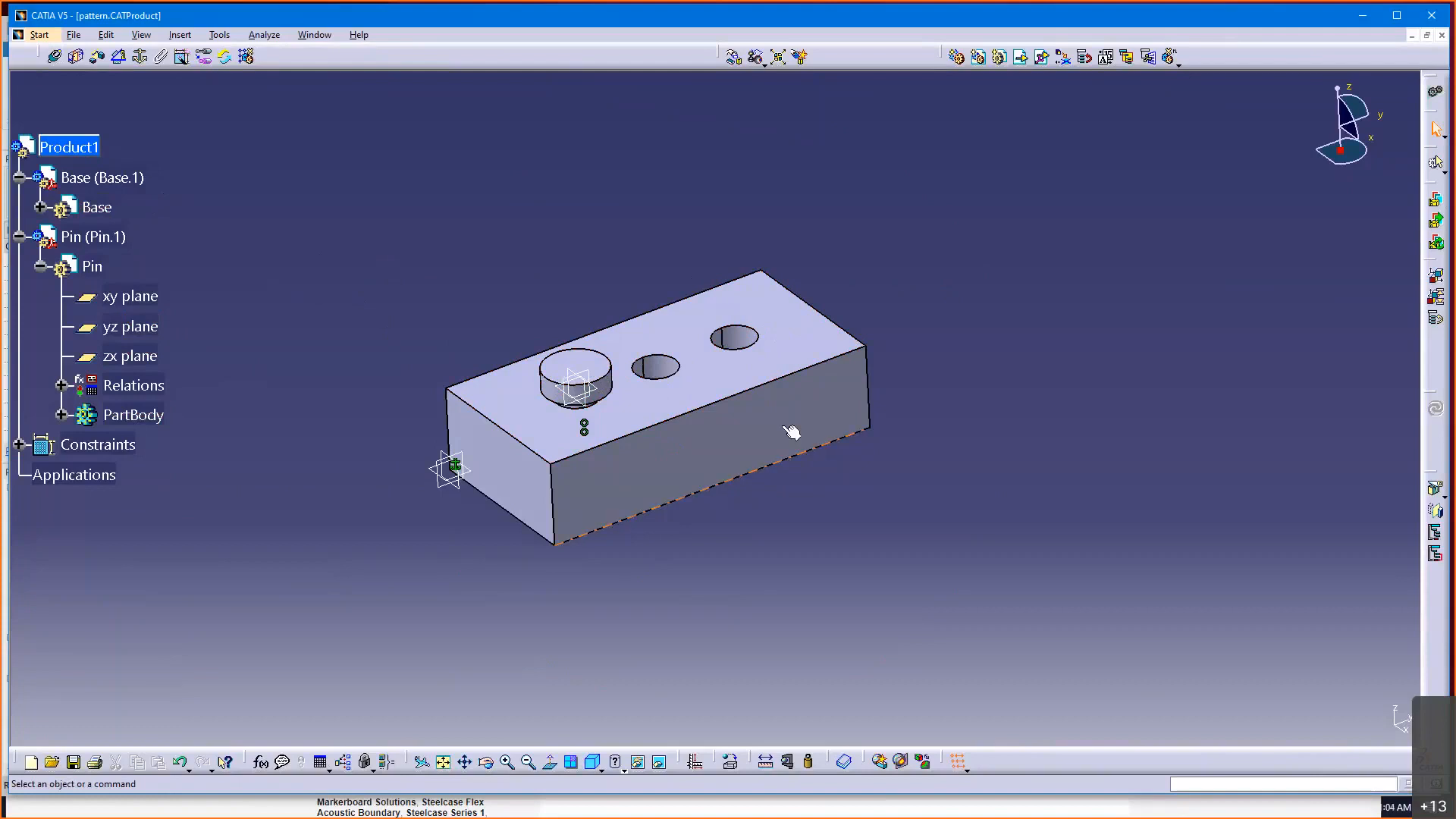
{"action": "mouse_move", "coordinate": [807, 350]}
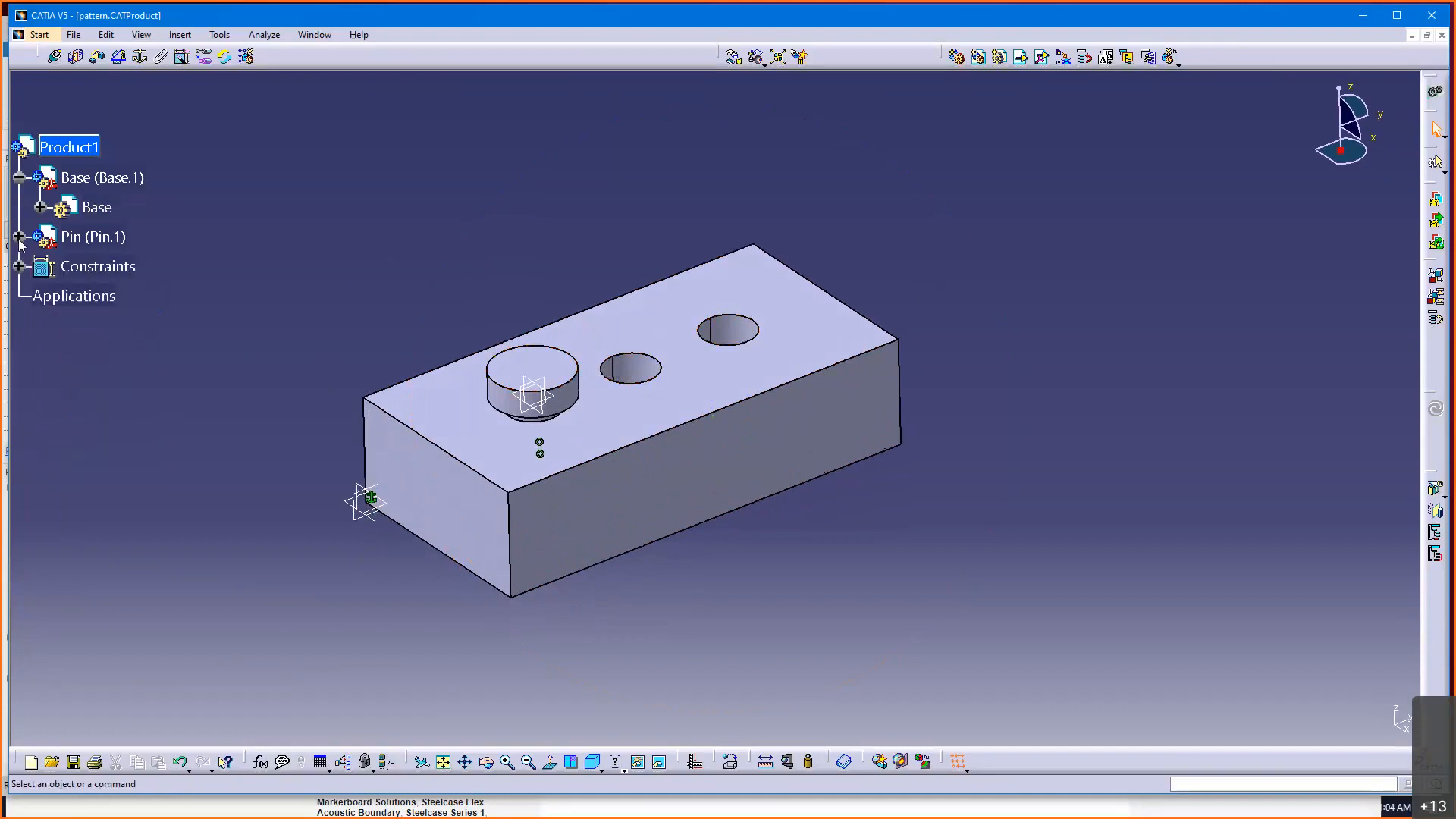
- Expand Pin.1 and the Constraints node to show Coincidence.1 and Fix.2 on Base
{"action": "left_click", "coordinate": [18, 237]}
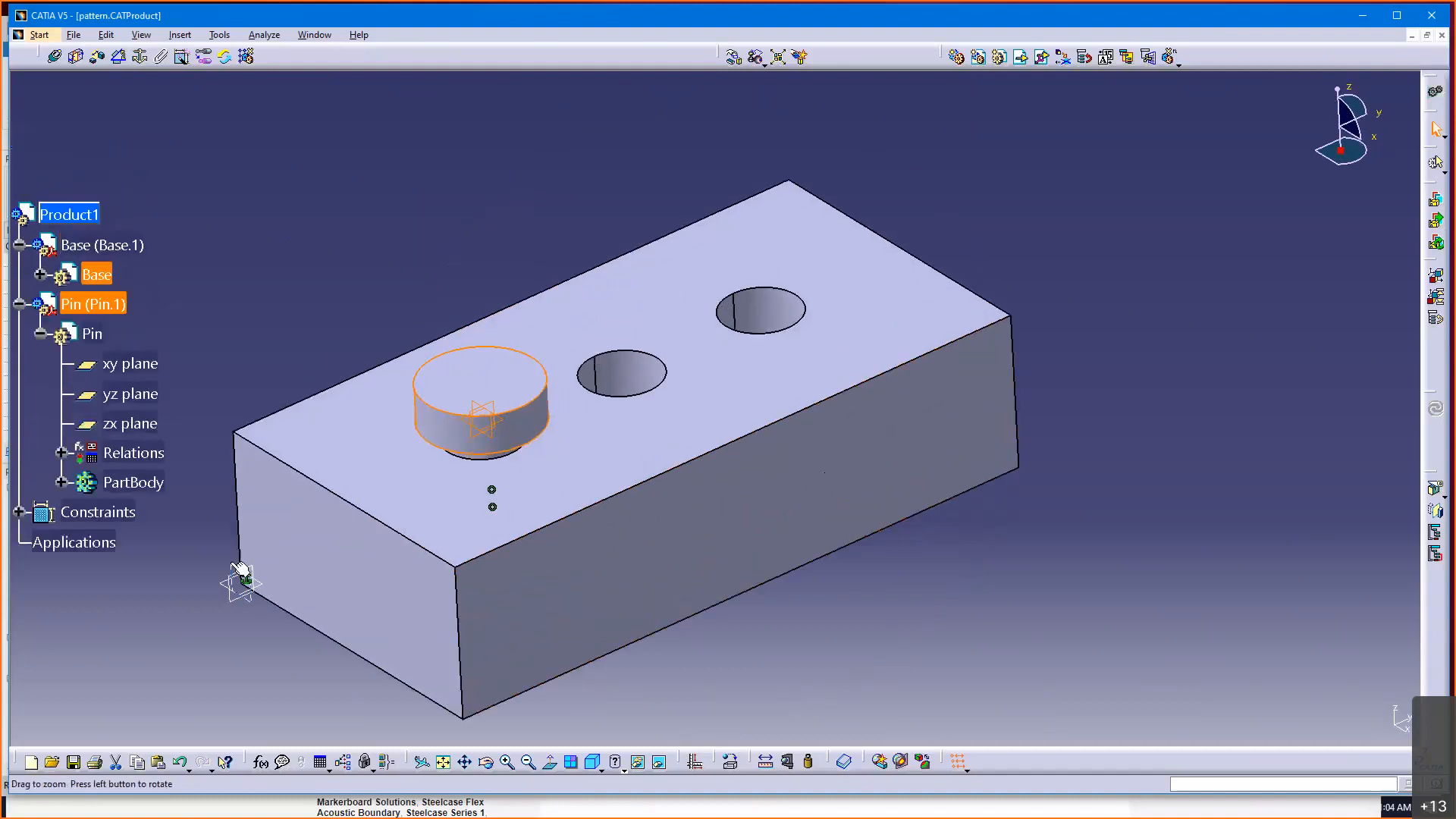
{"action": "left_click", "coordinate": [18, 511]}
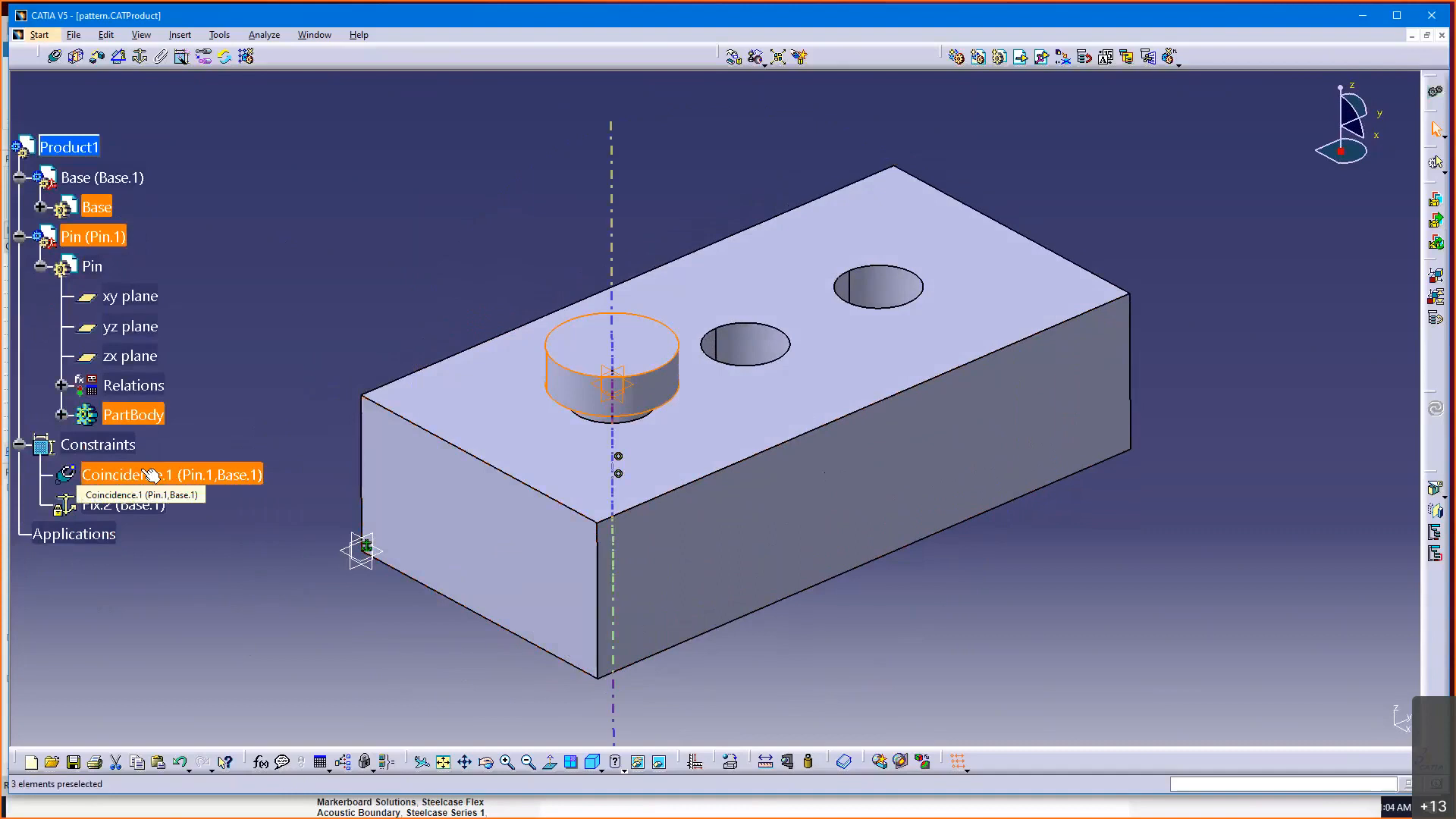
{"action": "left_click", "coordinate": [92, 237]}
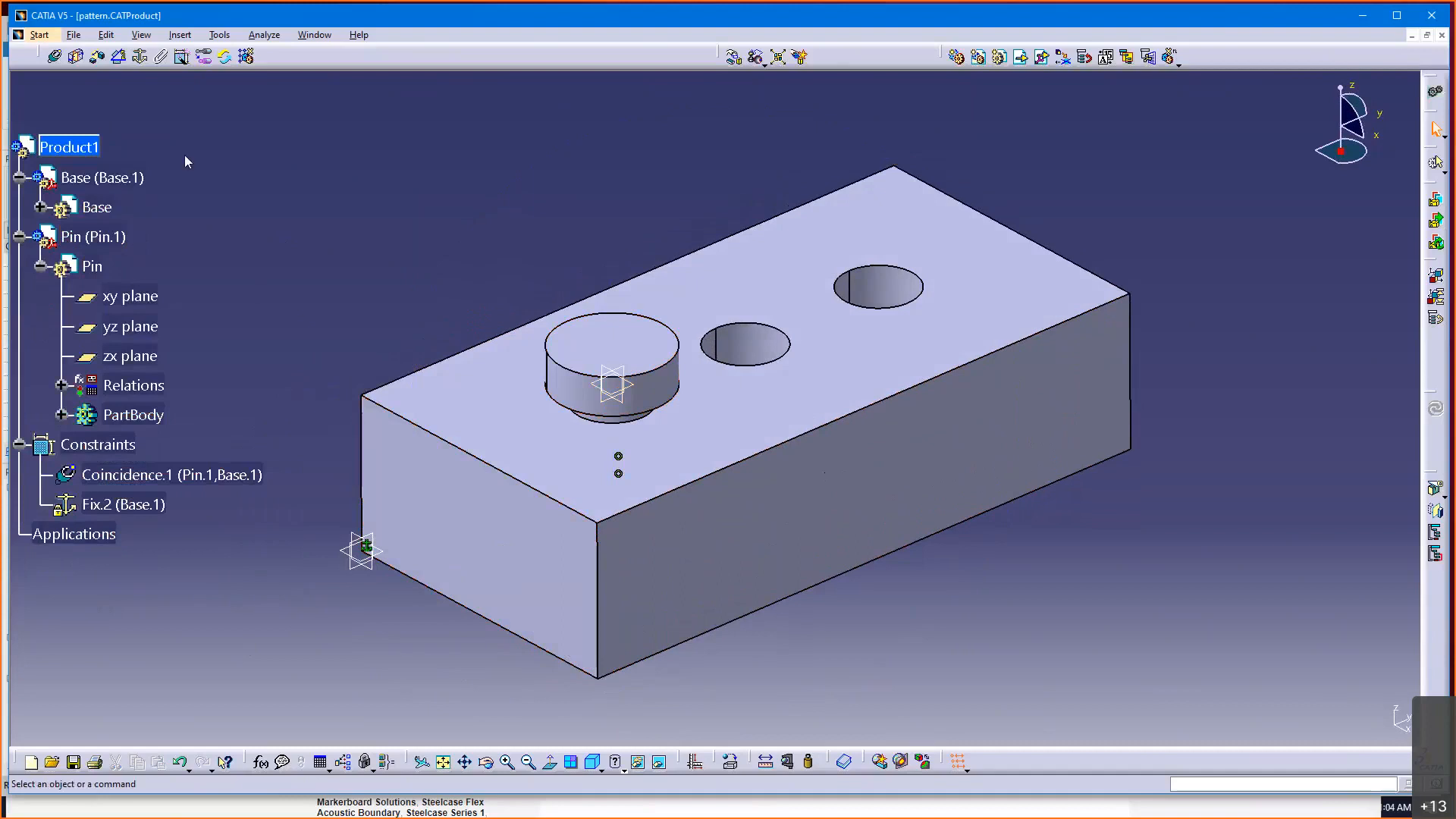
{"action": "mouse_move", "coordinate": [332, 300]}
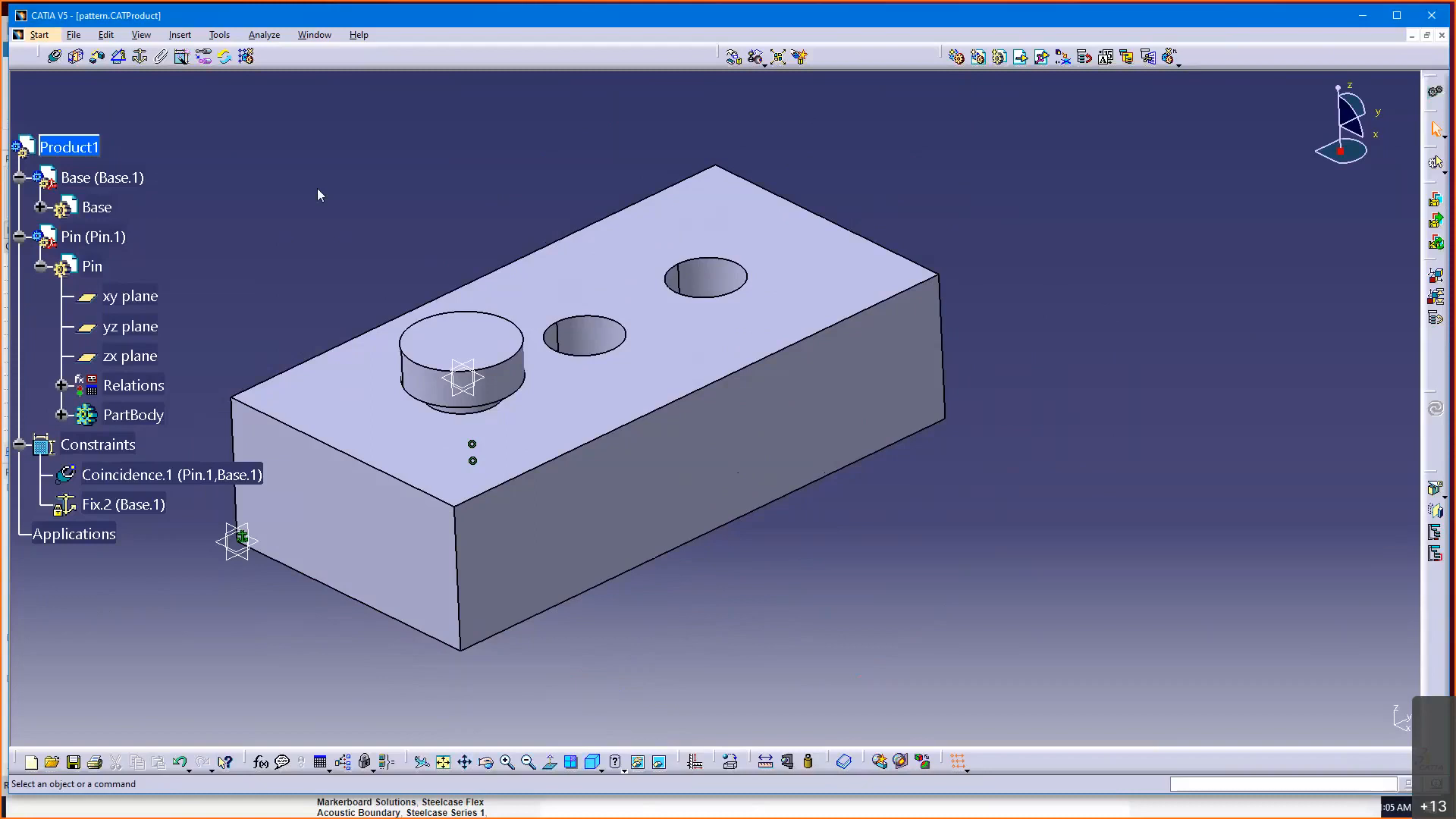
{"action": "mouse_move", "coordinate": [334, 208]}
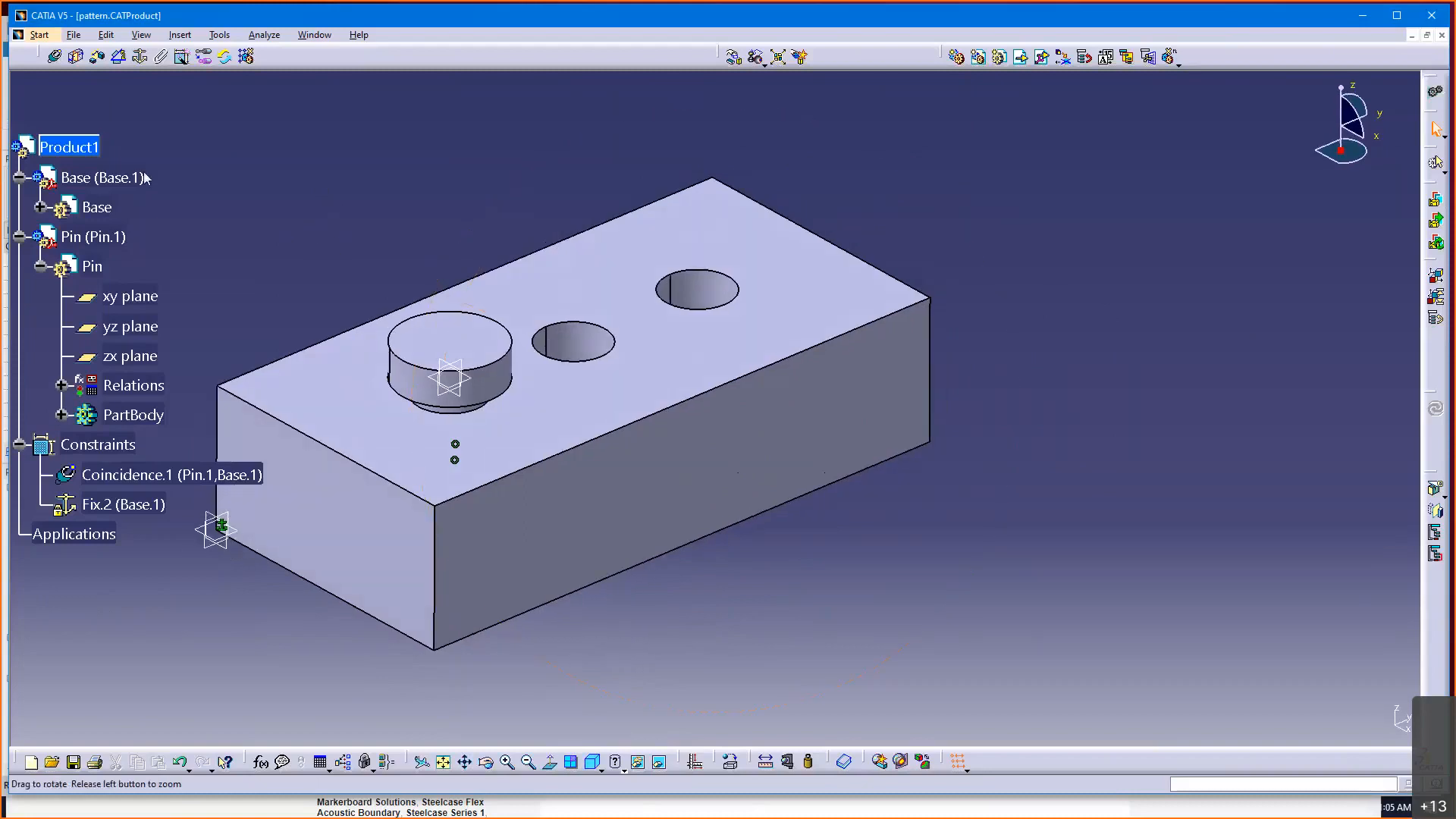
{"action": "mouse_move", "coordinate": [284, 221]}
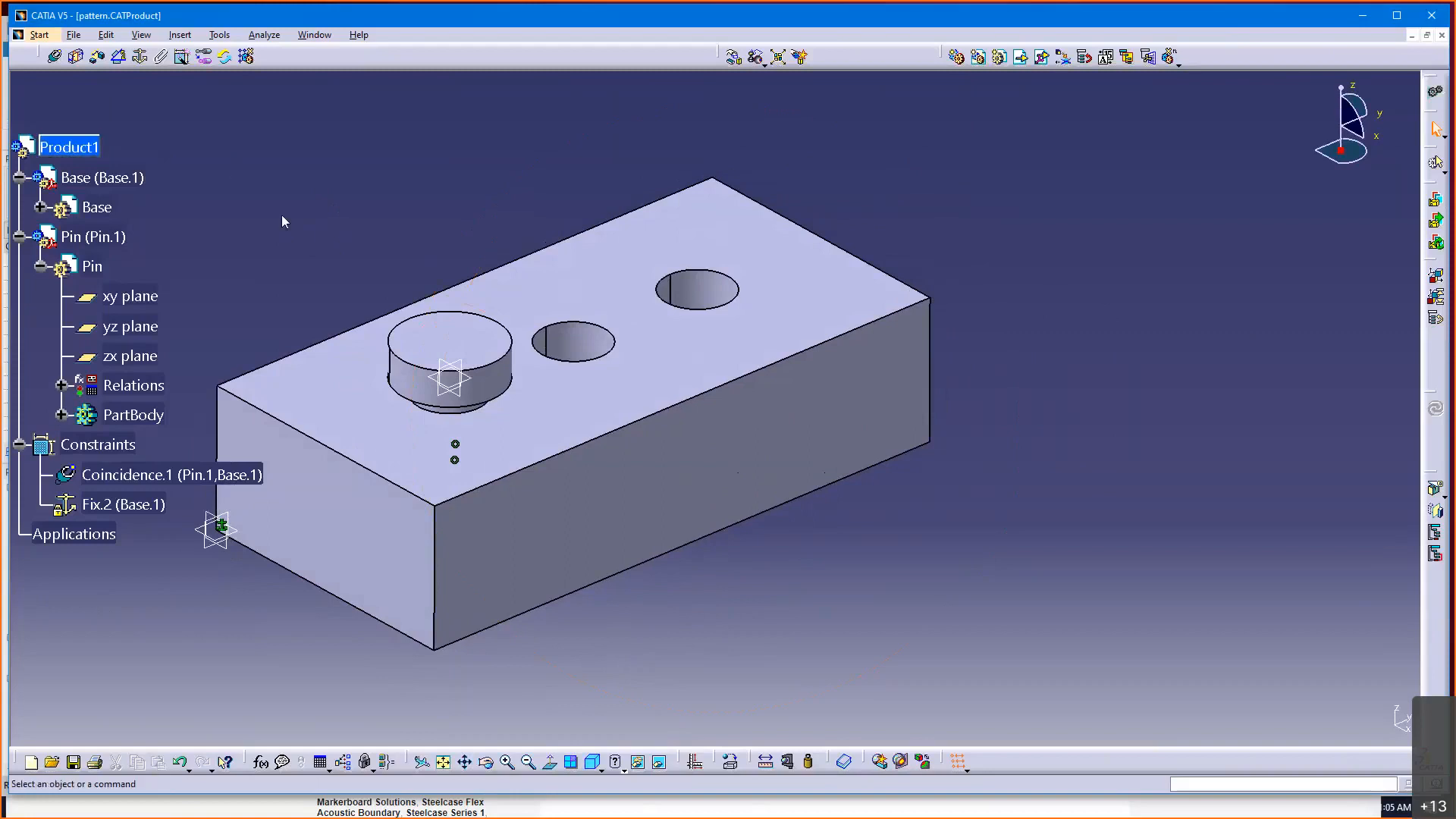
- Start Insert > Reuse Pattern, cancel it, then expand Base to show its features
{"action": "left_click", "coordinate": [179, 35]}
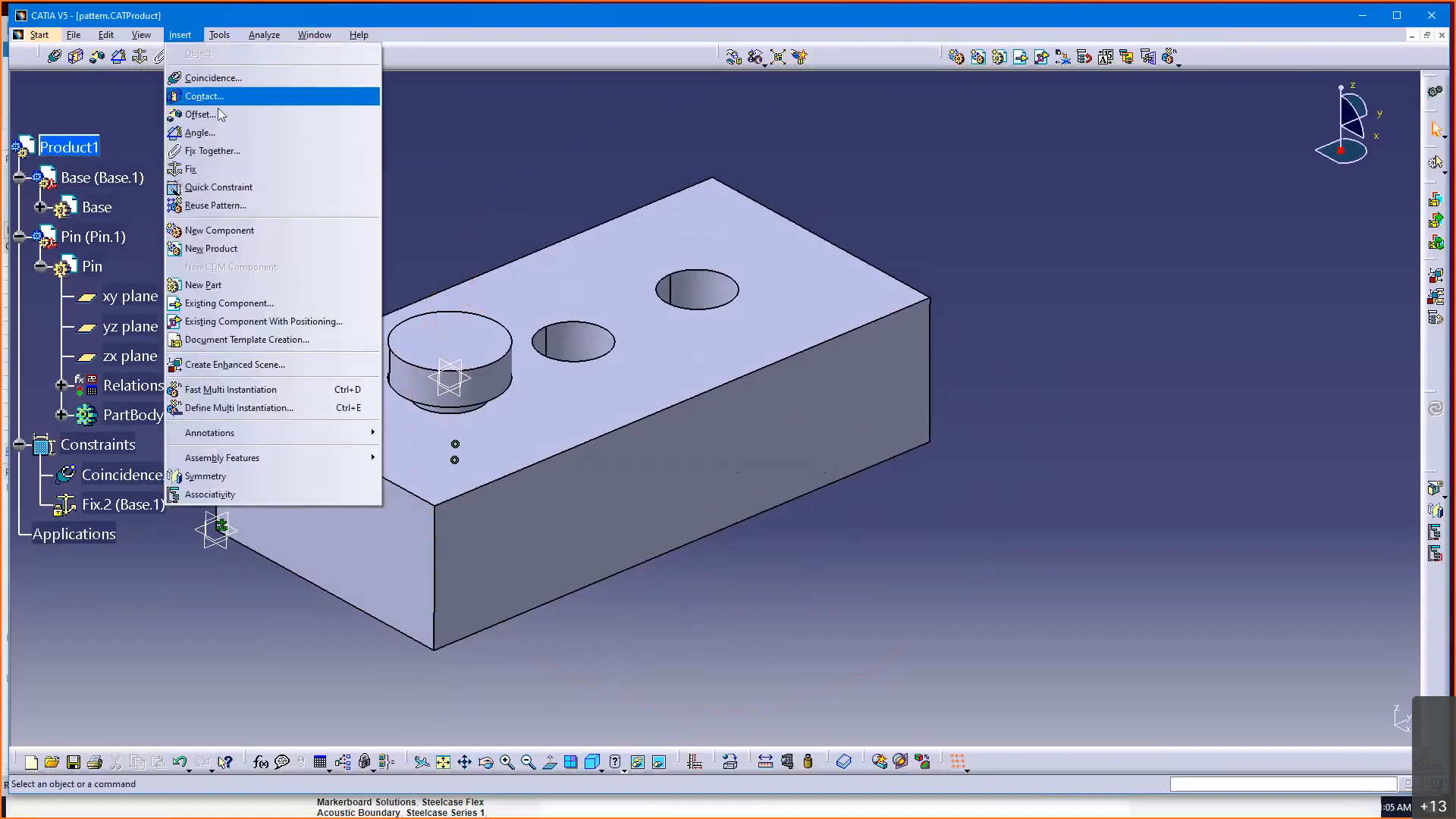
{"action": "mouse_move", "coordinate": [262, 205]}
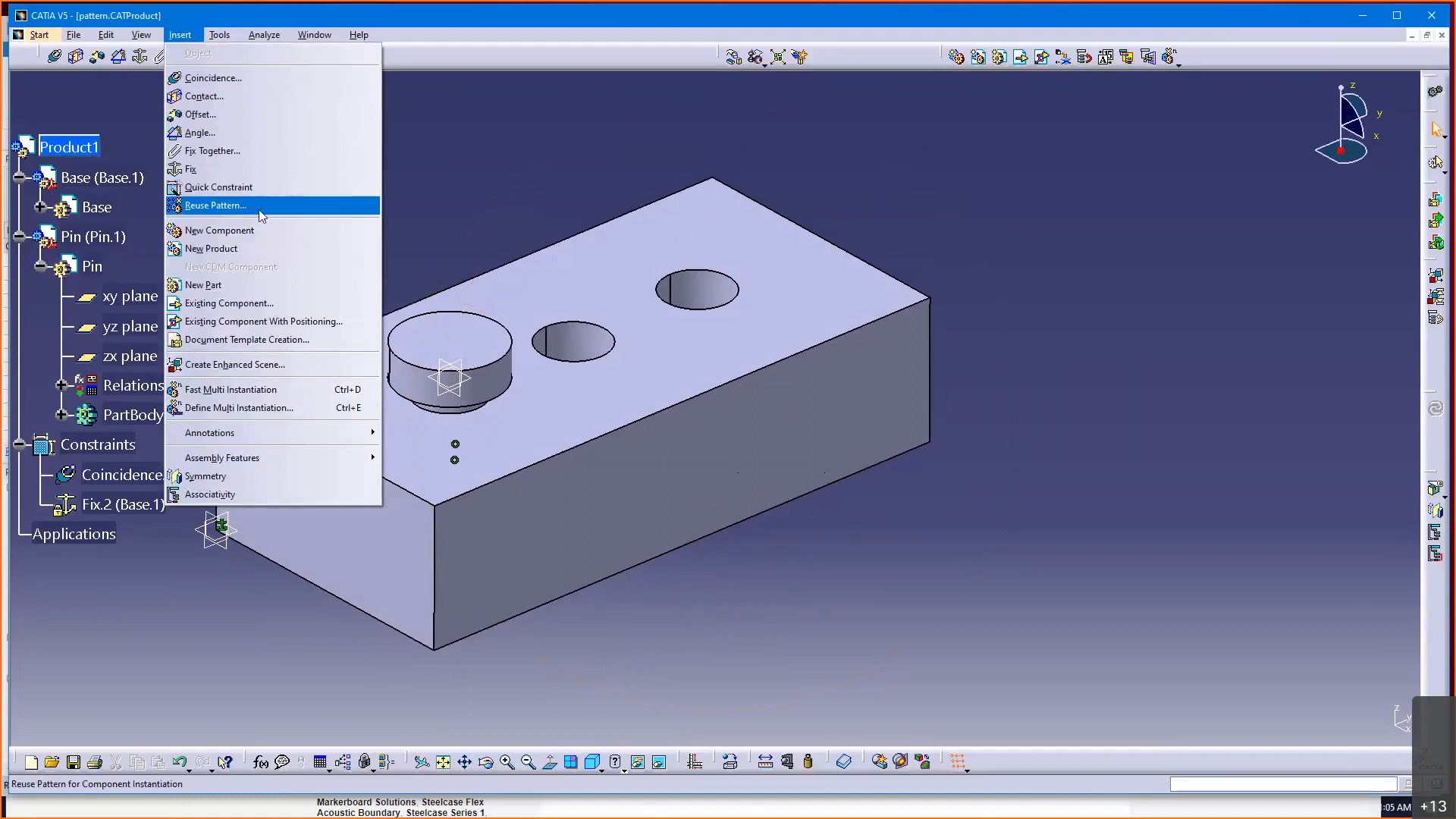
{"action": "mouse_move", "coordinate": [276, 208]}
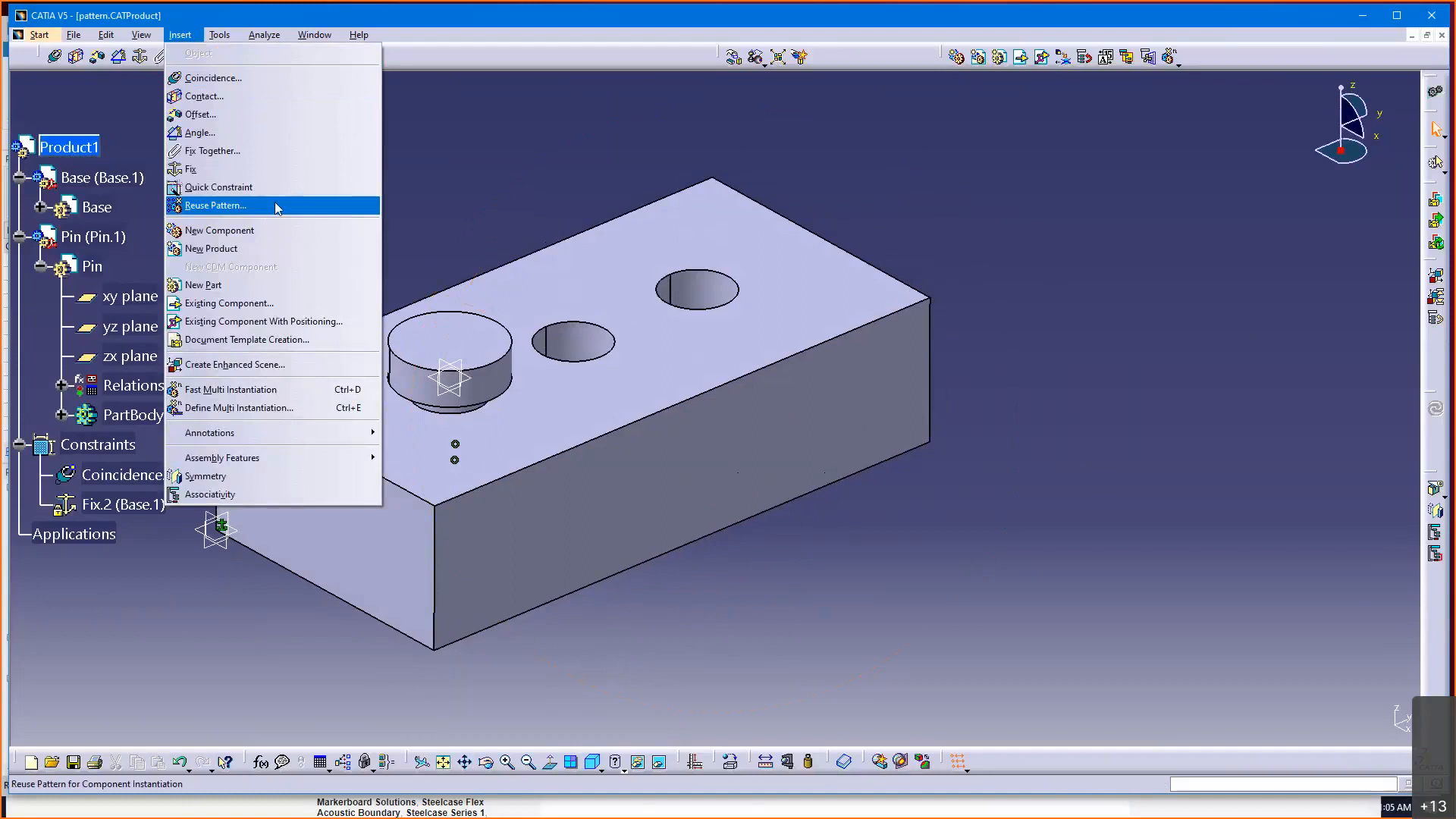
{"action": "left_click", "coordinate": [216, 205]}
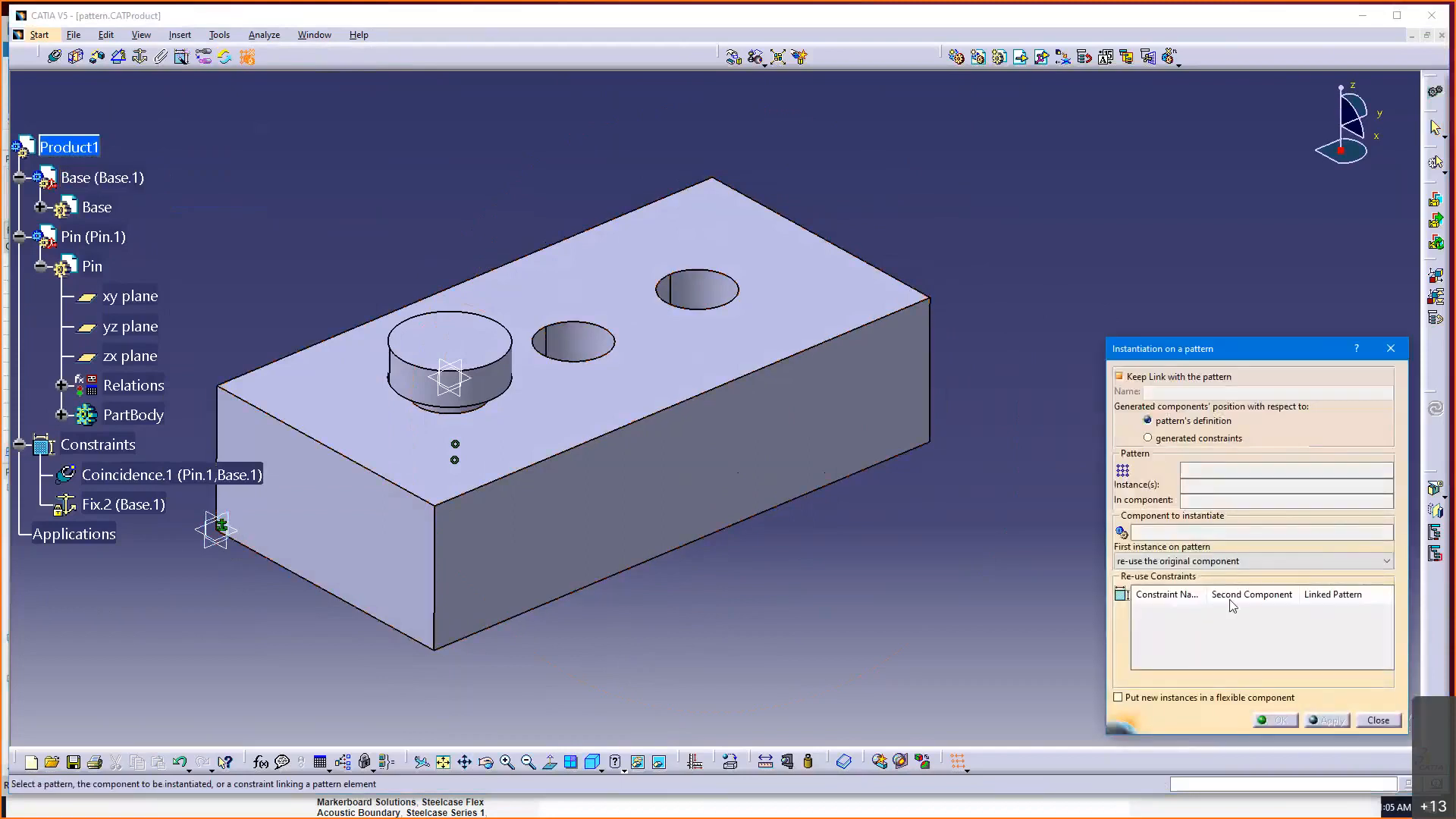
{"action": "left_click", "coordinate": [1379, 719]}
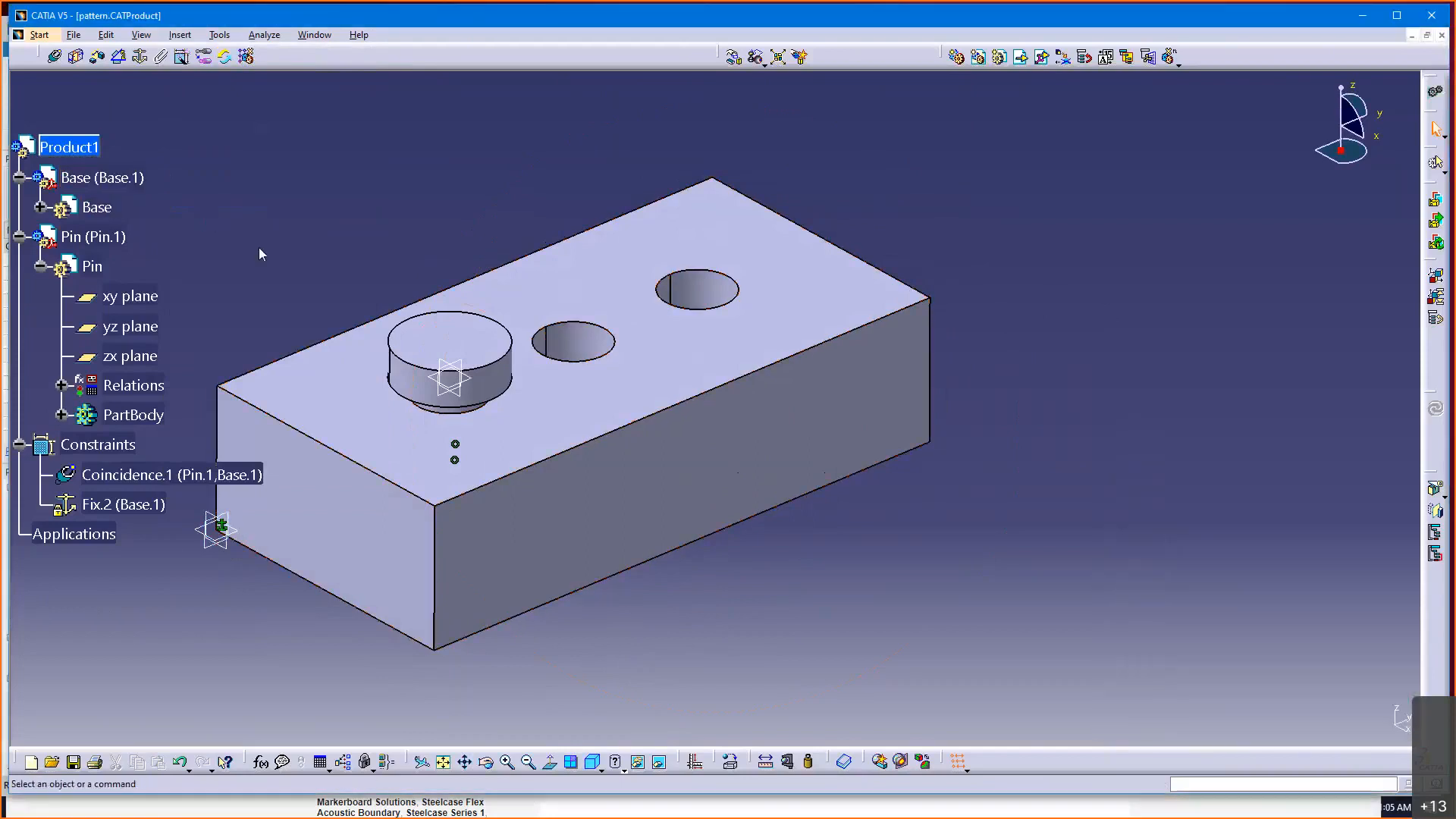
{"action": "mouse_move", "coordinate": [62, 419]}
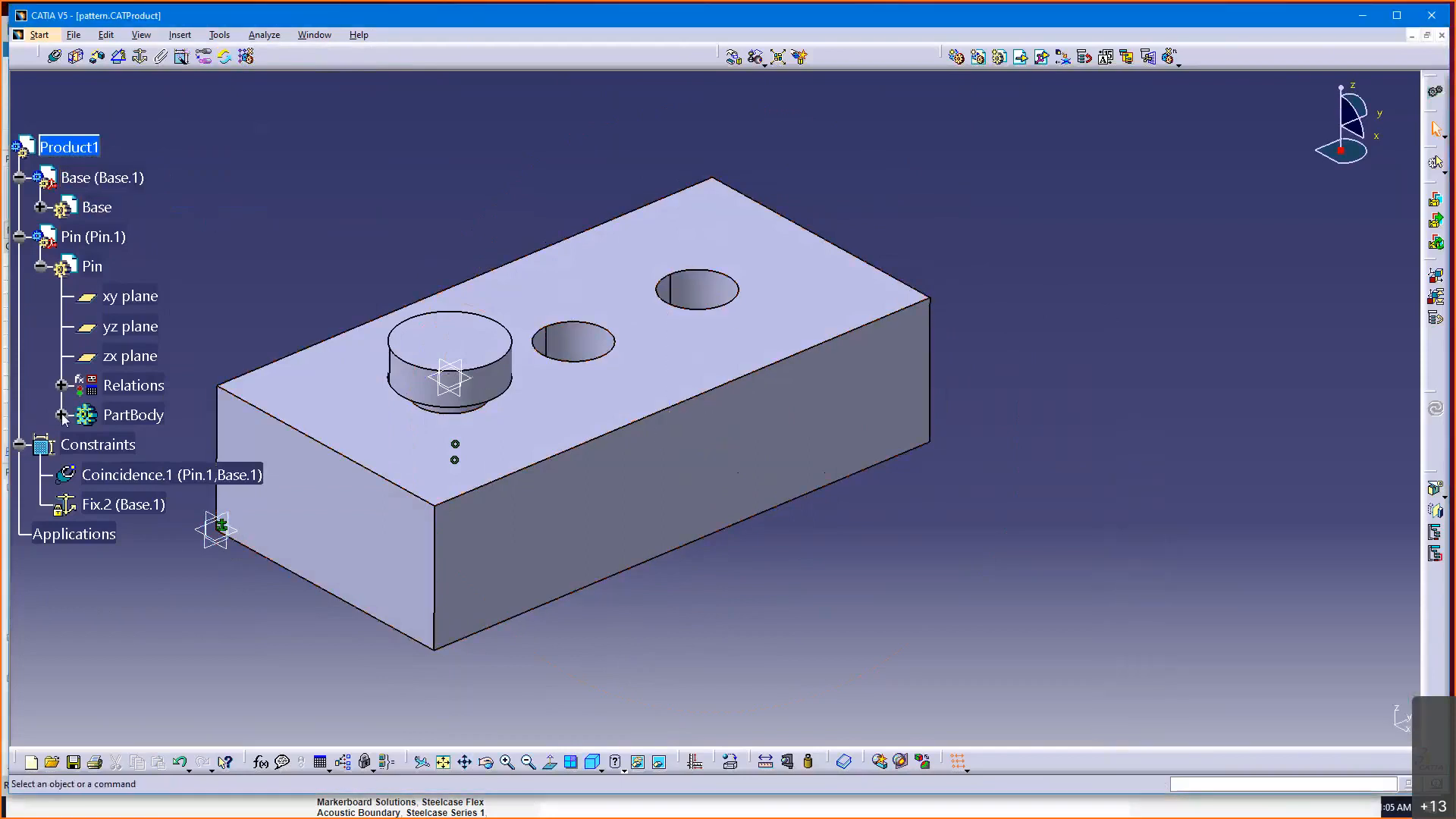
{"action": "left_click", "coordinate": [63, 415]}
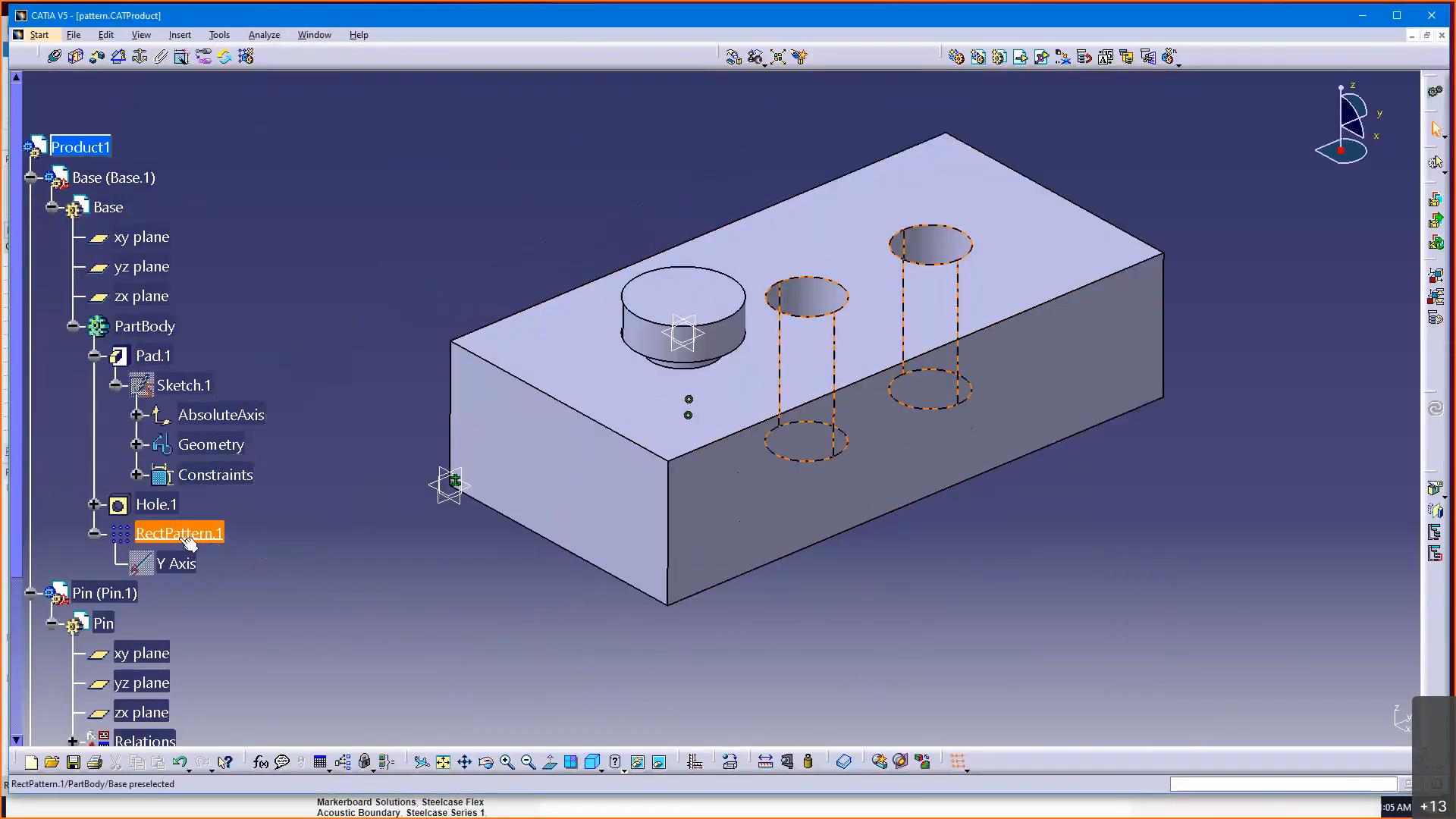
- Select RectPattern.1 and launch Reuse Pattern, then dismiss the dialog
{"action": "left_click", "coordinate": [179, 533]}
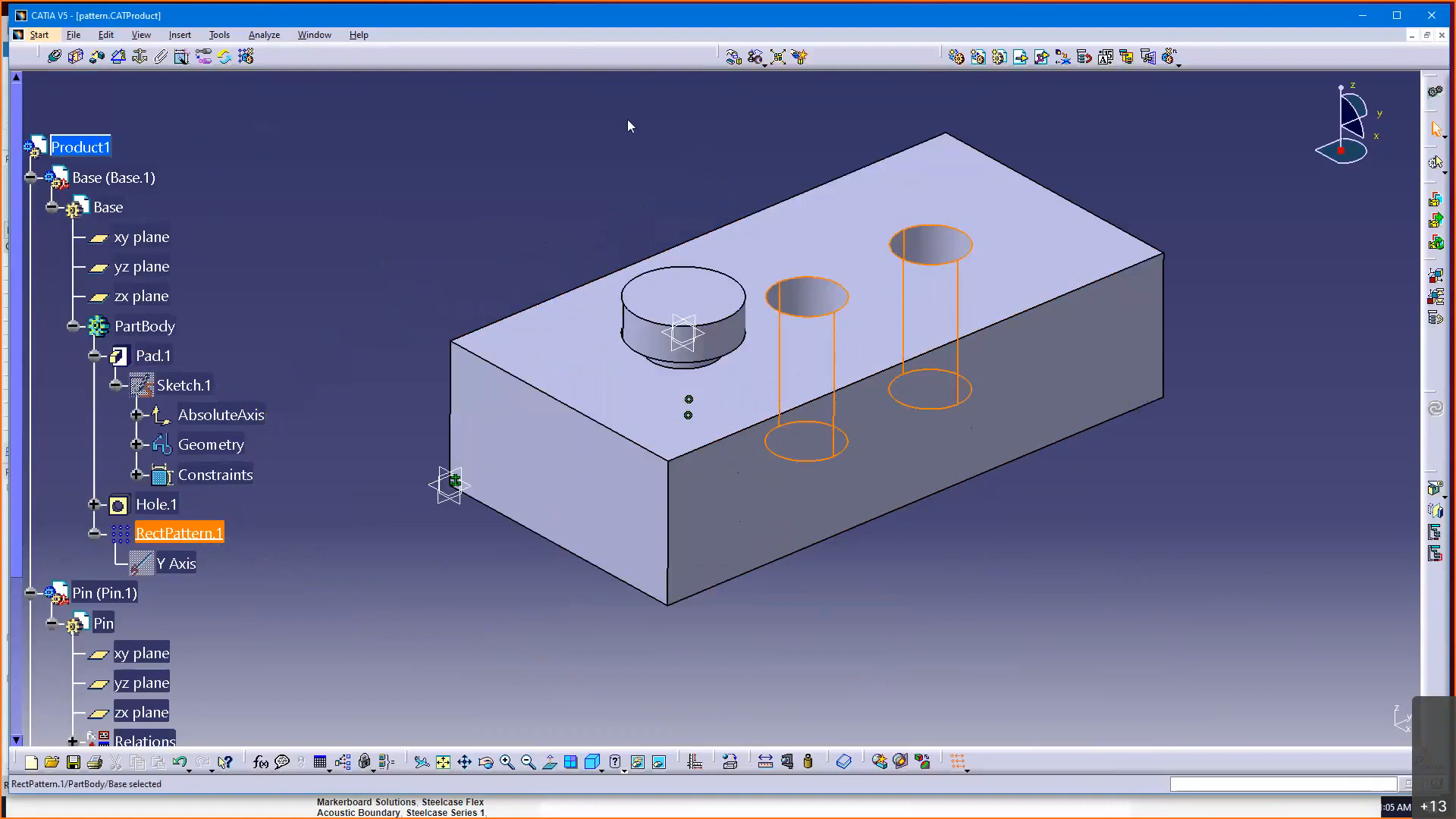
{"action": "left_click", "coordinate": [181, 35]}
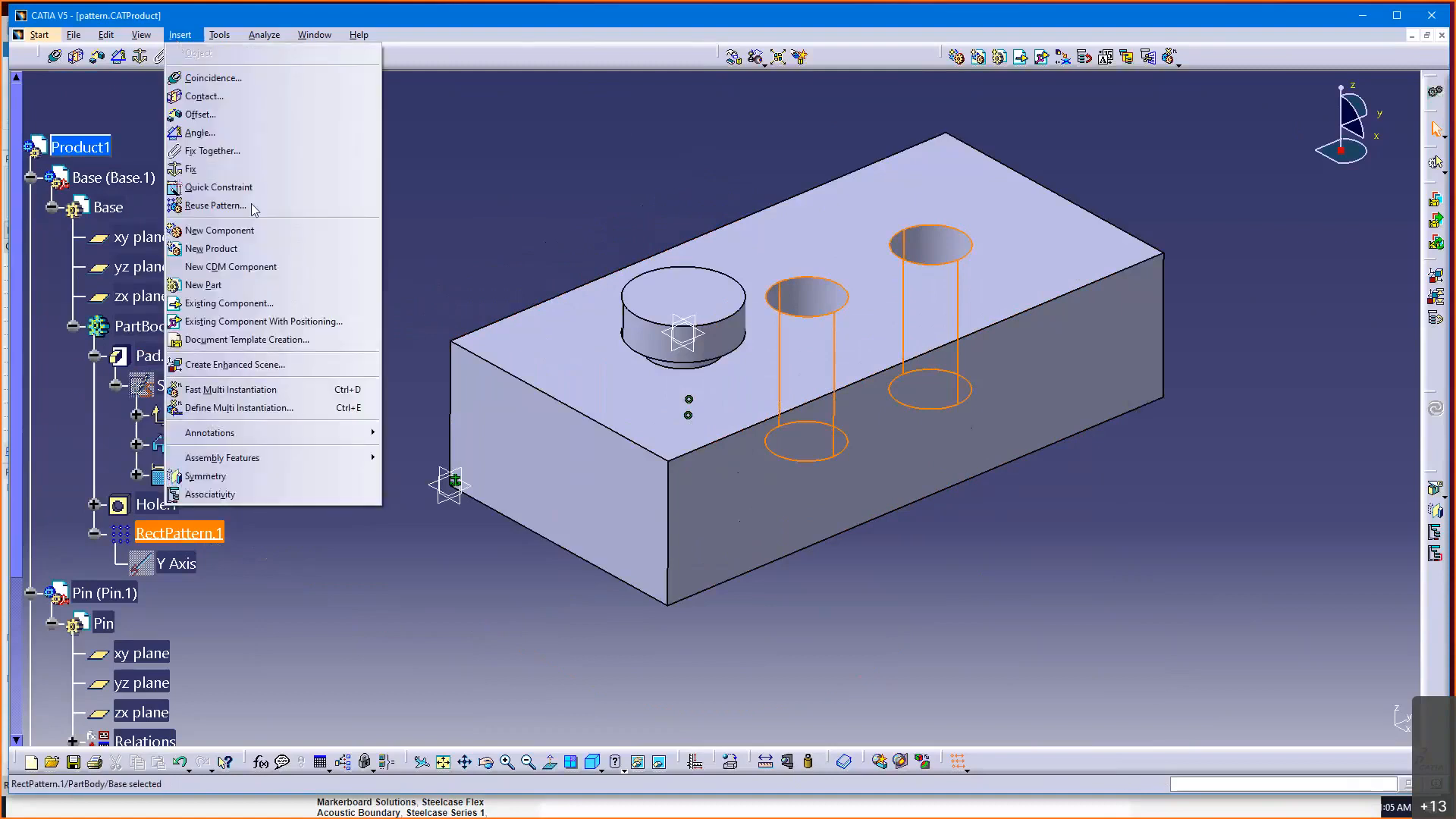
{"action": "left_click", "coordinate": [214, 205]}
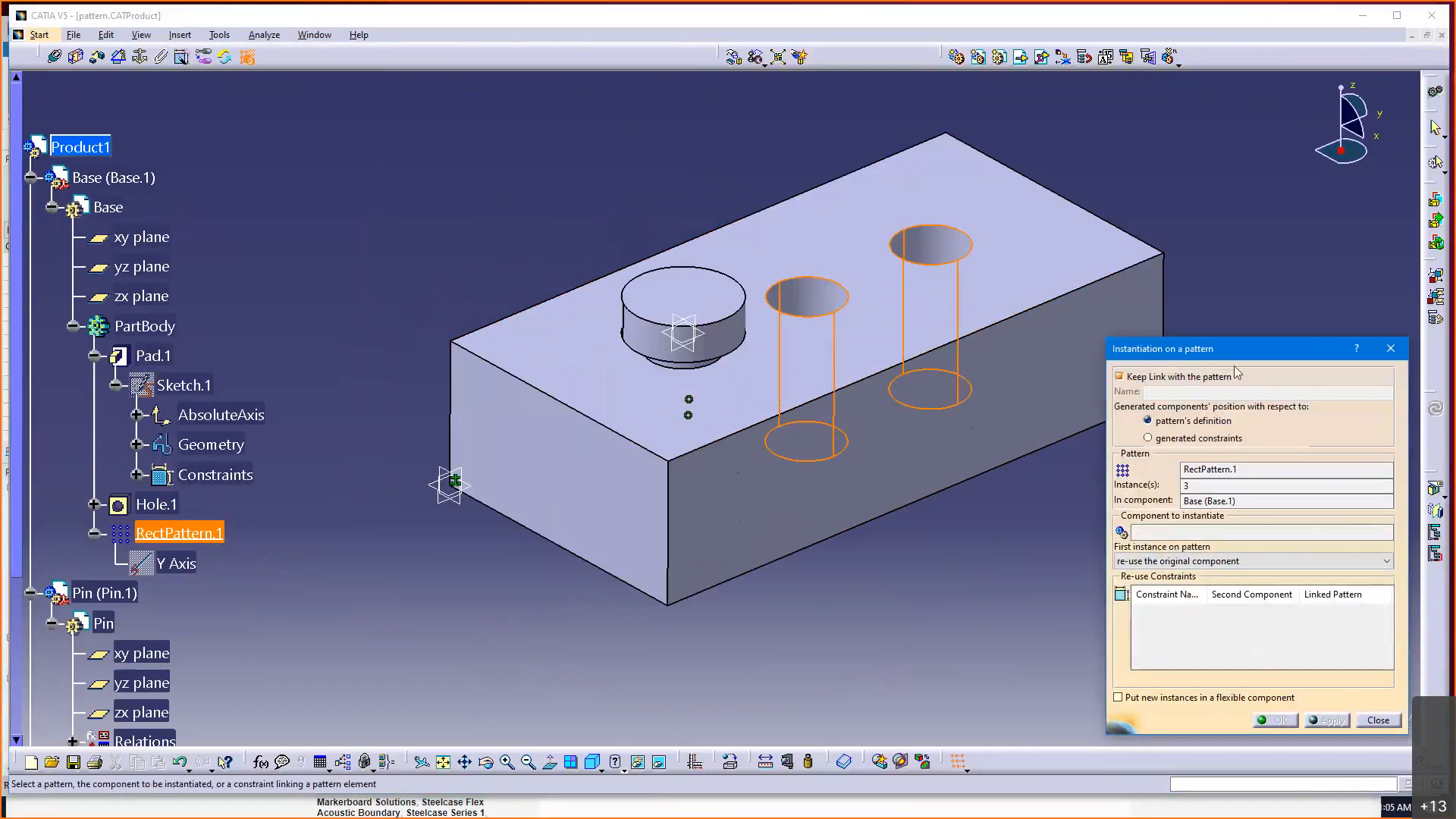
{"action": "mouse_move", "coordinate": [1242, 312]}
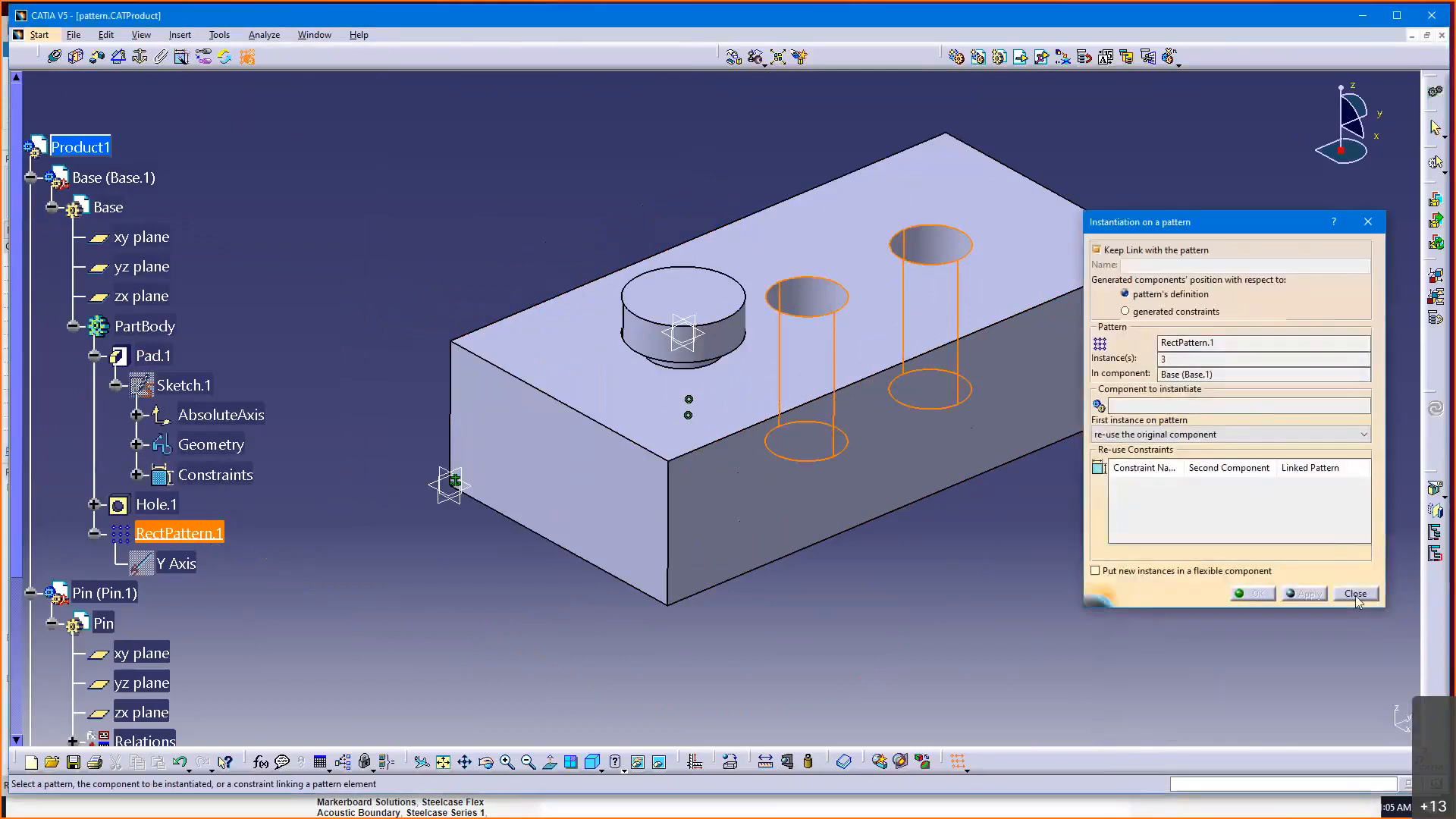
{"action": "left_click", "coordinate": [1355, 593]}
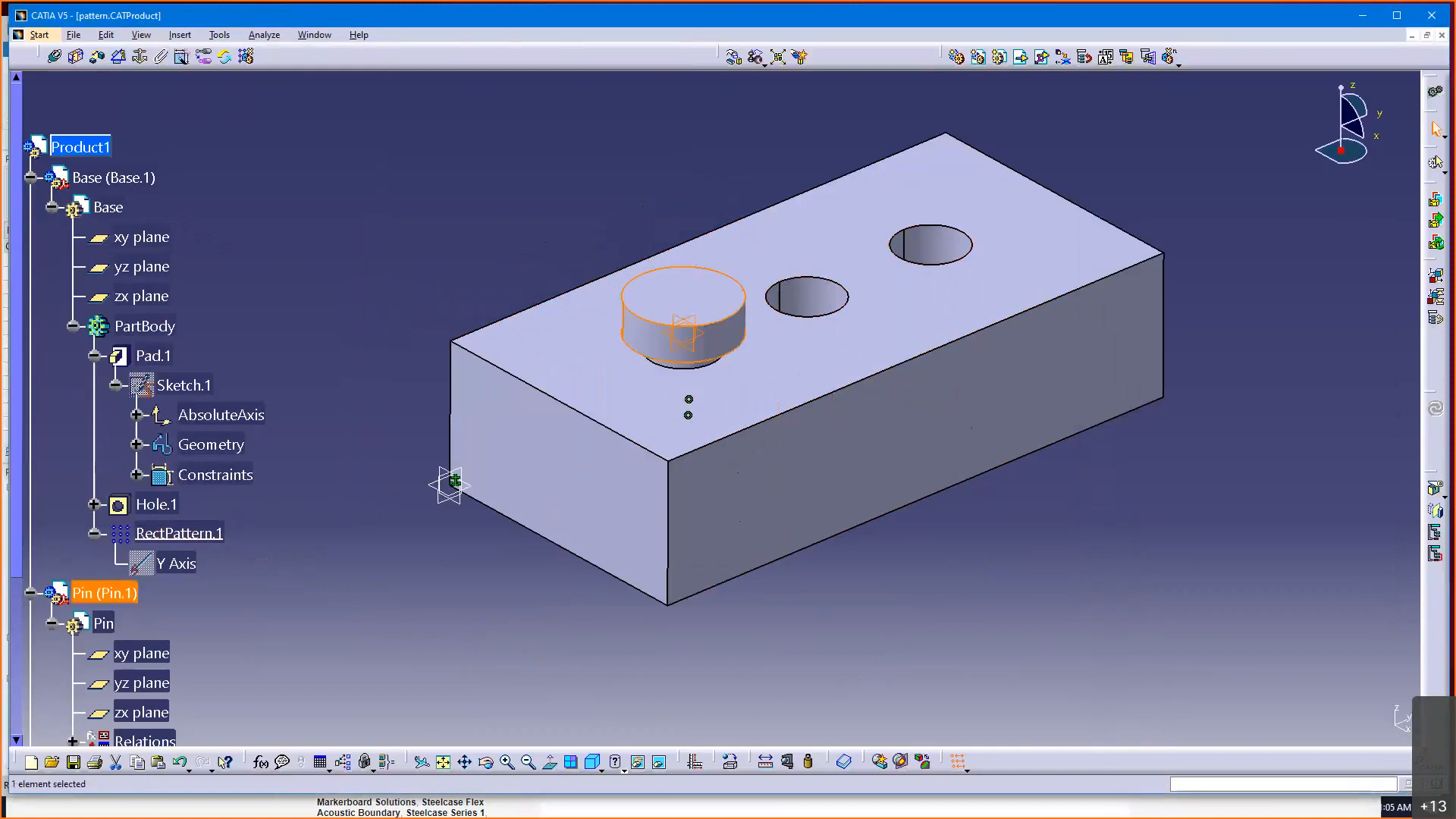
- Reopen Reuse Pattern and choose RectPattern.1 in Base as the pattern to follow
{"action": "left_click", "coordinate": [180, 35]}
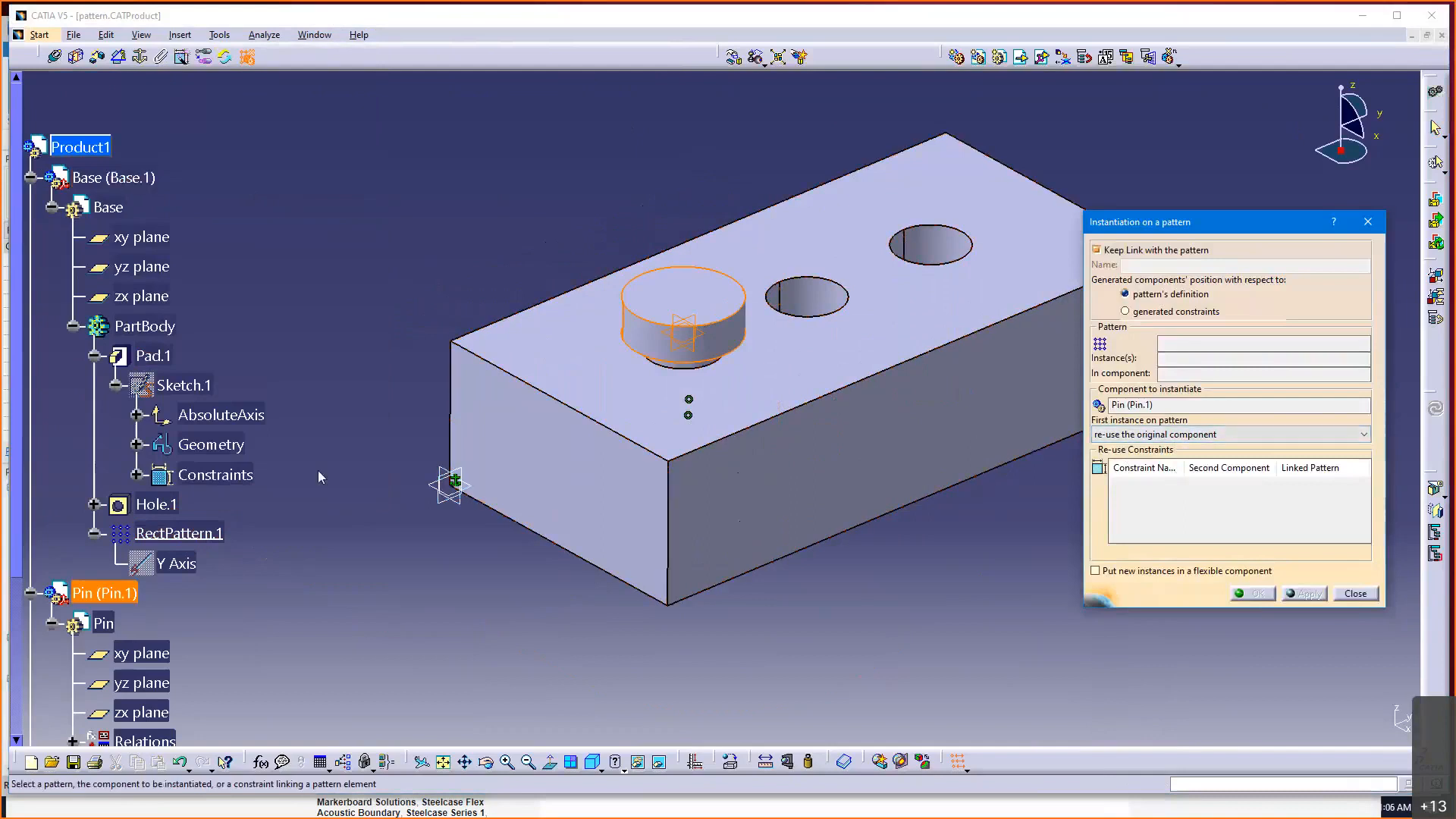
{"action": "left_click", "coordinate": [179, 533]}
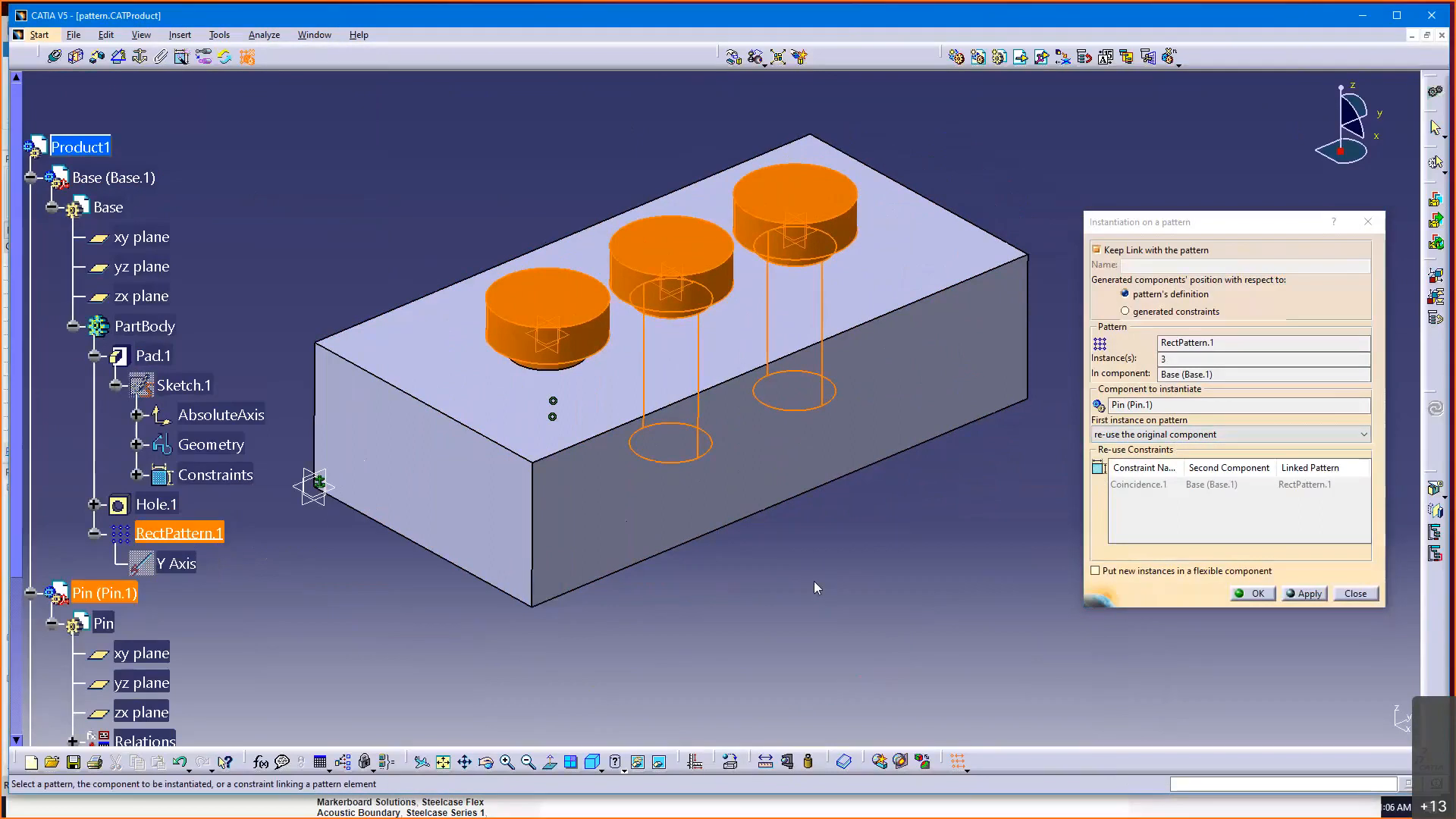
{"action": "mouse_move", "coordinate": [854, 507]}
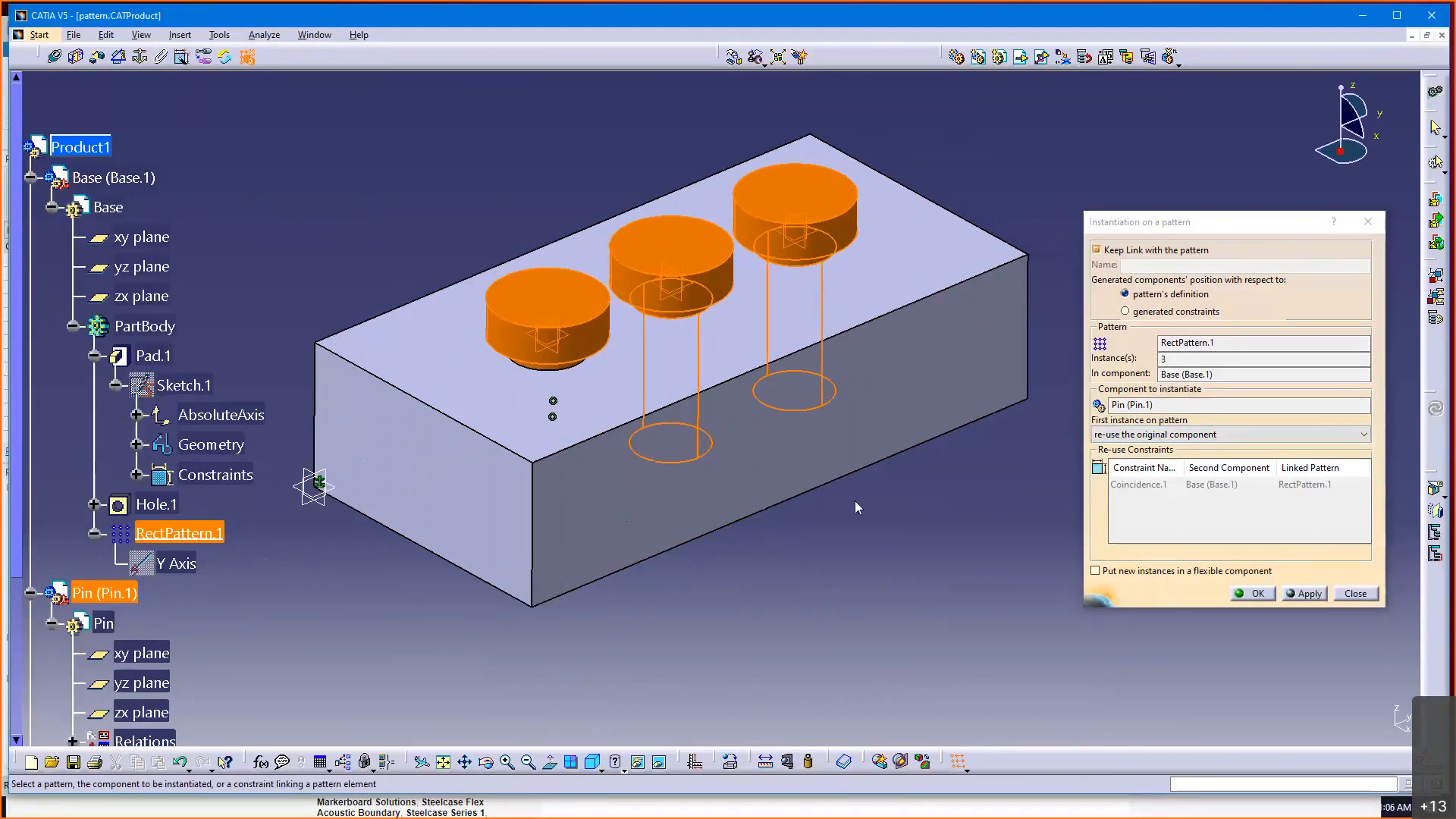
{"action": "left_click", "coordinate": [1355, 593]}
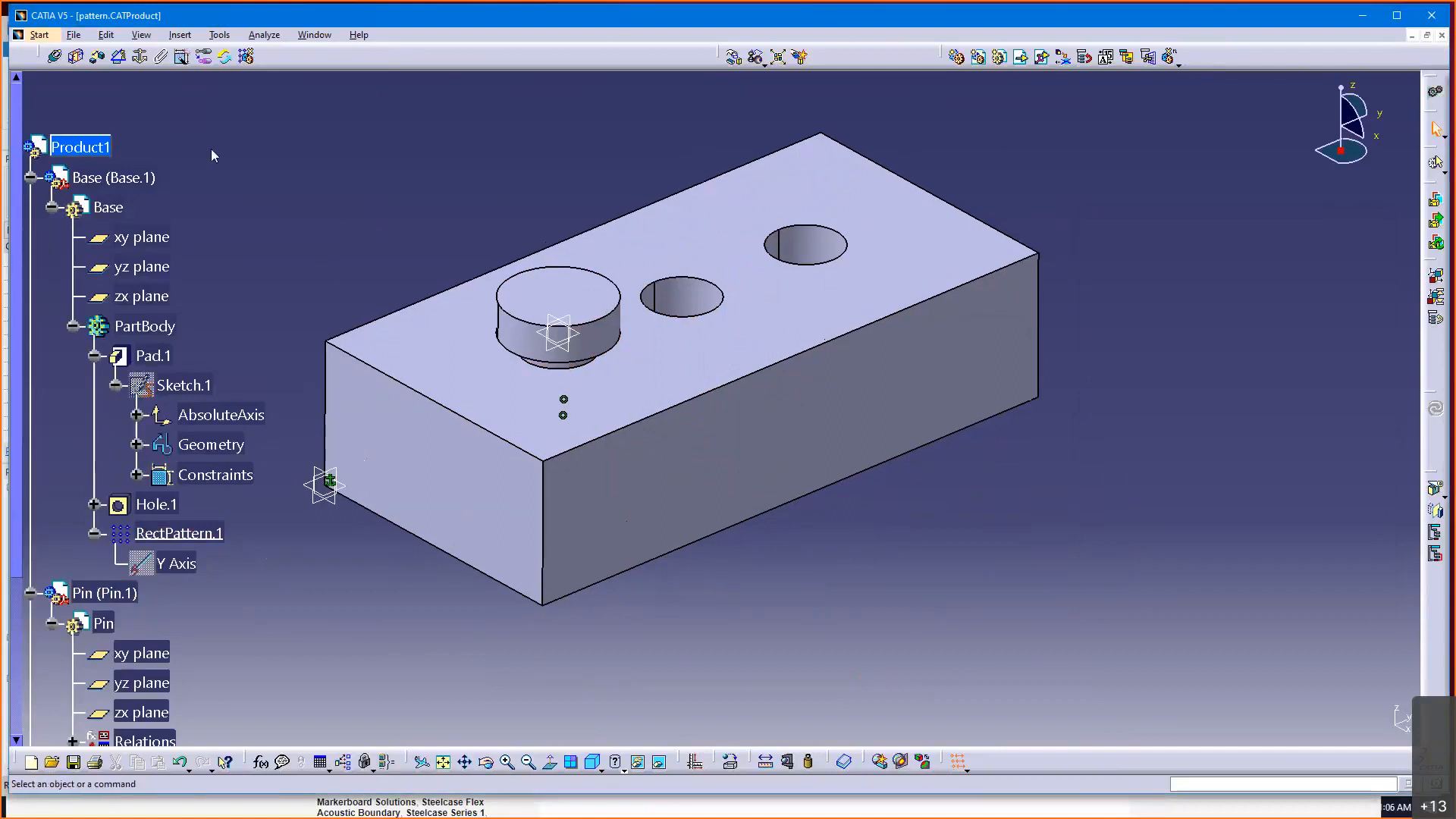
{"action": "left_click", "coordinate": [264, 35]}
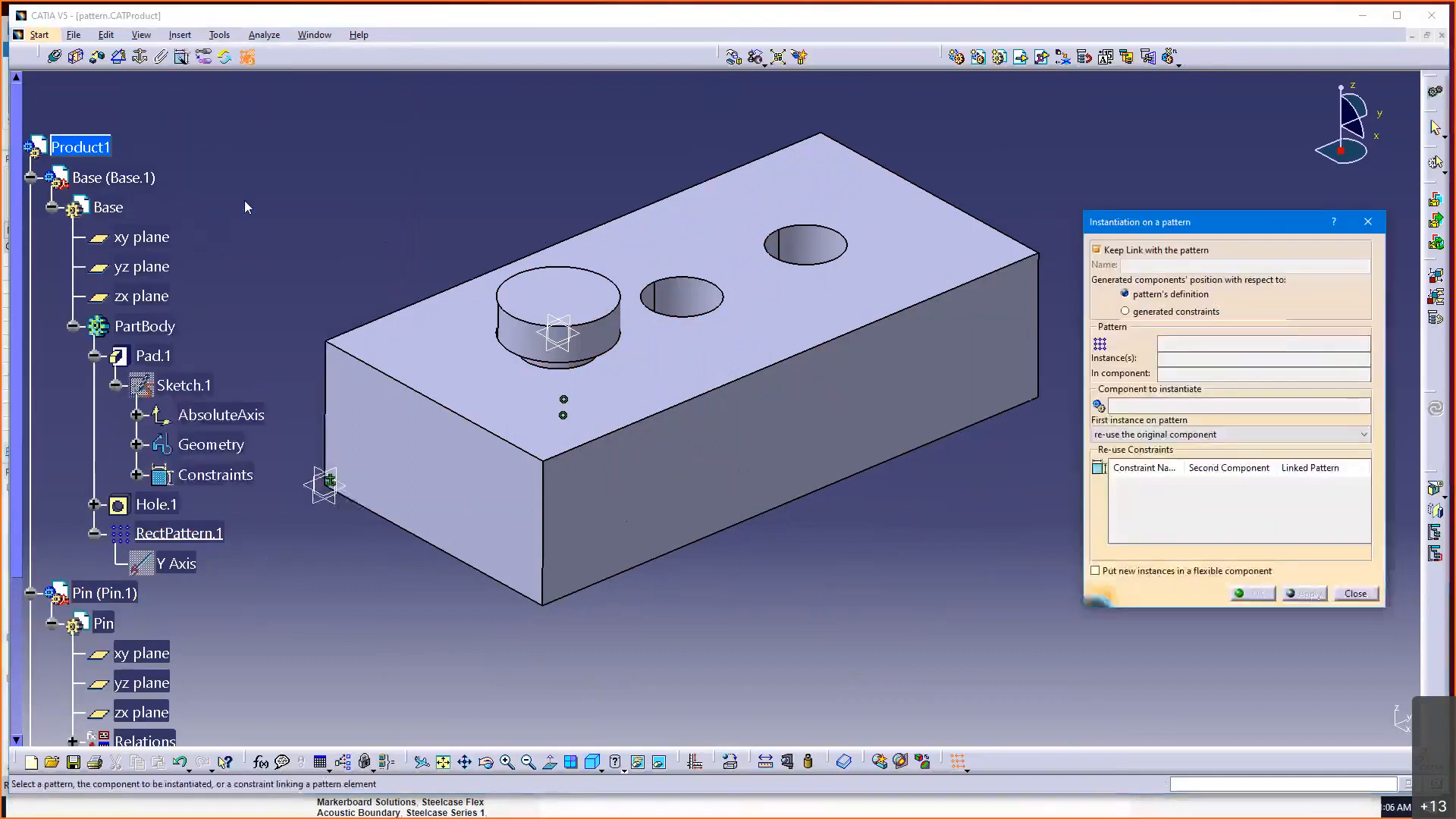
{"action": "left_click", "coordinate": [179, 532]}
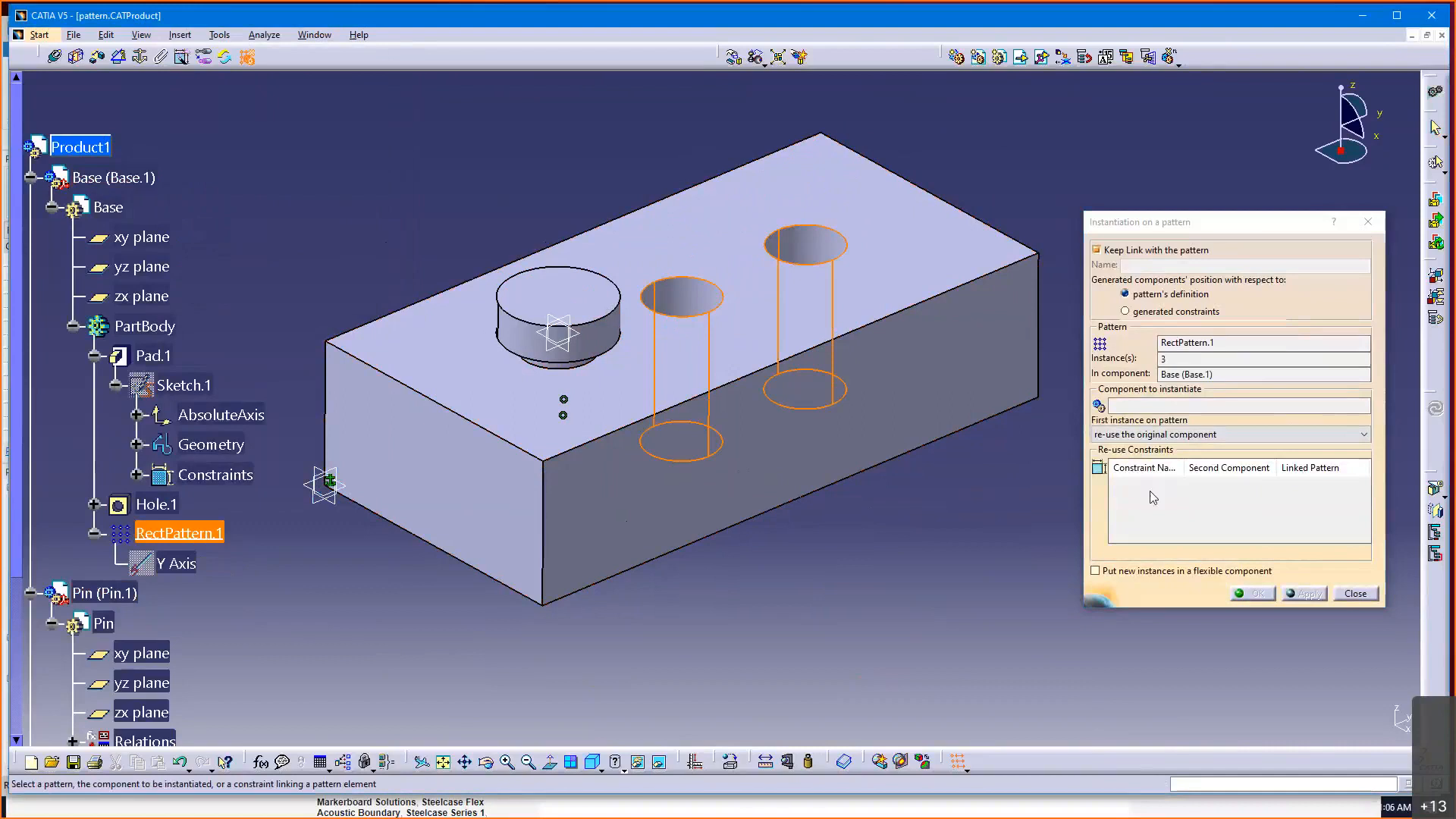
{"action": "mouse_move", "coordinate": [950, 612]}
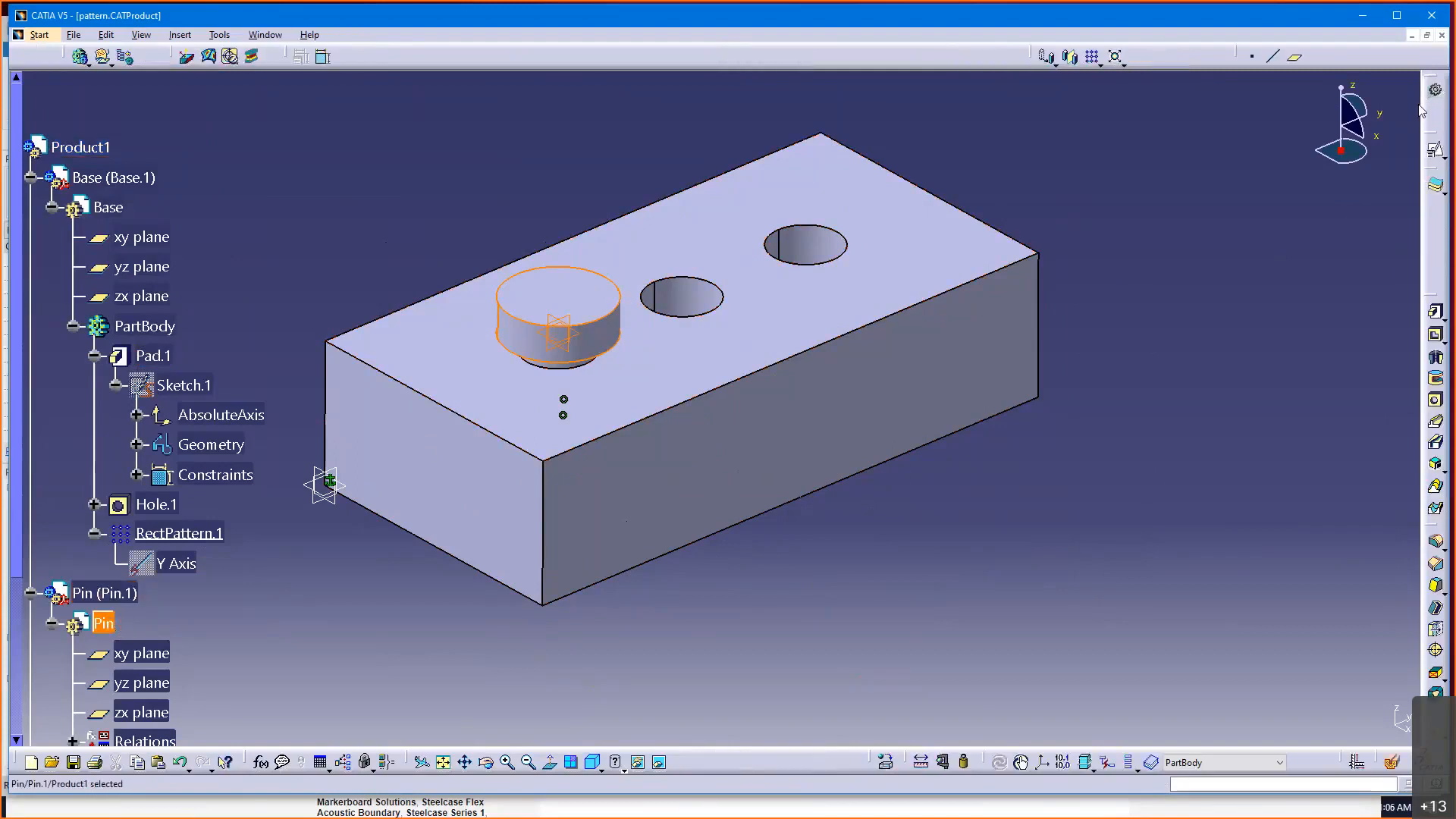
{"action": "mouse_move", "coordinate": [104, 663]}
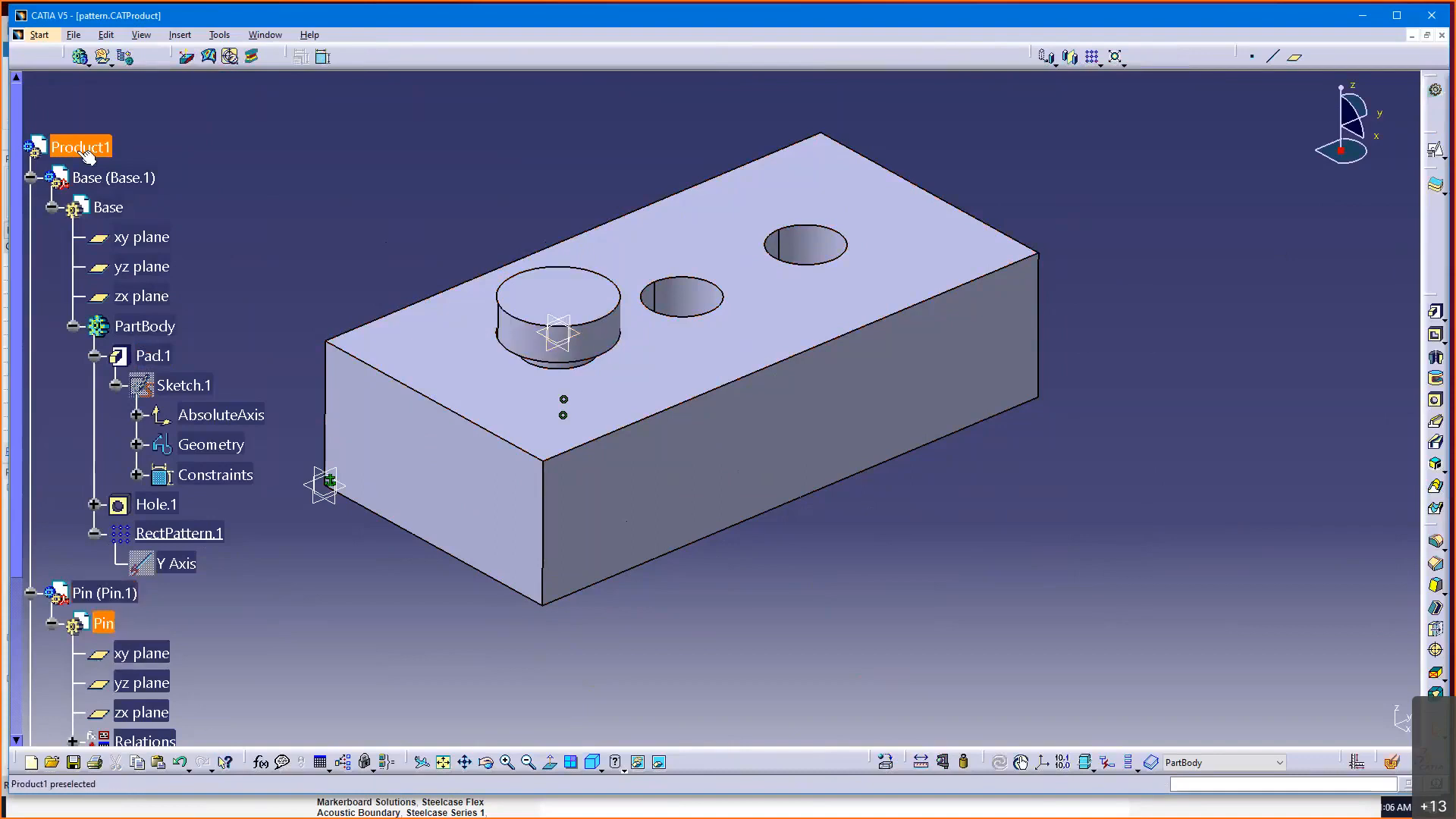
- Confirm Reuse Pattern on RectPattern.1, placing a linked pin in each of the three holes
{"action": "left_click", "coordinate": [104, 593]}
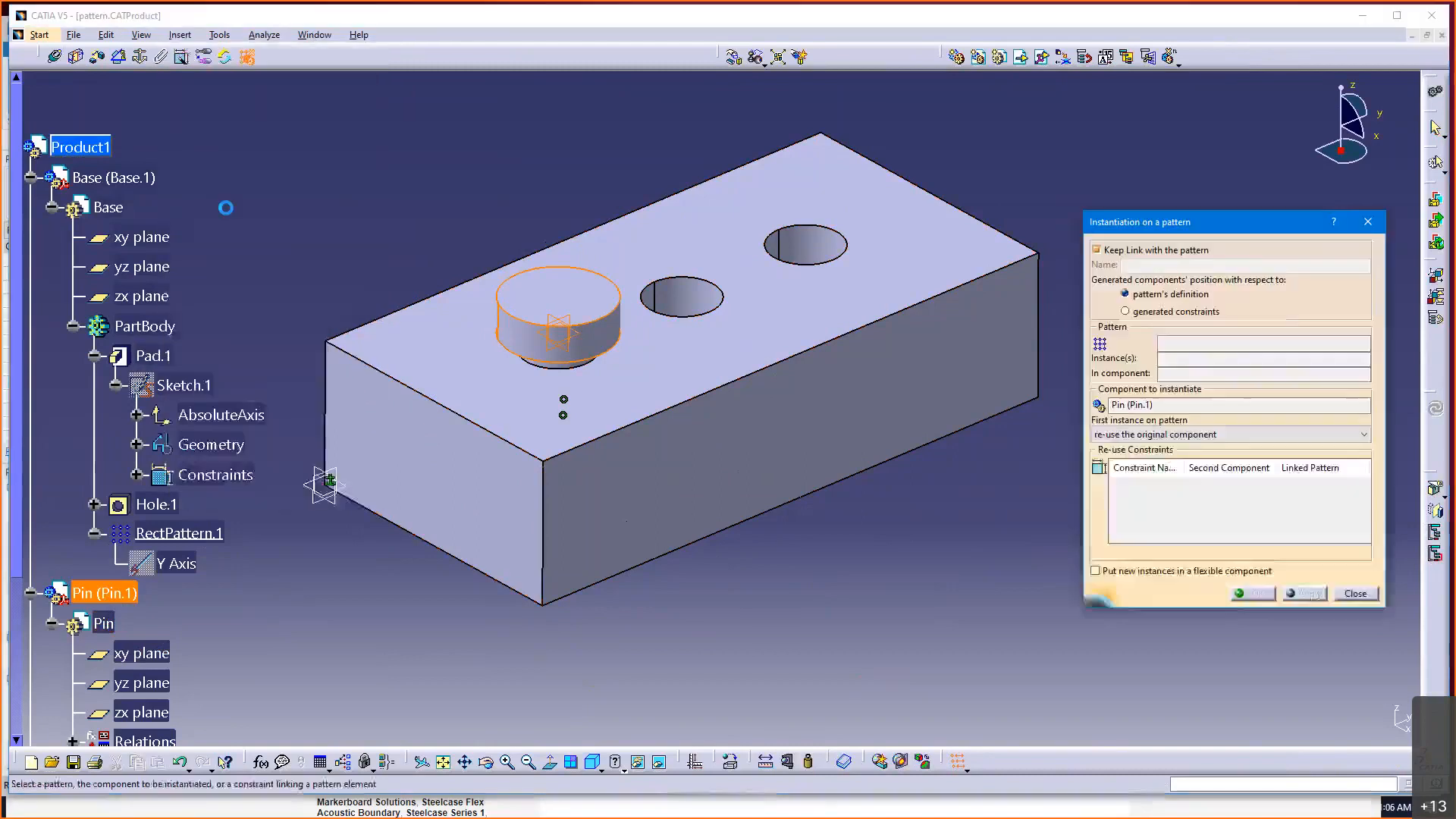
{"action": "left_click", "coordinate": [176, 533]}
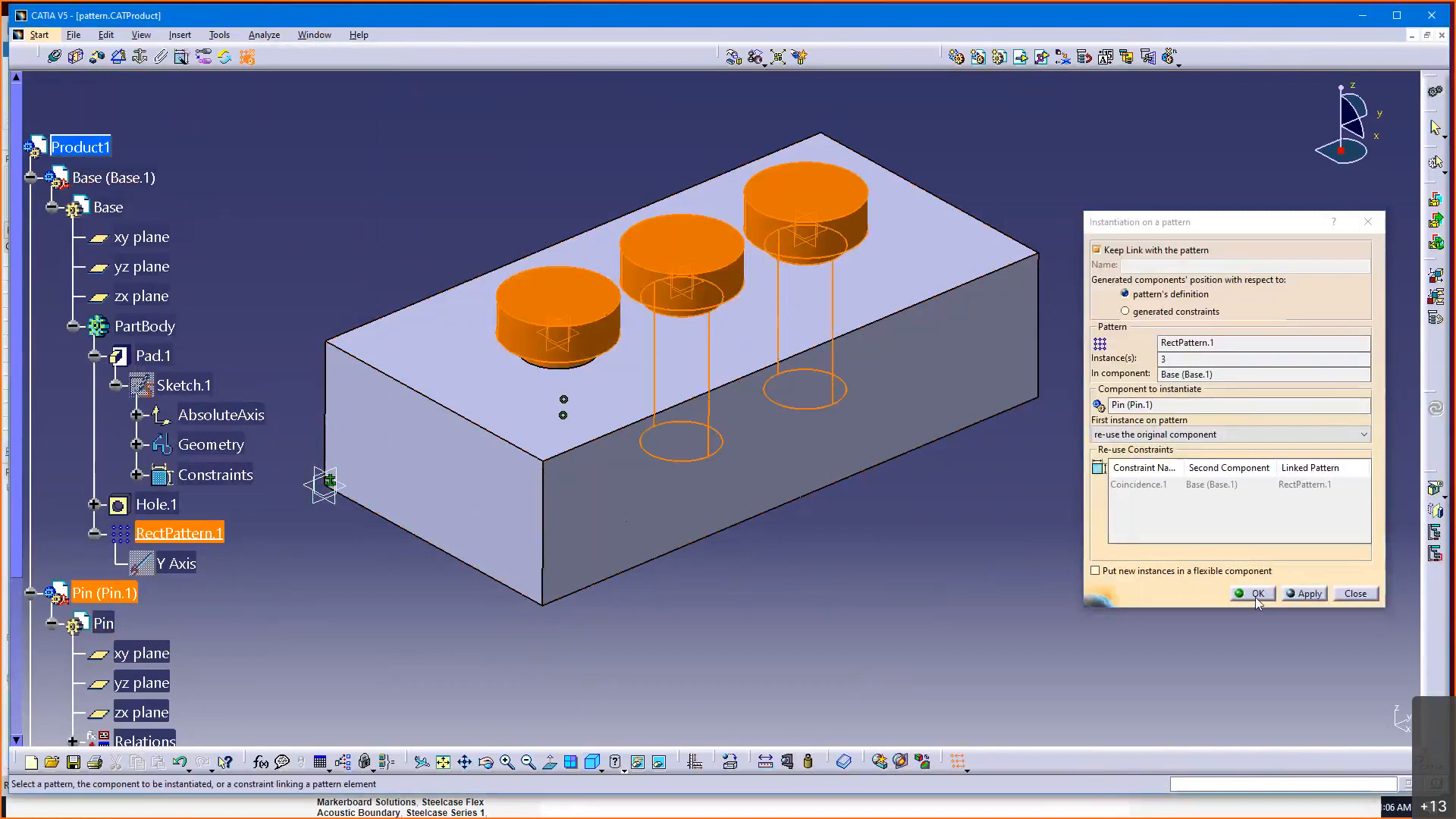
{"action": "left_click", "coordinate": [1254, 593]}
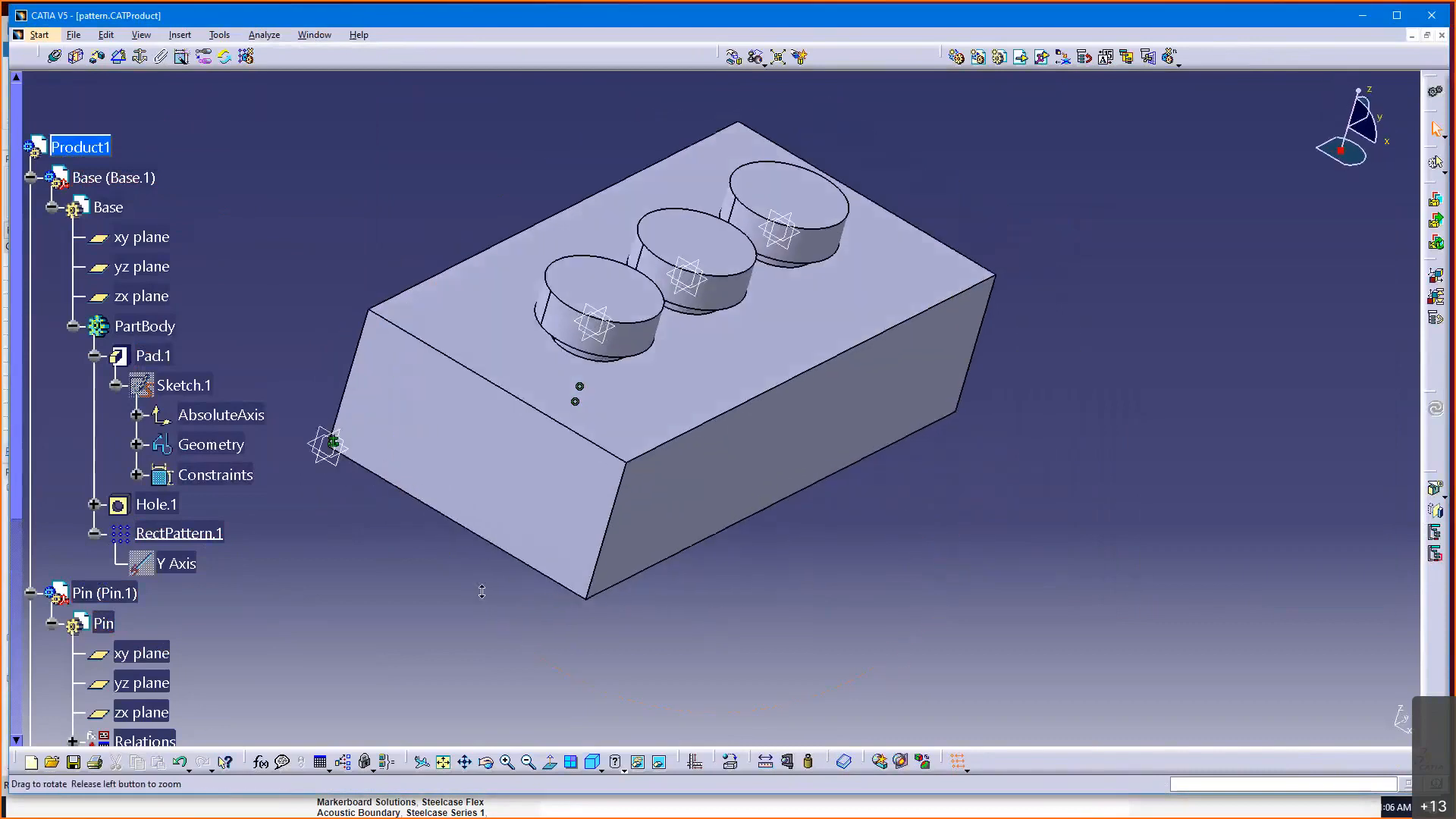
- Edit RectPattern.1 and confirm four instances in the hole pattern
{"action": "left_click", "coordinate": [179, 601]}
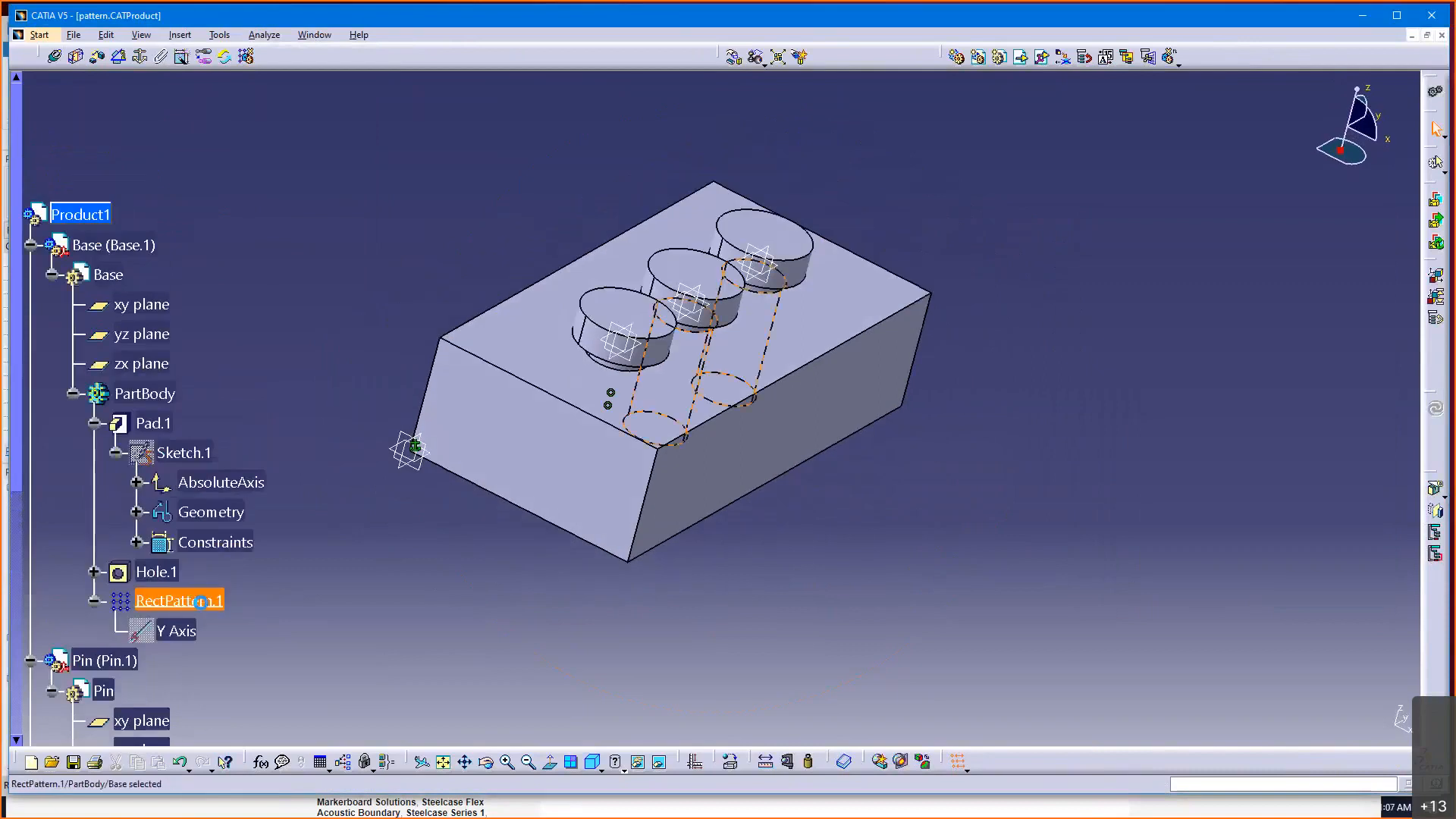
{"action": "double_click", "coordinate": [179, 601]}
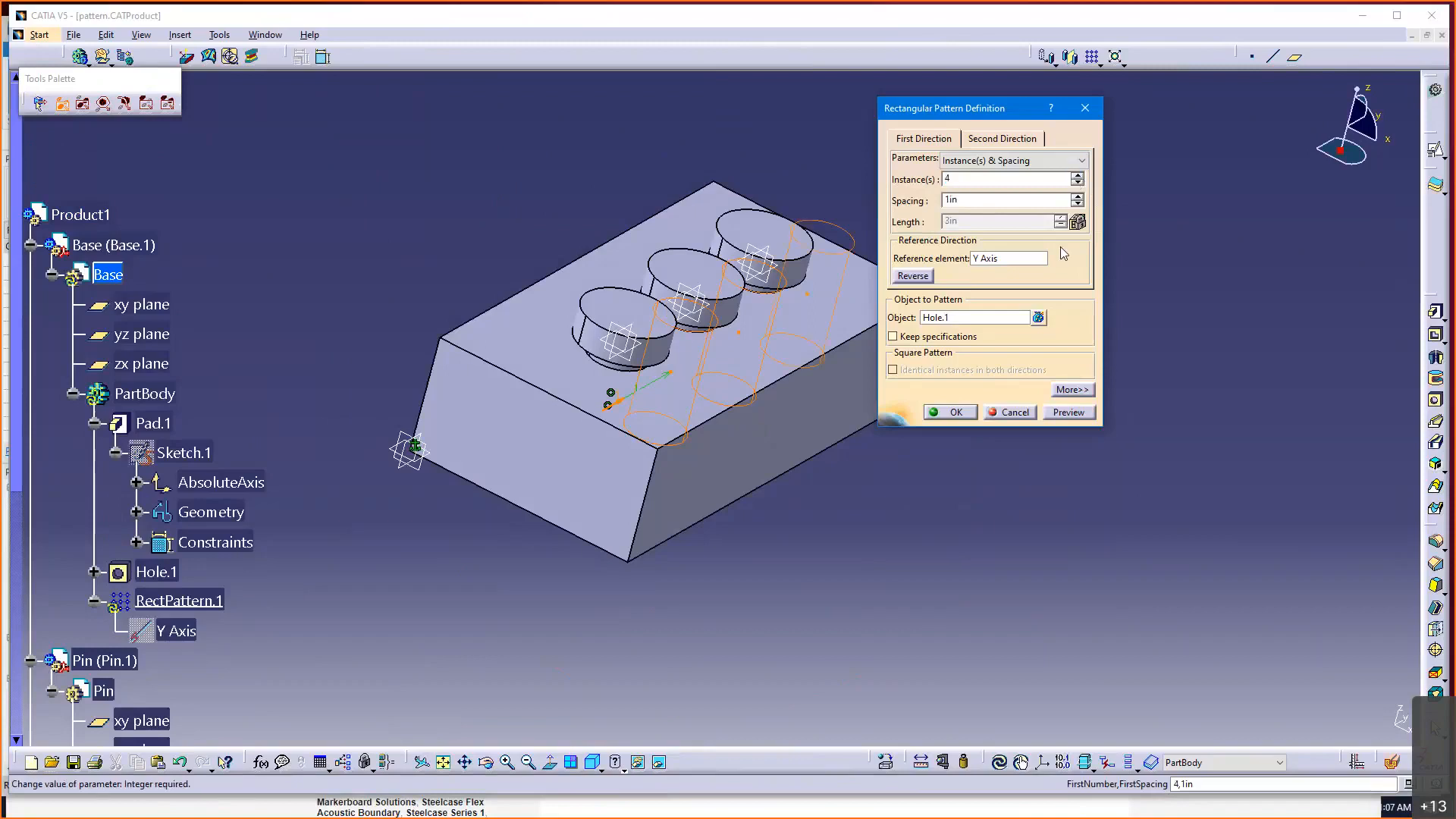
{"action": "left_click", "coordinate": [949, 411]}
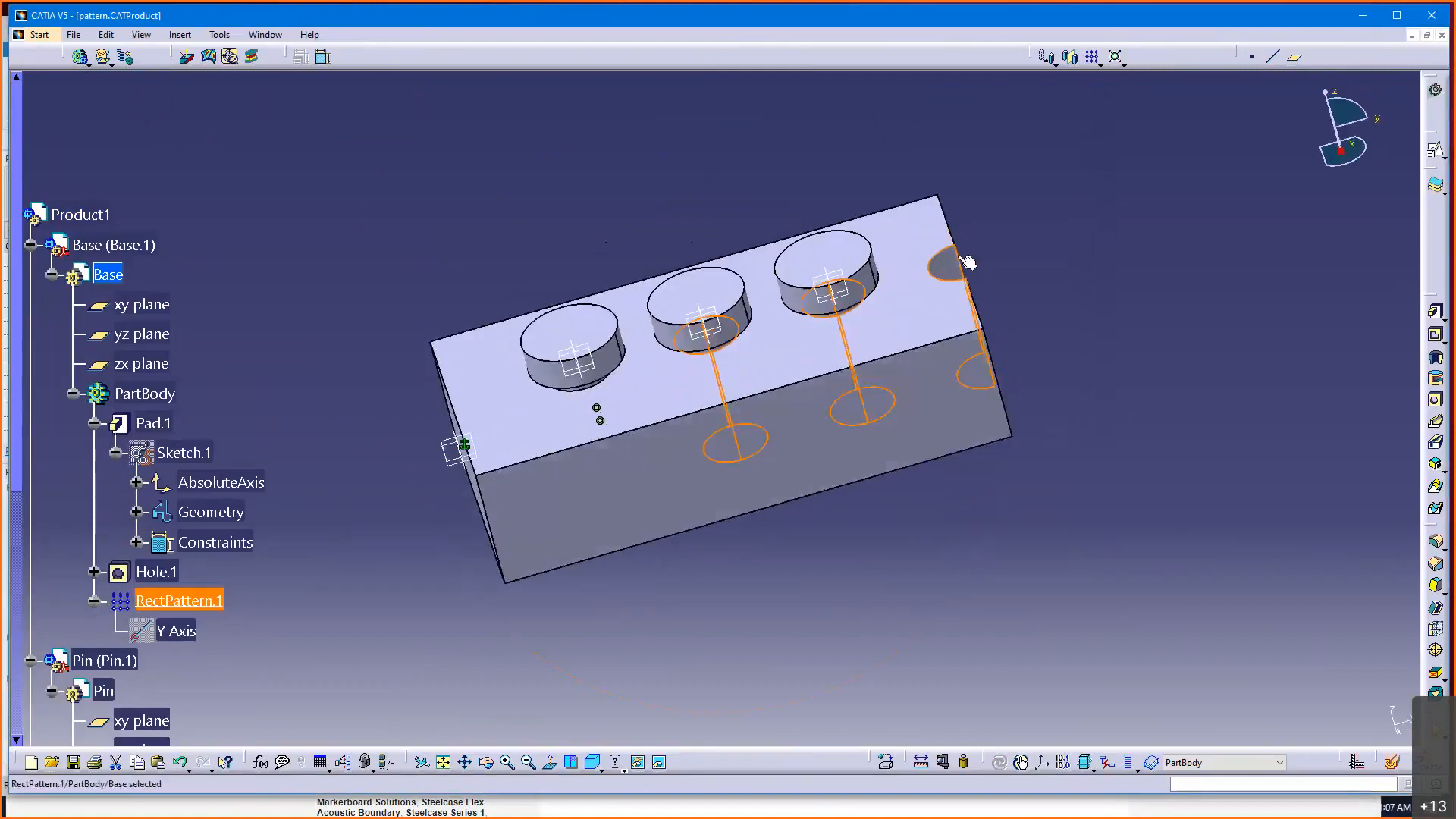
{"action": "mouse_move", "coordinate": [962, 279]}
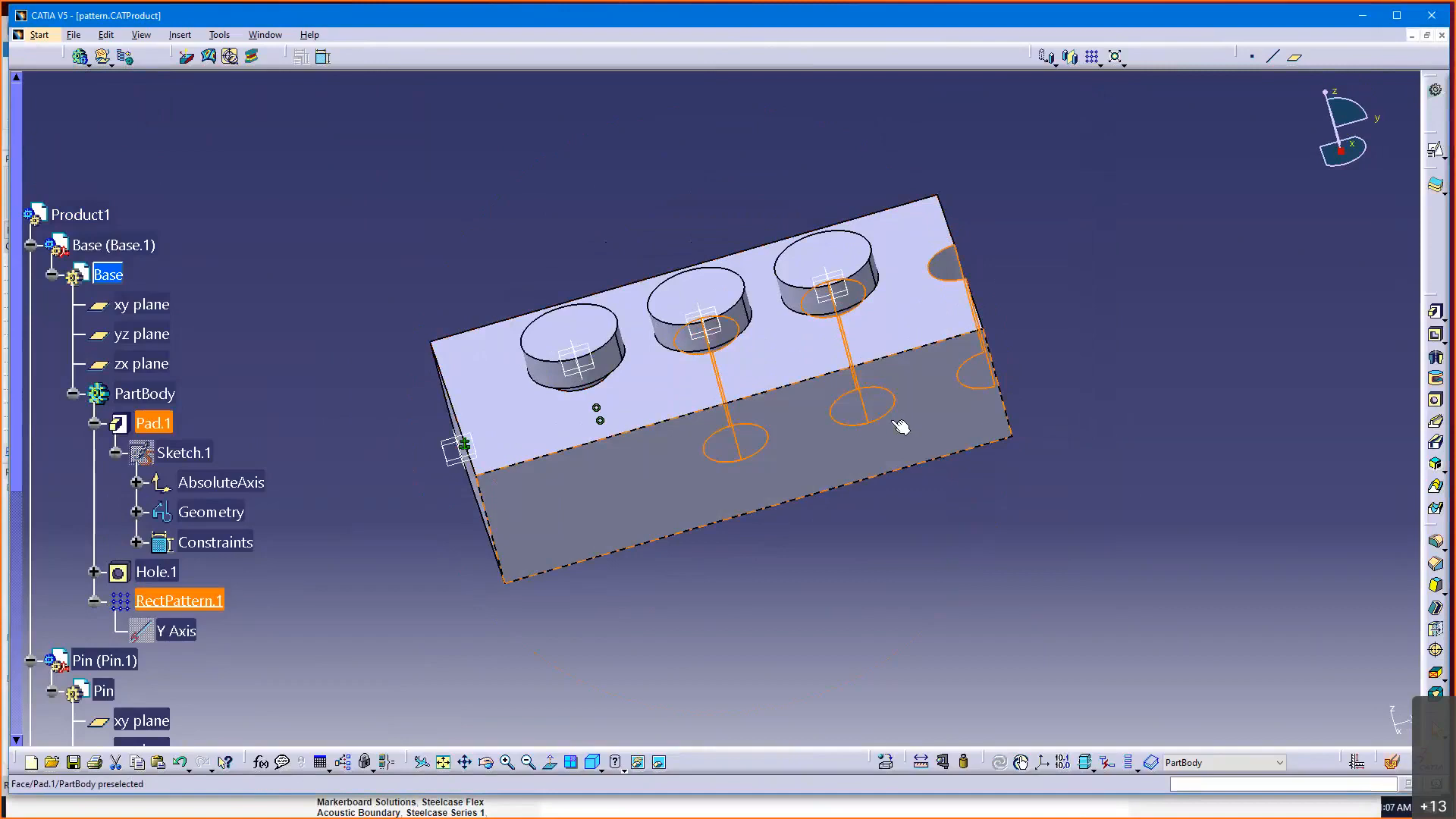
{"action": "mouse_move", "coordinate": [837, 466]}
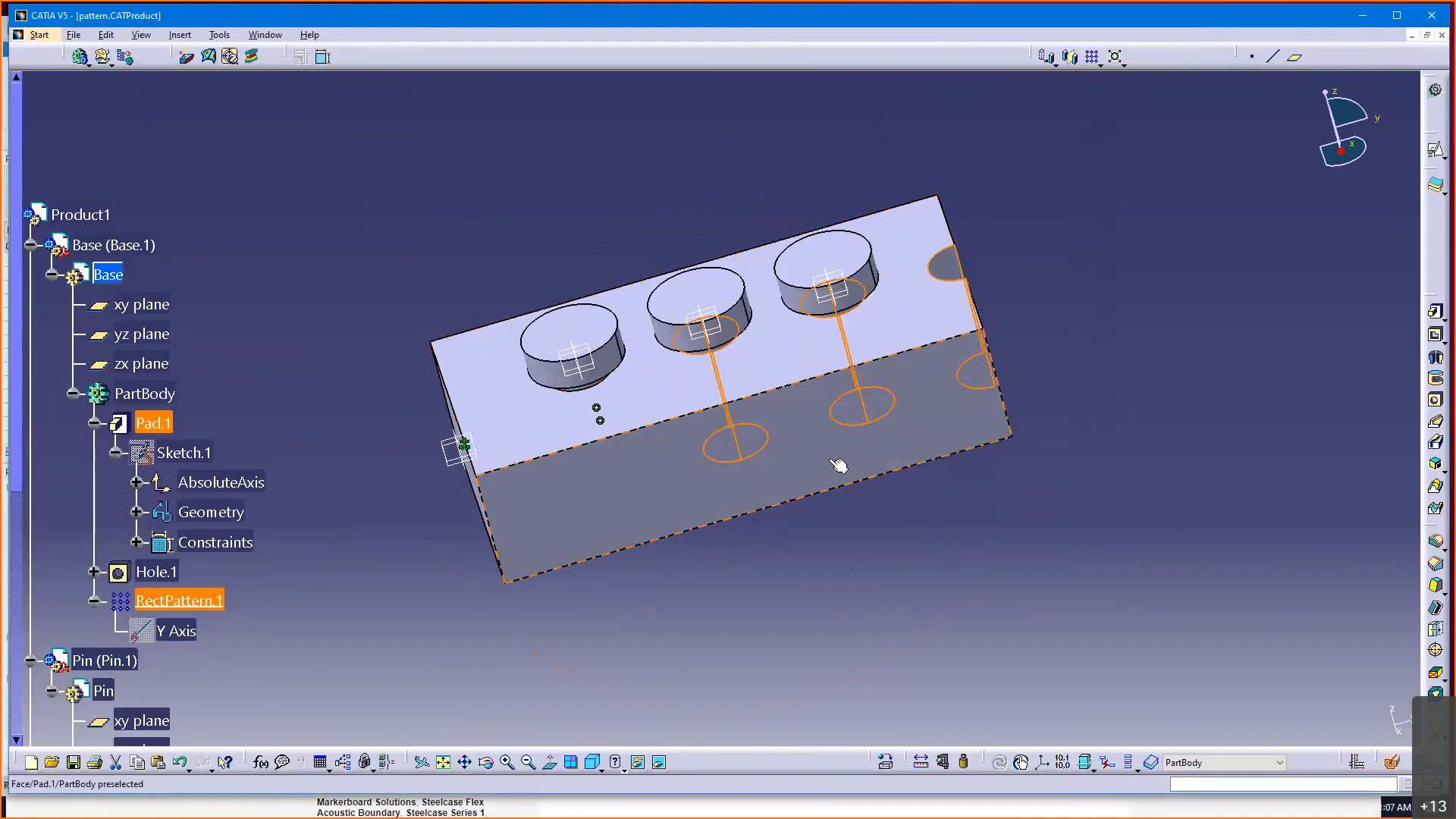
- Change the block's length dimension from 4in to 5in and rebuild the pad
{"action": "double_click", "coordinate": [155, 422]}
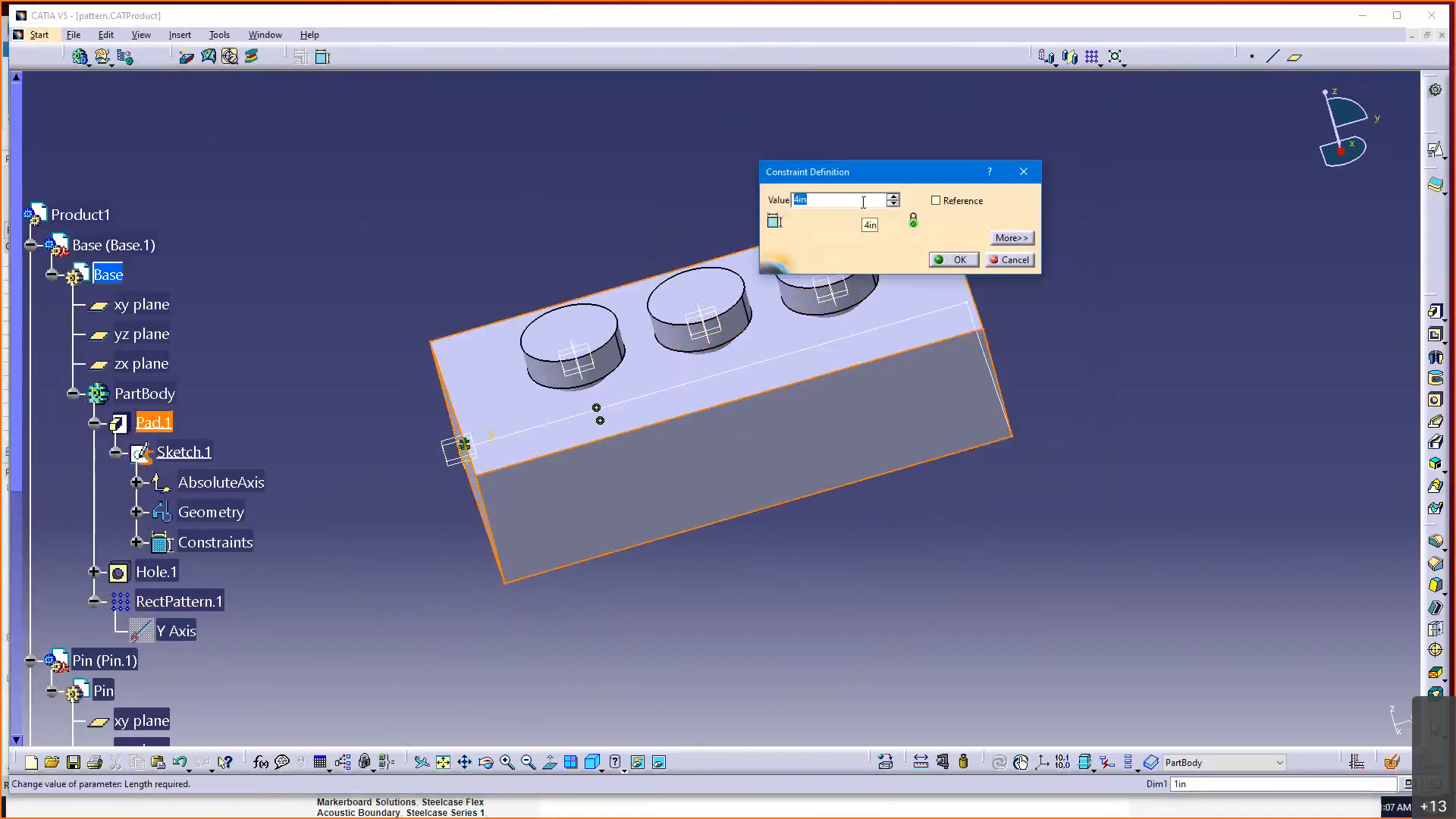
{"action": "type", "text": "5in"}
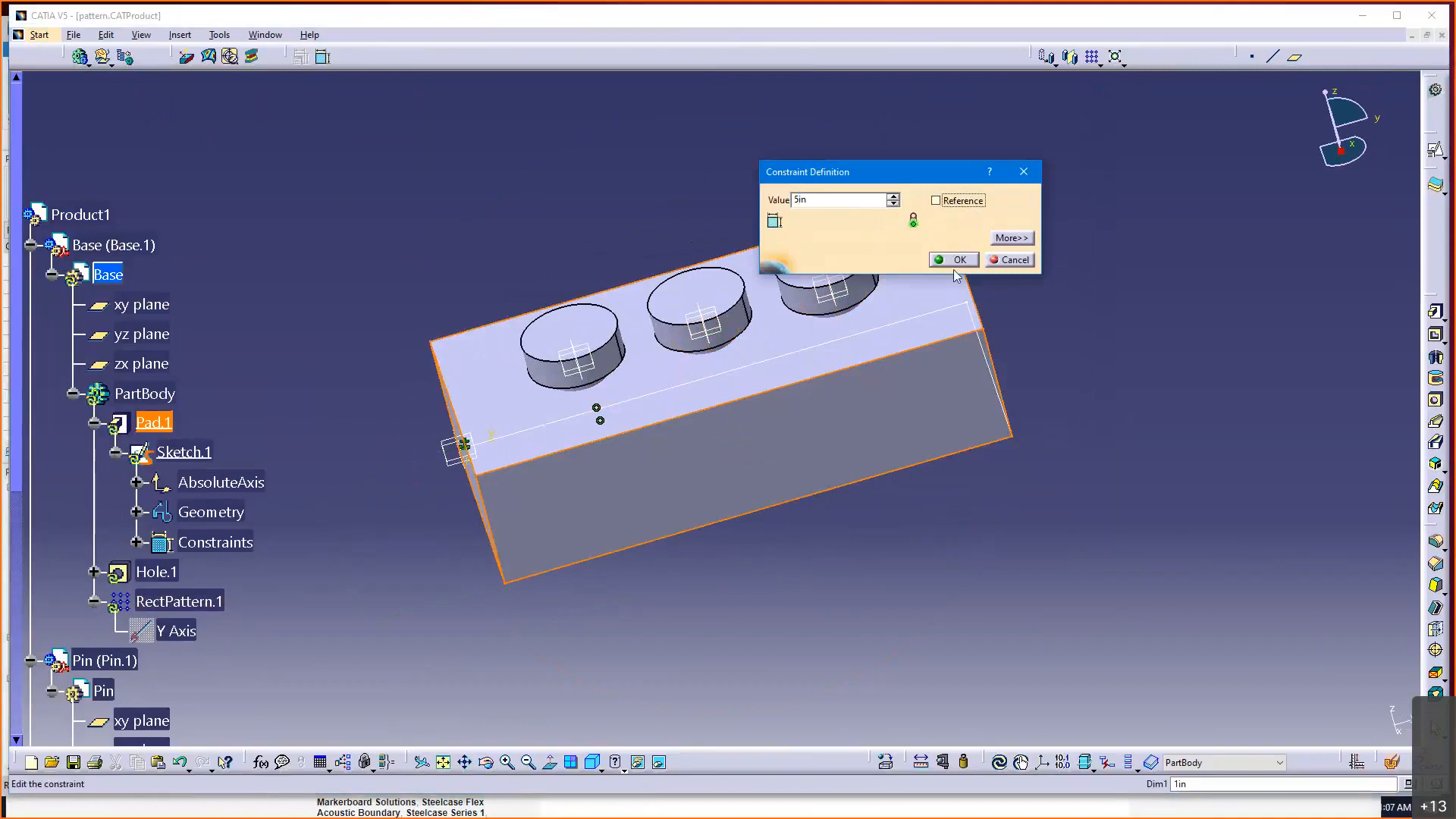
{"action": "left_click", "coordinate": [953, 259]}
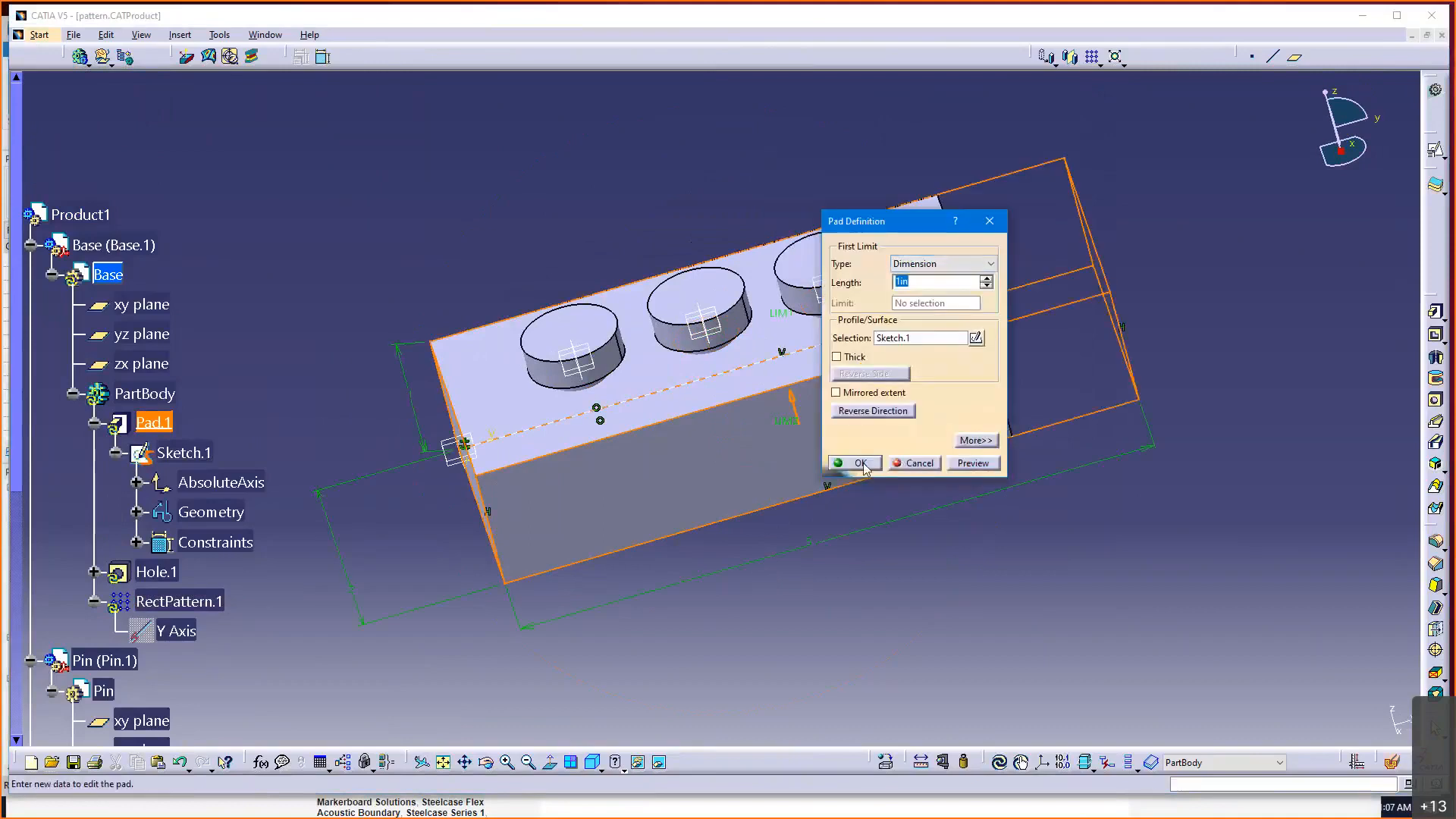
{"action": "left_click", "coordinate": [854, 463]}
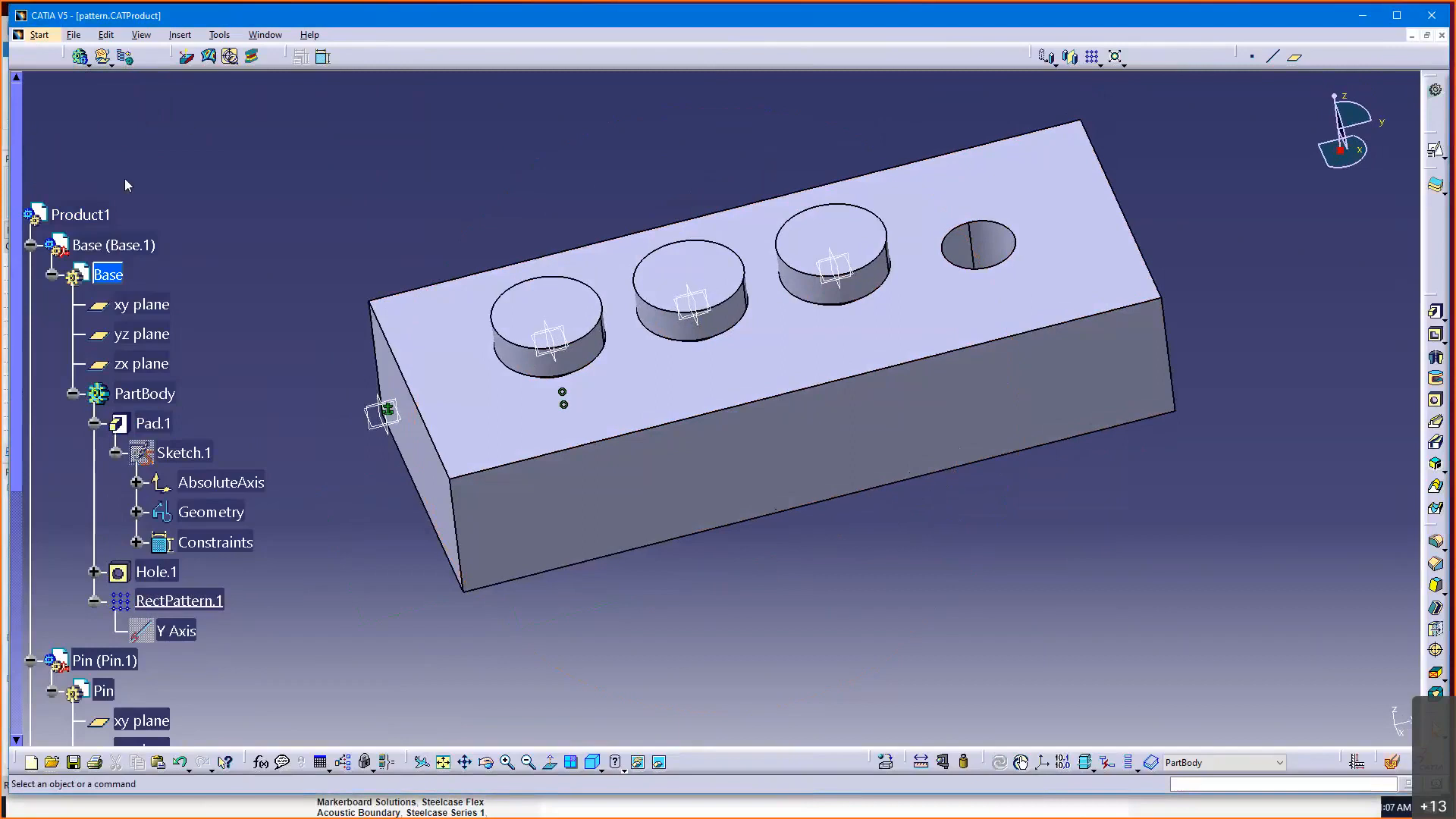
- Select Product1 and run Edit > Update so a fourth pin fills the new hole
{"action": "left_click", "coordinate": [81, 214]}
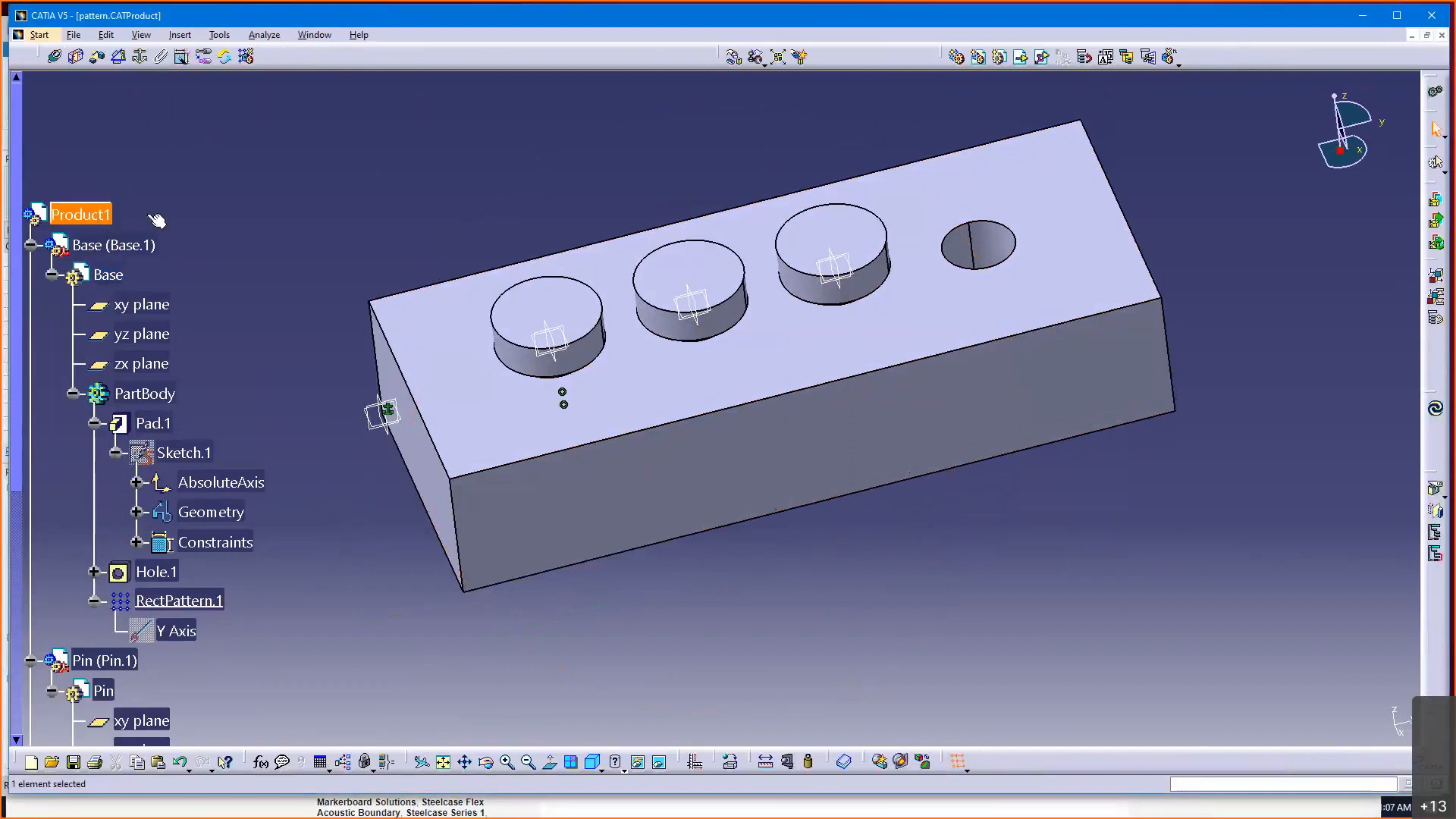
{"action": "left_click", "coordinate": [105, 35]}
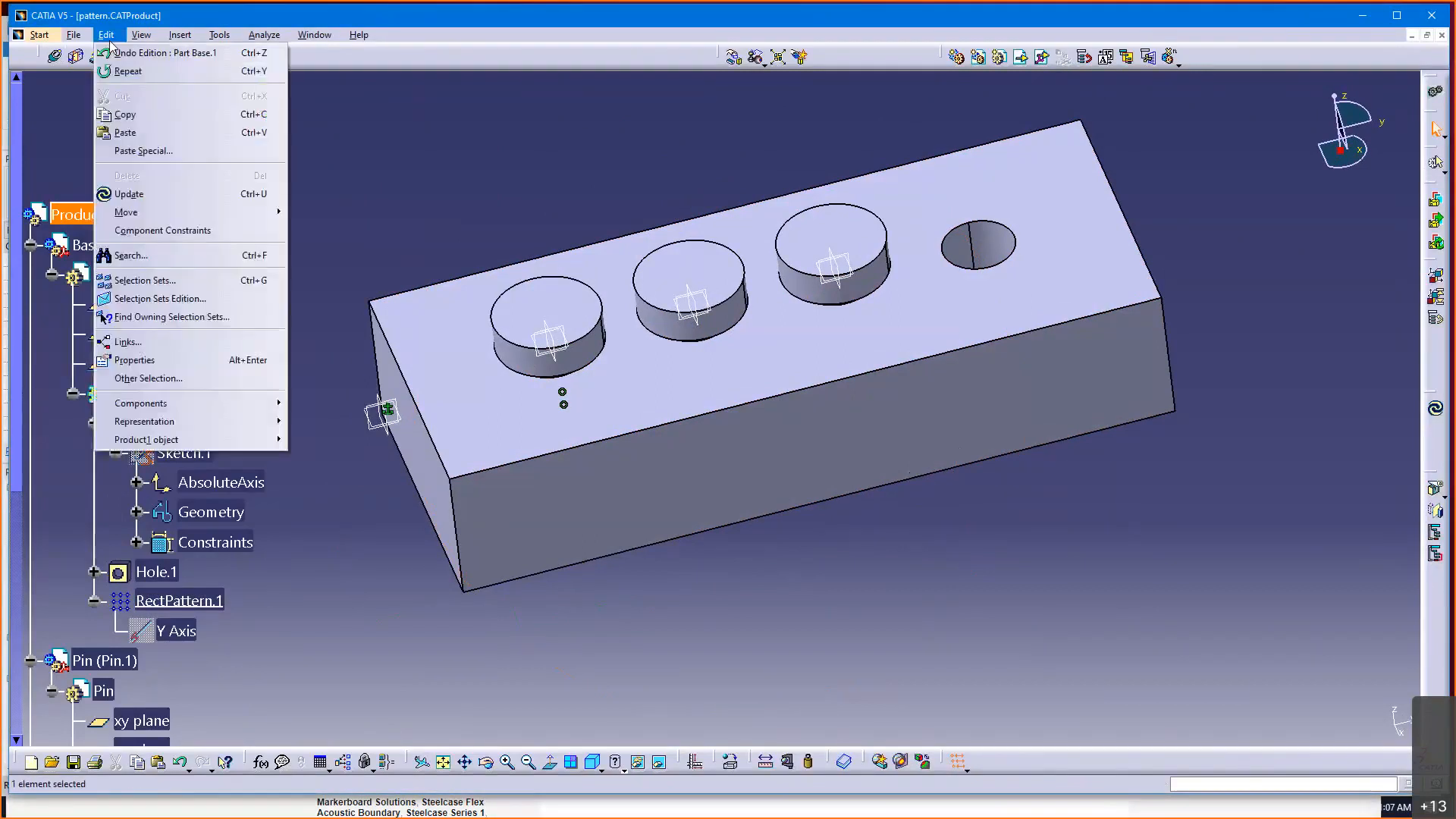
{"action": "left_click", "coordinate": [784, 511]}
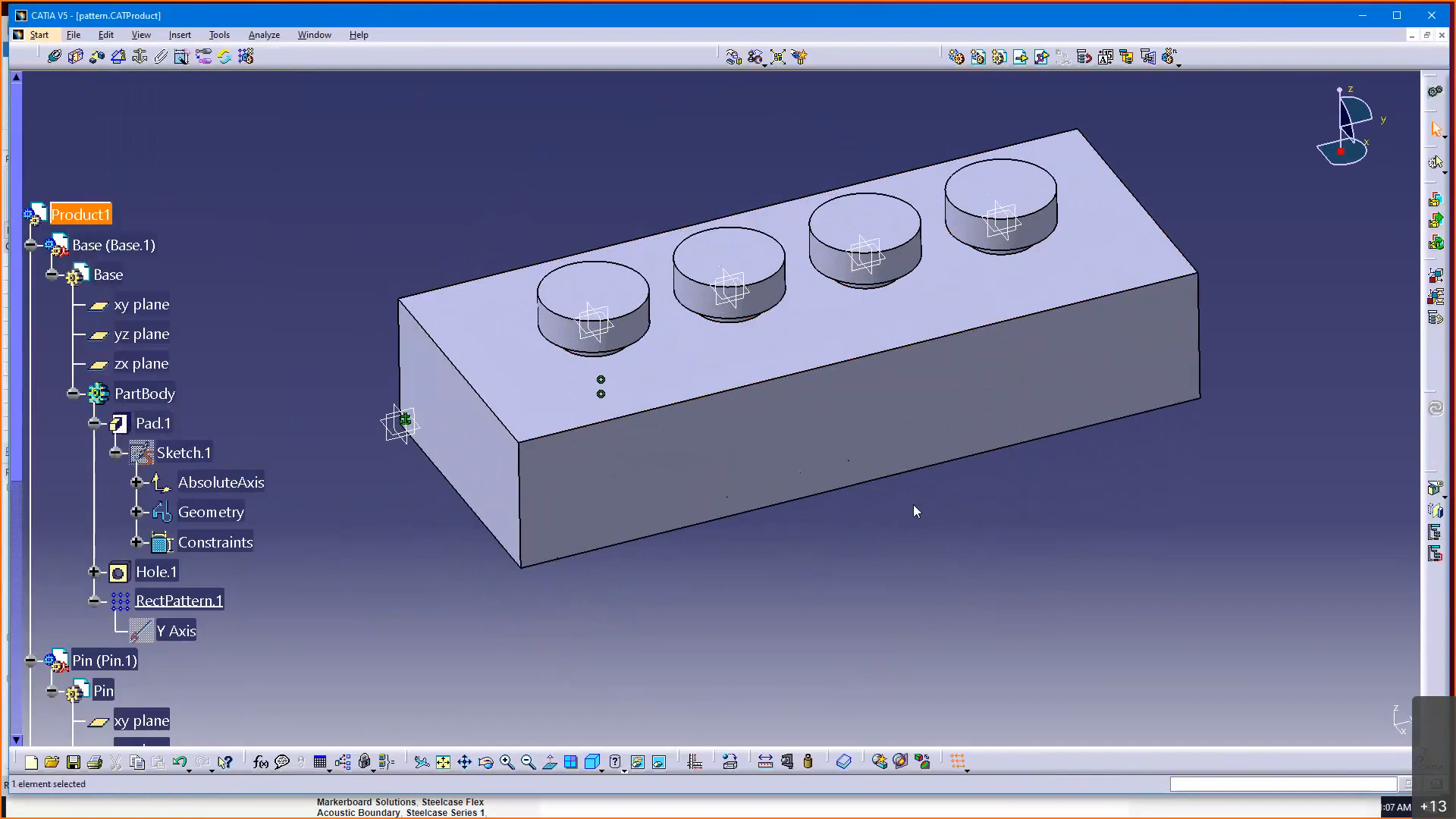
{"action": "mouse_move", "coordinate": [82, 214]}
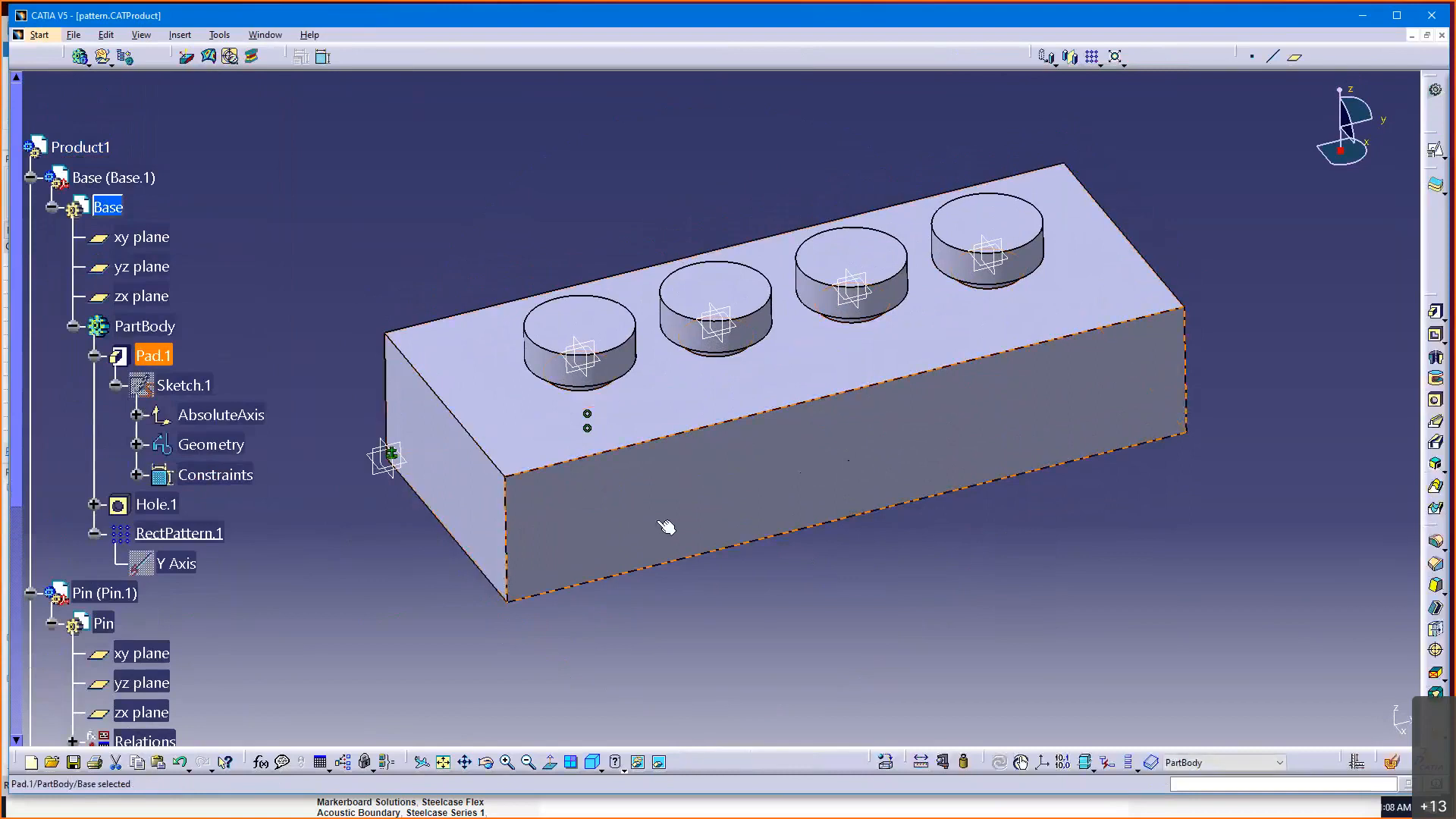
- Reopen the Base pad's definition showing its 1in length
{"action": "double_click", "coordinate": [154, 355]}
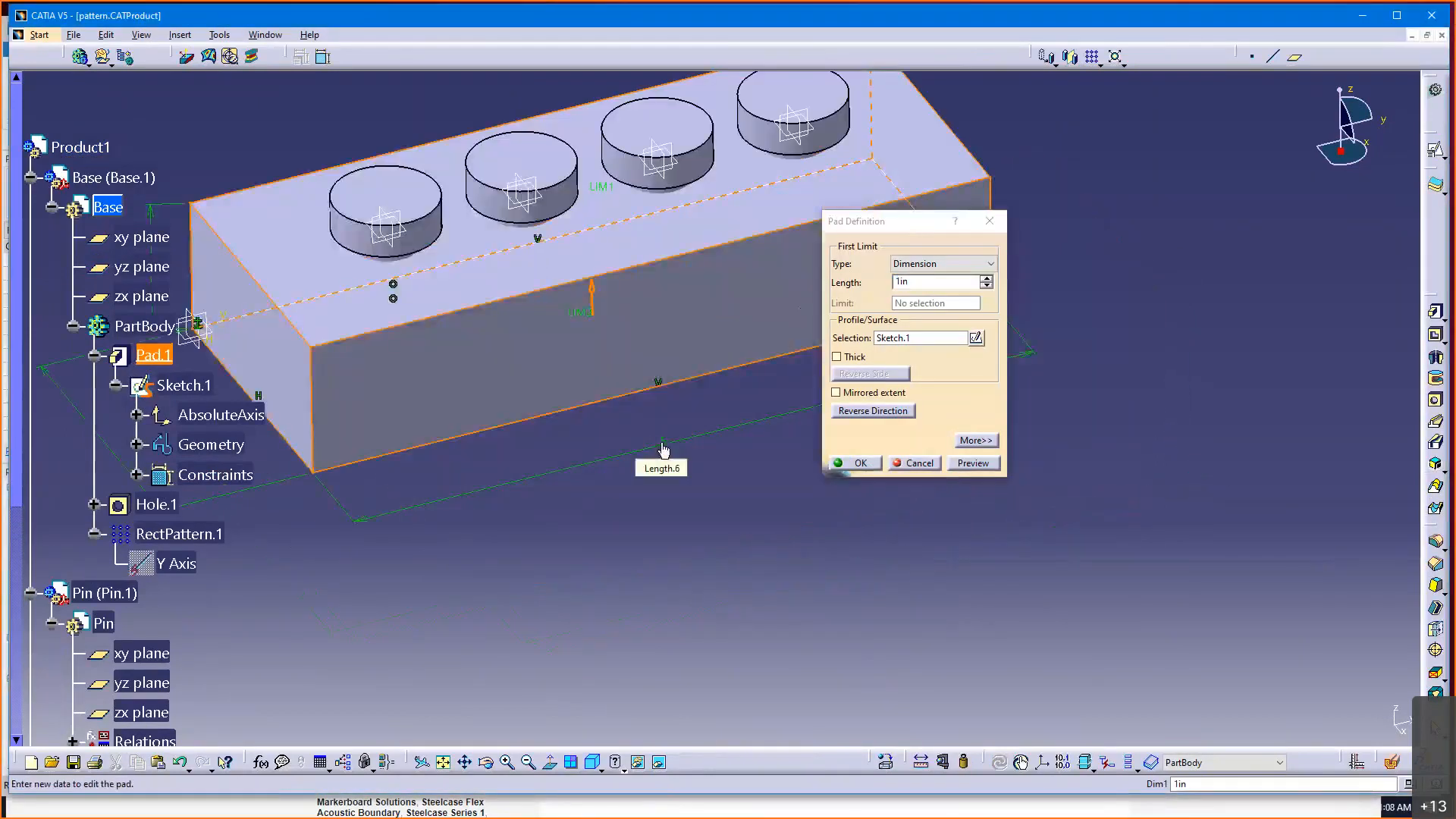
{"action": "mouse_move", "coordinate": [900, 234]}
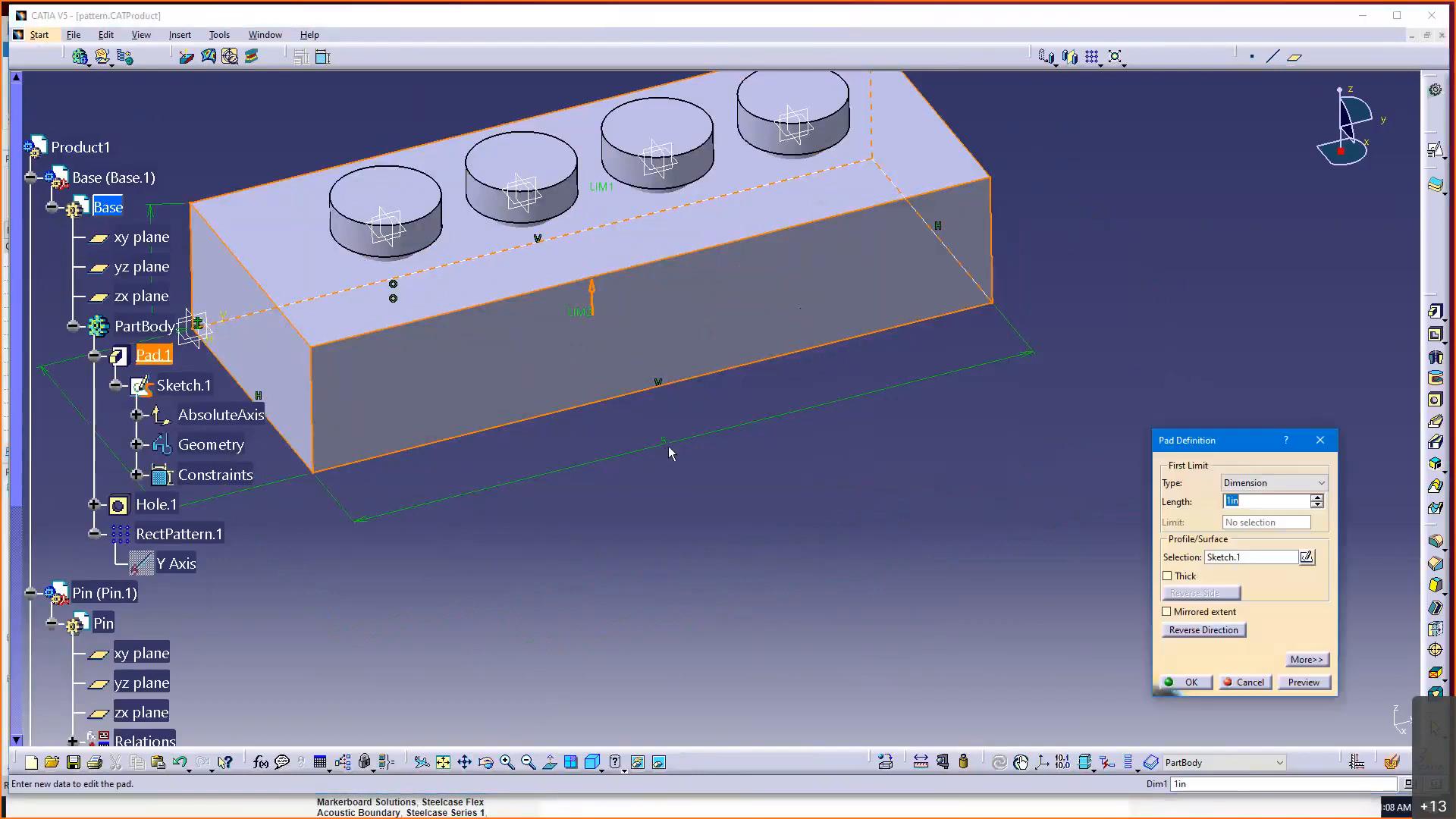
{"action": "mouse_move", "coordinate": [663, 449]}
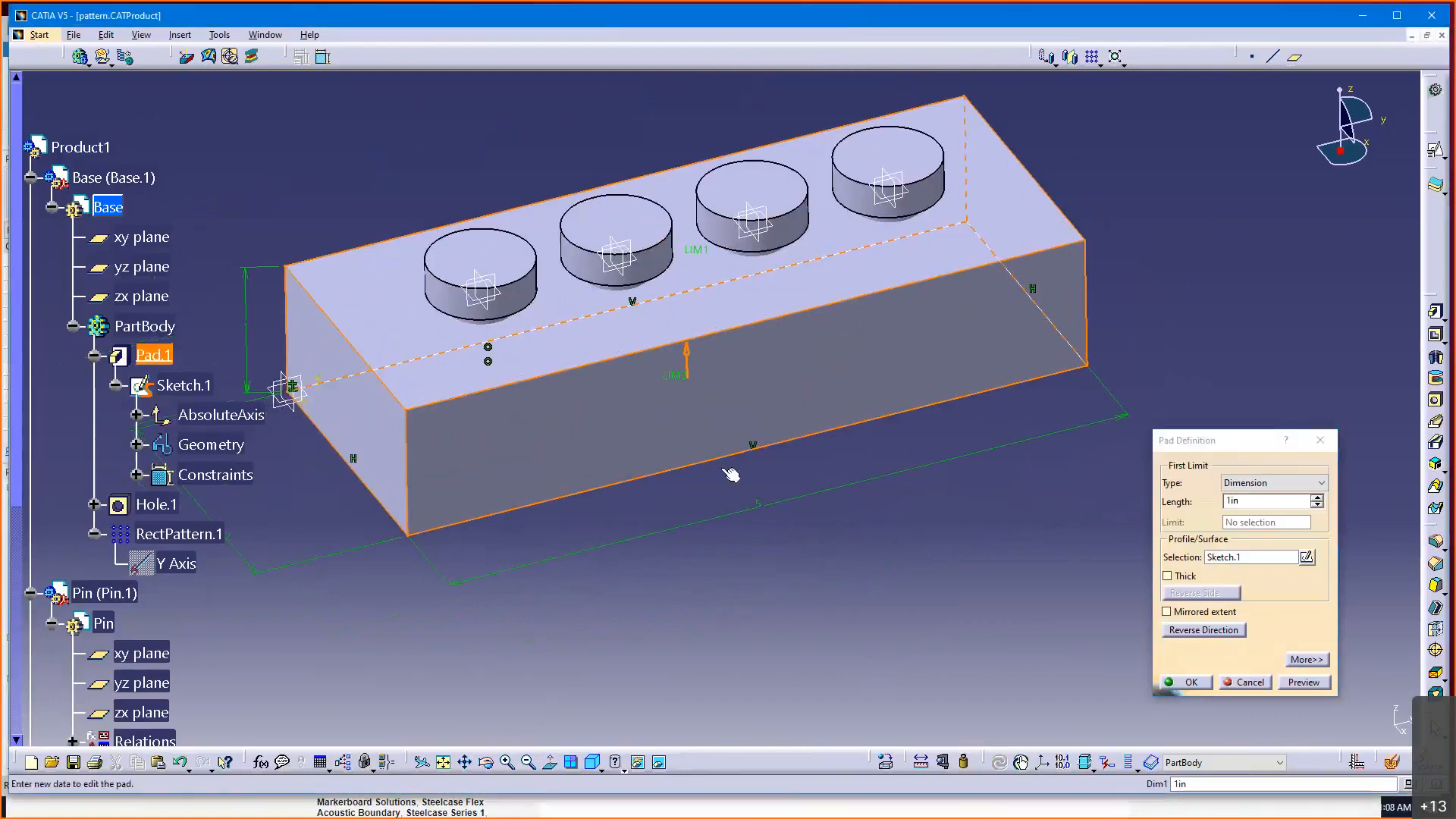
{"action": "mouse_move", "coordinate": [730, 369]}
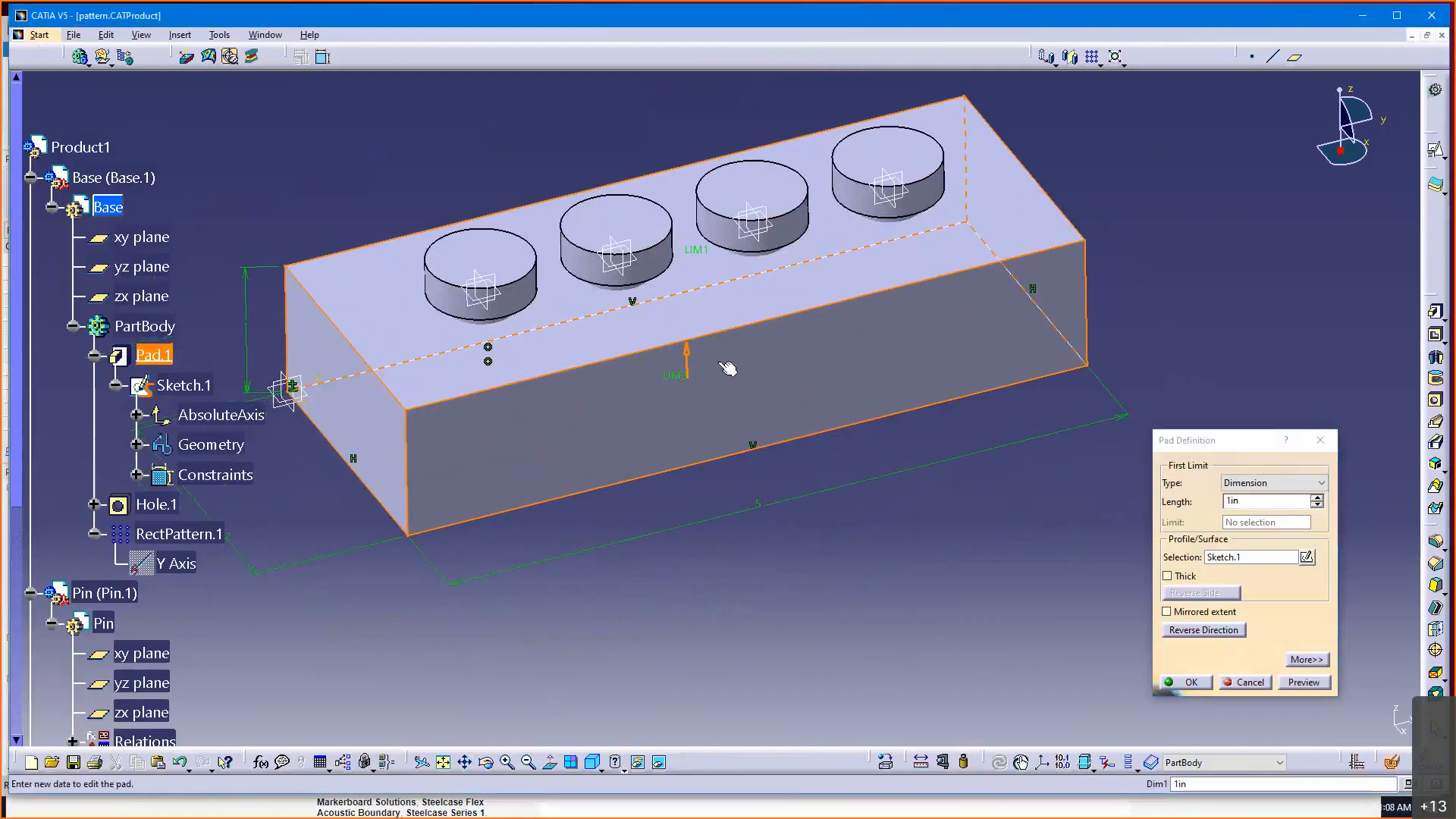
{"action": "mouse_move", "coordinate": [836, 204]}
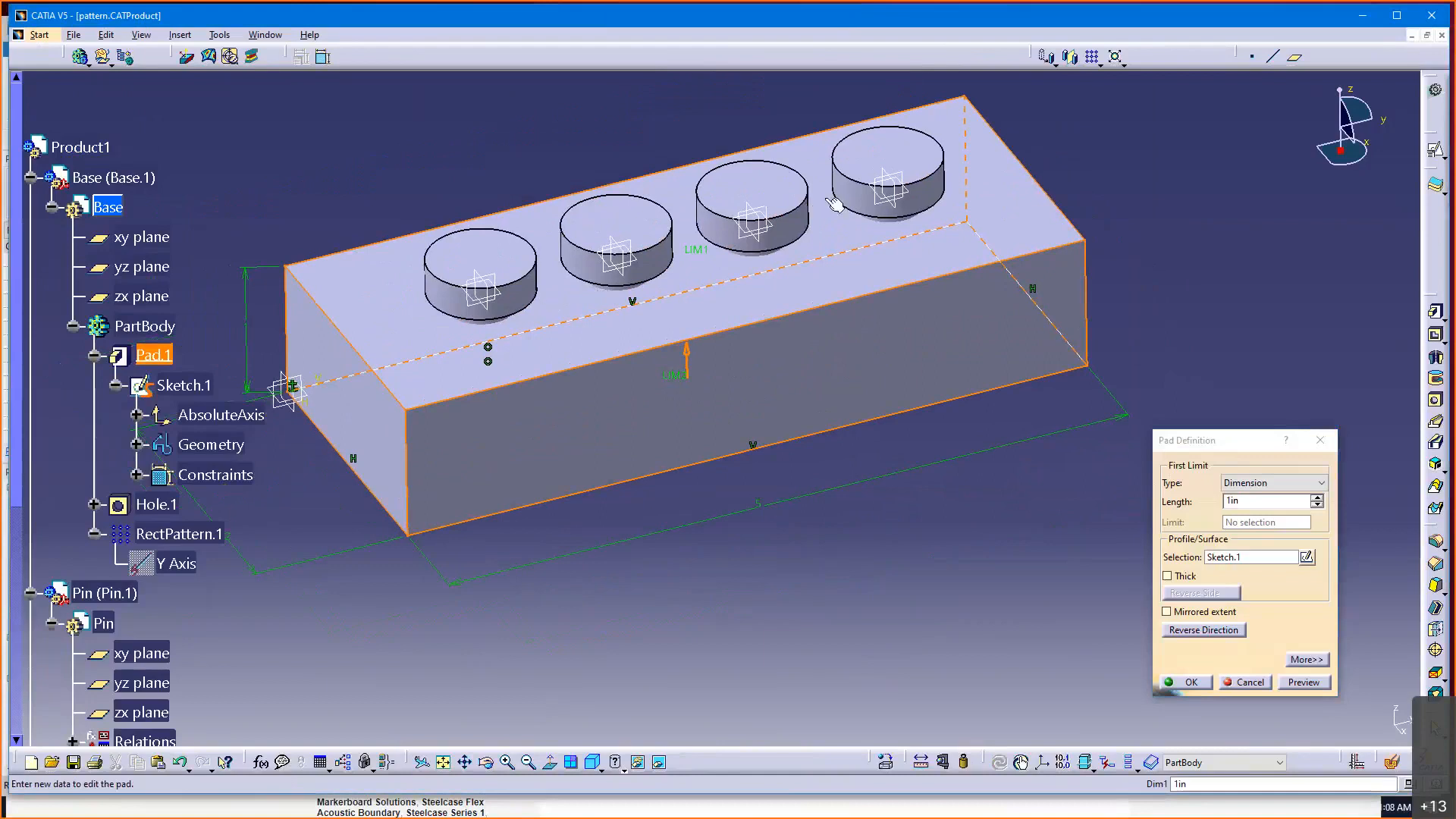
{"action": "mouse_move", "coordinate": [838, 209]}
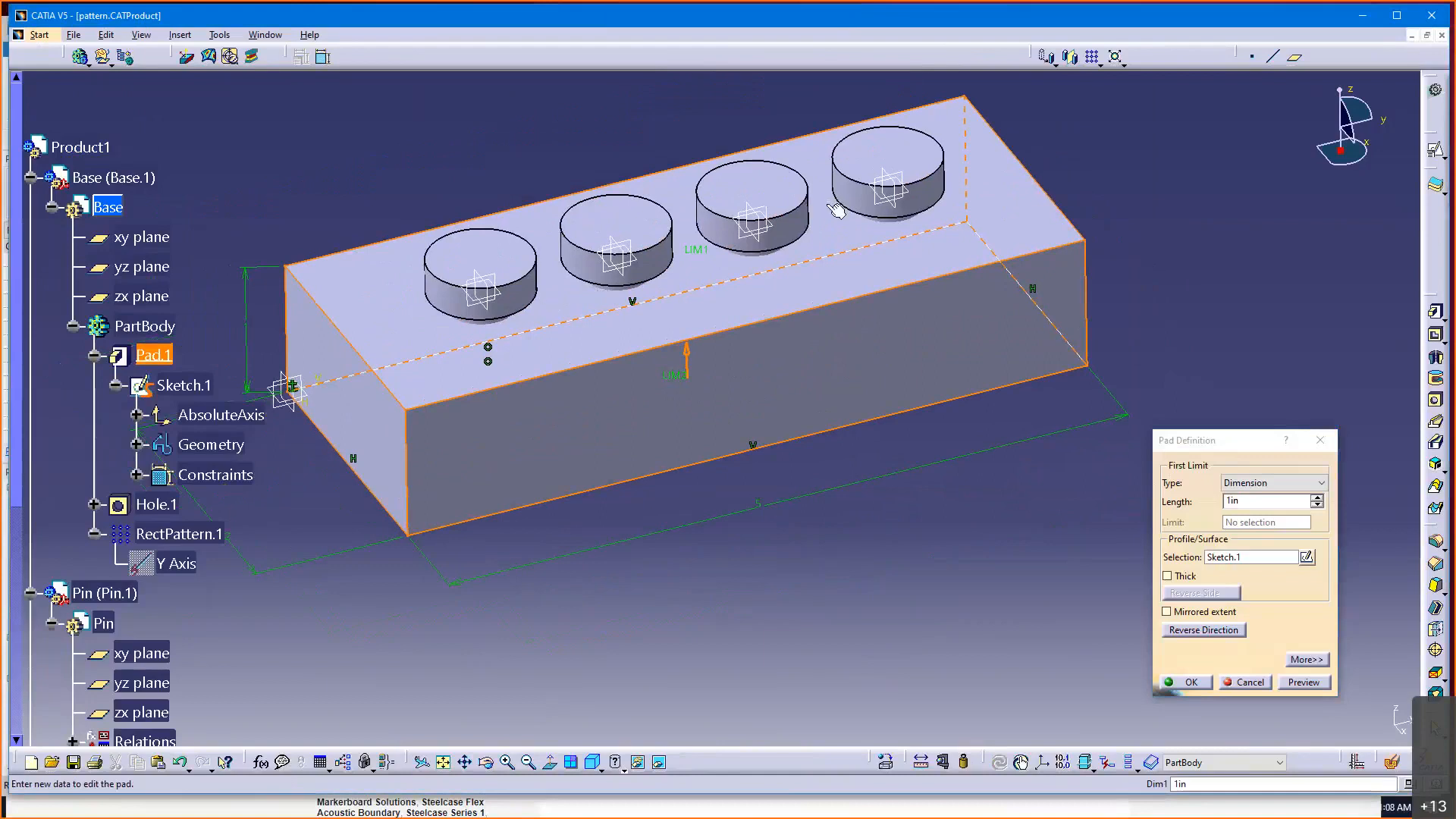
{"action": "mouse_move", "coordinate": [878, 196]}
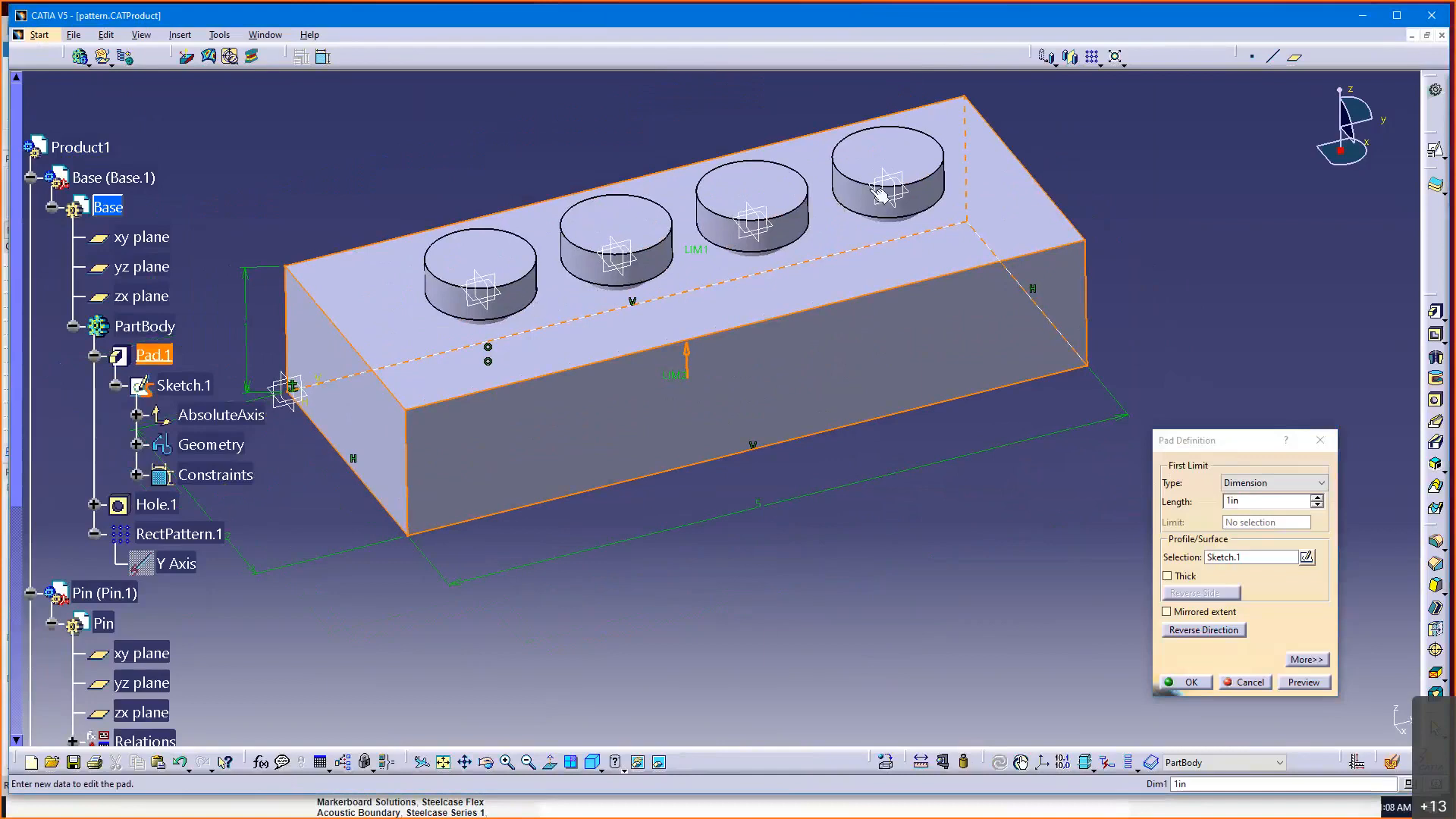
{"action": "mouse_move", "coordinate": [780, 508]}
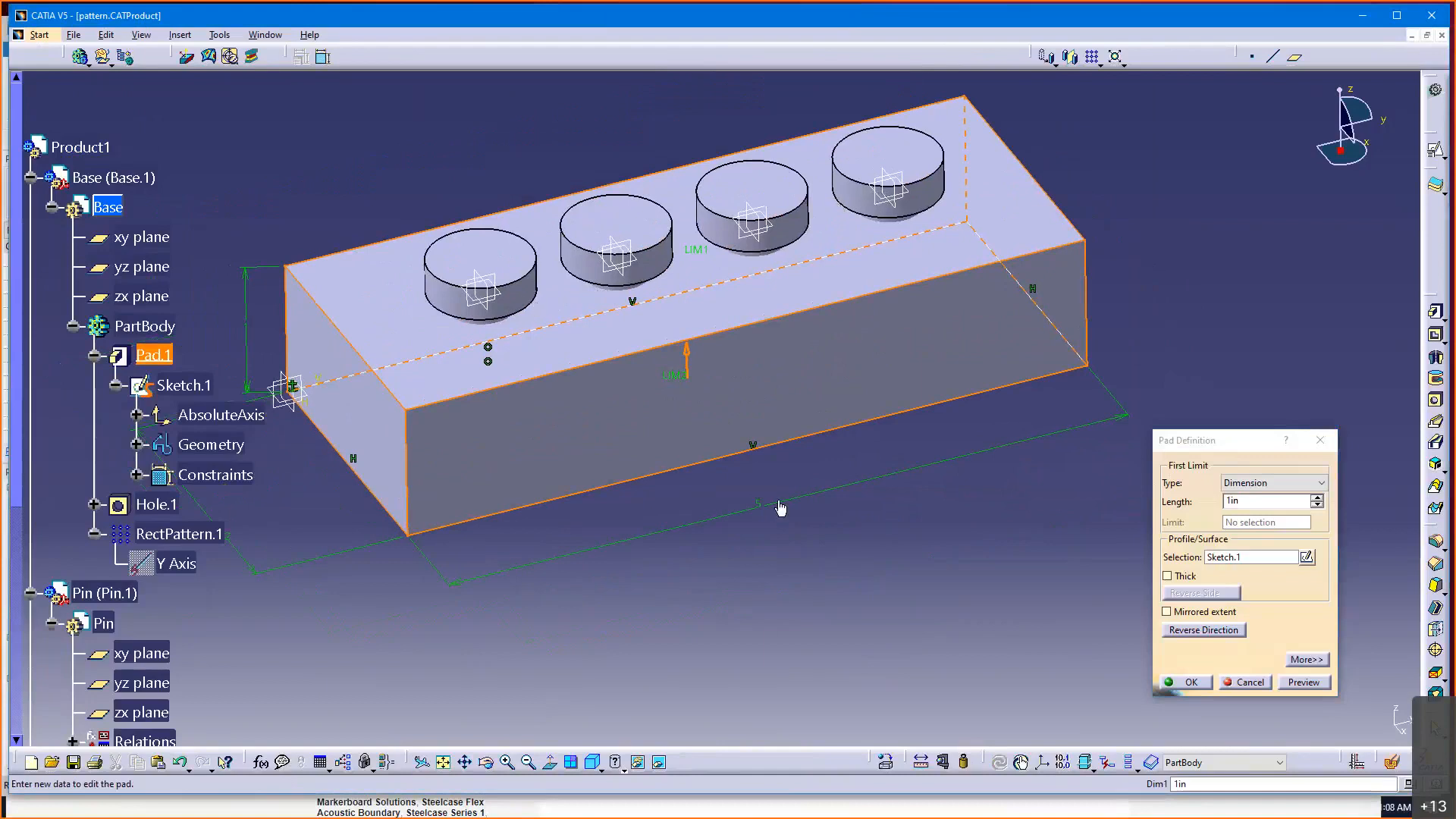
{"action": "mouse_move", "coordinate": [780, 512]}
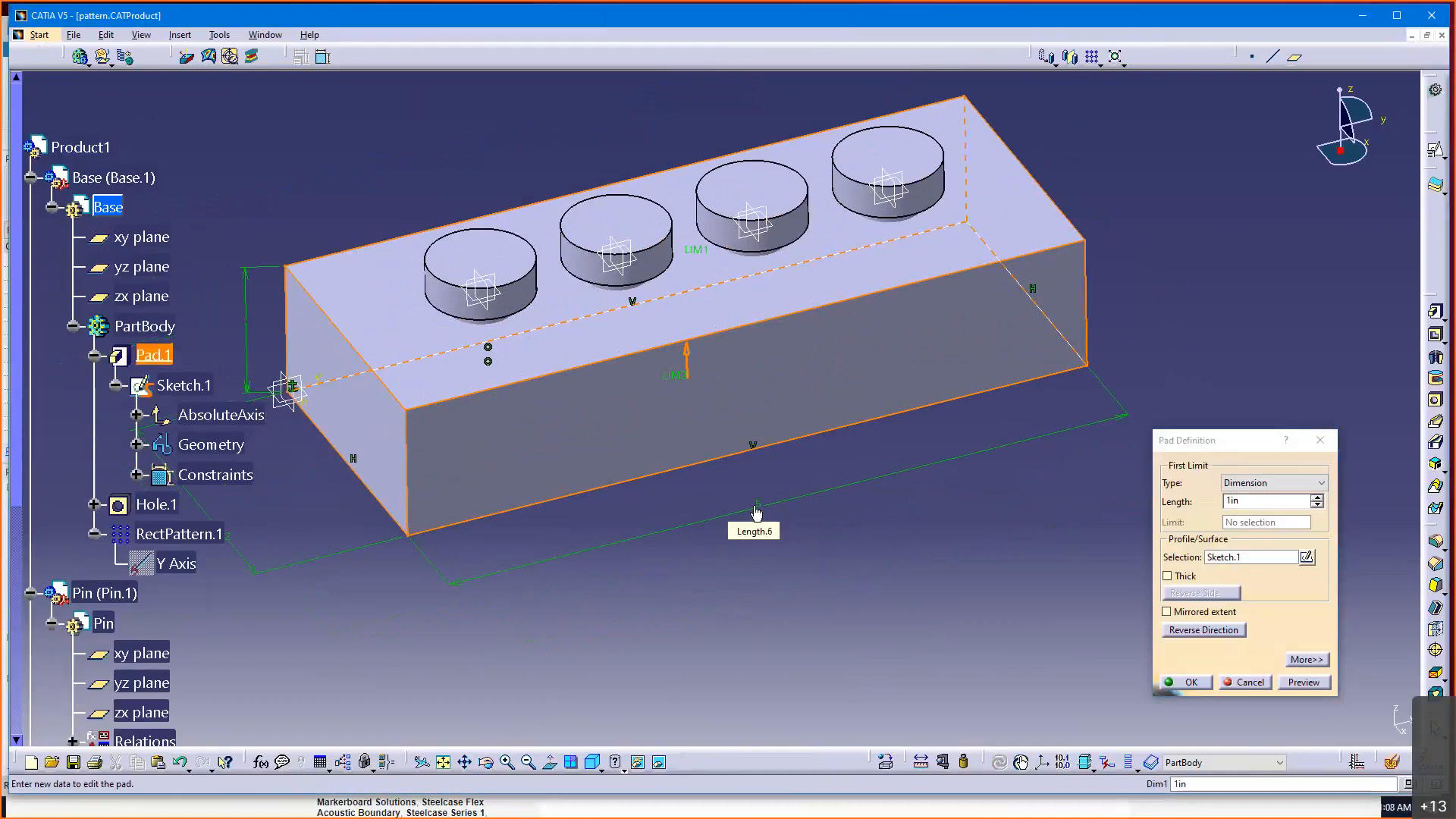
{"action": "mouse_move", "coordinate": [765, 514]}
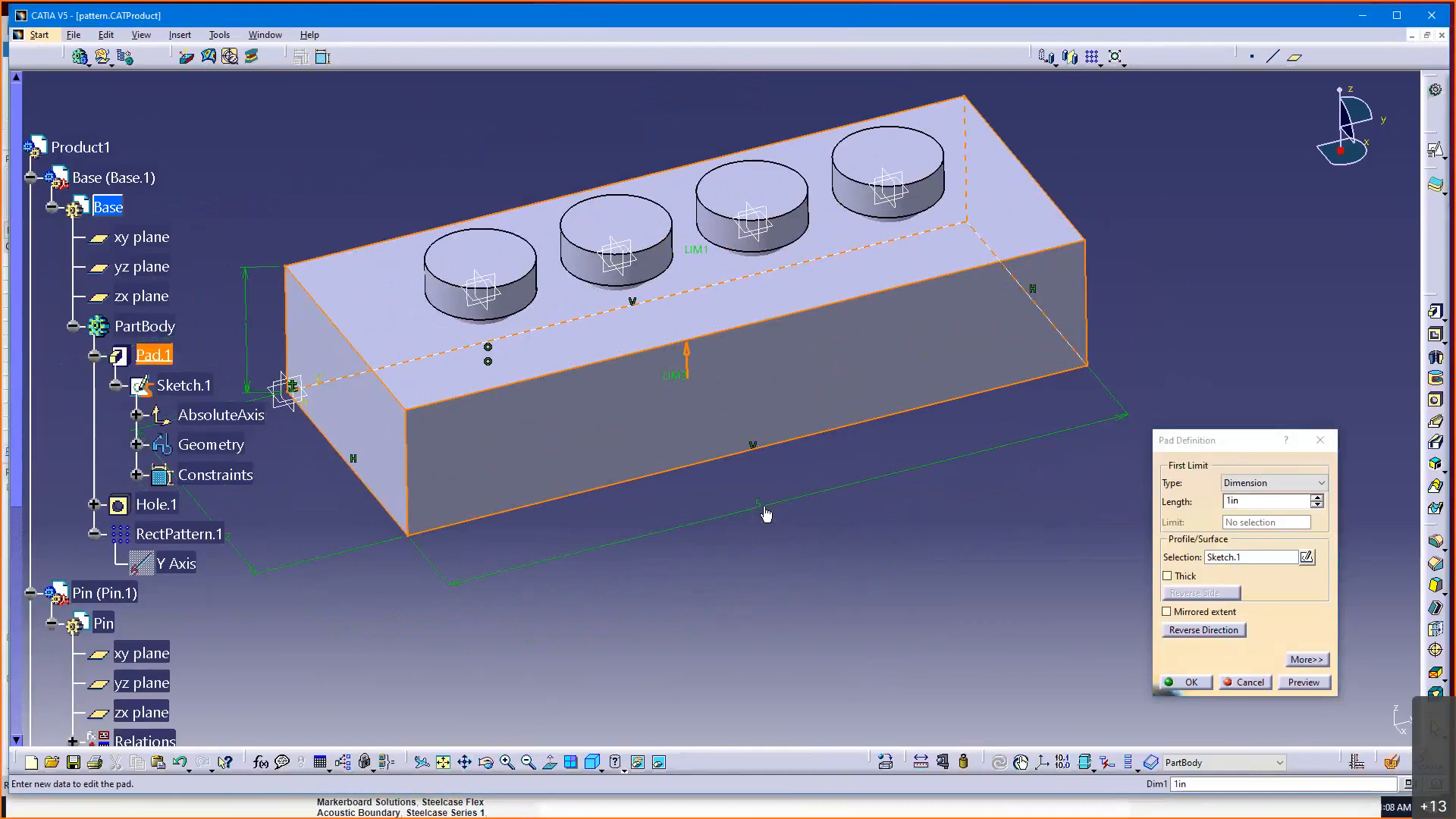
{"action": "mouse_move", "coordinate": [758, 507]}
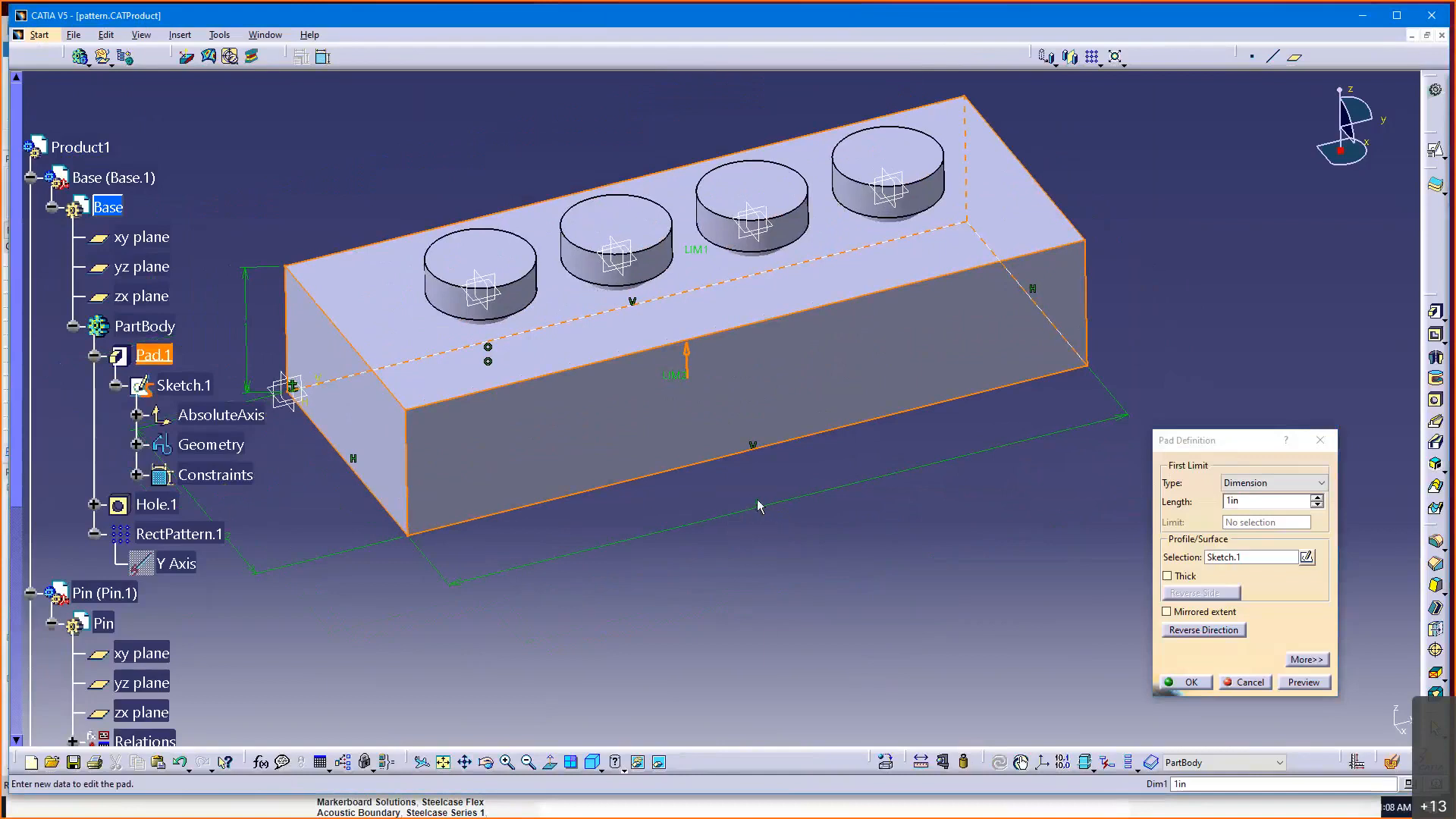
{"action": "mouse_move", "coordinate": [755, 481]}
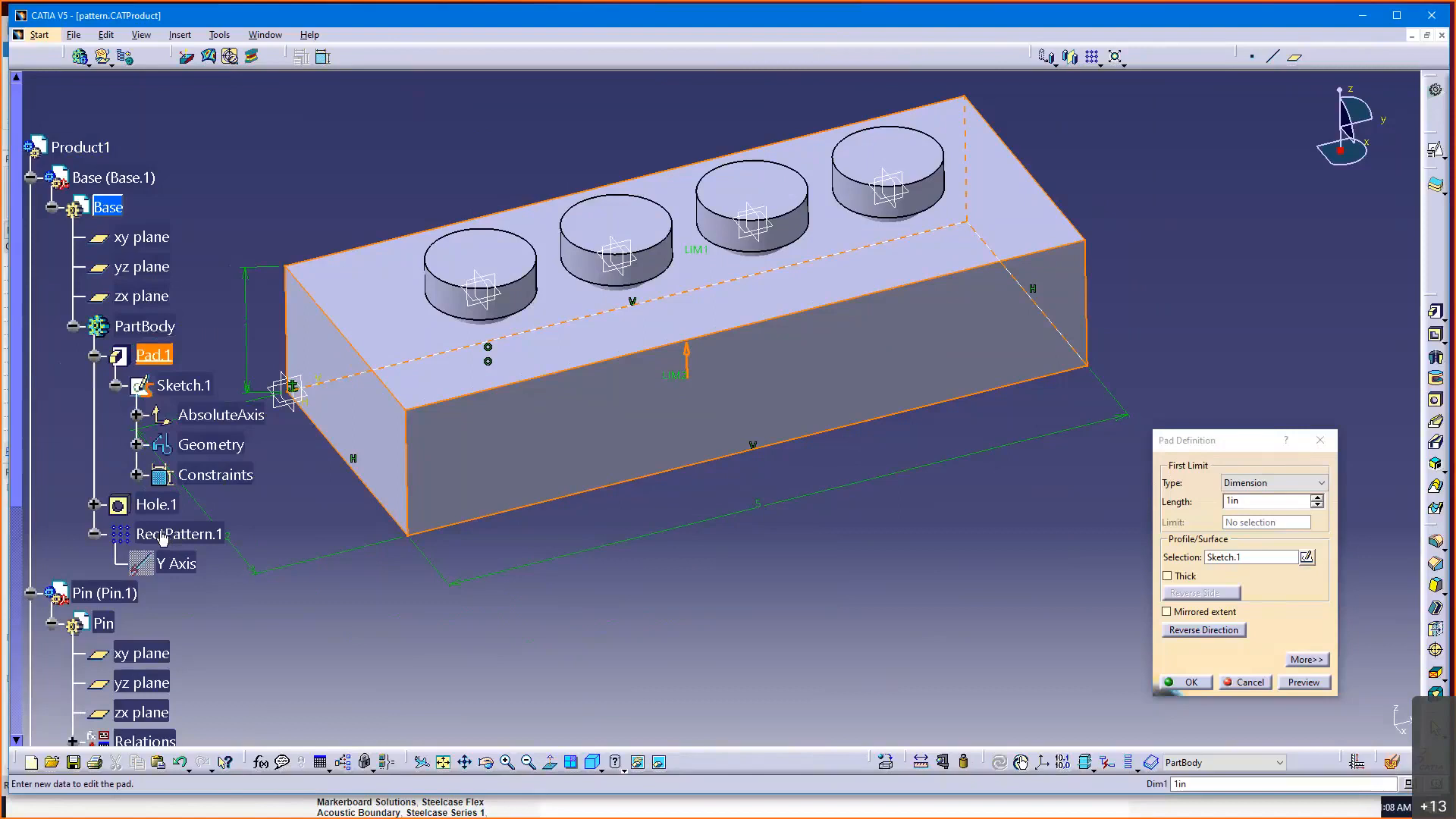
{"action": "mouse_move", "coordinate": [183, 543]}
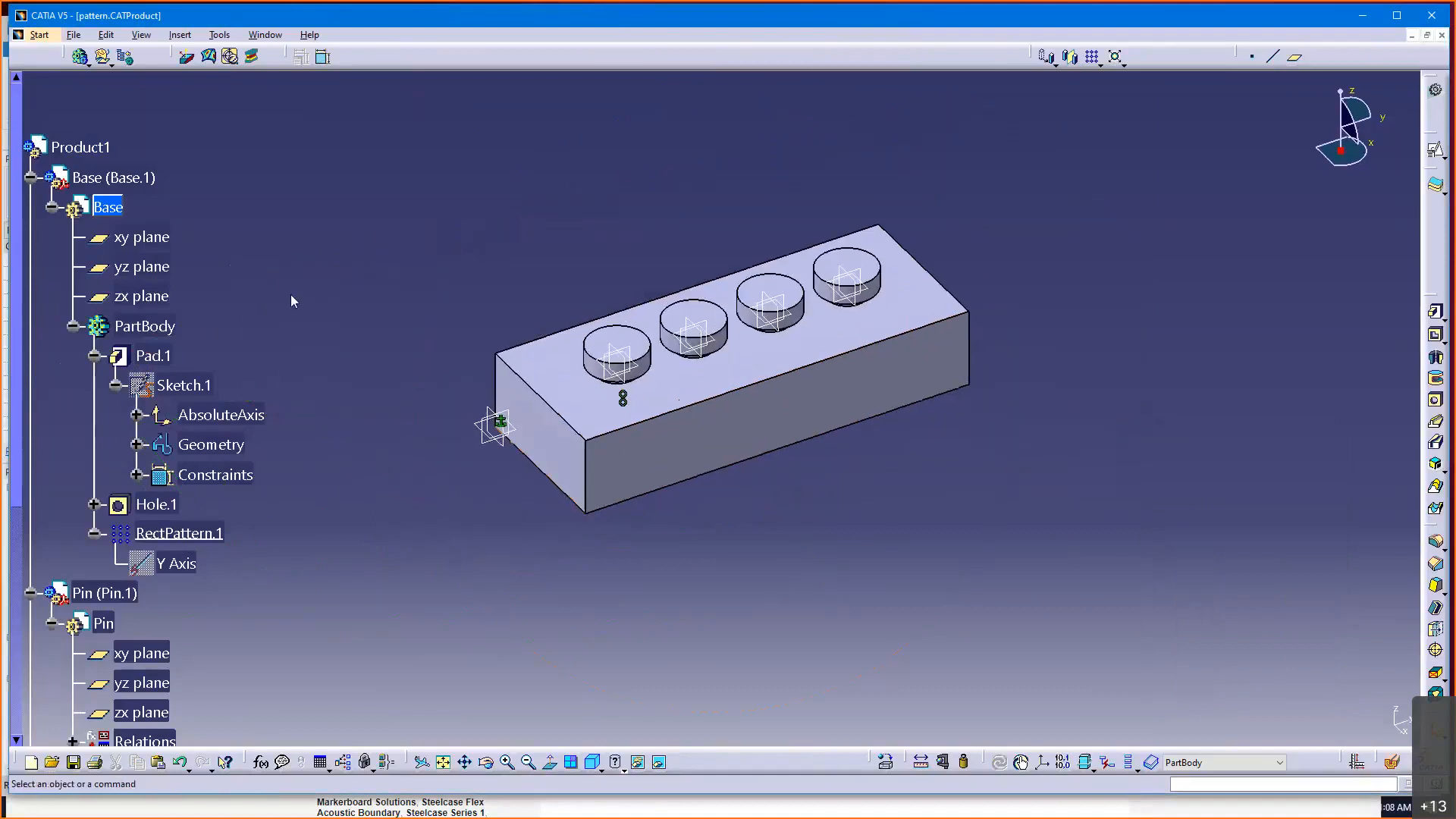
{"action": "mouse_move", "coordinate": [308, 297]}
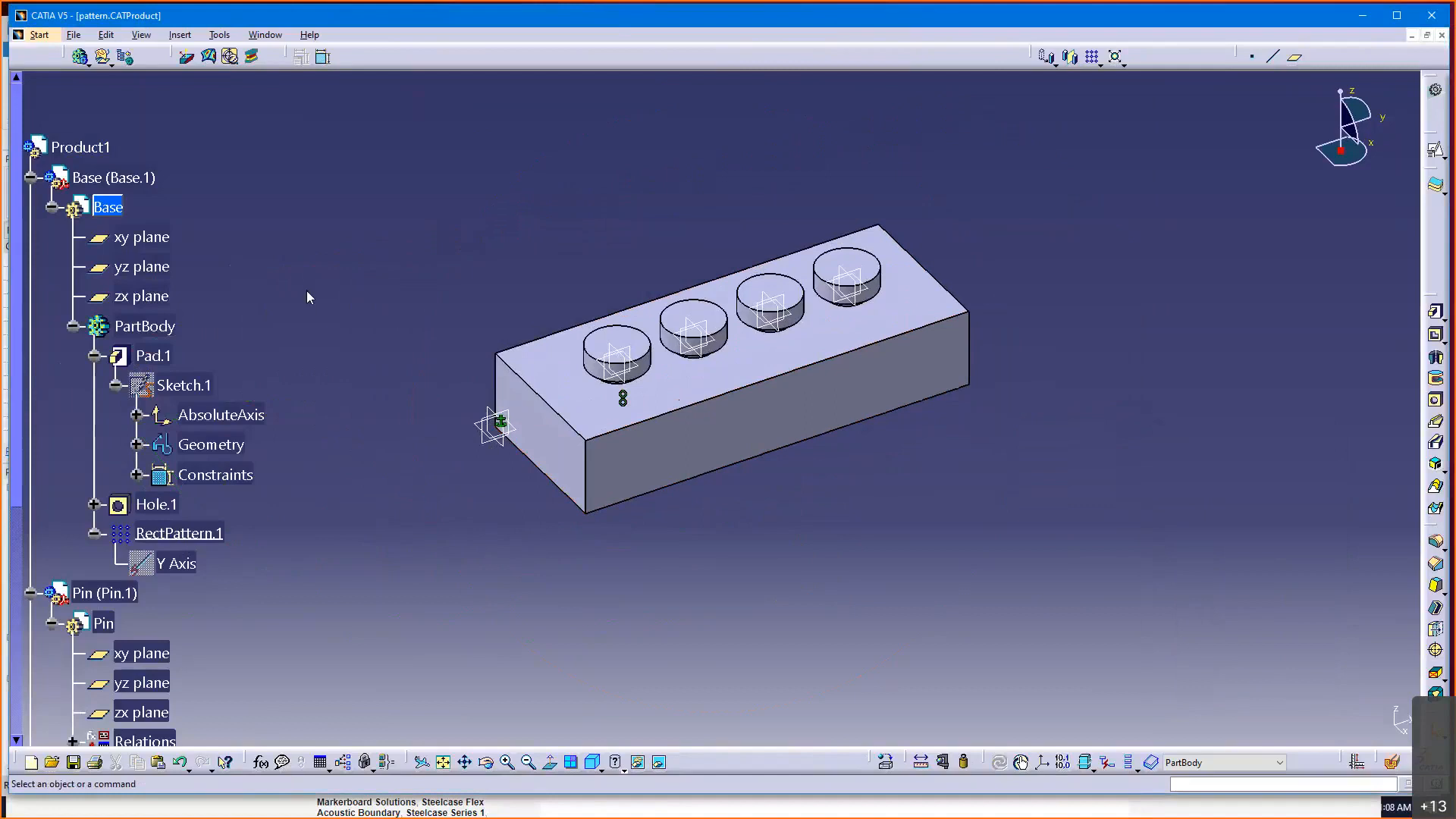
{"action": "mouse_move", "coordinate": [208, 303]}
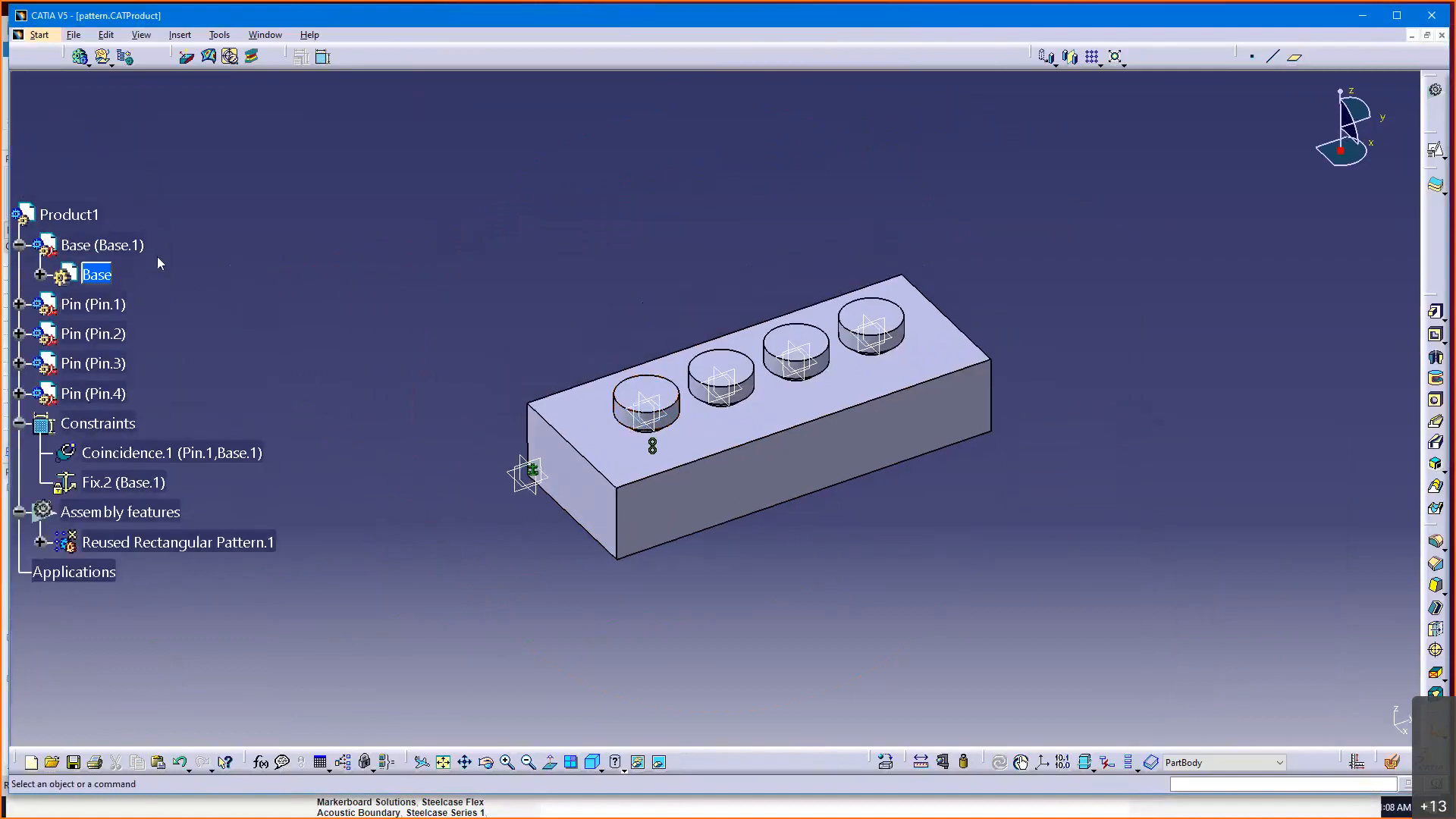
- Set RectPattern.1 back to 3 instances and update the assembly to three pins
{"action": "left_click", "coordinate": [52, 274]}
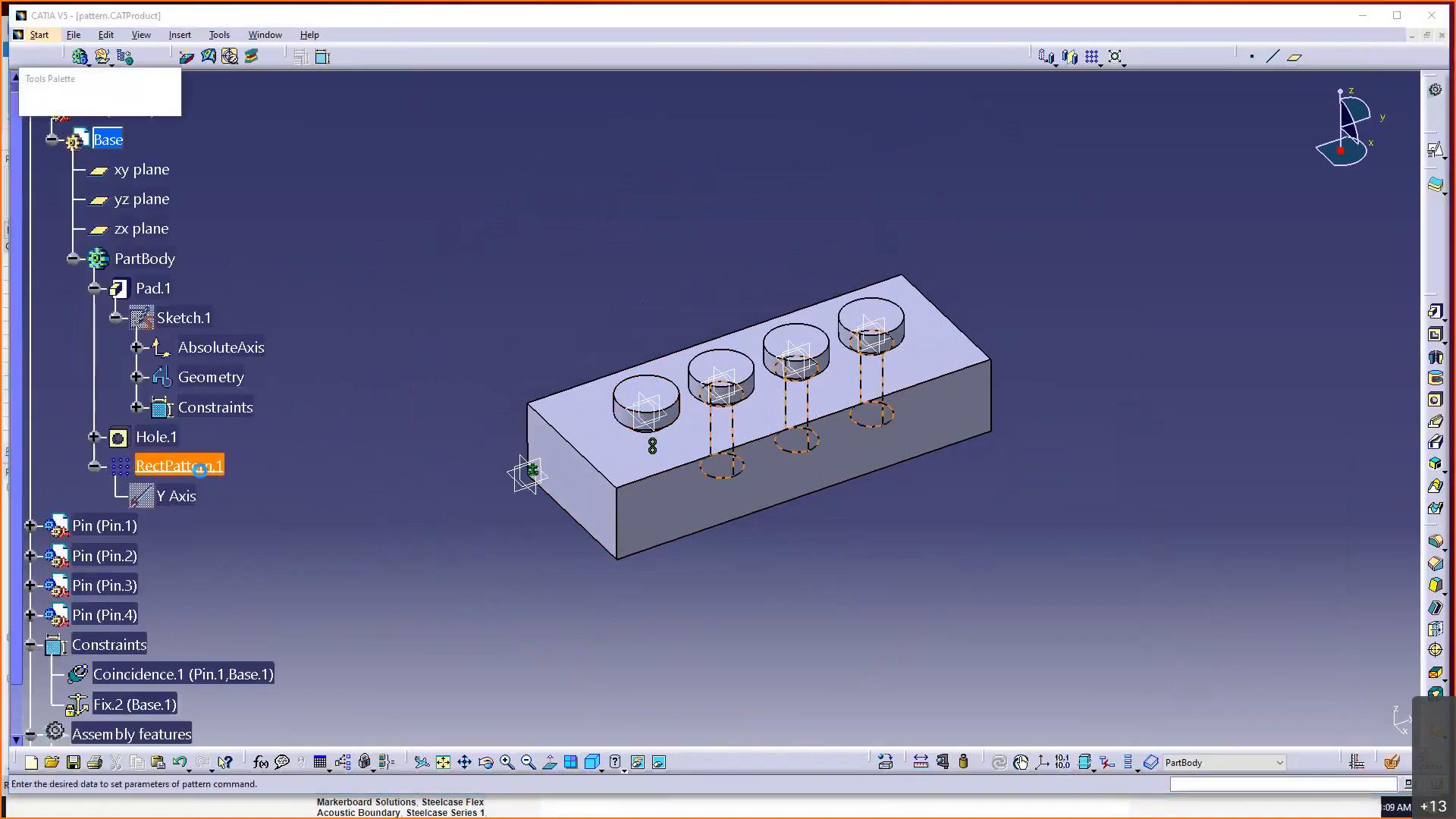
{"action": "double_click", "coordinate": [179, 465]}
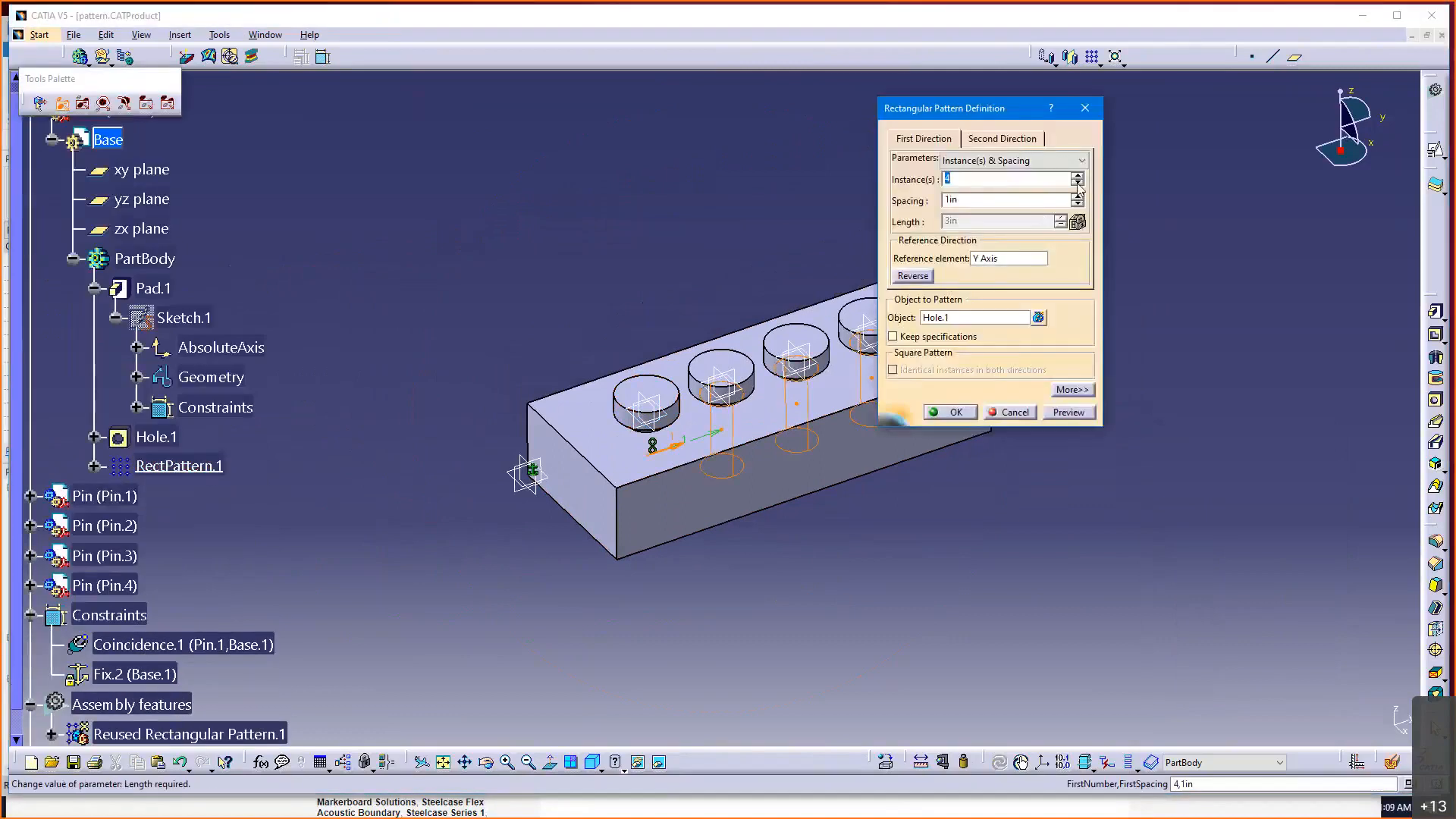
{"action": "left_click", "coordinate": [1079, 184]}
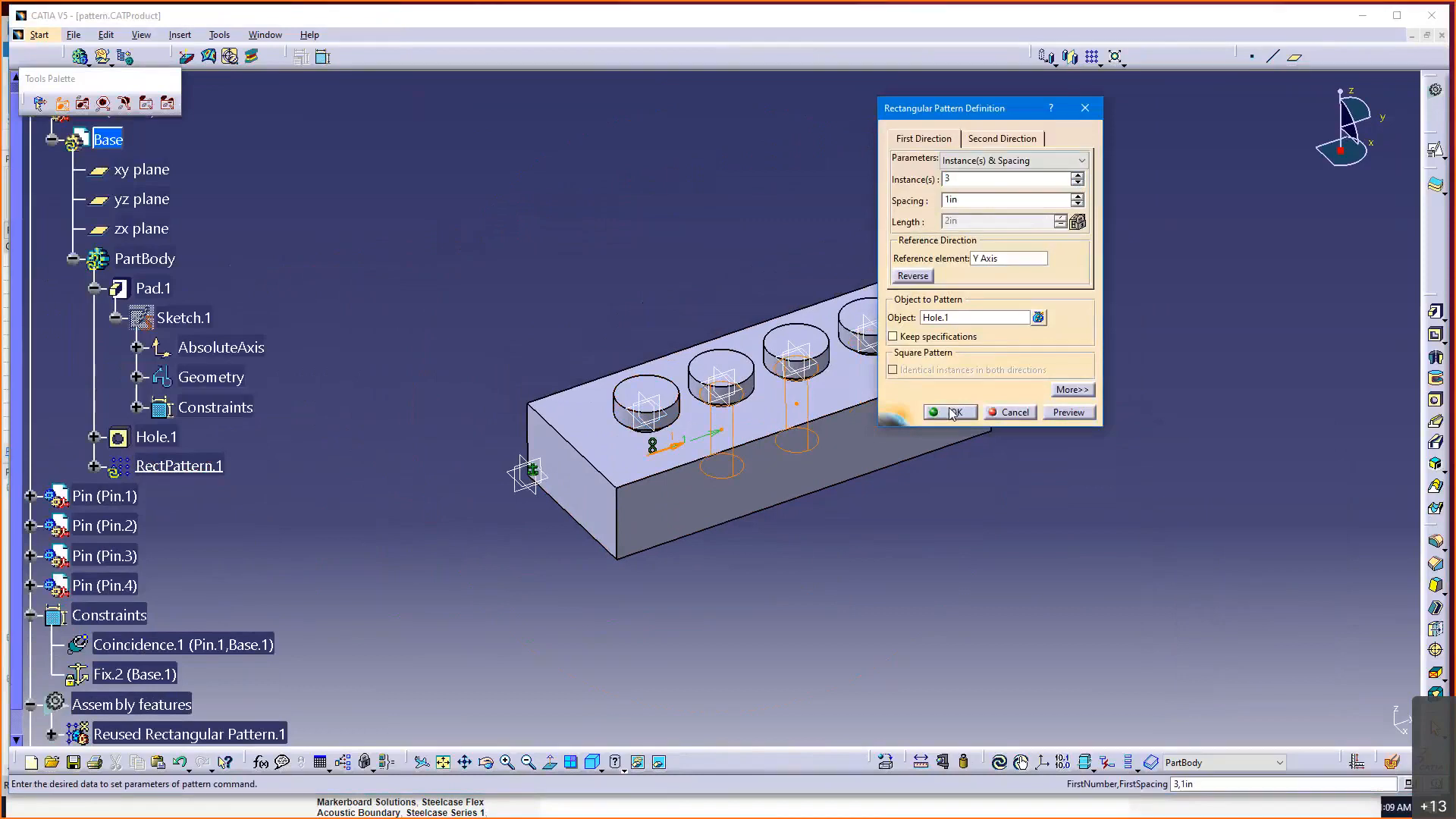
{"action": "left_click", "coordinate": [950, 412]}
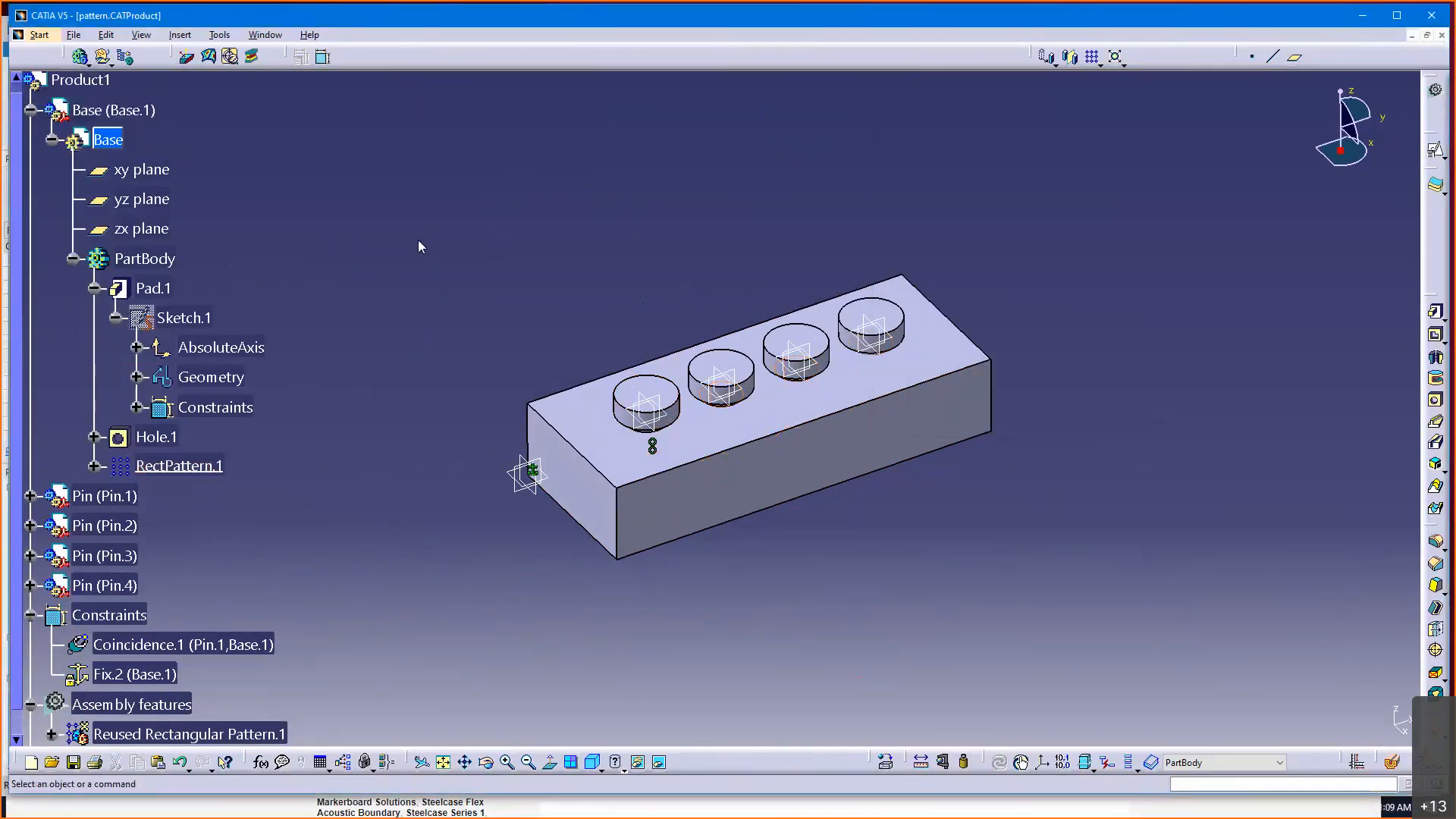
{"action": "mouse_move", "coordinate": [257, 94]}
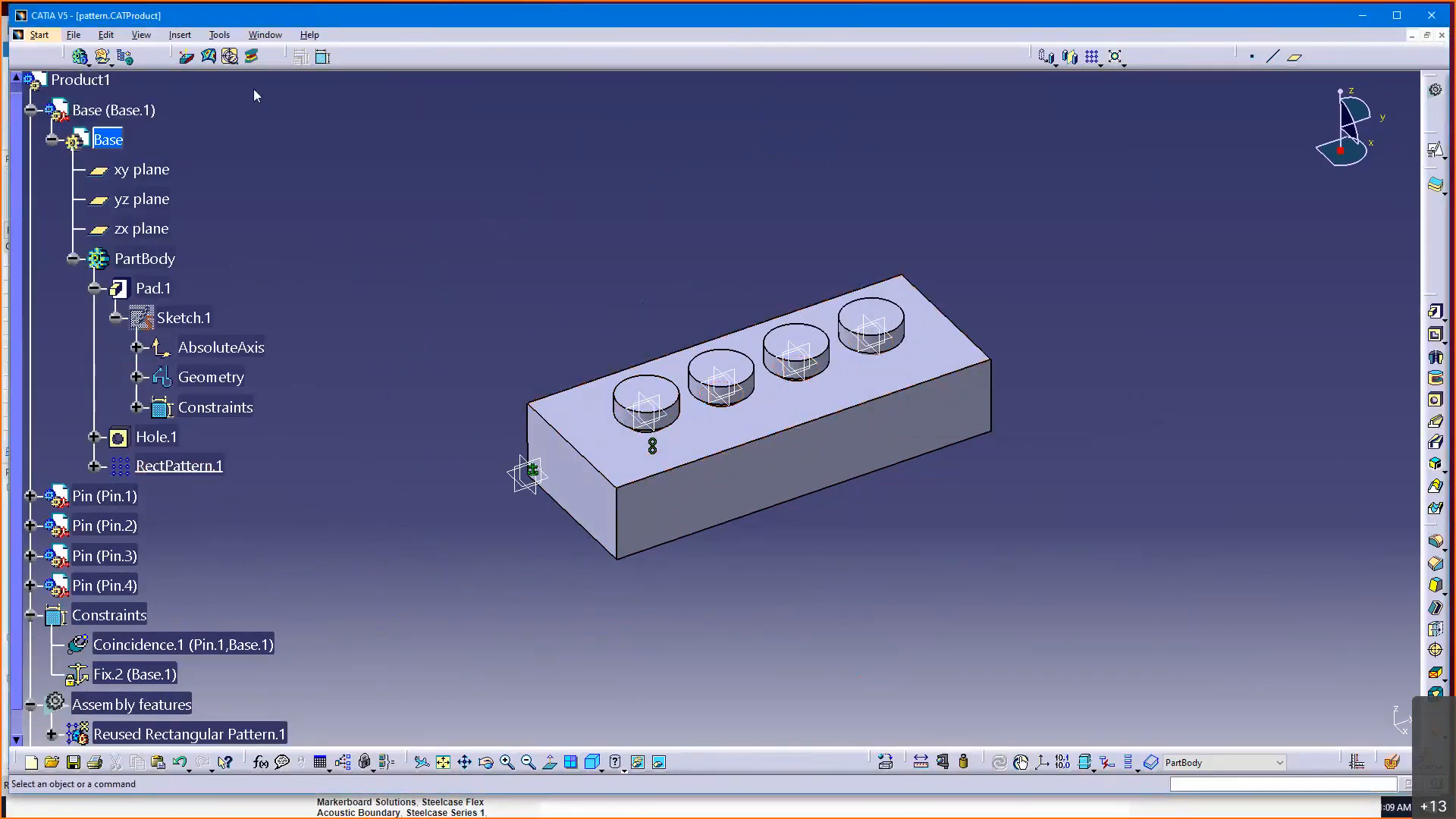
{"action": "left_click", "coordinate": [80, 80]}
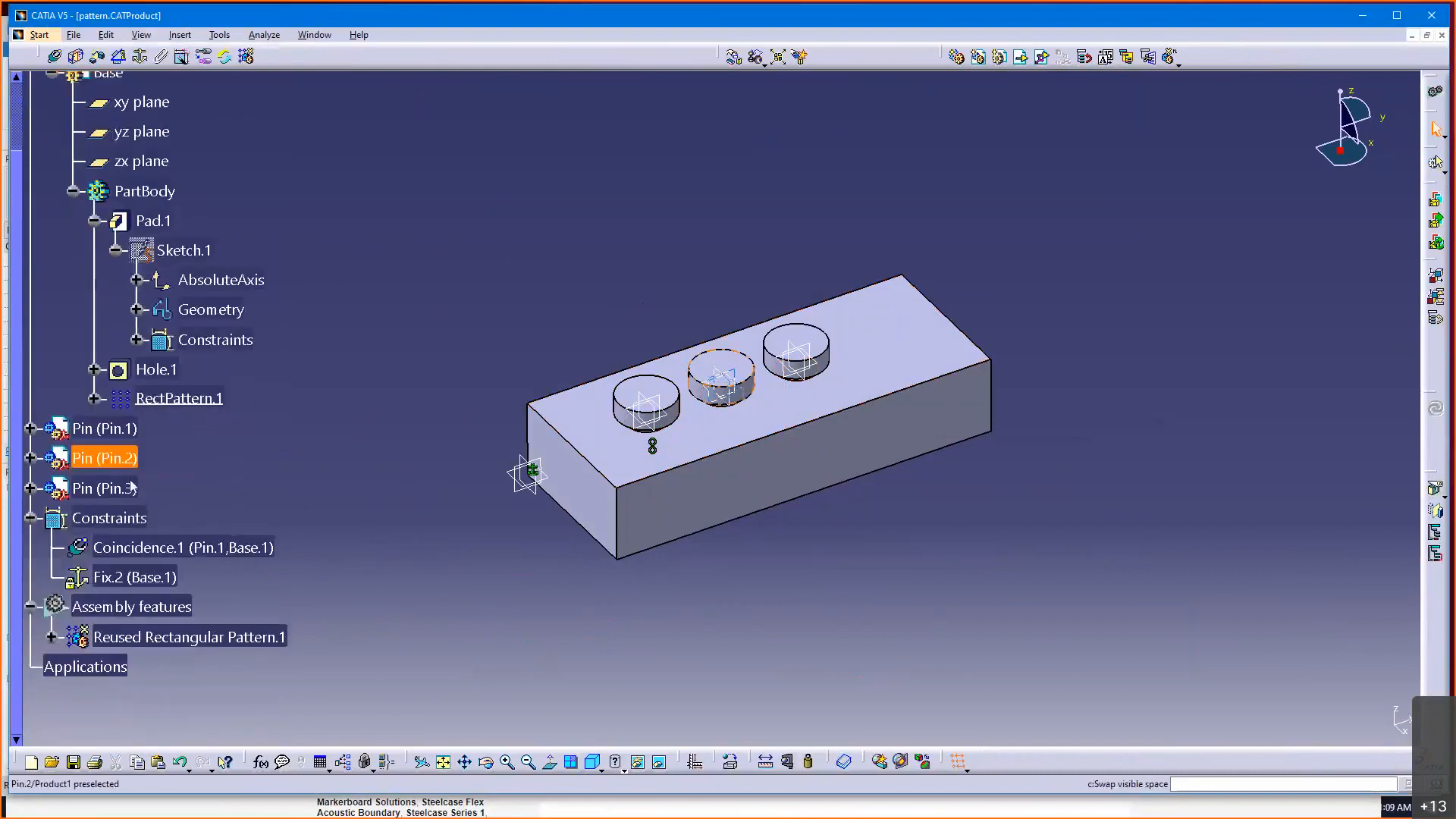
{"action": "left_click", "coordinate": [411, 496]}
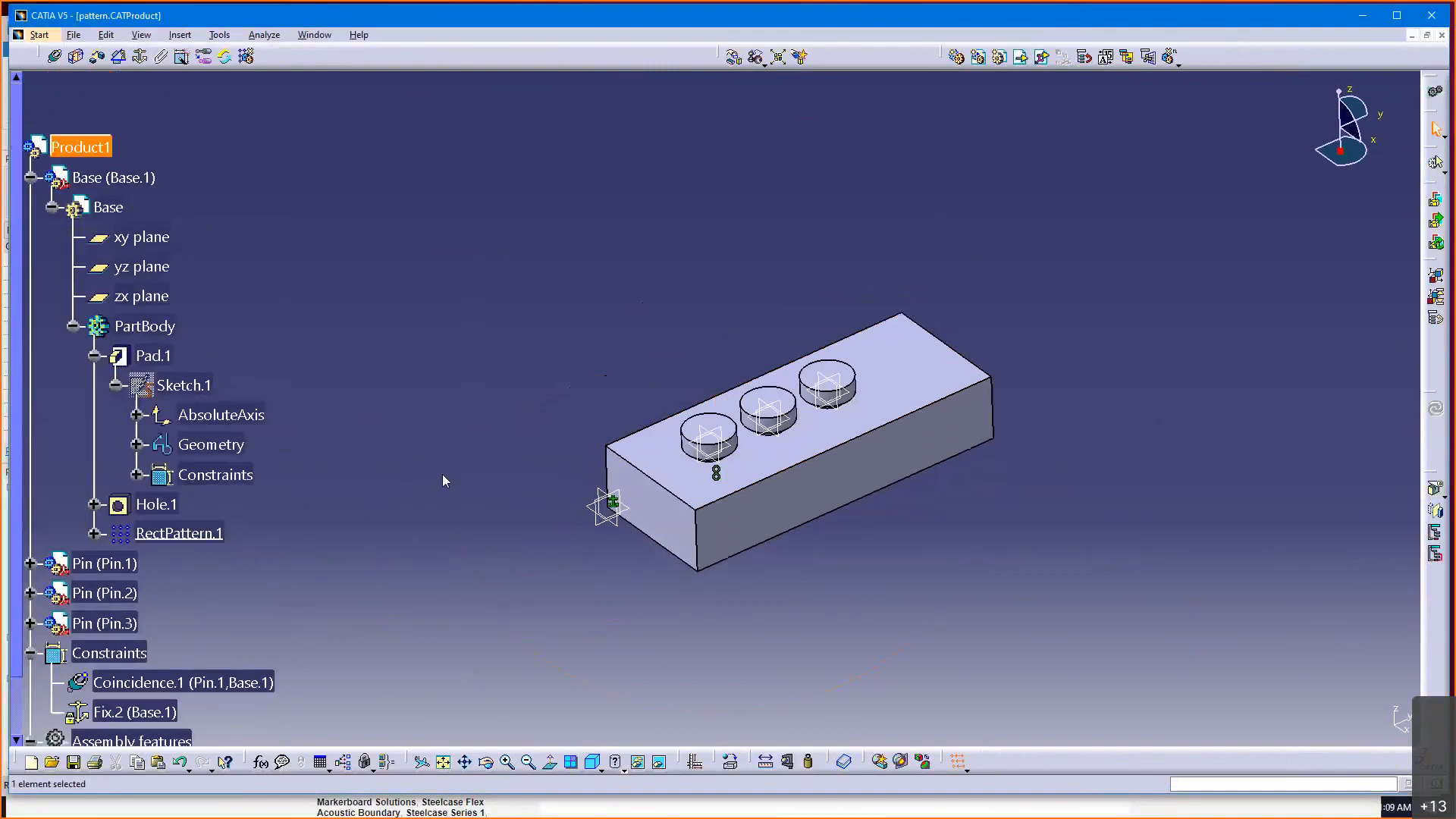
{"action": "mouse_move", "coordinate": [403, 481]}
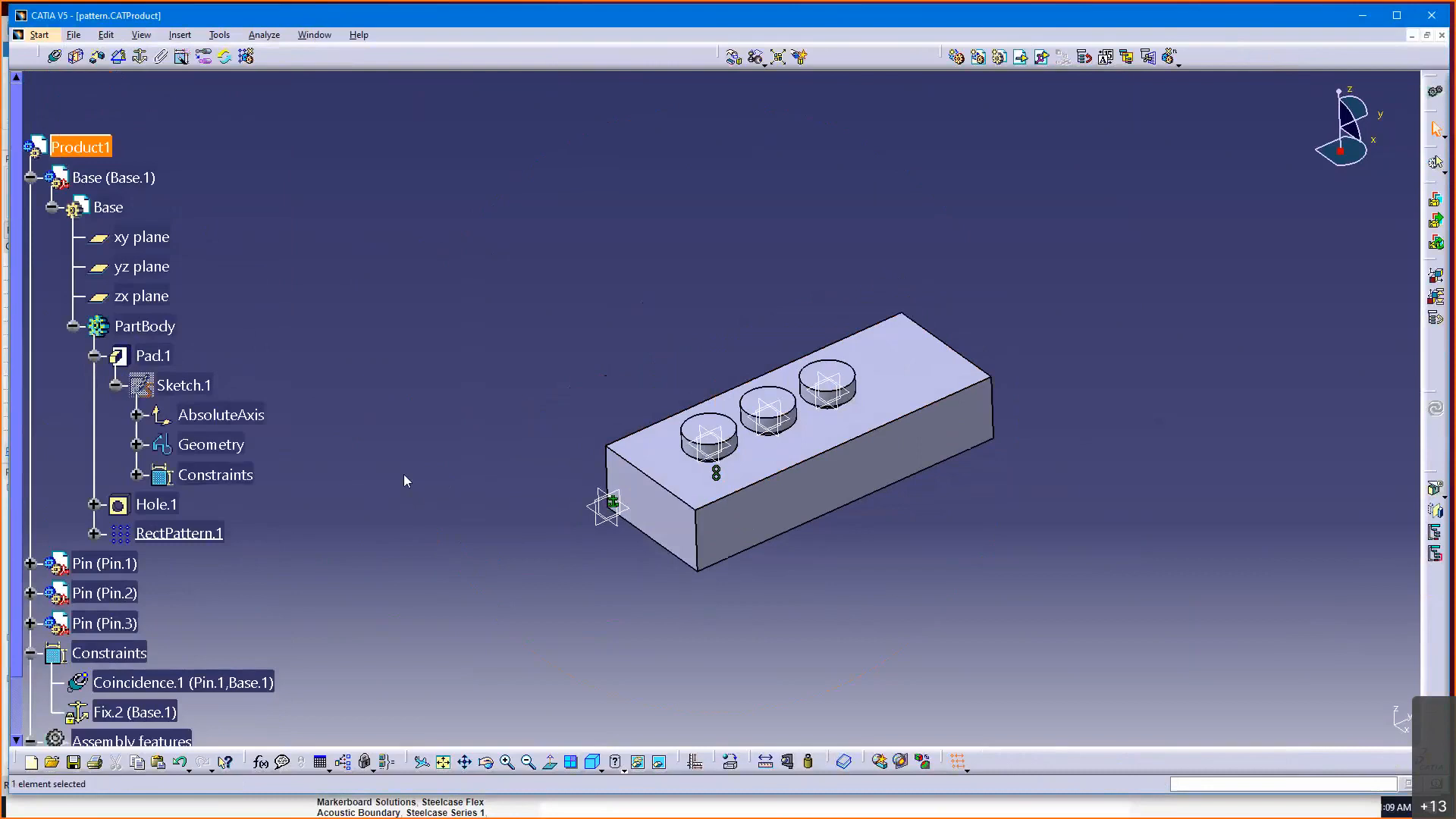
{"action": "mouse_move", "coordinate": [171, 161]}
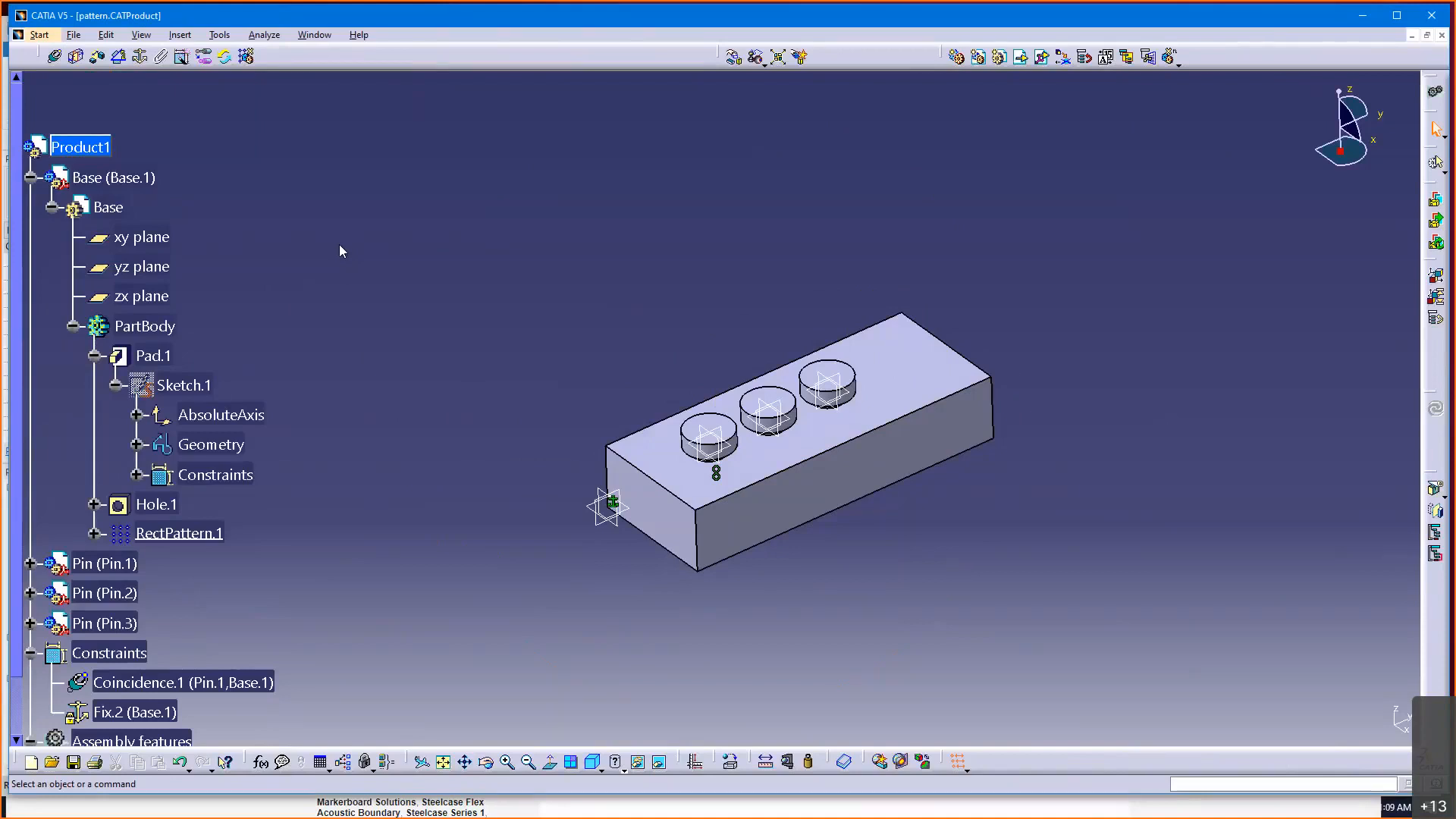
{"action": "mouse_move", "coordinate": [370, 127]}
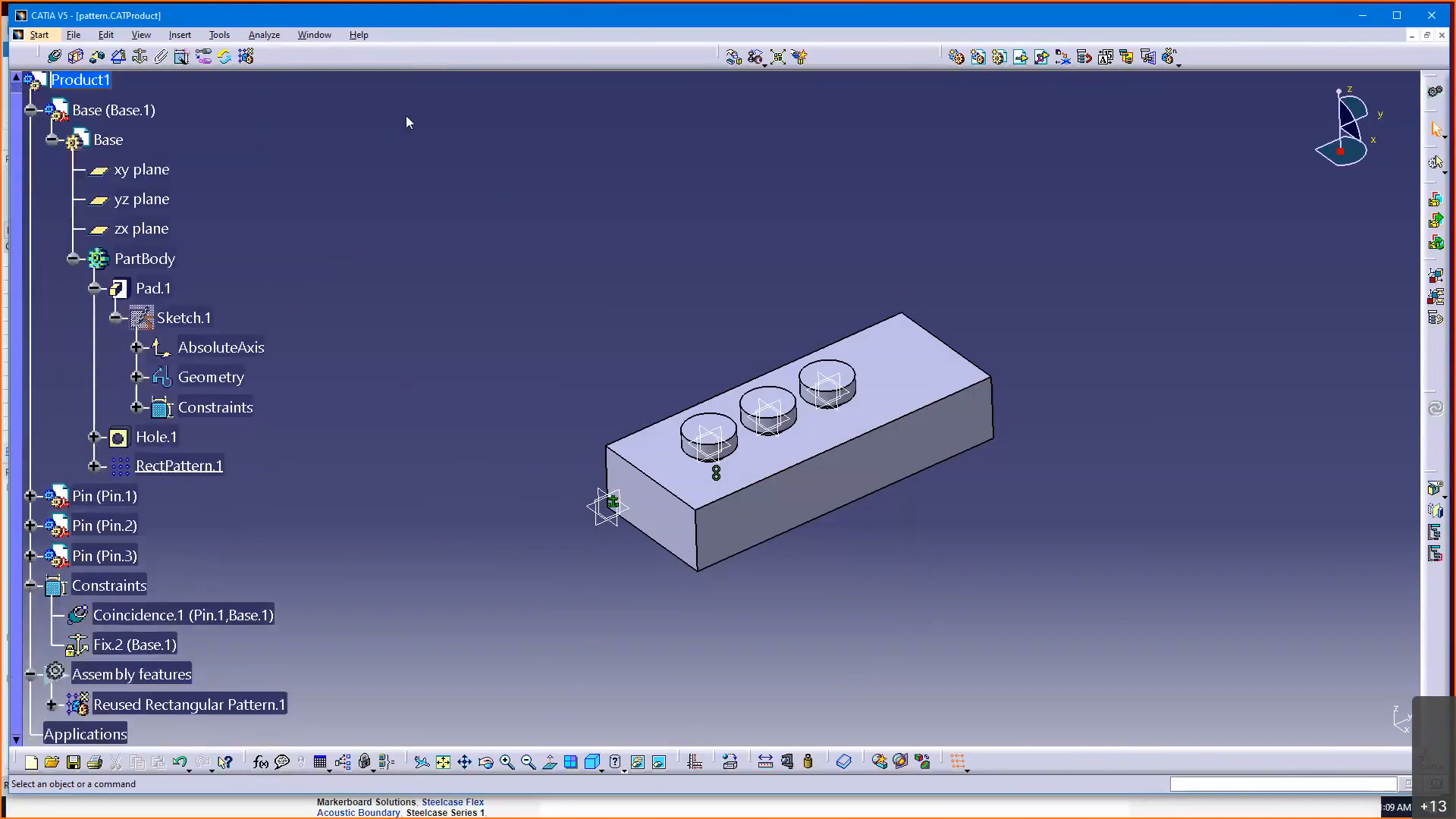
{"action": "mouse_move", "coordinate": [375, 661]}
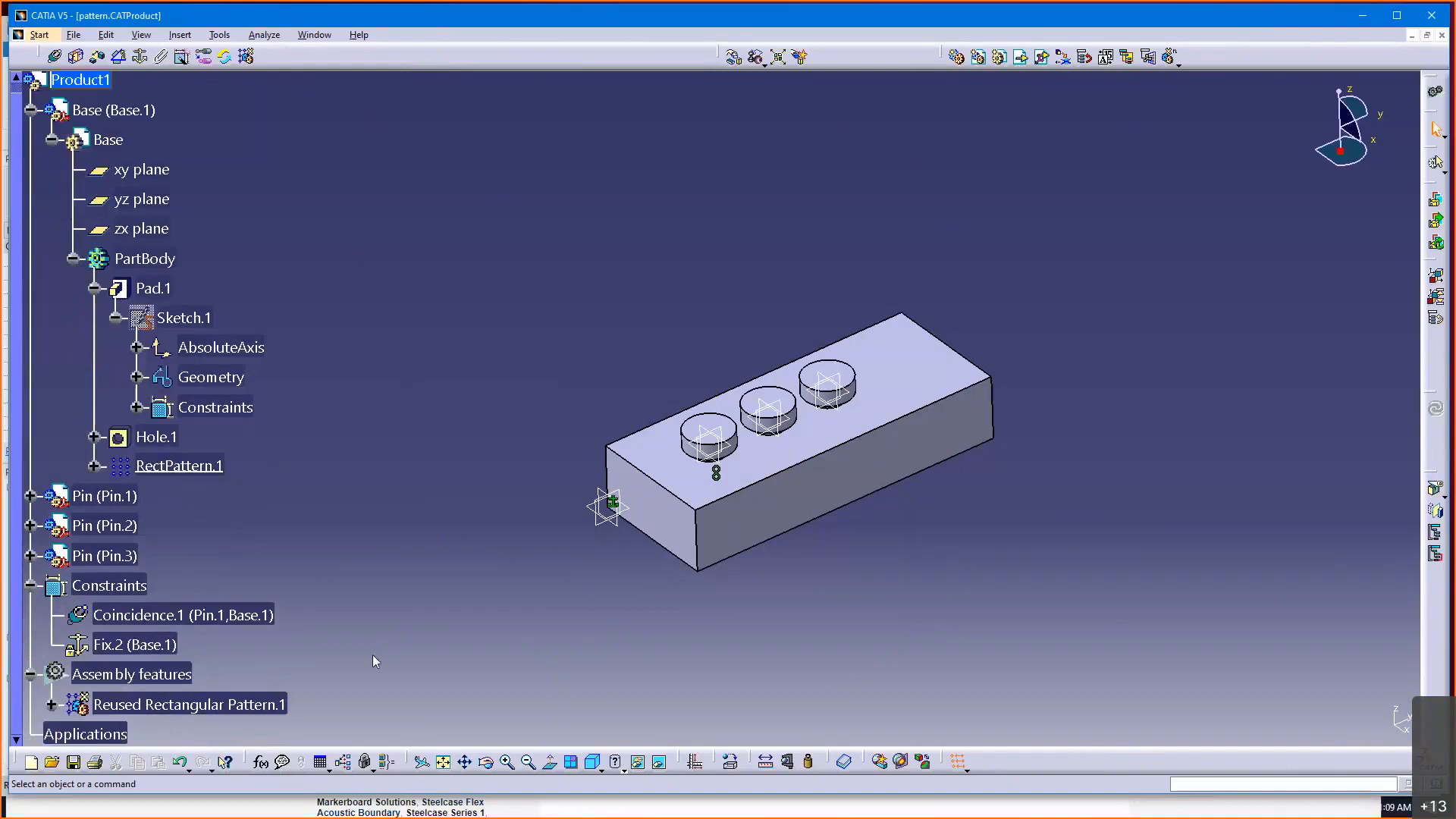
{"action": "mouse_move", "coordinate": [395, 478]}
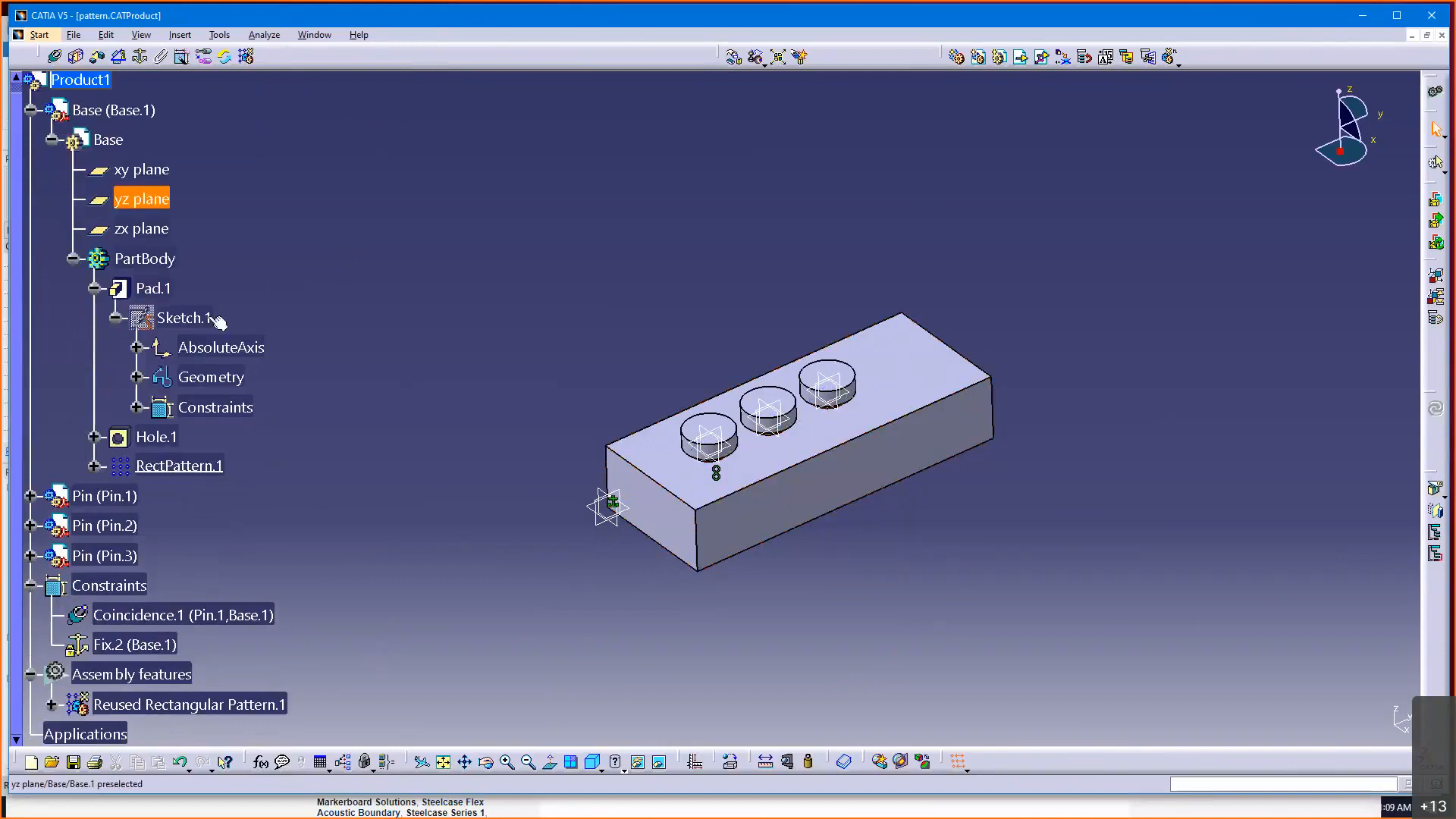
- Select Product1 and launch the Formulas (f(x)) editor for it
{"action": "left_click", "coordinate": [179, 466]}
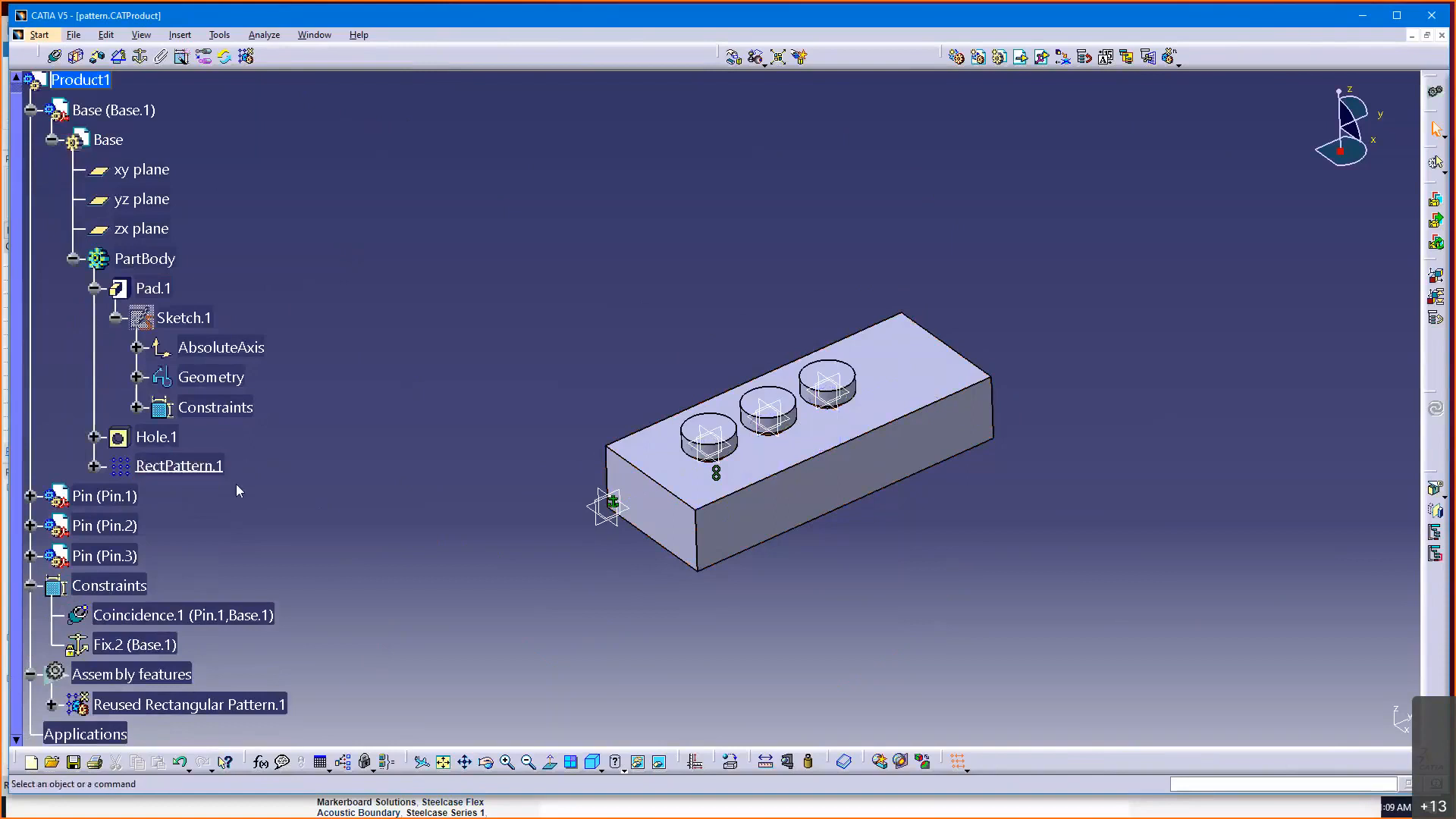
{"action": "left_click", "coordinate": [80, 80]}
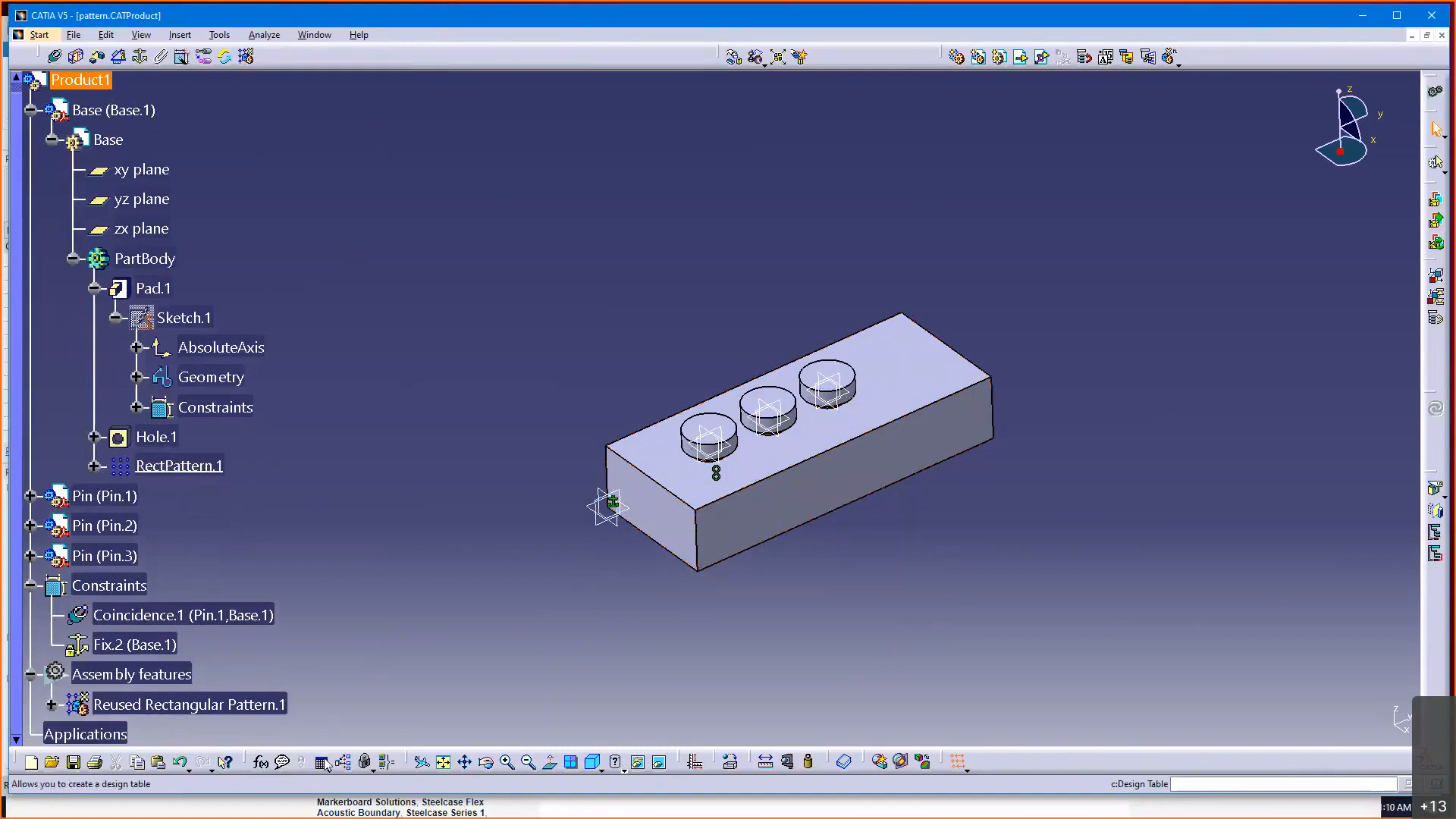
{"action": "mouse_move", "coordinate": [260, 762]}
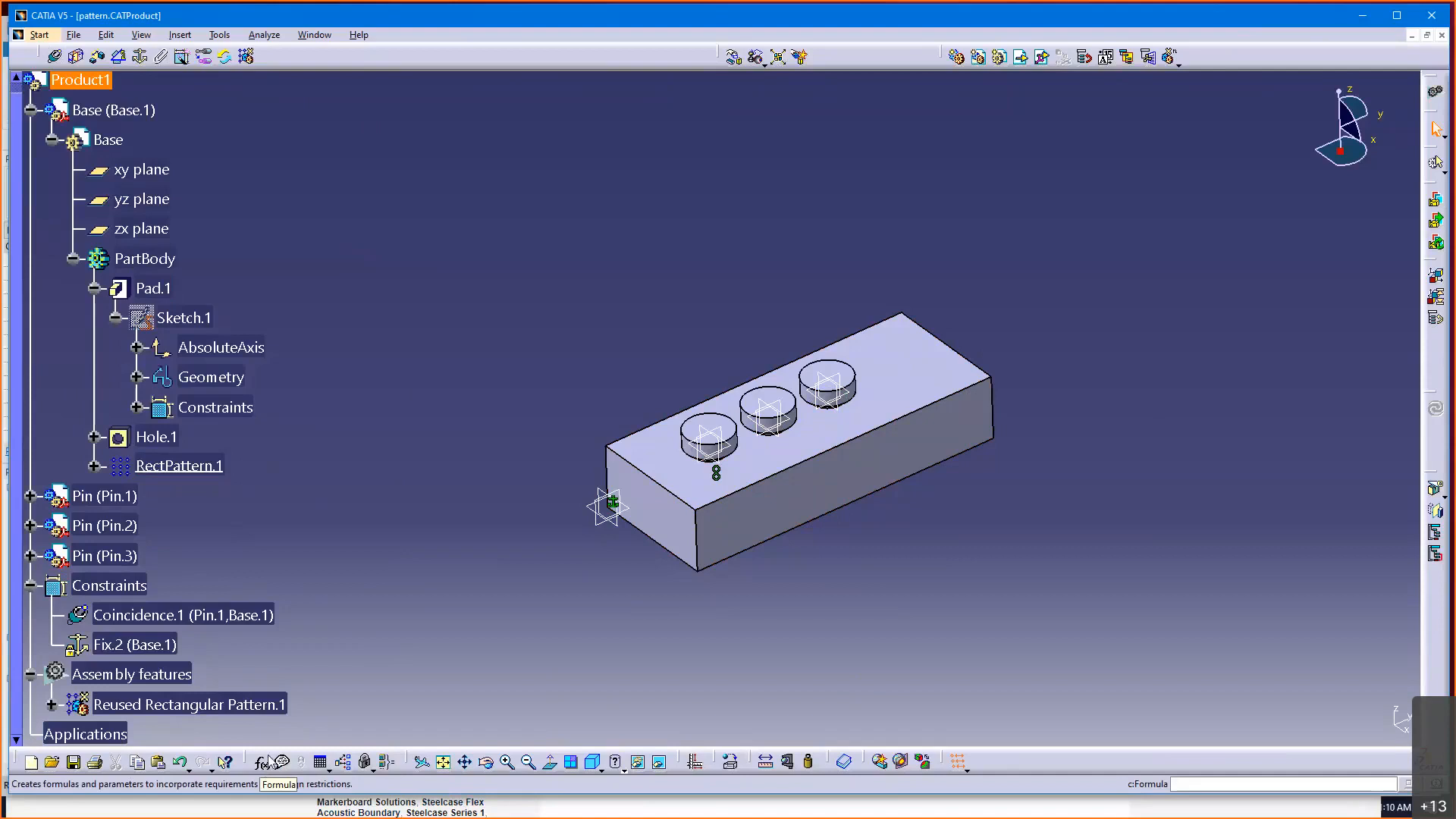
{"action": "mouse_move", "coordinate": [263, 768]}
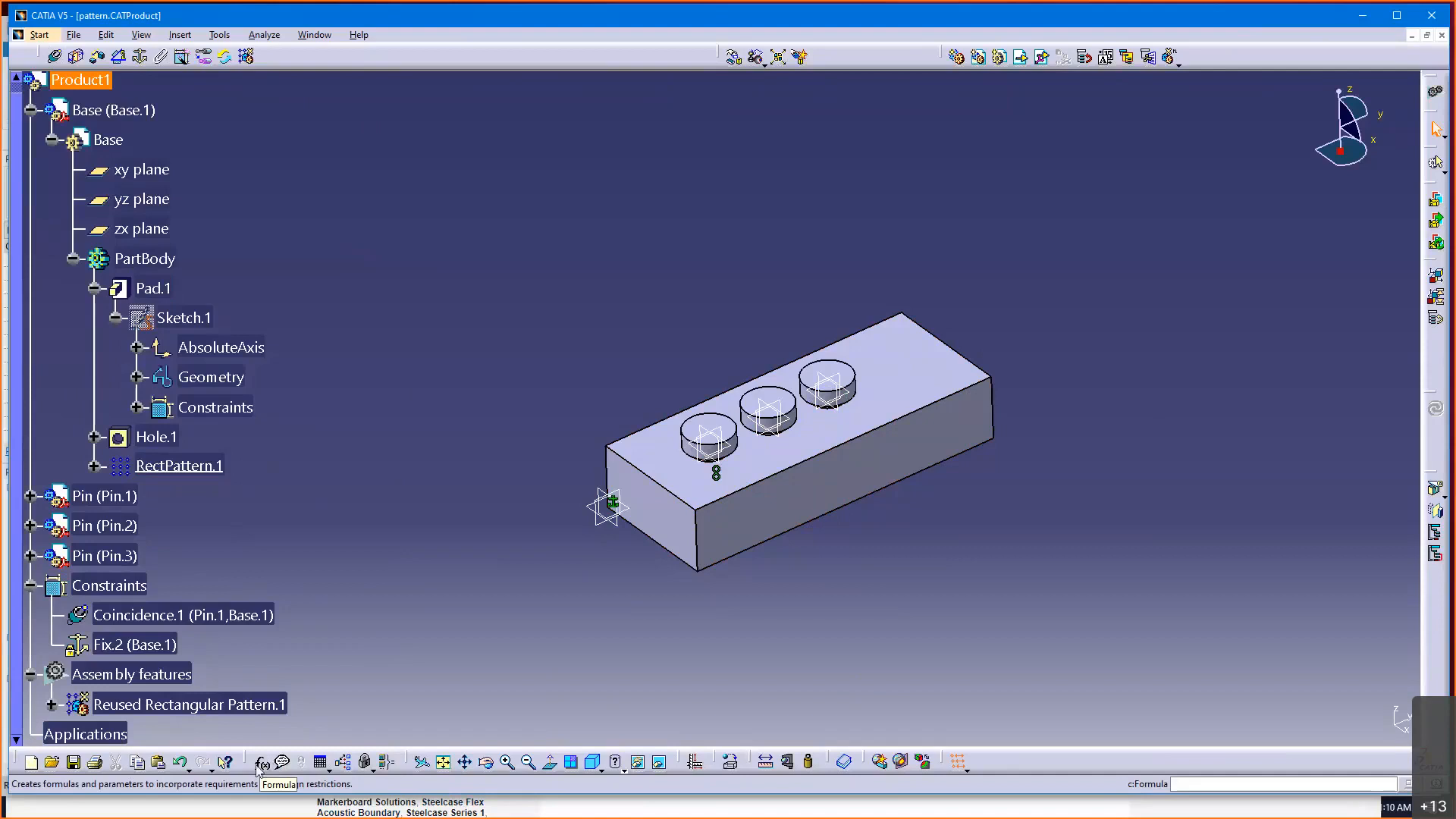
{"action": "left_click", "coordinate": [261, 762]}
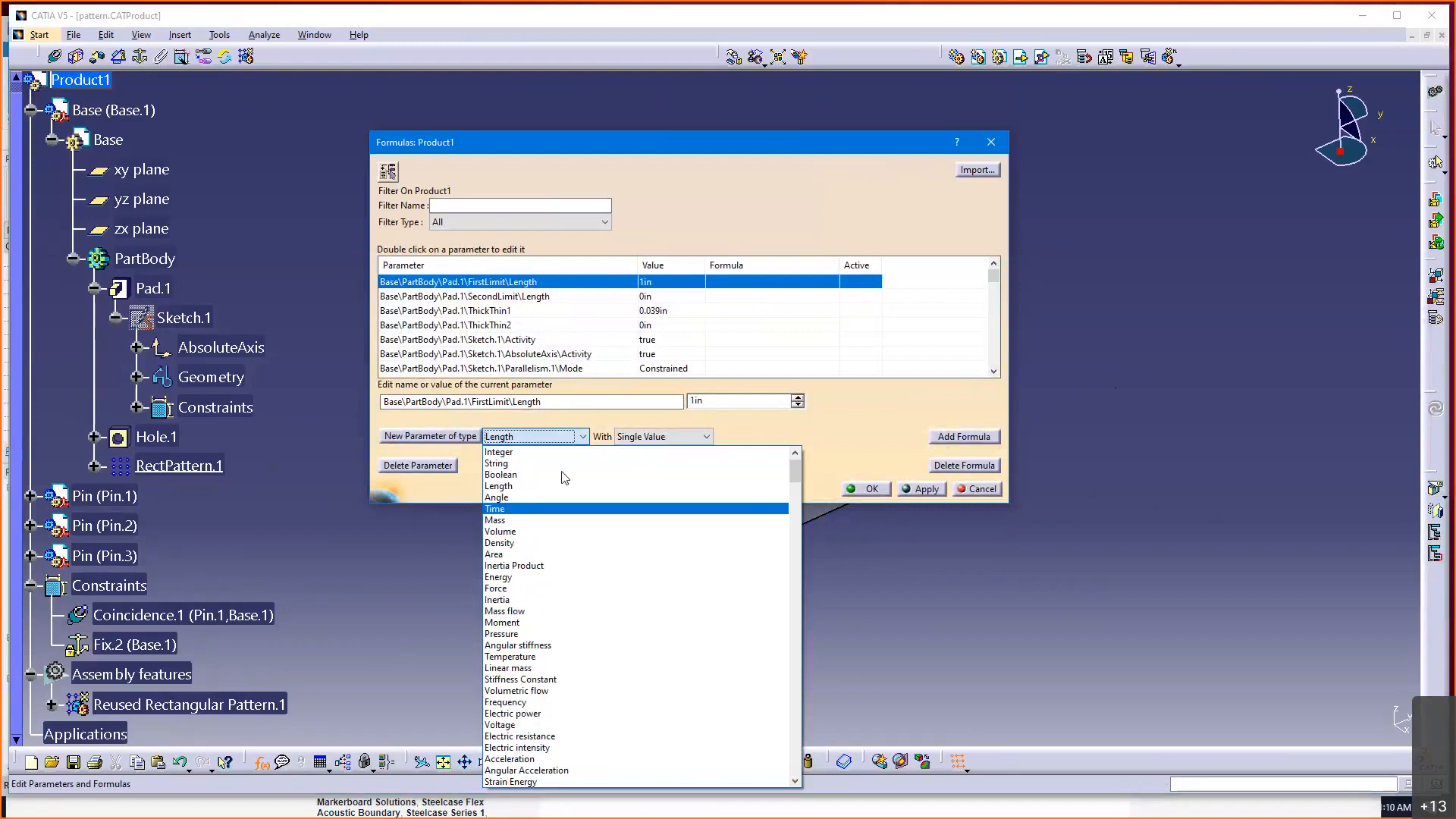
- Make the new parameter an Integer that takes Multiple Values, bringing up its empty Value list
{"action": "left_click", "coordinate": [498, 452]}
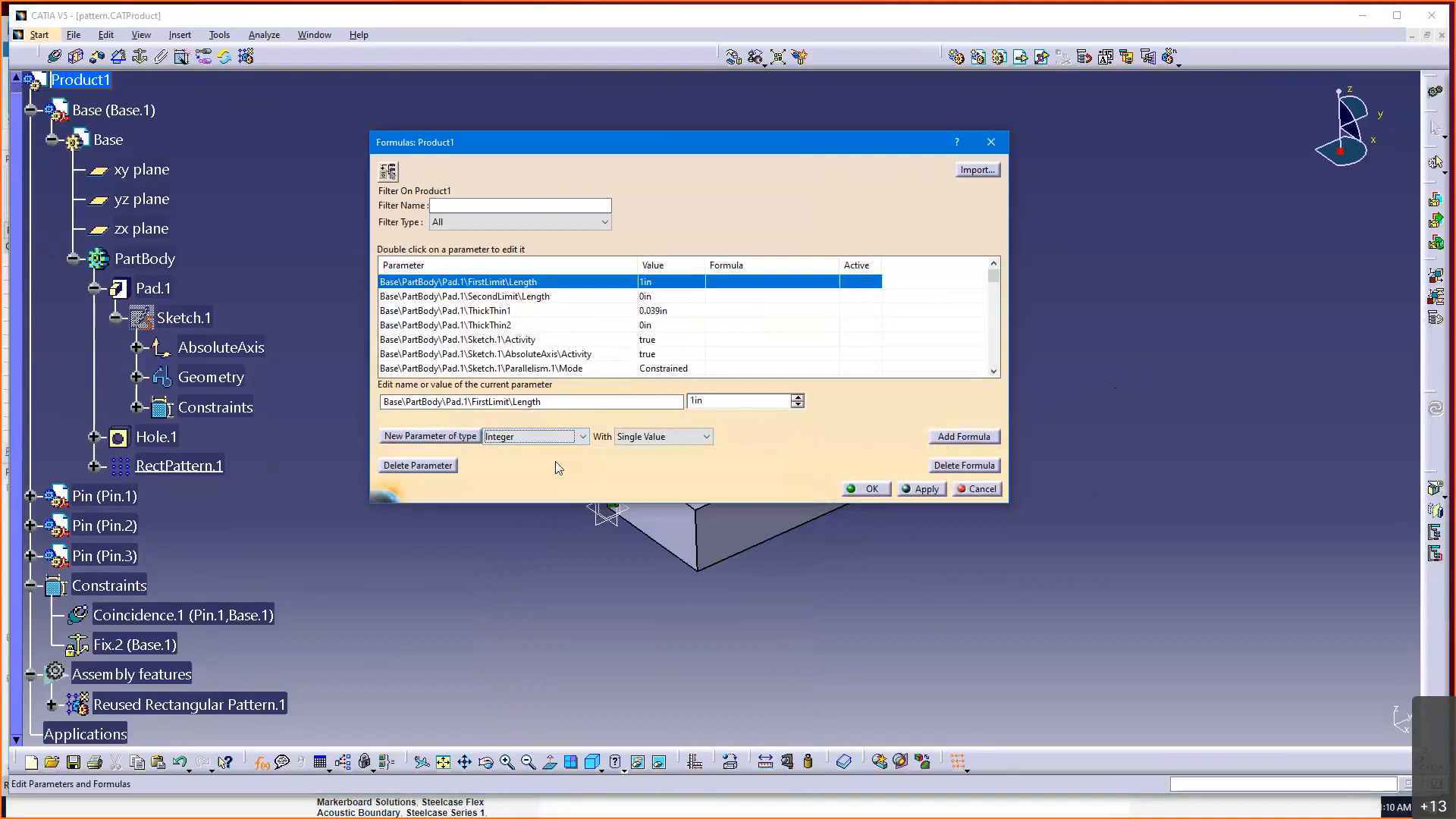
{"action": "mouse_move", "coordinate": [537, 452]}
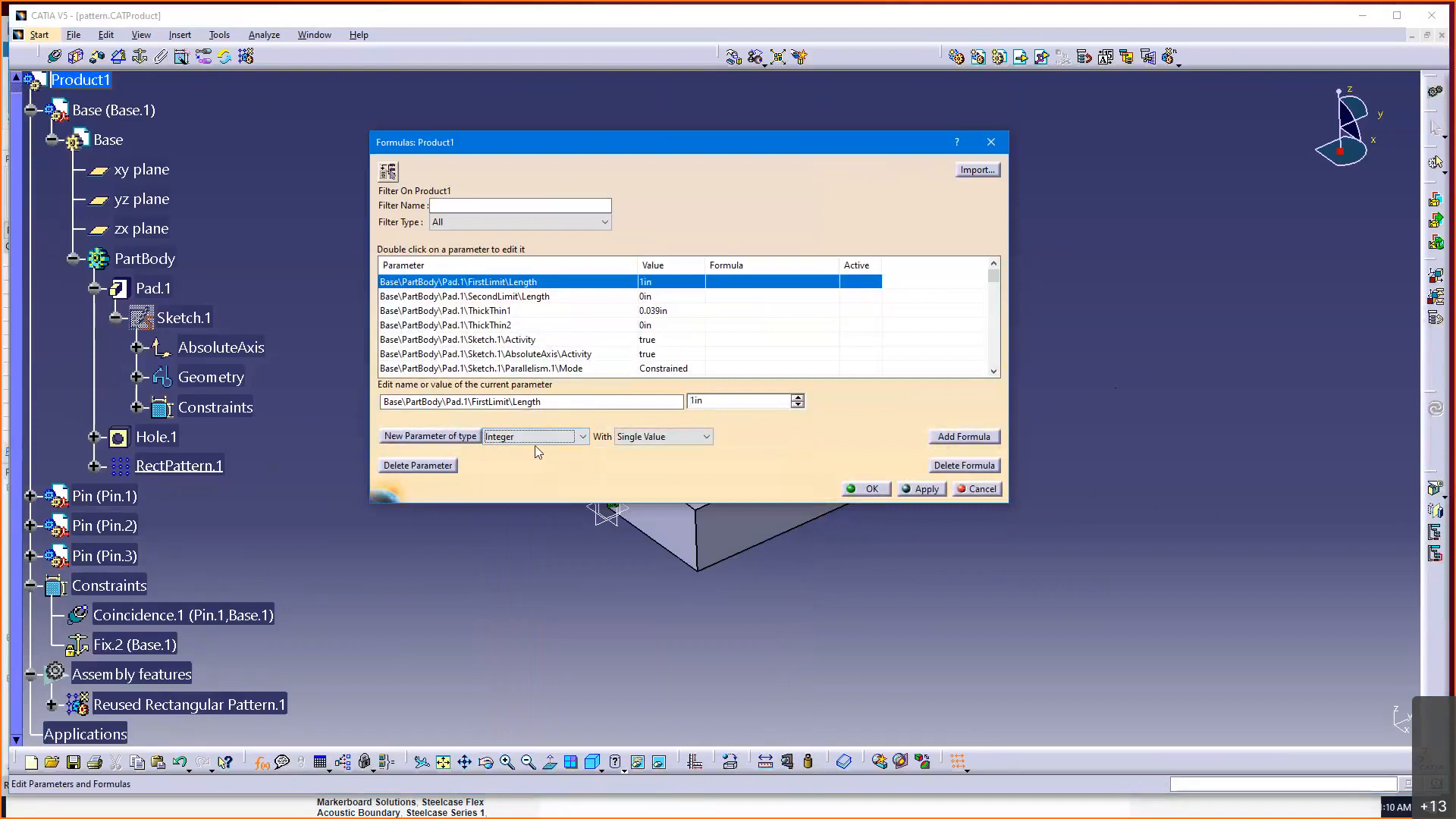
{"action": "mouse_move", "coordinate": [542, 463]}
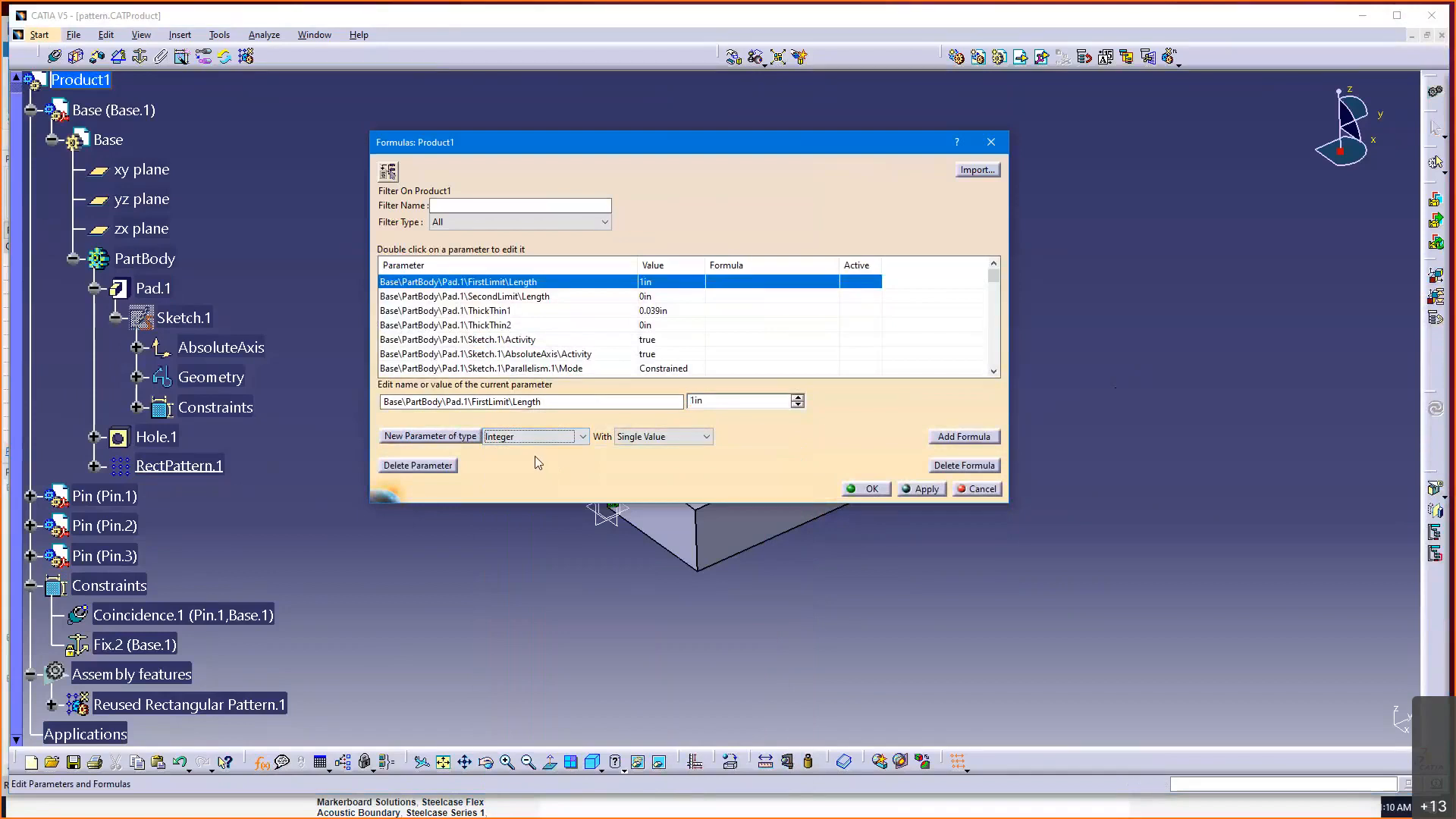
{"action": "mouse_move", "coordinate": [651, 455]}
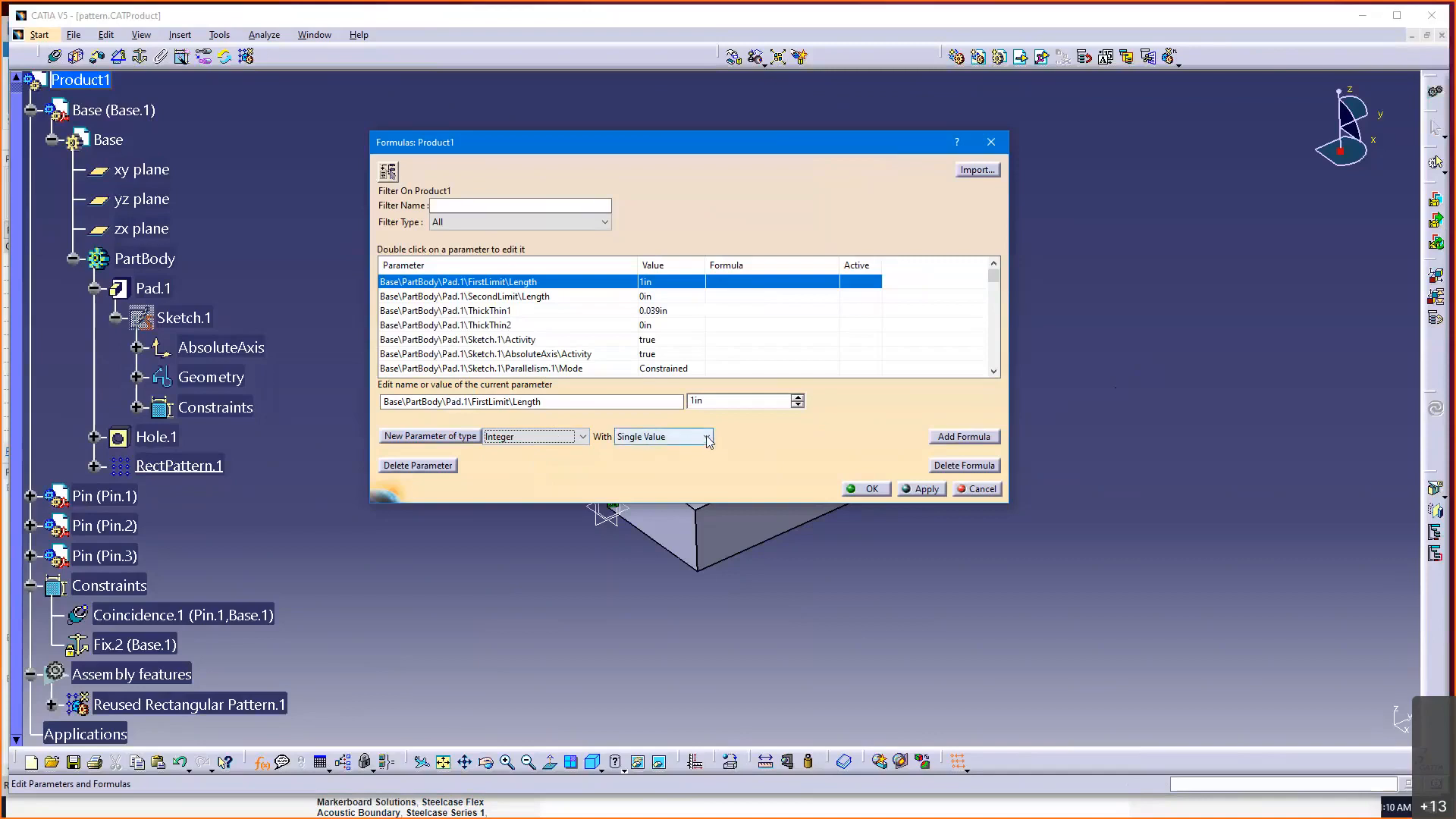
{"action": "left_click", "coordinate": [708, 437]}
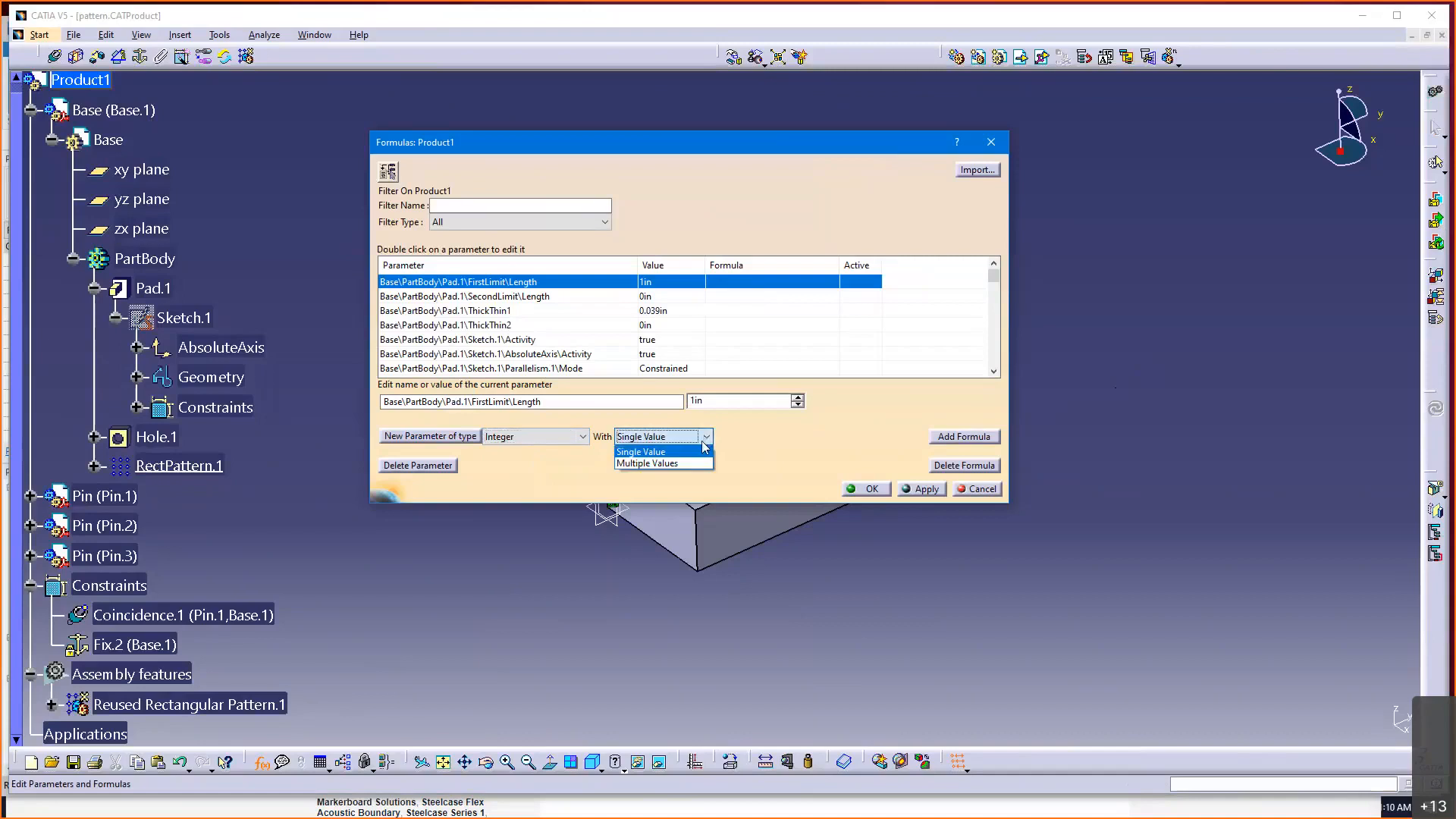
{"action": "mouse_move", "coordinate": [648, 464]}
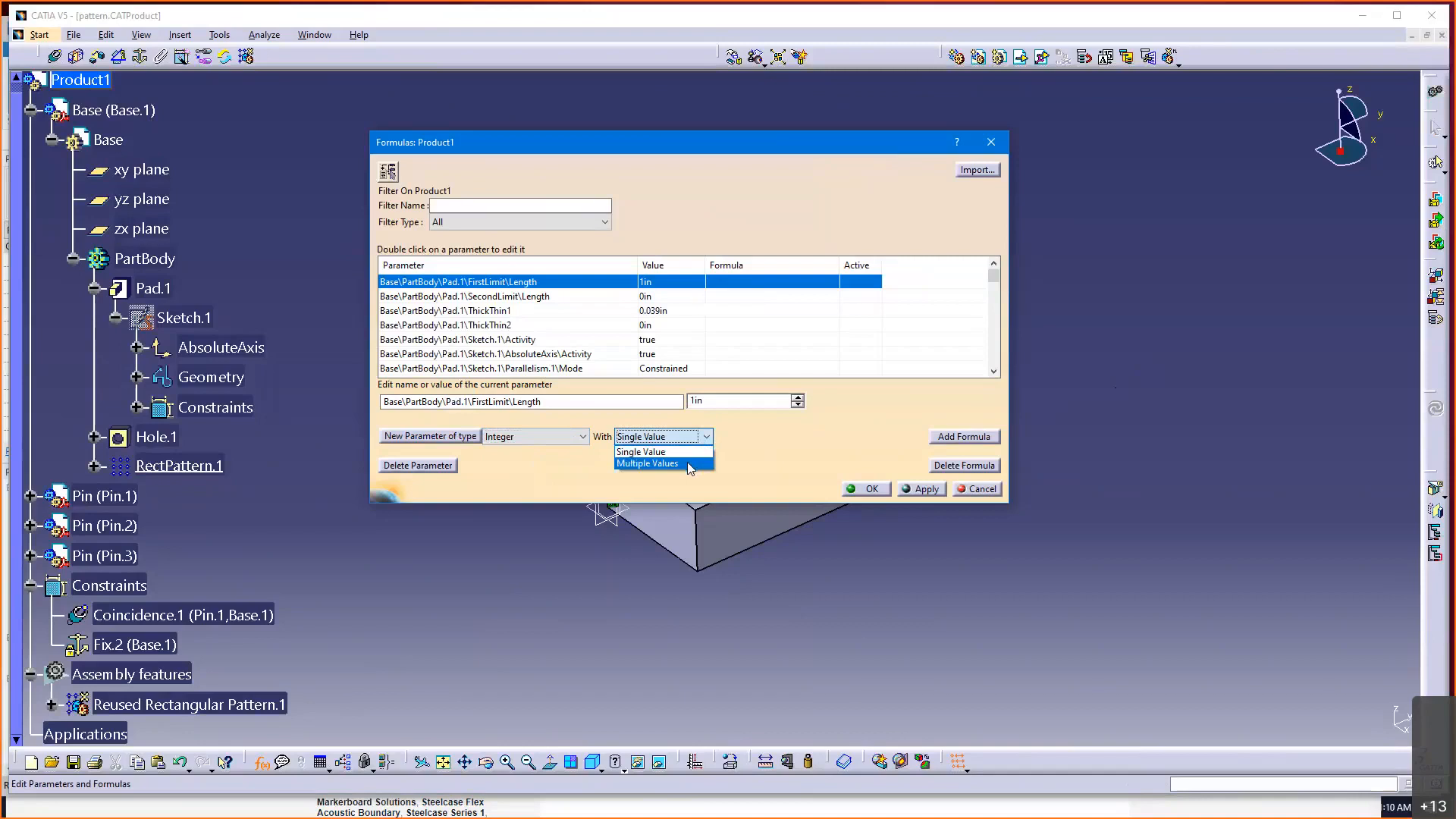
{"action": "left_click", "coordinate": [648, 464]}
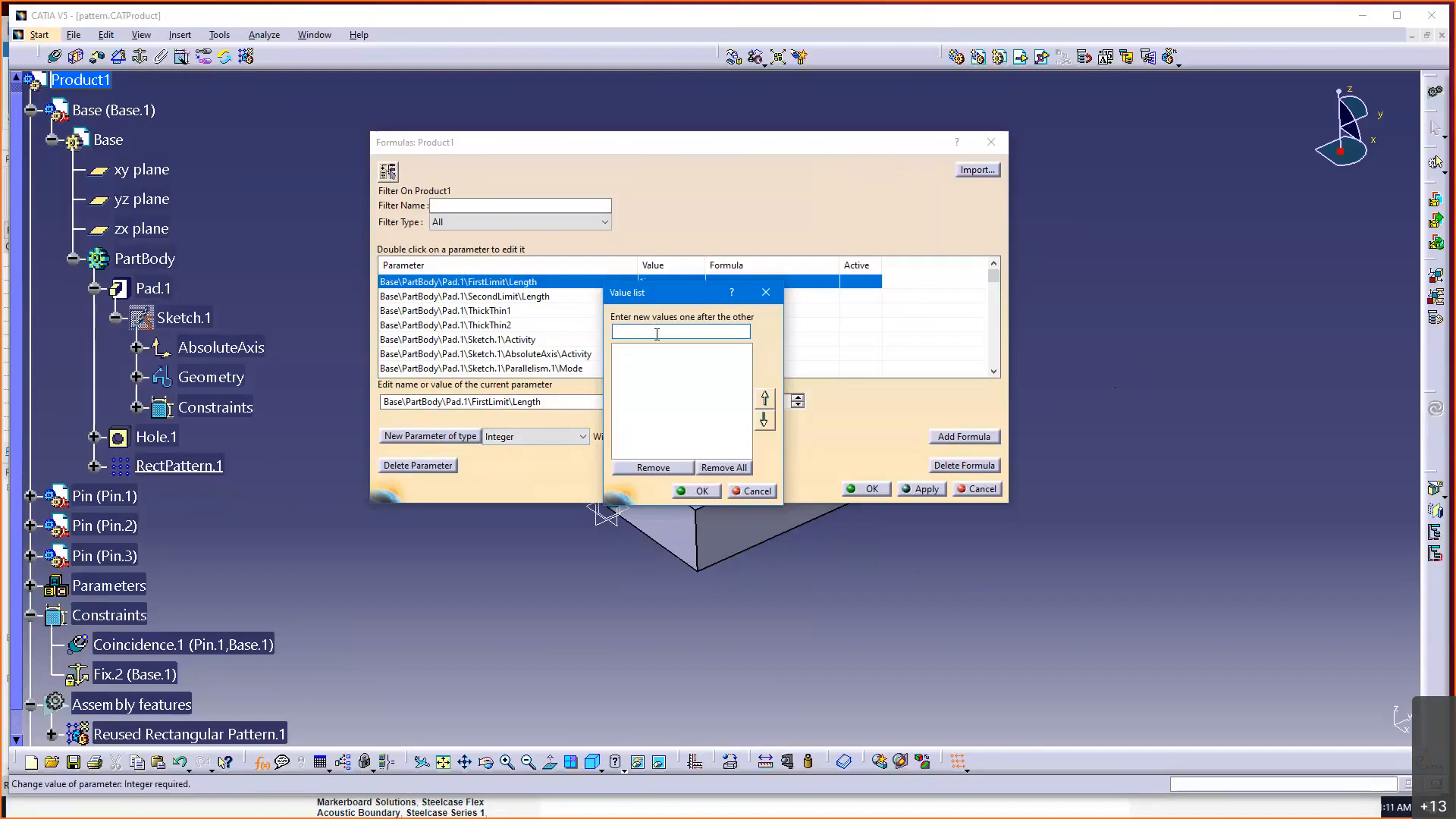
- Enter the allowed values 2, 3, 4 and 5, sorted ascending, and confirm the value list
{"action": "type", "text": "3"}
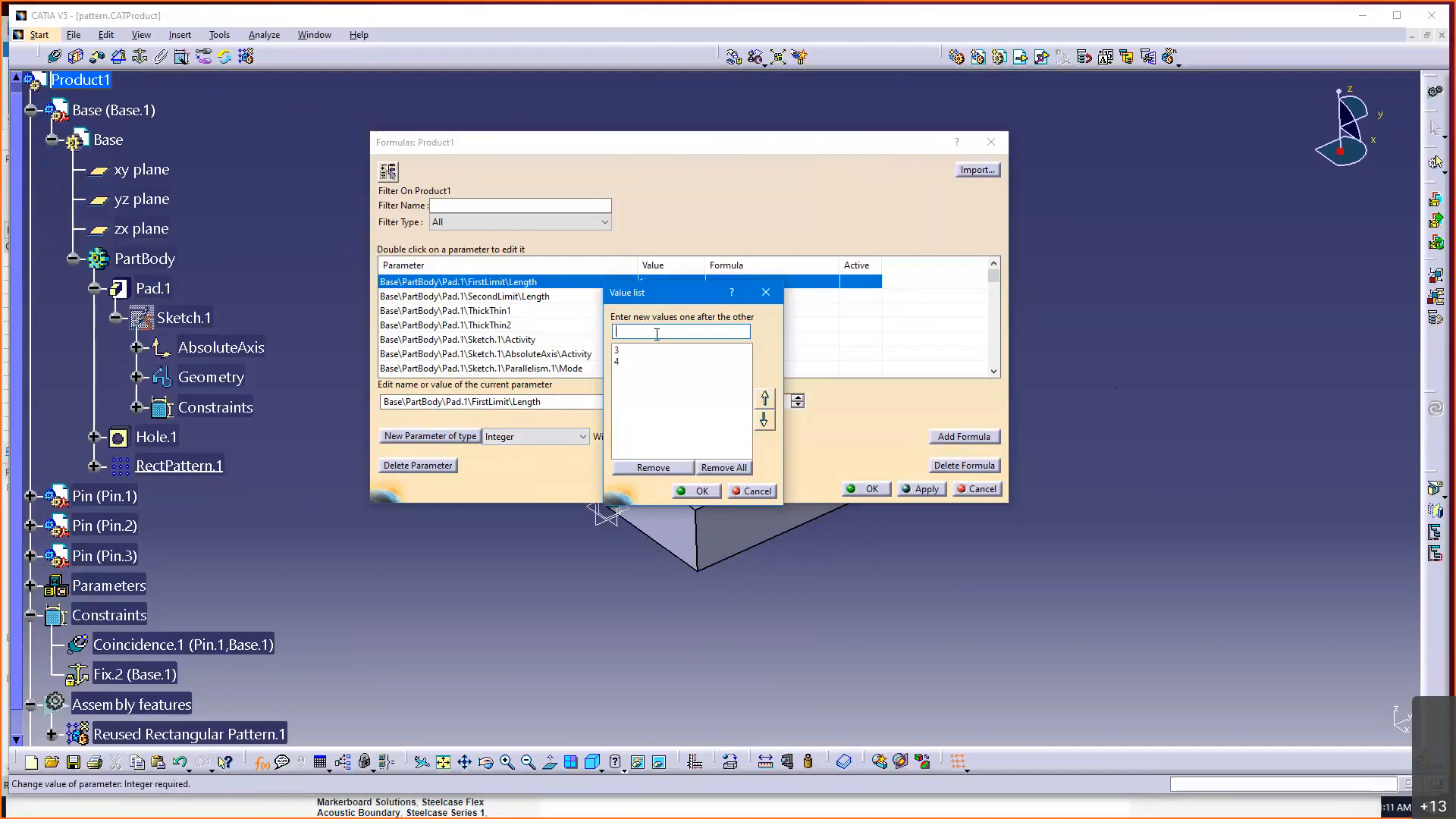
{"action": "type", "text": "2"}
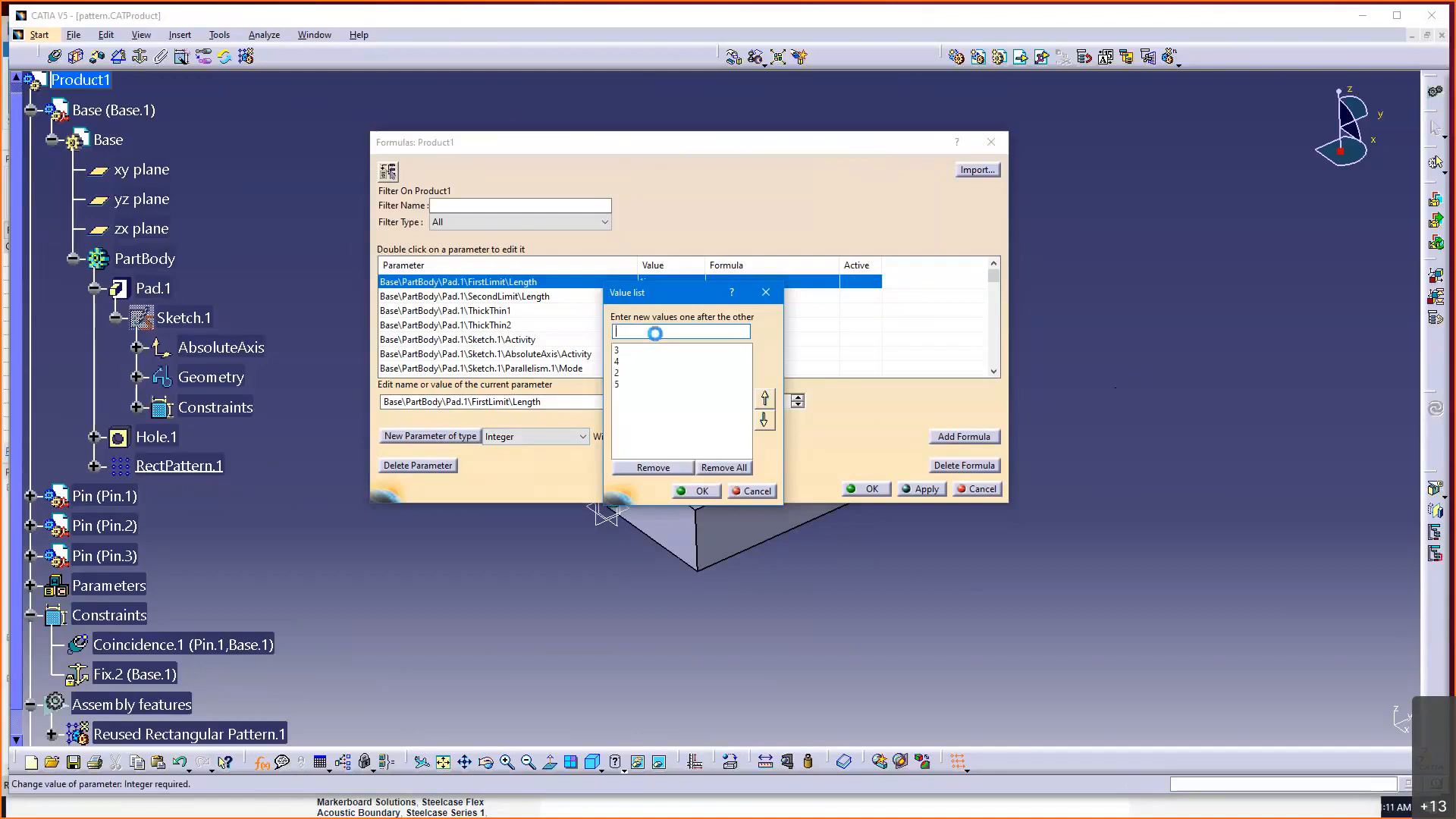
{"action": "left_click", "coordinate": [651, 373]}
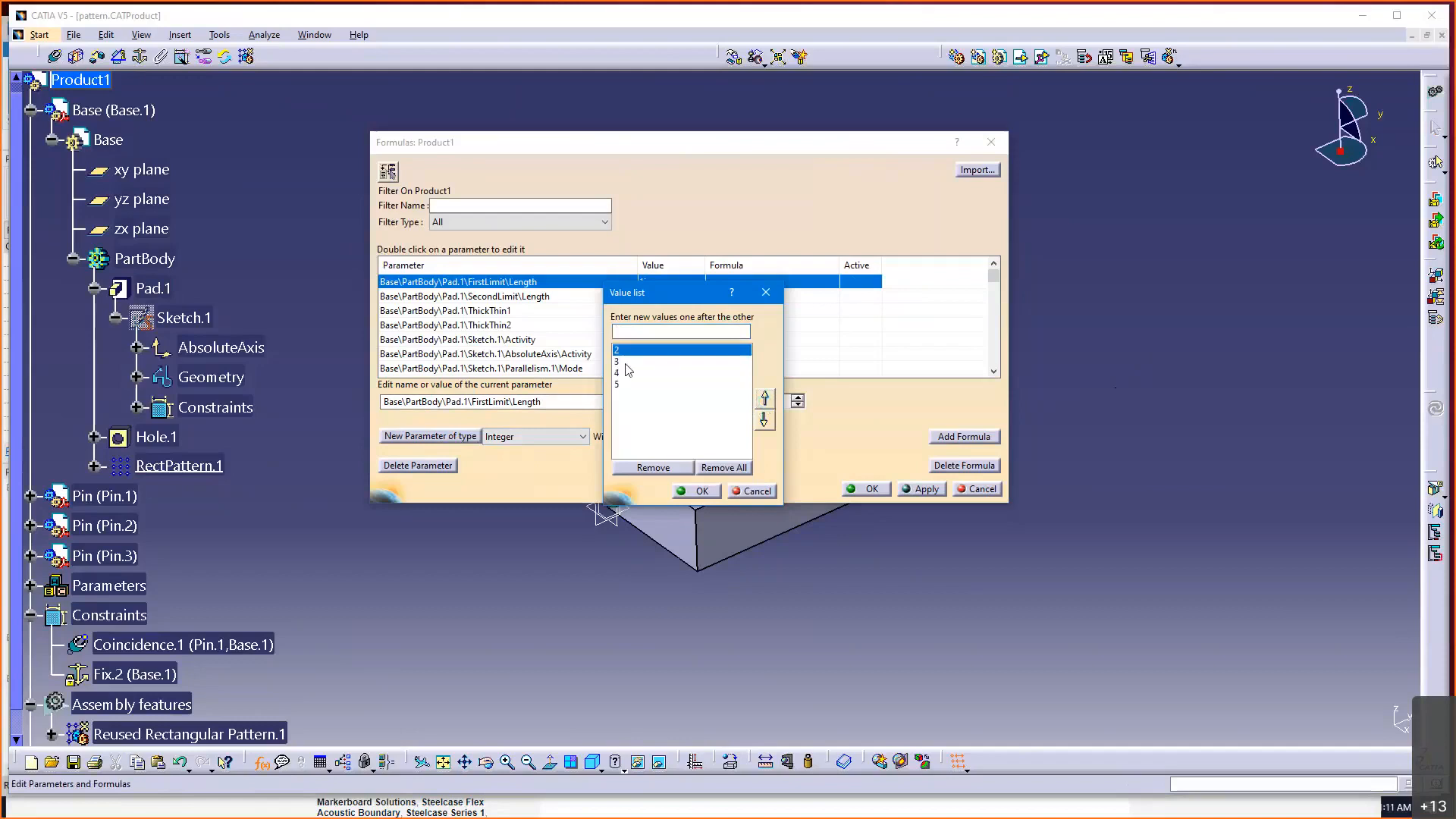
{"action": "left_click", "coordinate": [695, 490]}
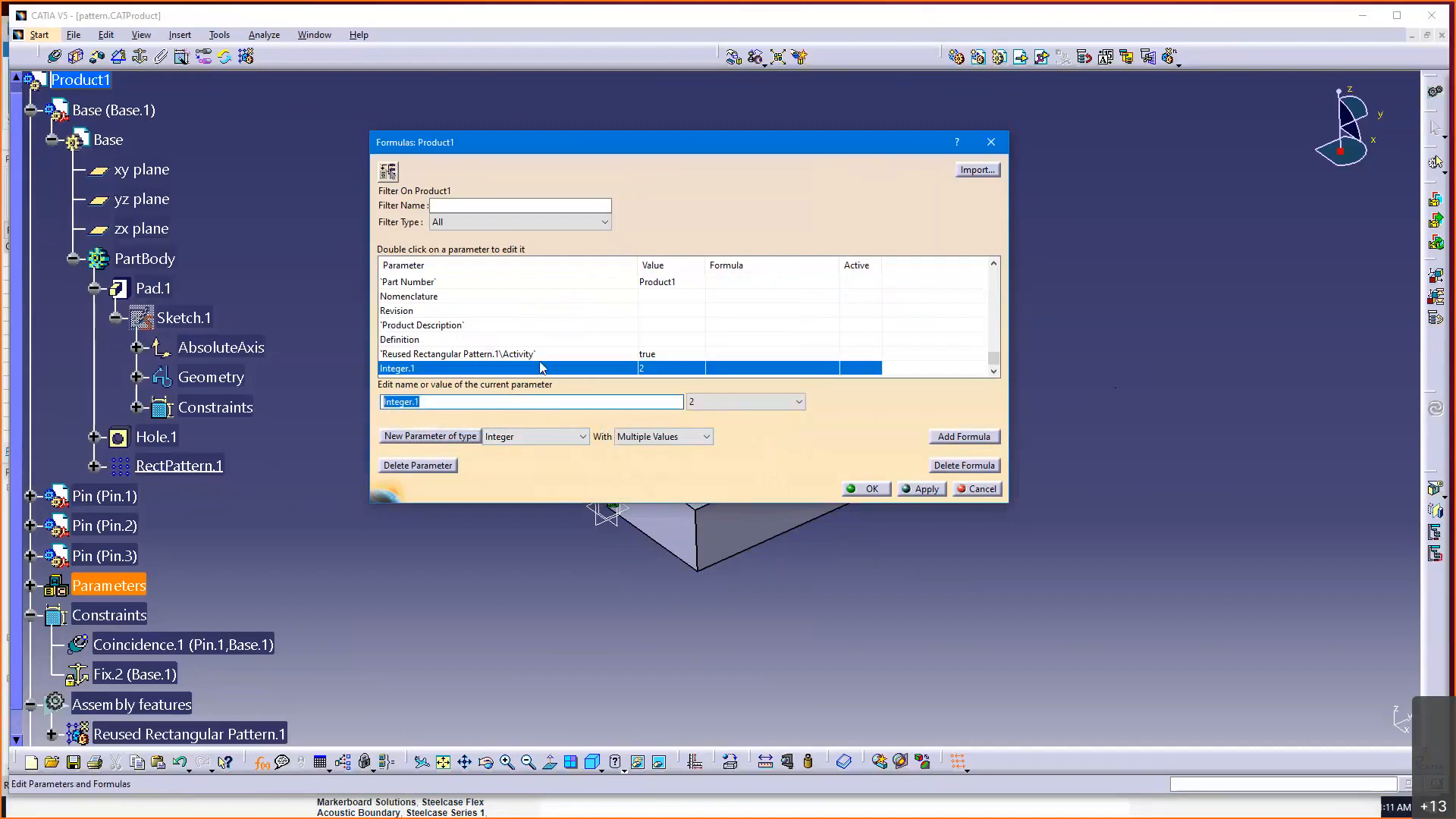
- Rename Integer.1 to Number of Pins and accept the Formulas dialog
{"action": "type", "text": "Number of"}
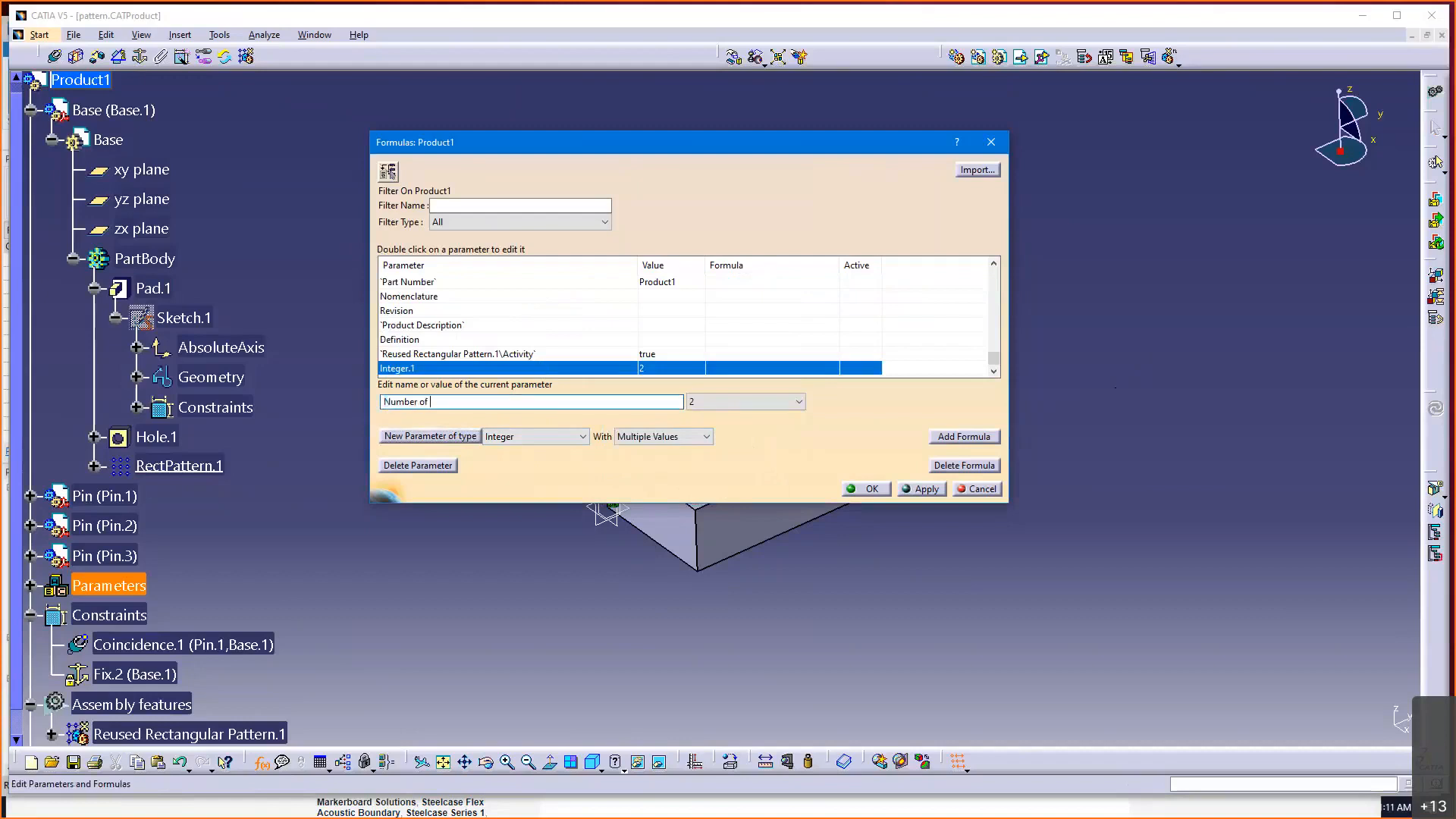
{"action": "type", "text": "Hole"}
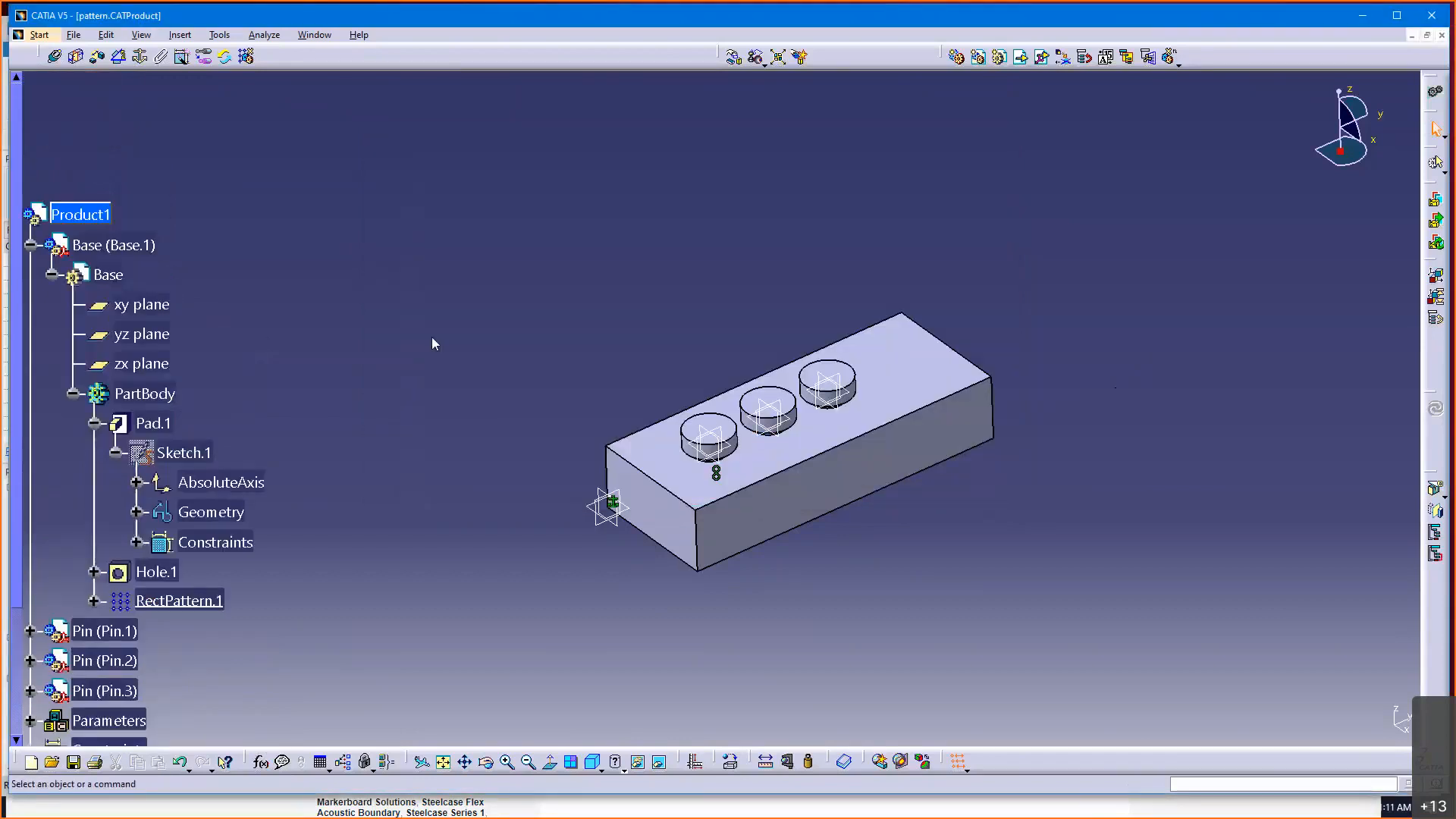
{"action": "scroll", "scroll_direction": "down", "scroll_amount": 3}
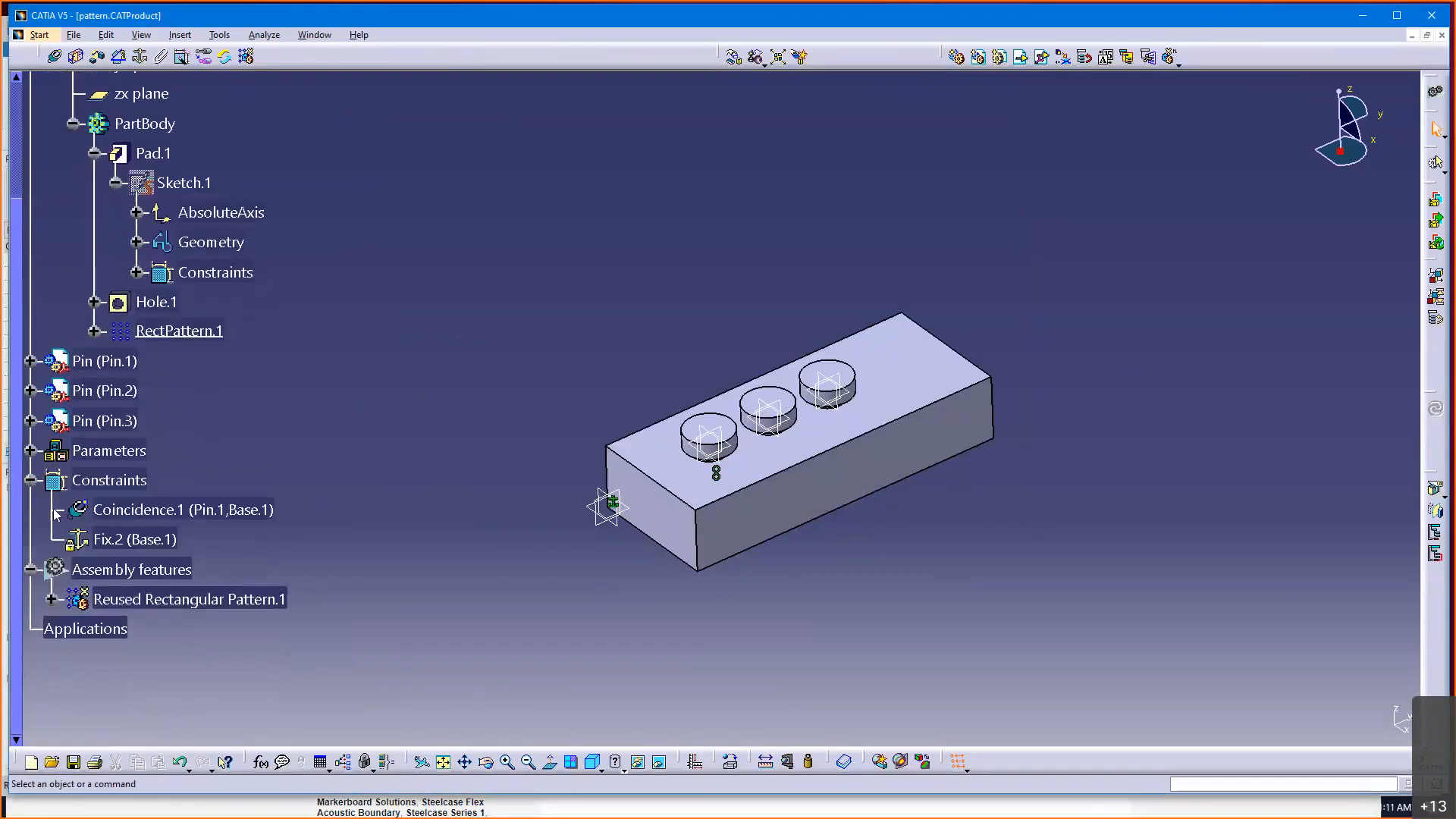
- Expand Parameters in the tree and check Number of Pins reads 2, closing its editor unchanged
{"action": "left_click", "coordinate": [32, 450]}
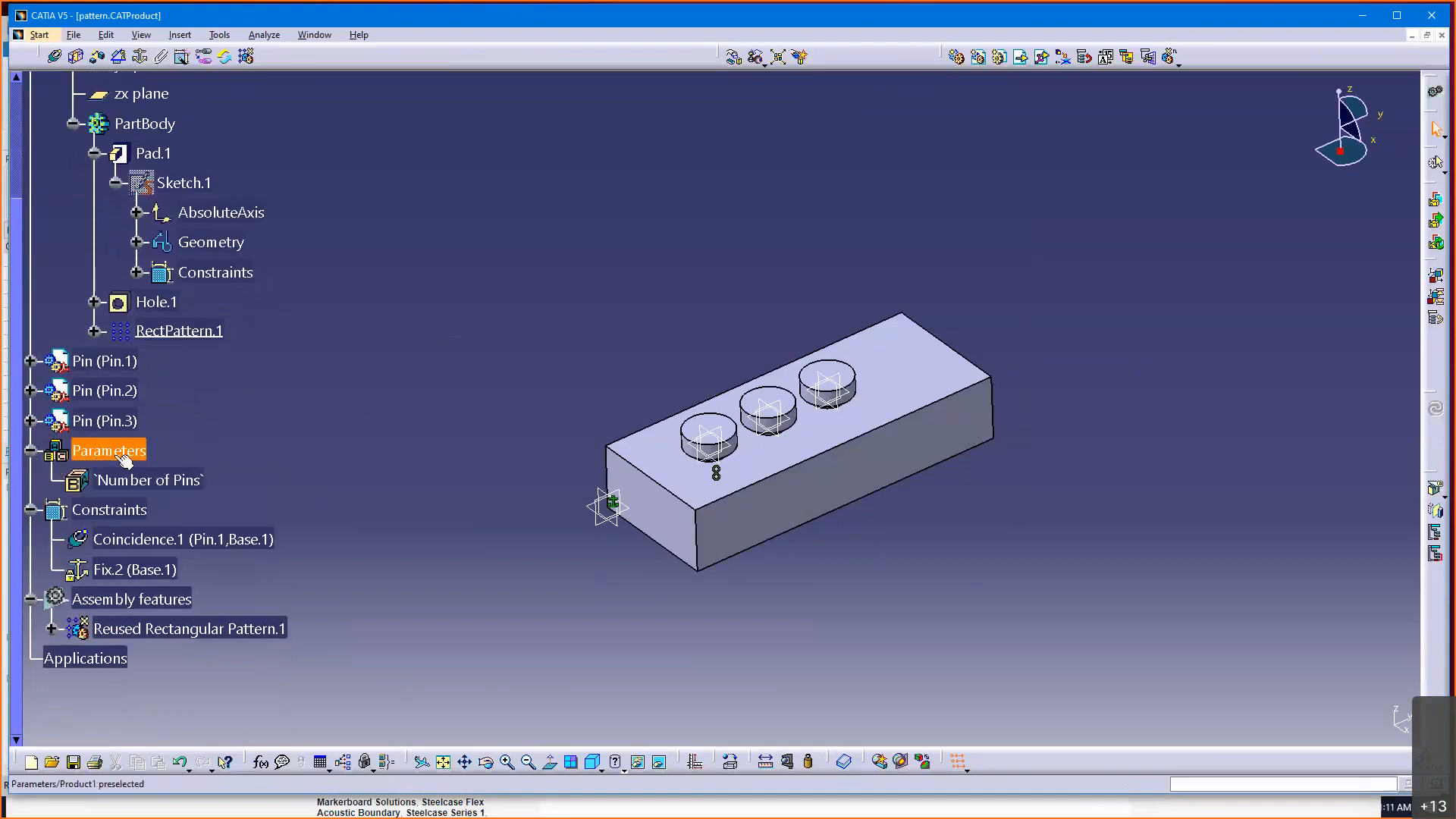
{"action": "double_click", "coordinate": [147, 479]}
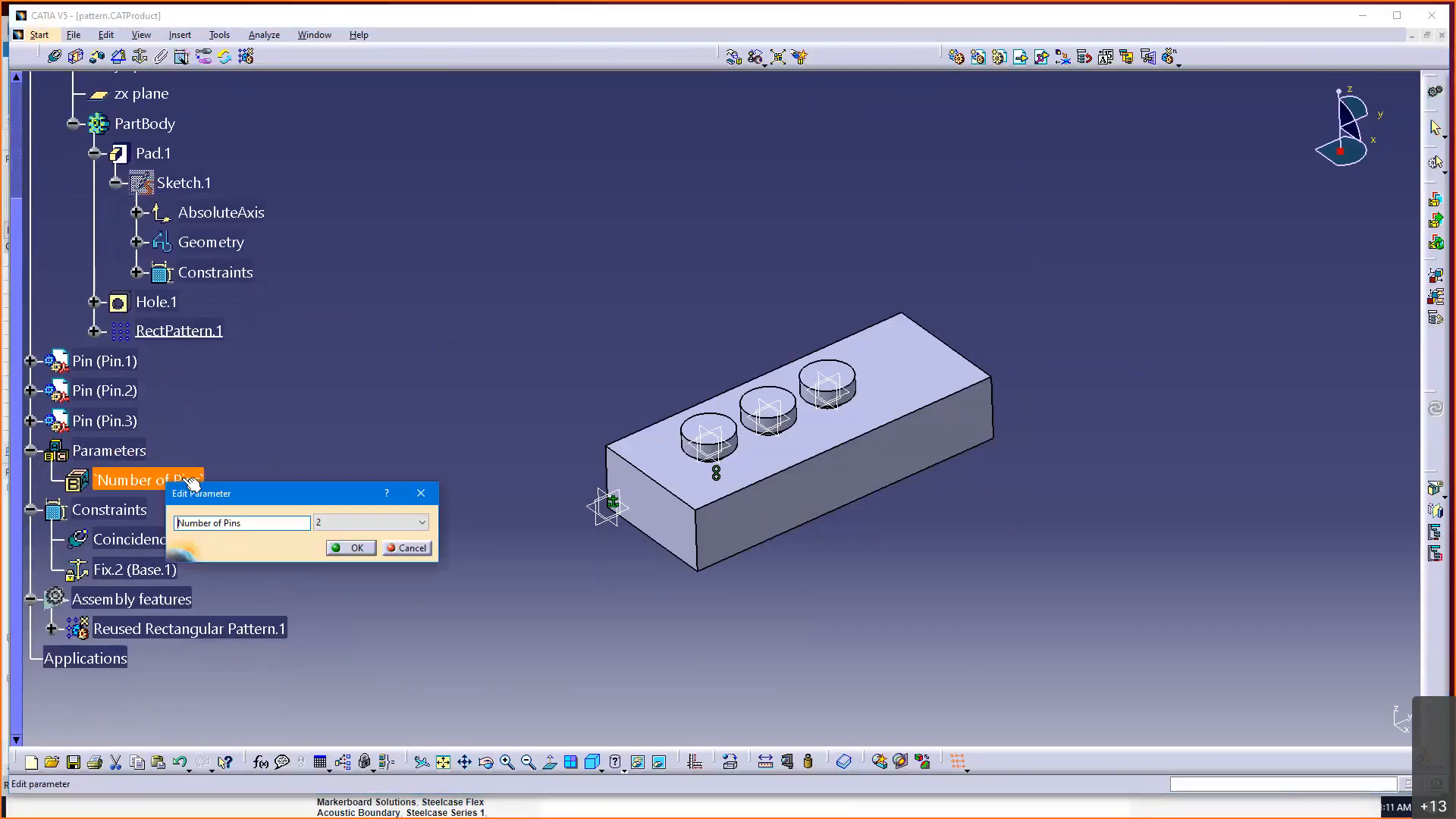
{"action": "left_click", "coordinate": [421, 522]}
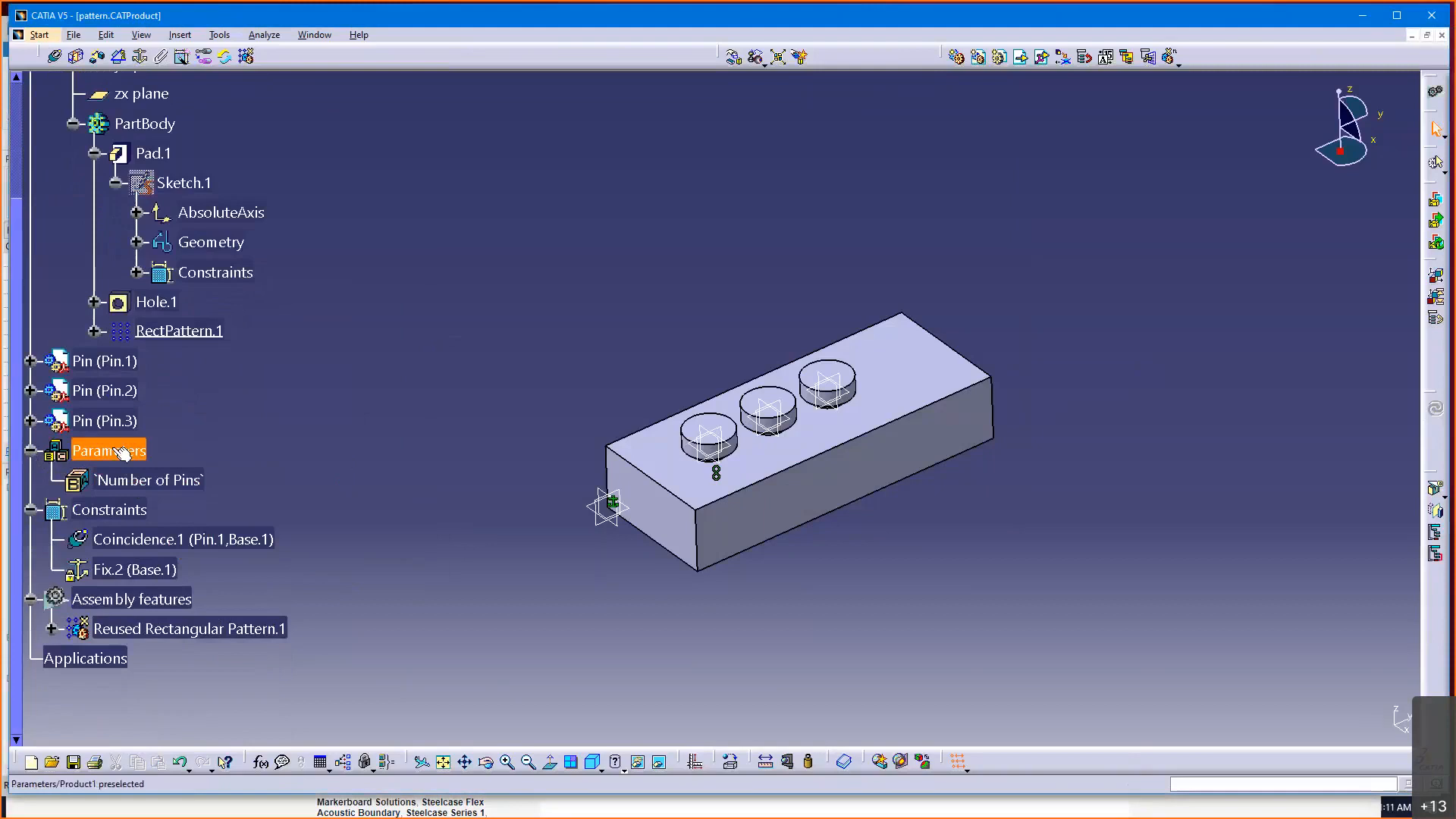
{"action": "mouse_move", "coordinate": [109, 450]}
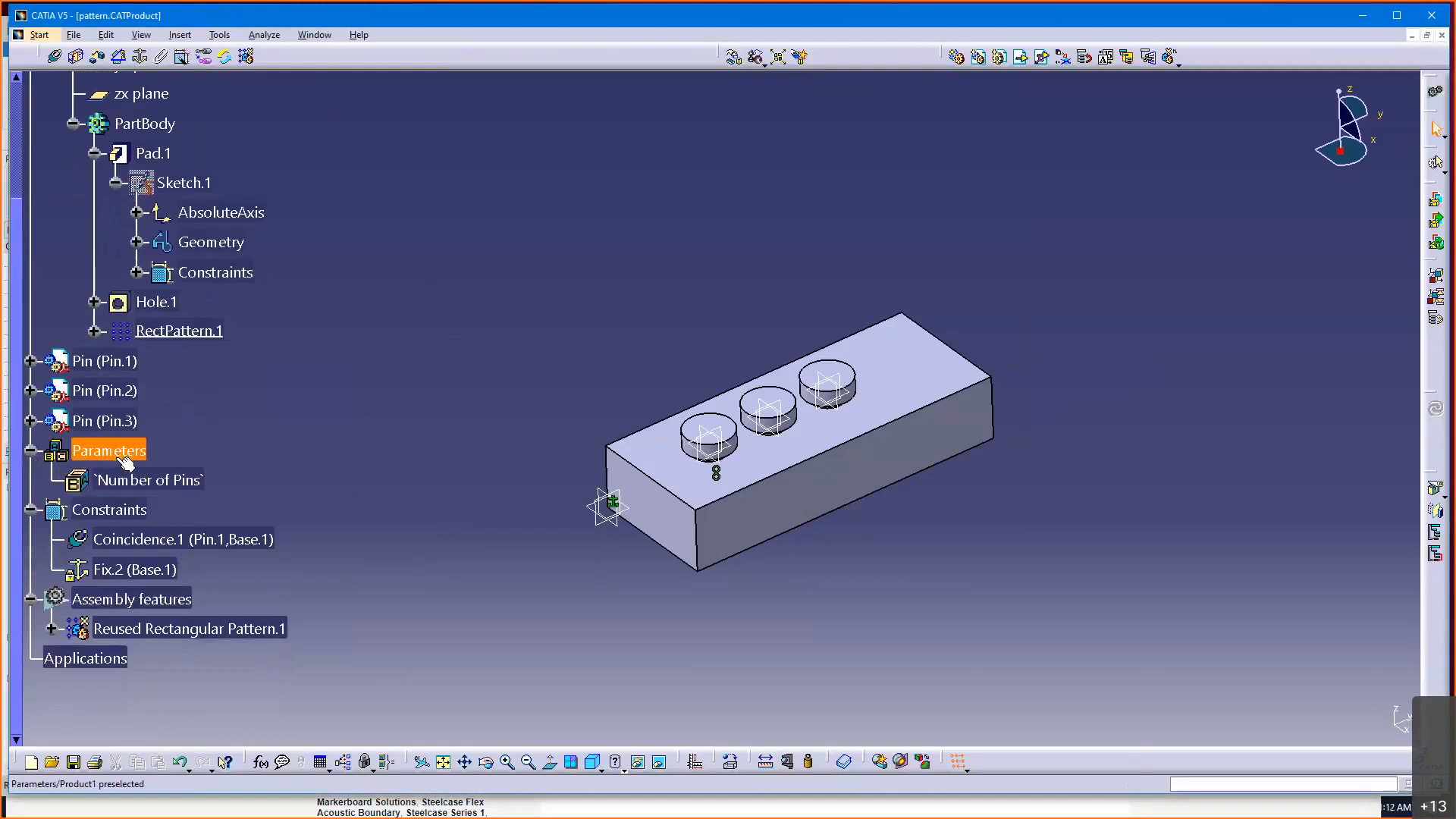
{"action": "mouse_move", "coordinate": [126, 464]}
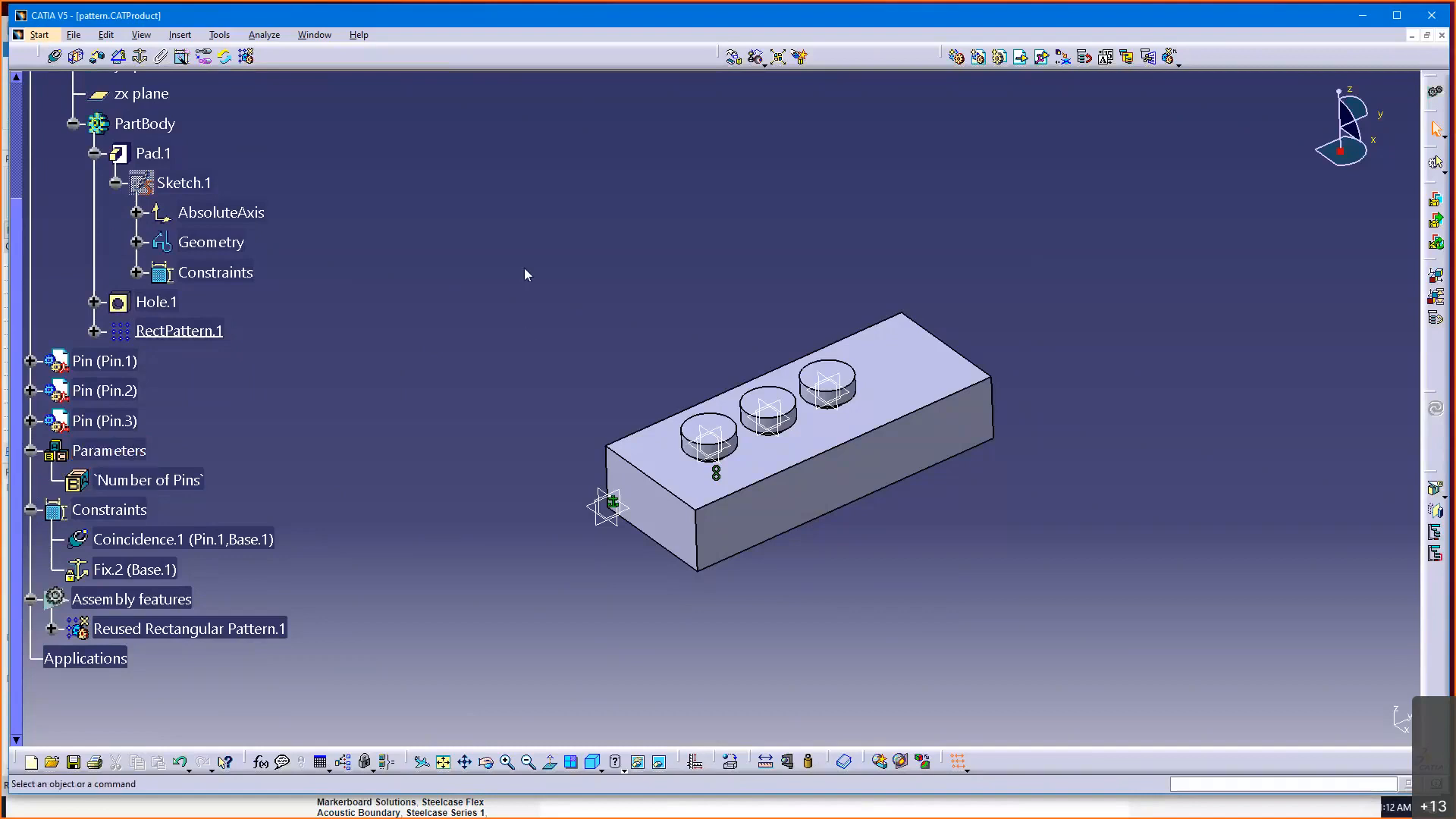
{"action": "mouse_move", "coordinate": [221, 43]}
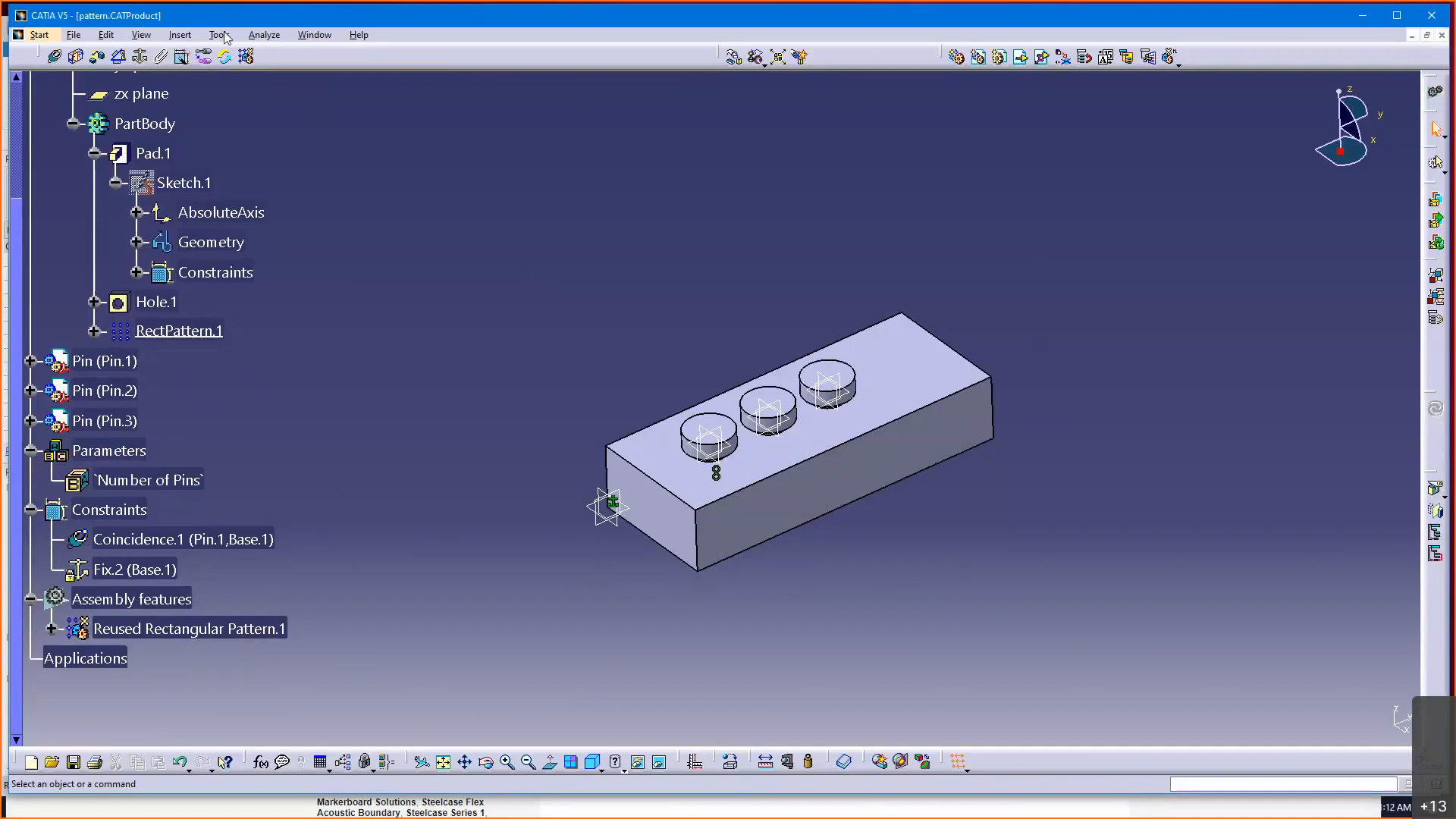
{"action": "left_click", "coordinate": [219, 35]}
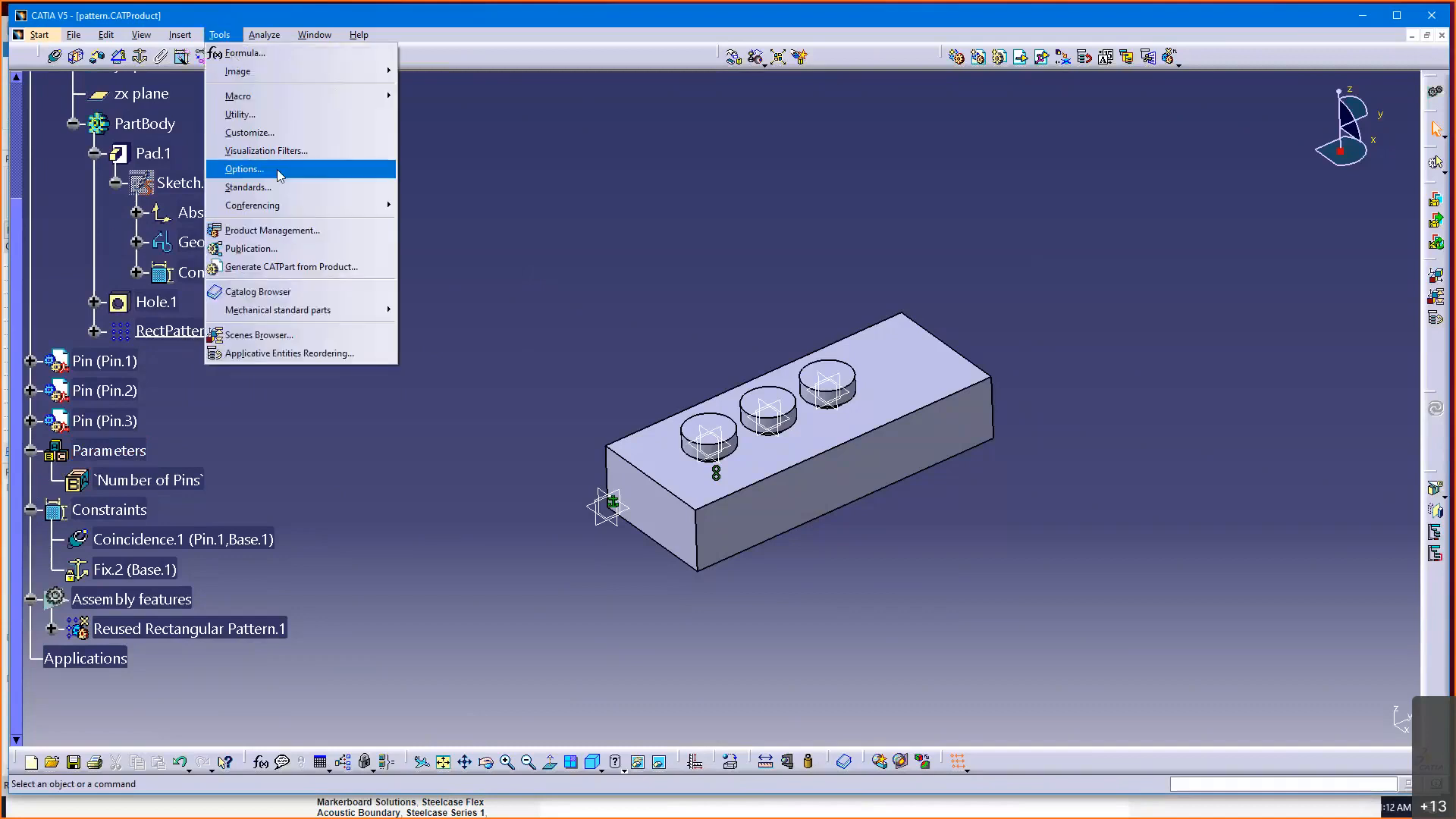
- In Options > Infrastructure > Product Structure > Tree Customization, activate Parameters and Relations and accept
{"action": "left_click", "coordinate": [243, 168]}
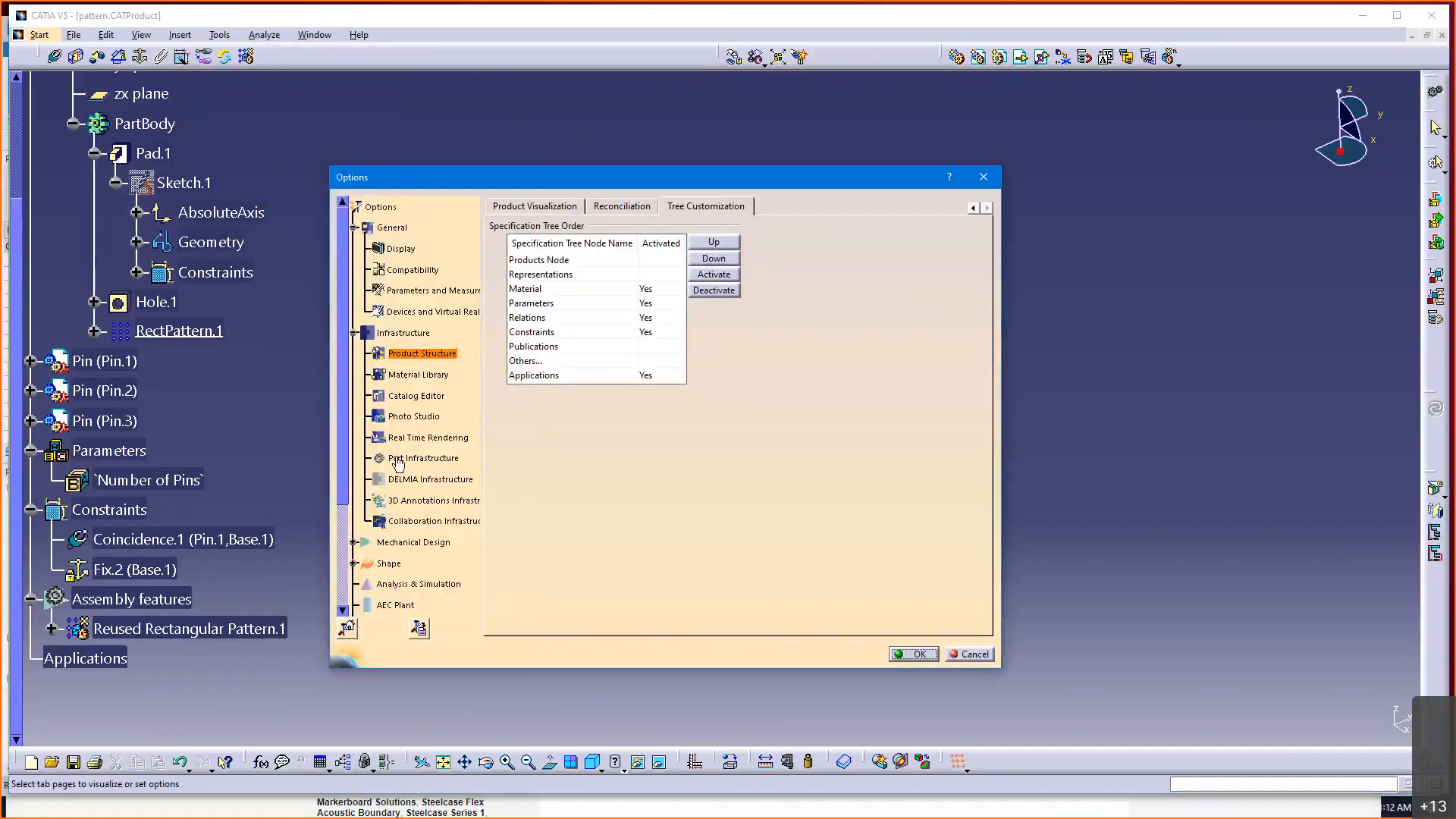
{"action": "mouse_move", "coordinate": [425, 458]}
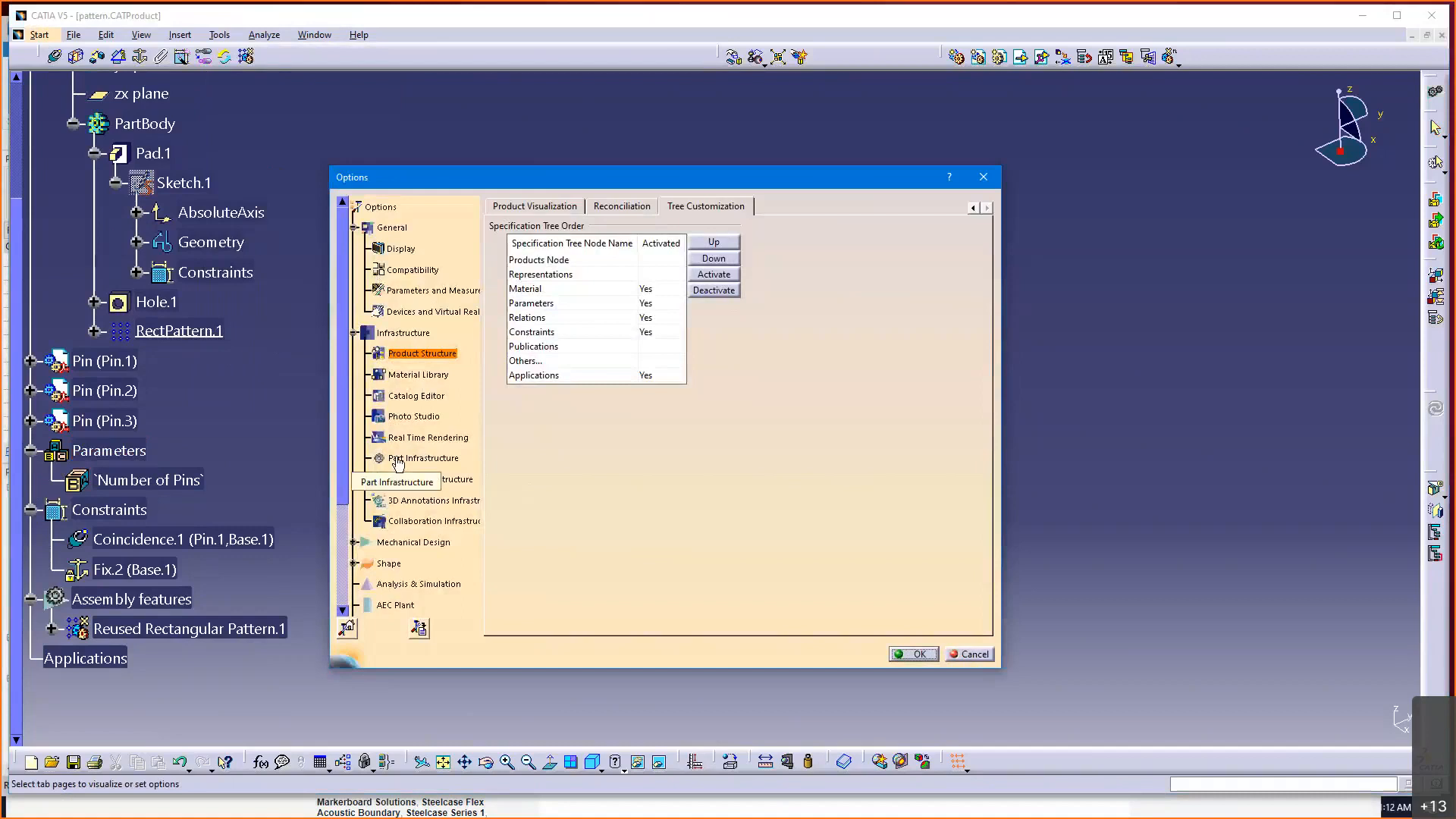
{"action": "left_click", "coordinate": [424, 459]}
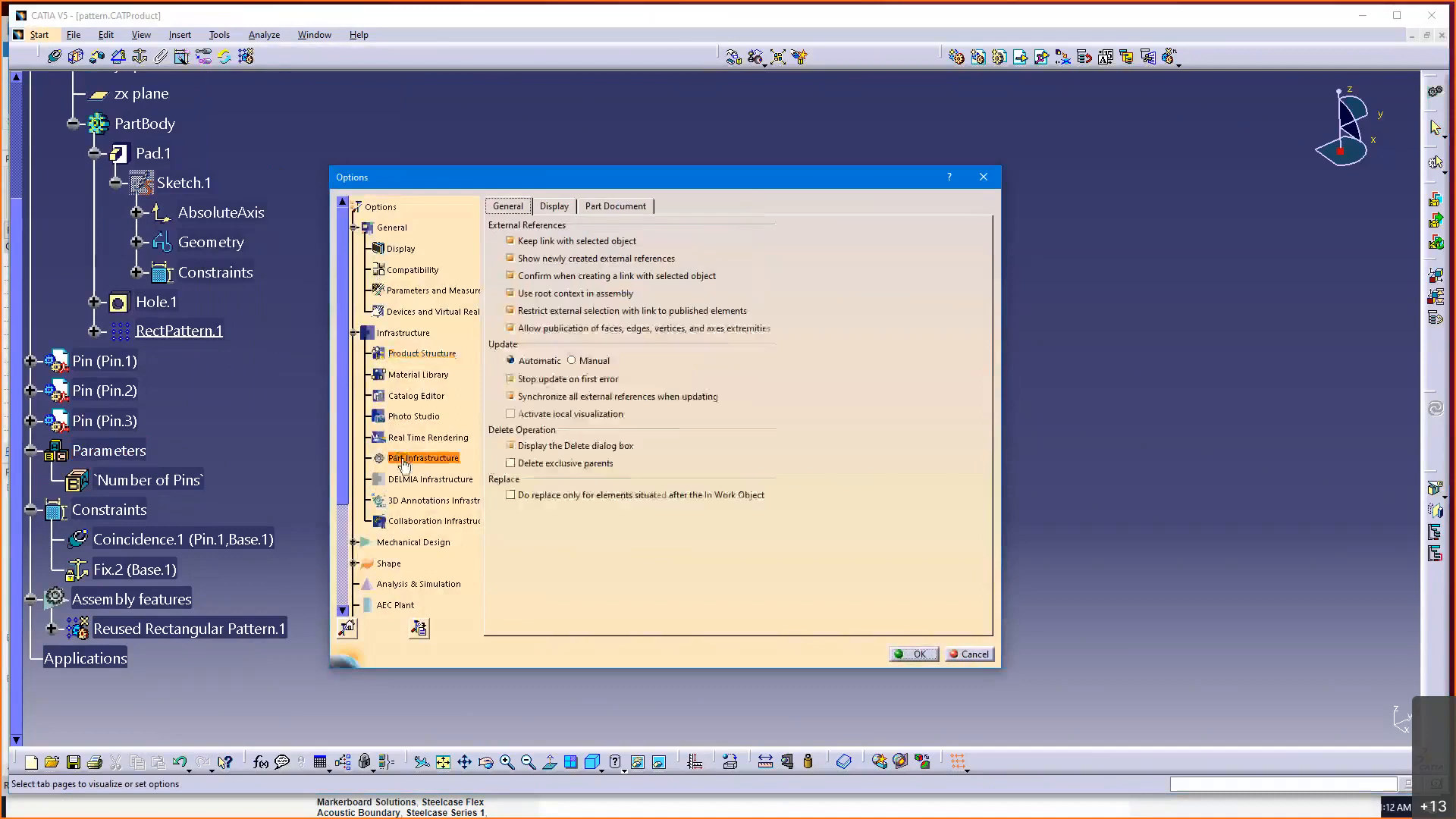
{"action": "left_click", "coordinate": [552, 205]}
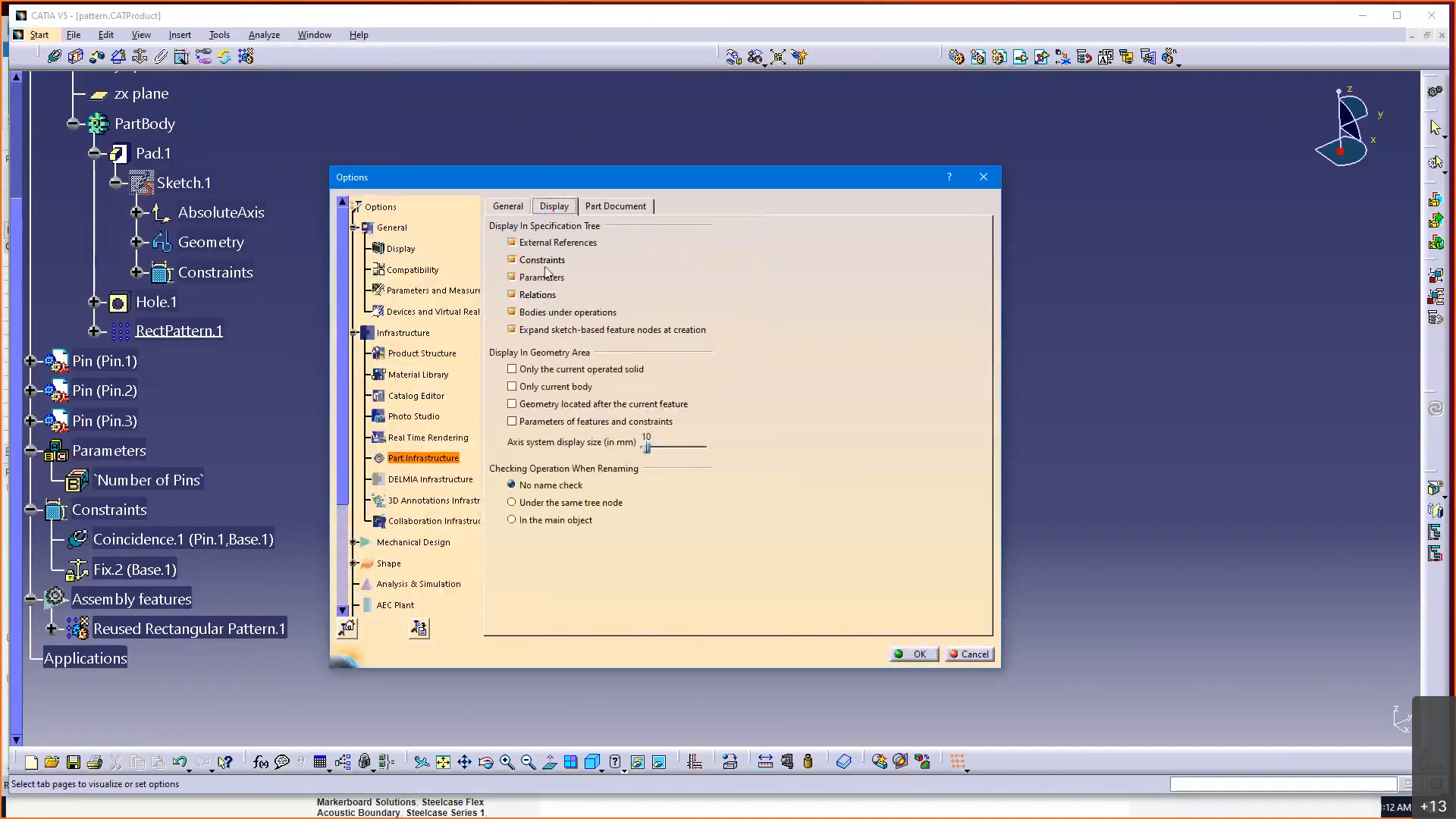
{"action": "mouse_move", "coordinate": [464, 385]}
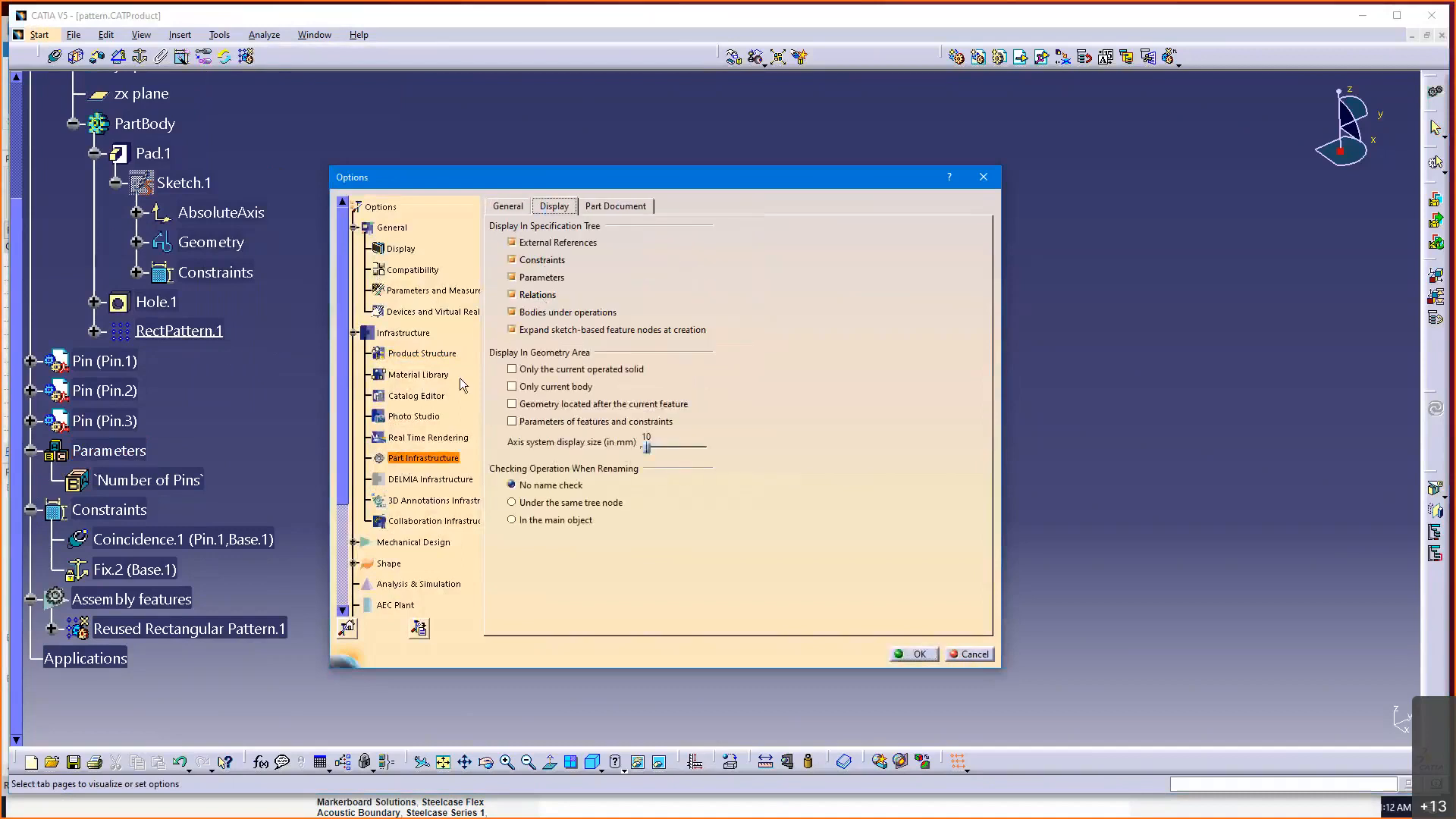
{"action": "mouse_move", "coordinate": [416, 434]}
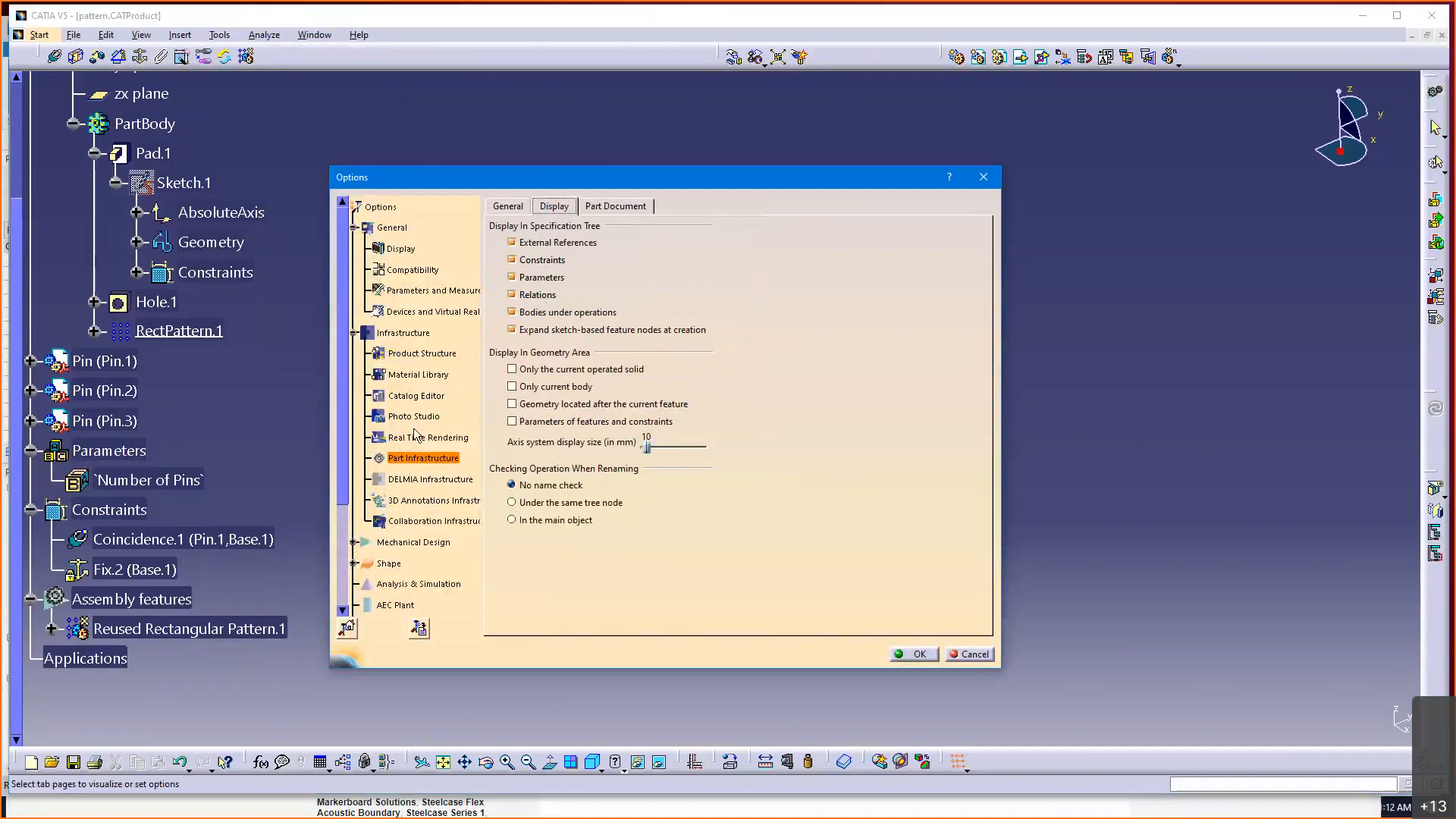
{"action": "left_click", "coordinate": [422, 354]}
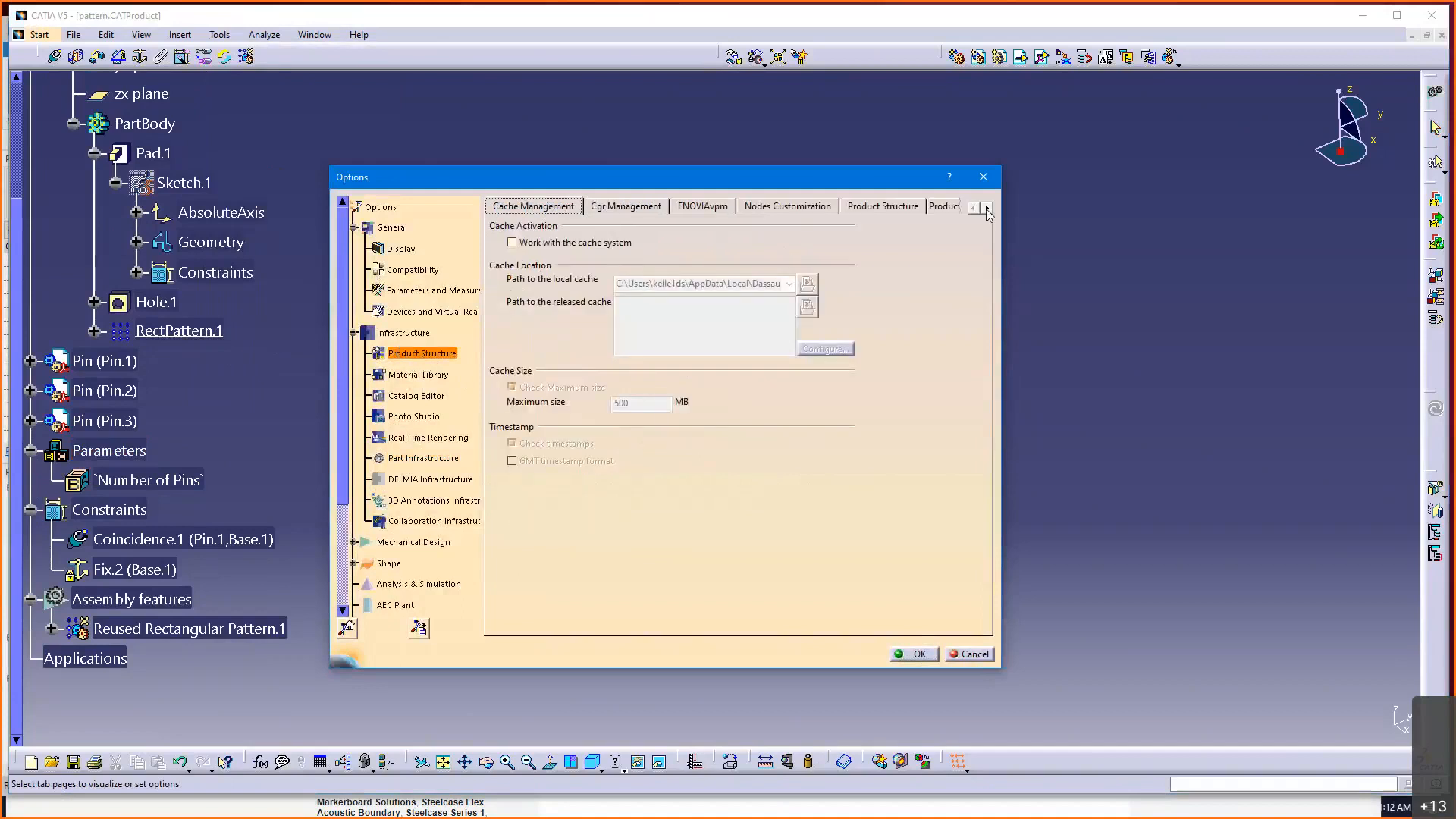
{"action": "left_click", "coordinate": [986, 206]}
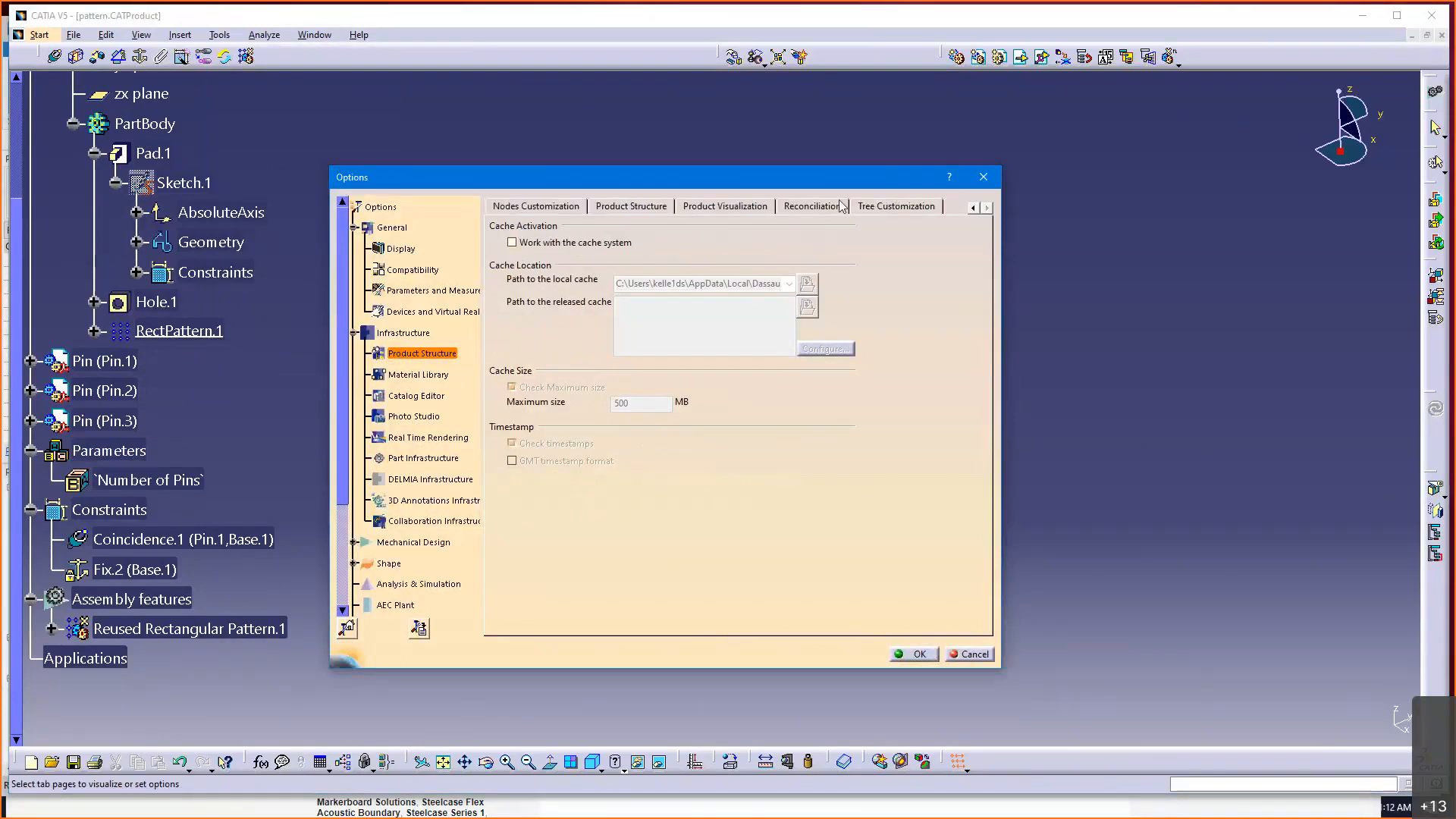
{"action": "mouse_move", "coordinate": [964, 213]}
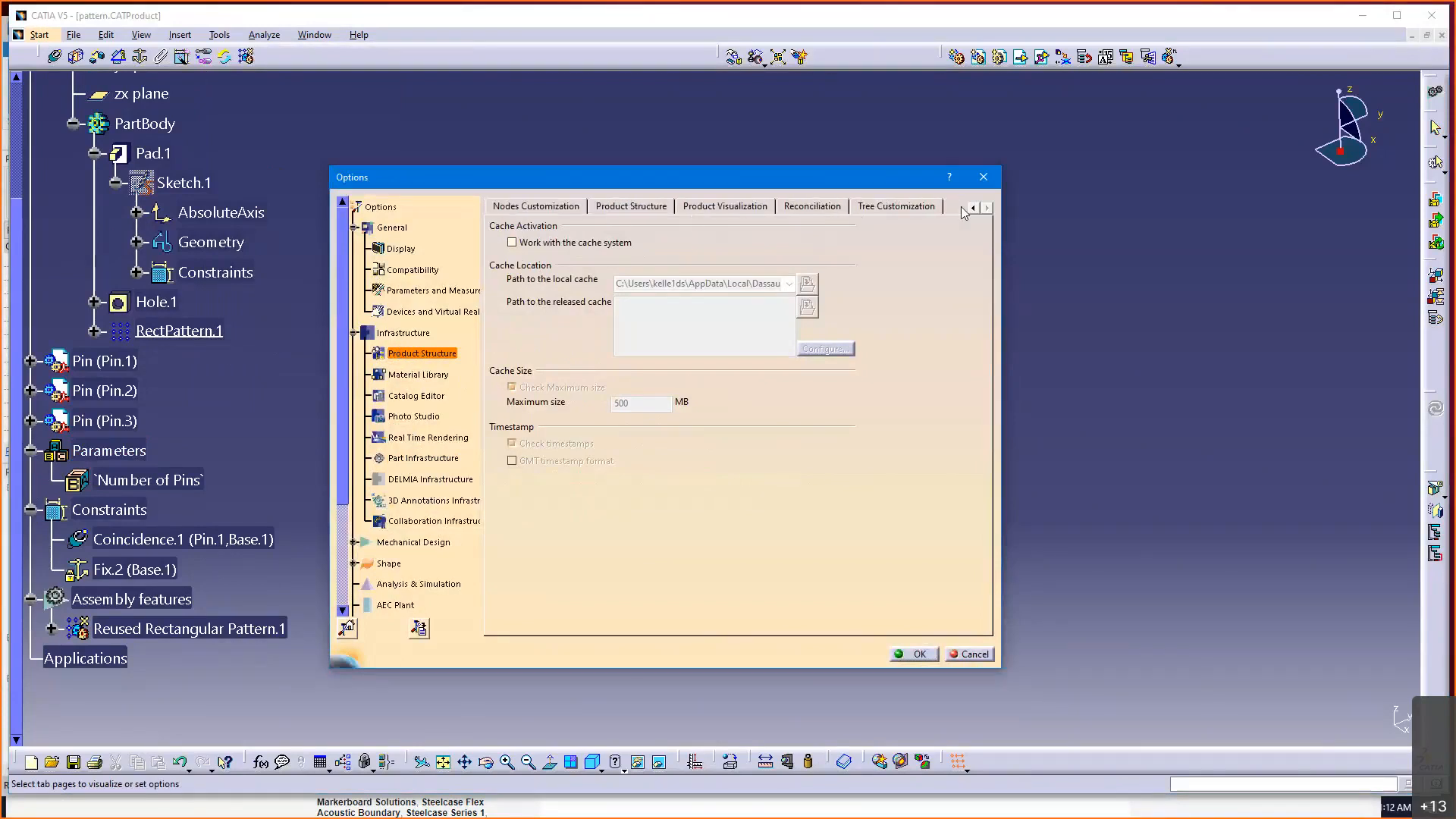
{"action": "left_click", "coordinate": [895, 205]}
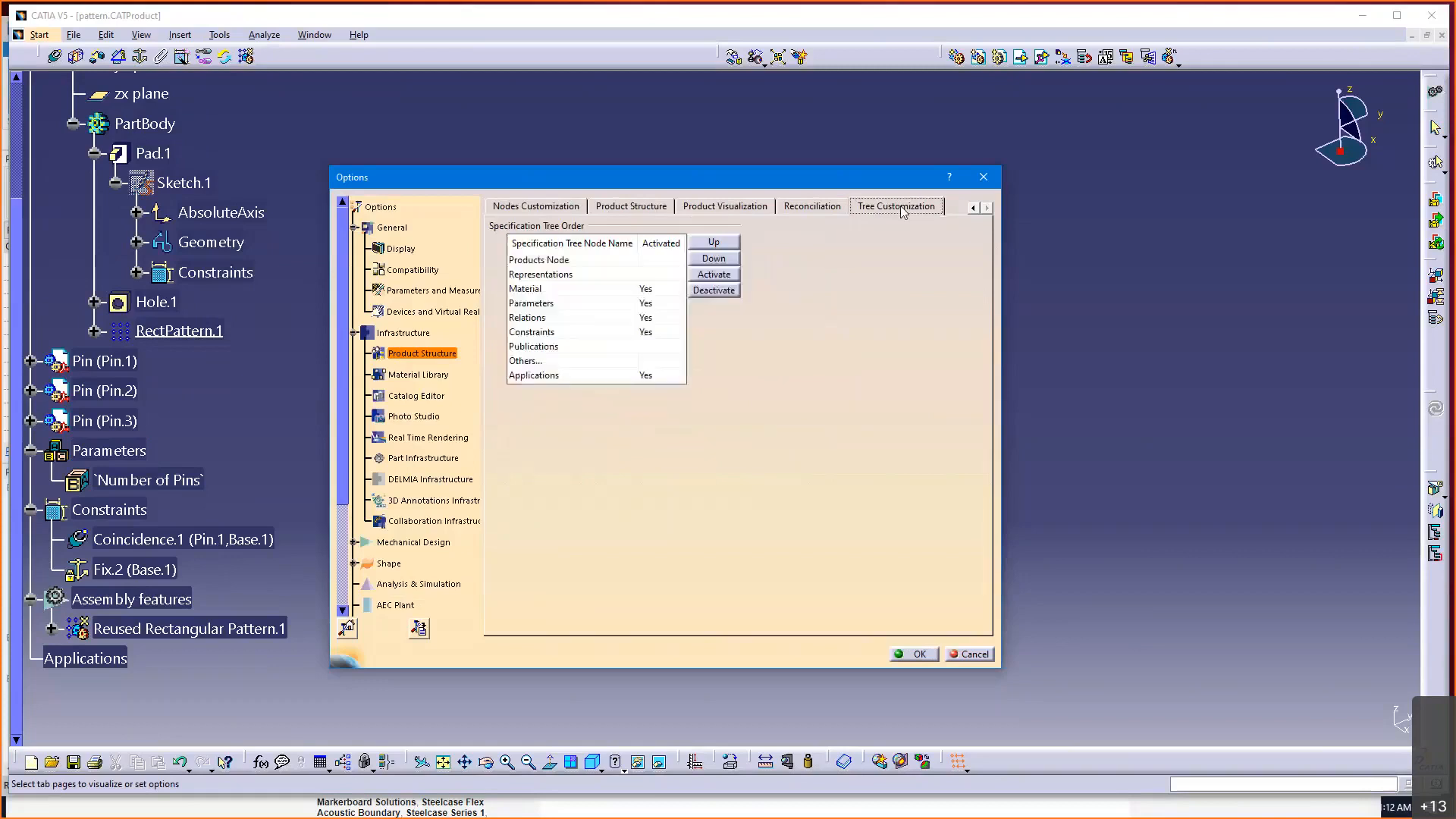
{"action": "mouse_move", "coordinate": [615, 308]}
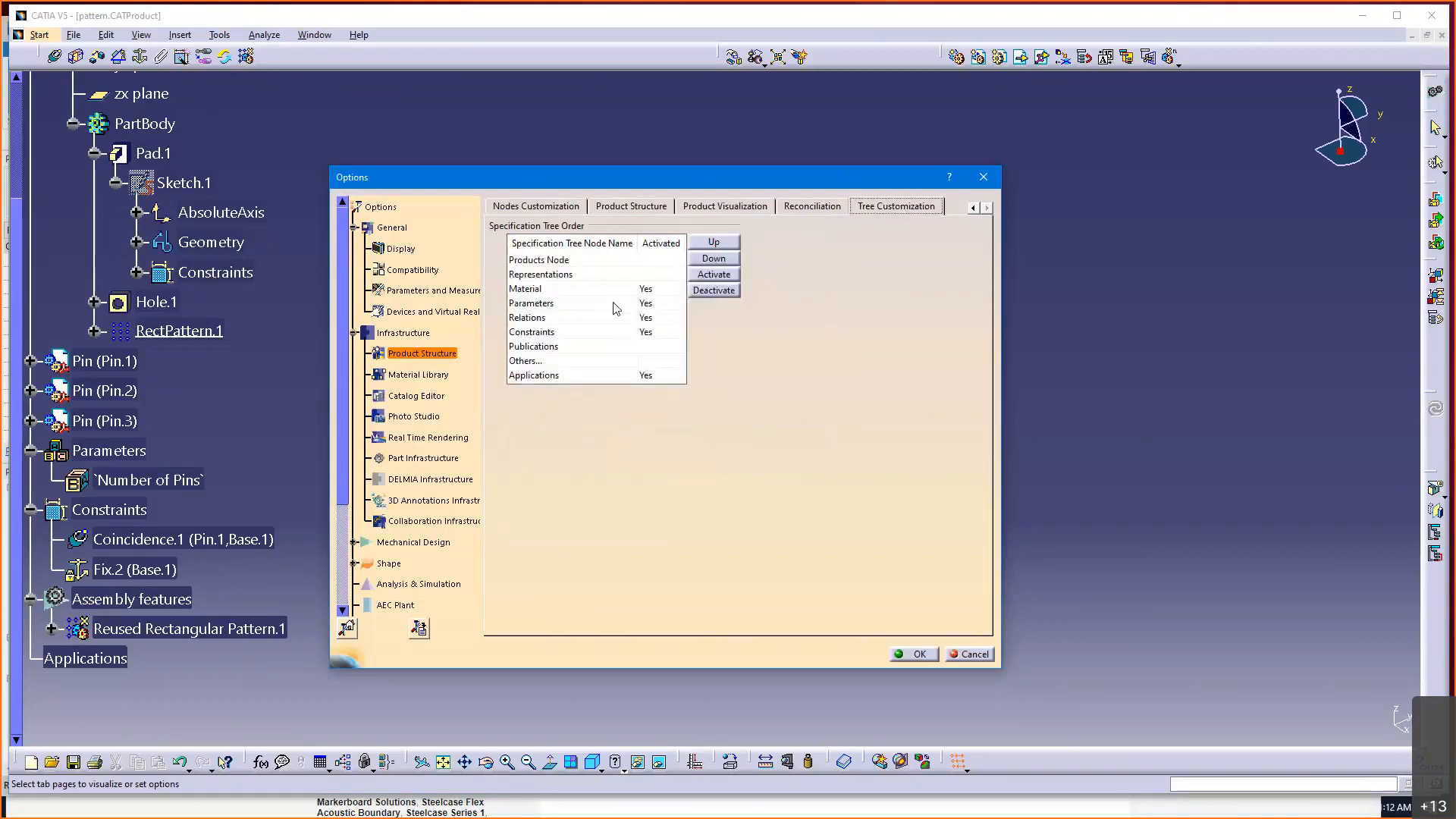
{"action": "mouse_move", "coordinate": [644, 337]}
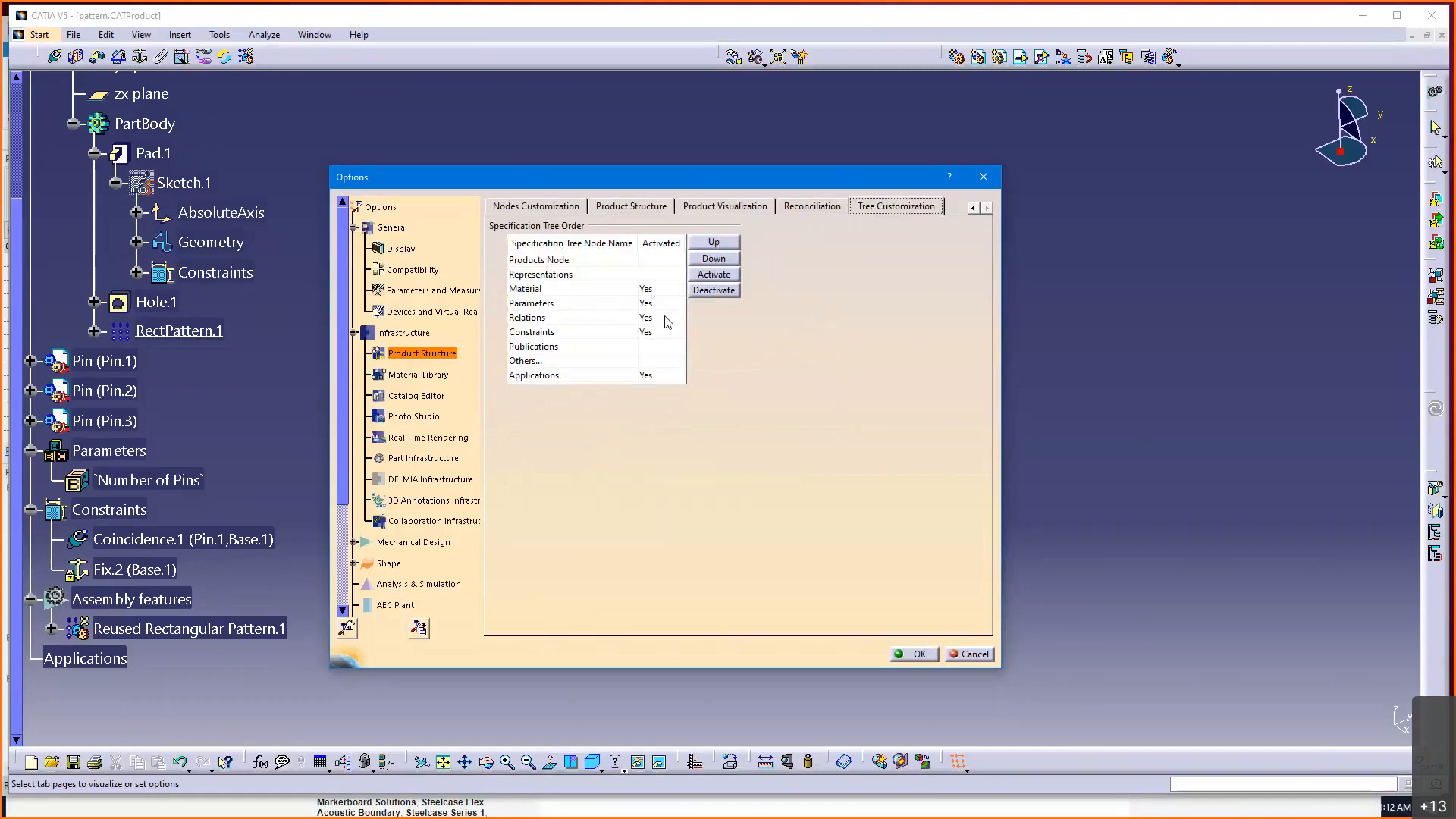
{"action": "mouse_move", "coordinate": [657, 297]}
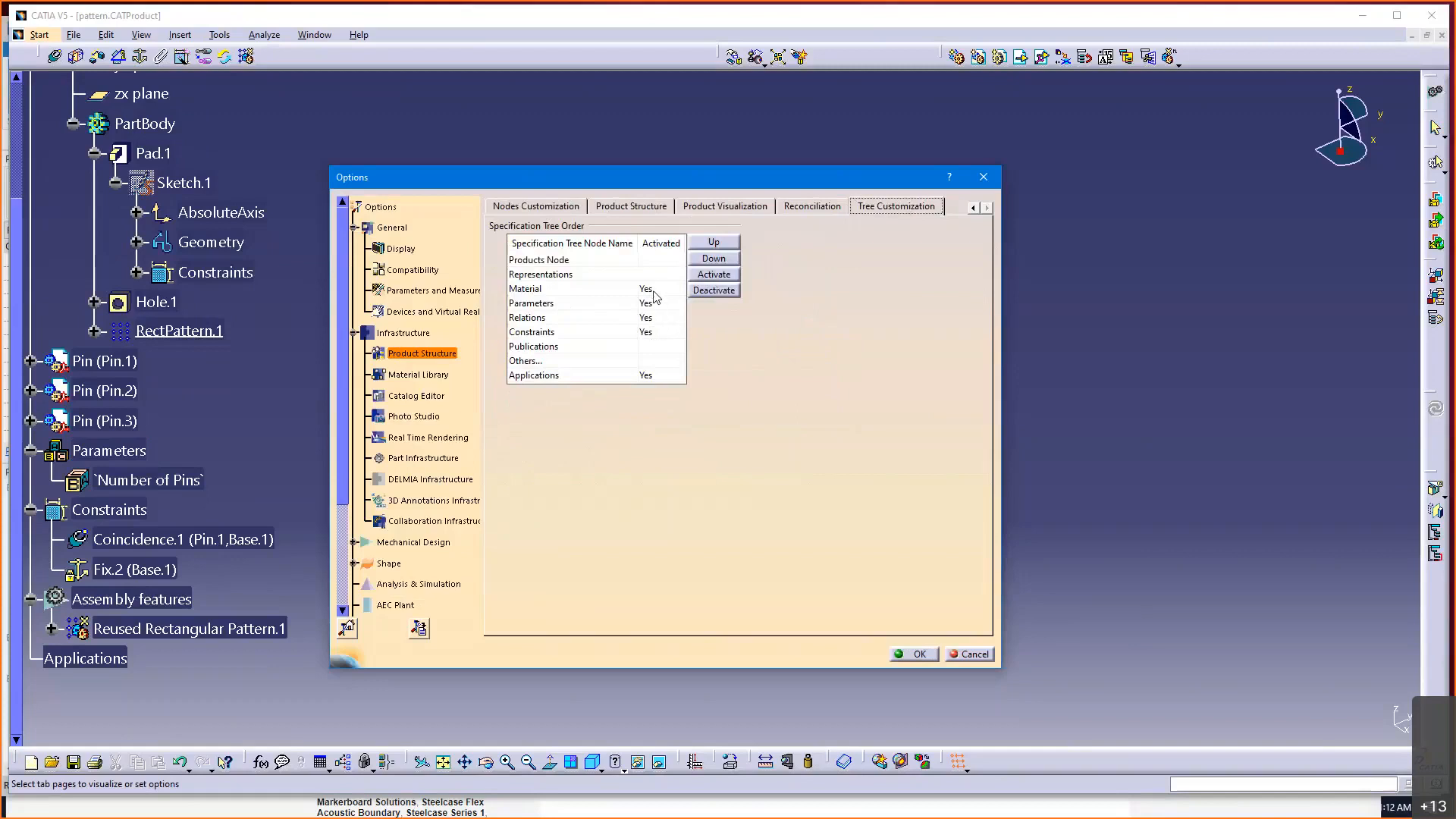
{"action": "mouse_move", "coordinate": [654, 321]}
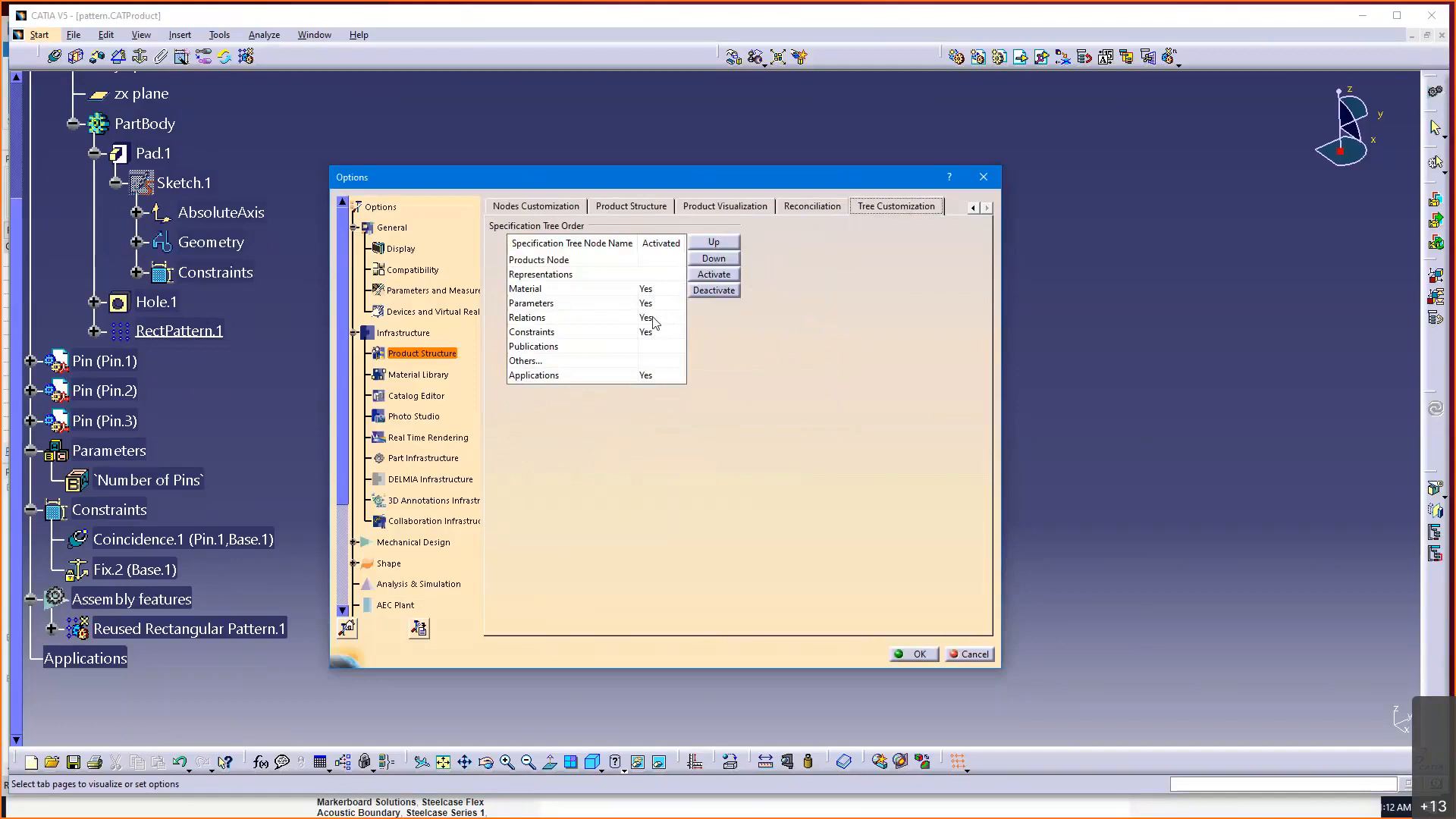
{"action": "left_click", "coordinate": [531, 303]}
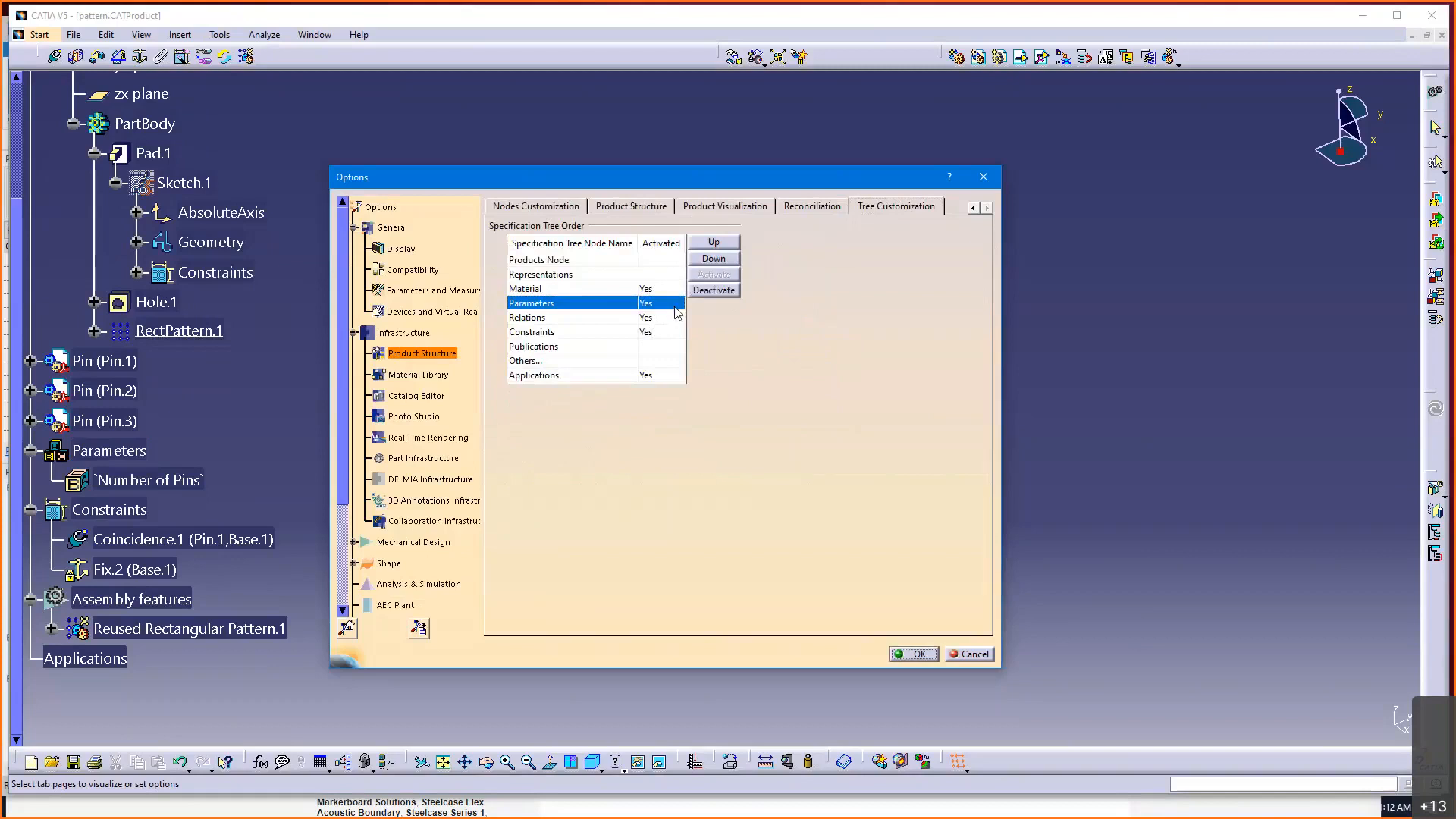
{"action": "mouse_move", "coordinate": [654, 373]}
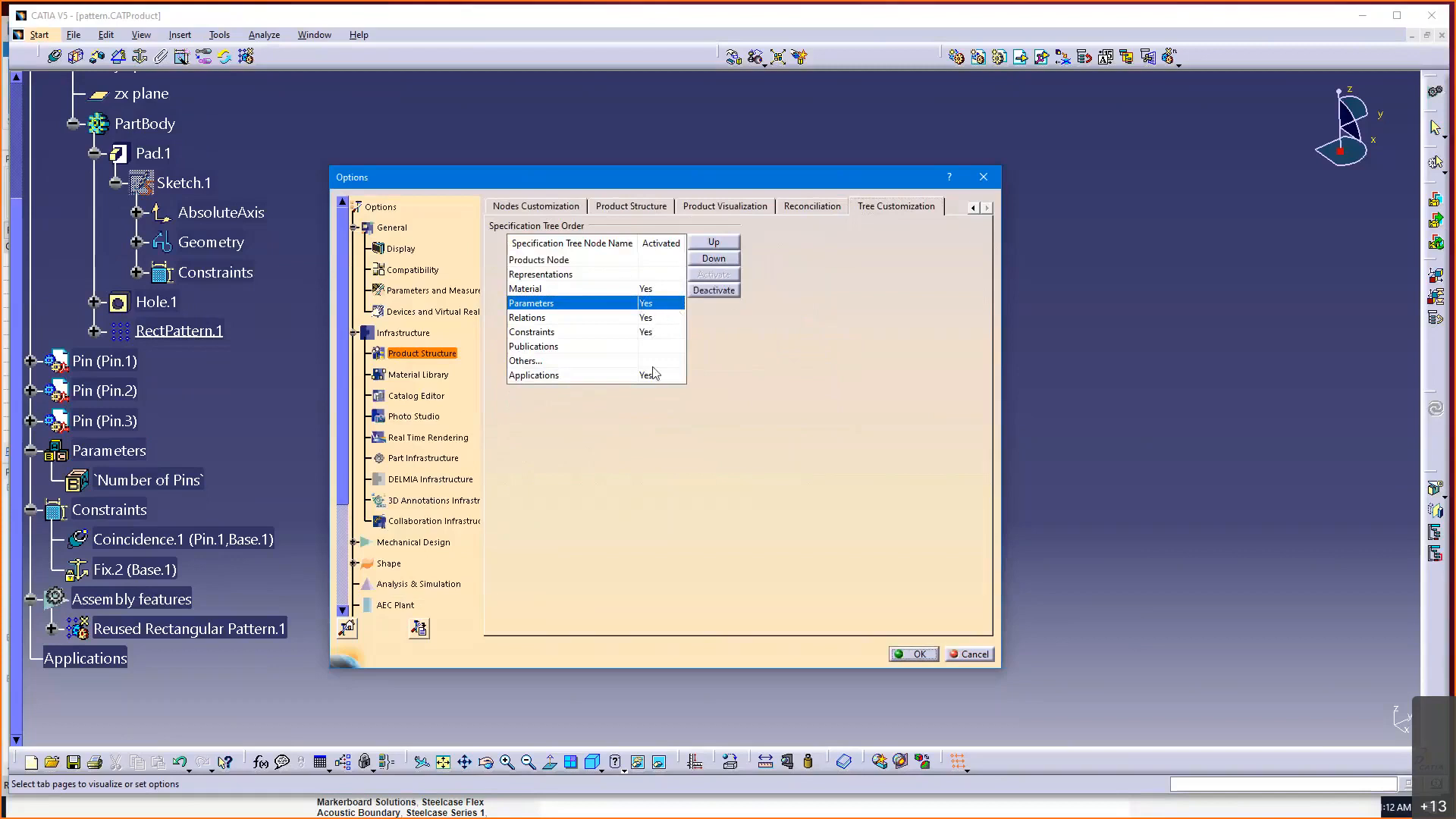
{"action": "mouse_move", "coordinate": [799, 491]}
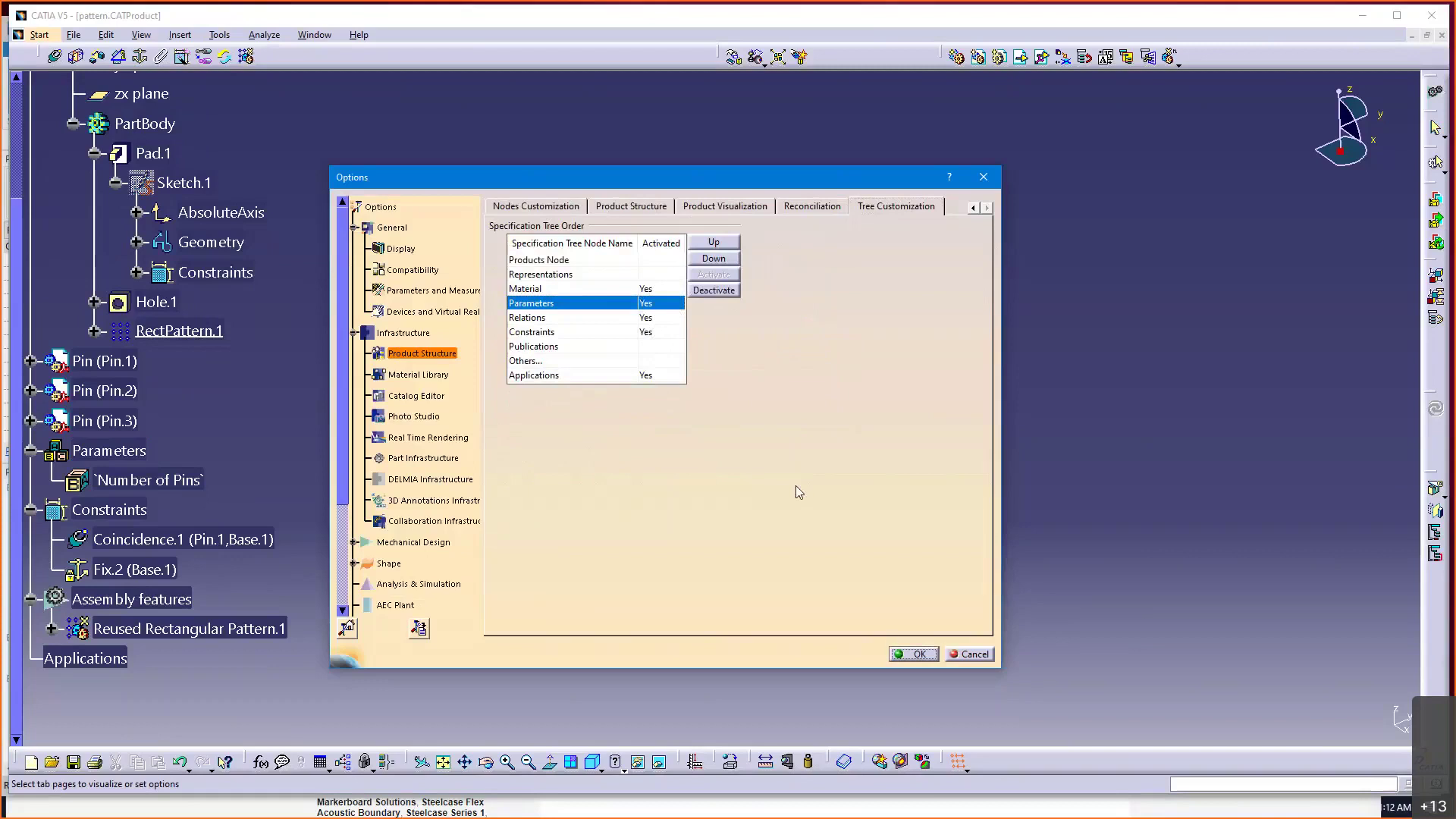
{"action": "left_click", "coordinate": [912, 654]}
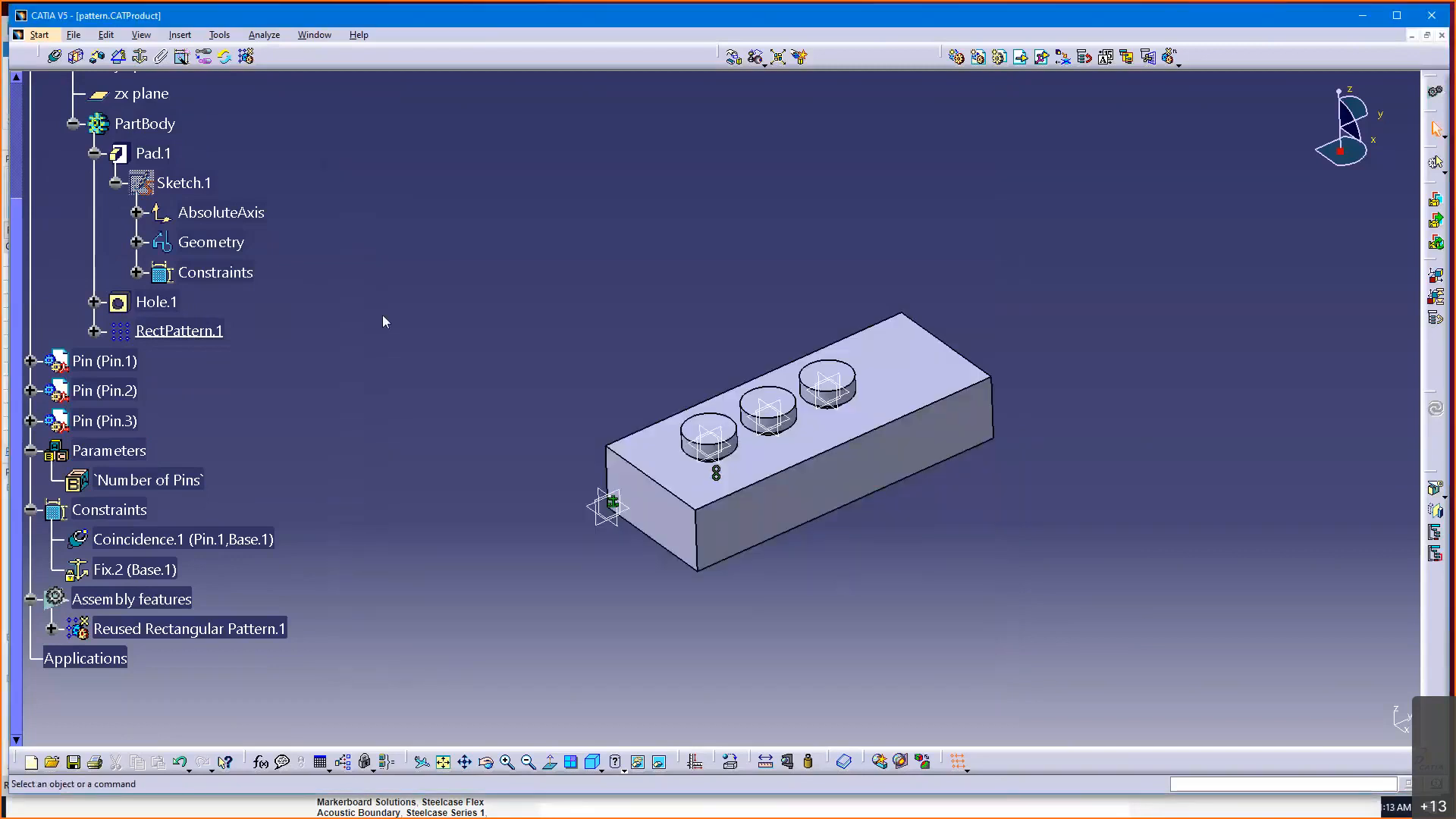
- Return to the pin block and select the top-level Product1 again
{"action": "left_click", "coordinate": [147, 480]}
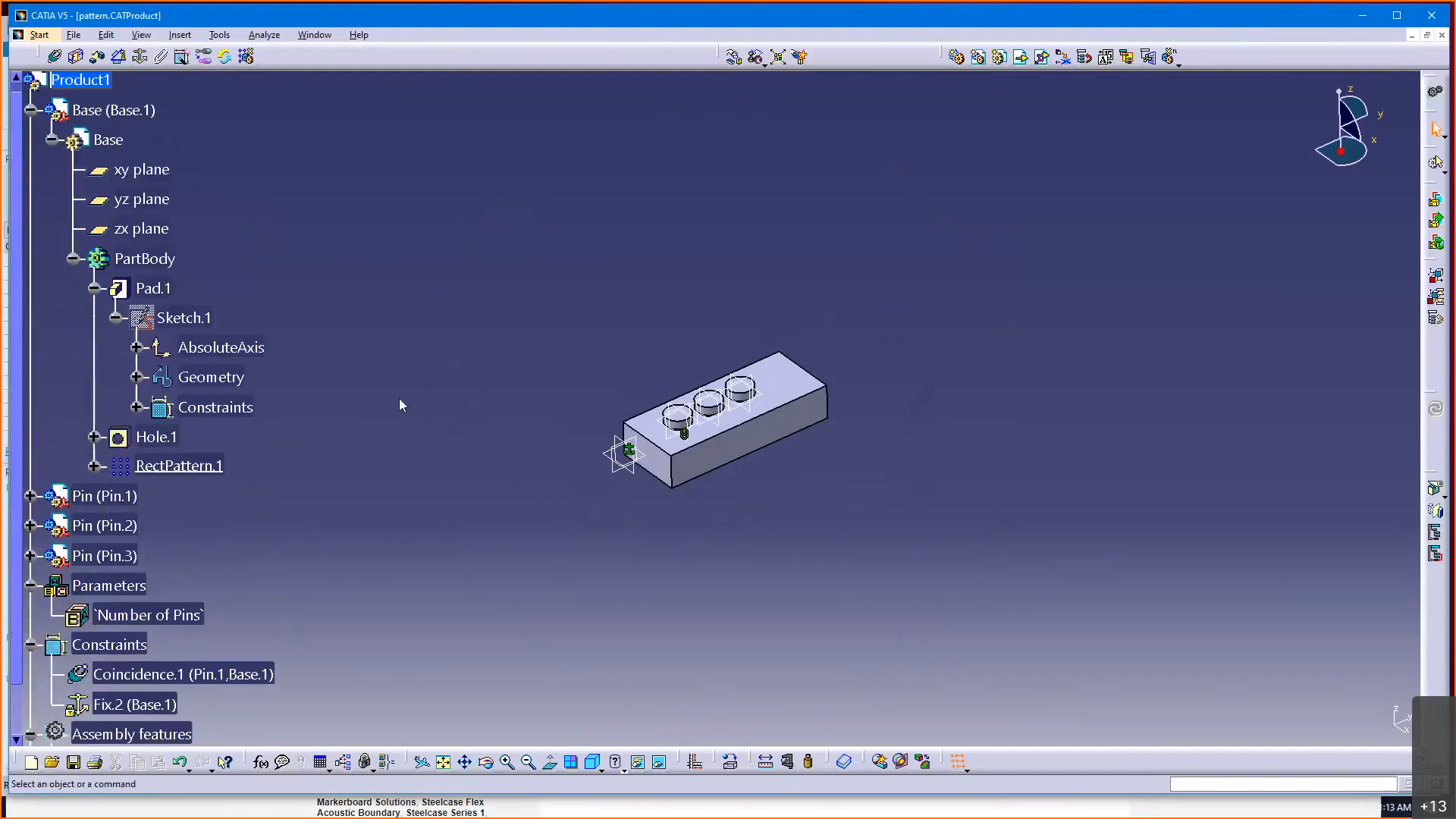
{"action": "scroll", "scroll_direction": "down", "scroll_amount": 3}
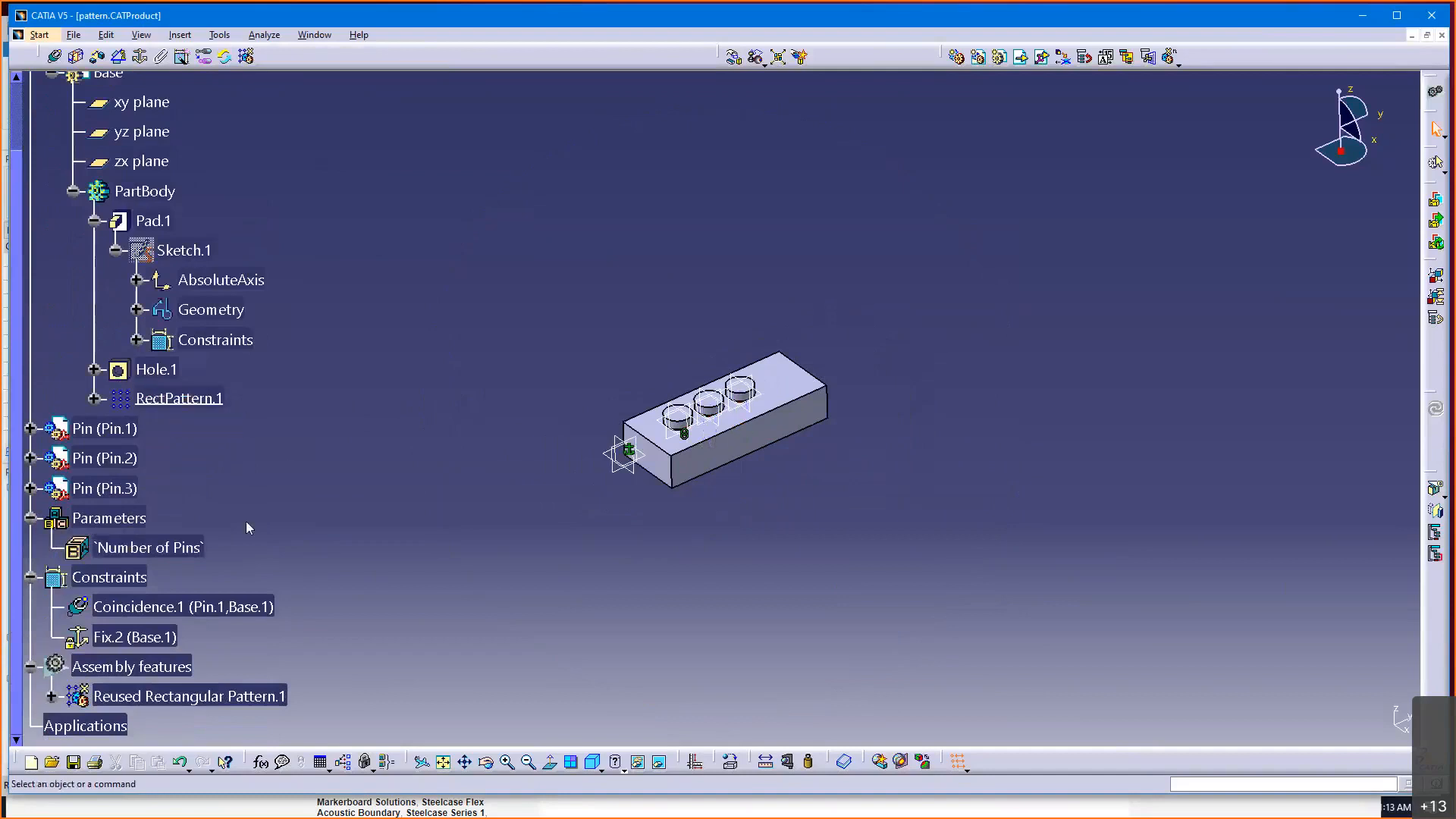
{"action": "mouse_move", "coordinate": [483, 554]}
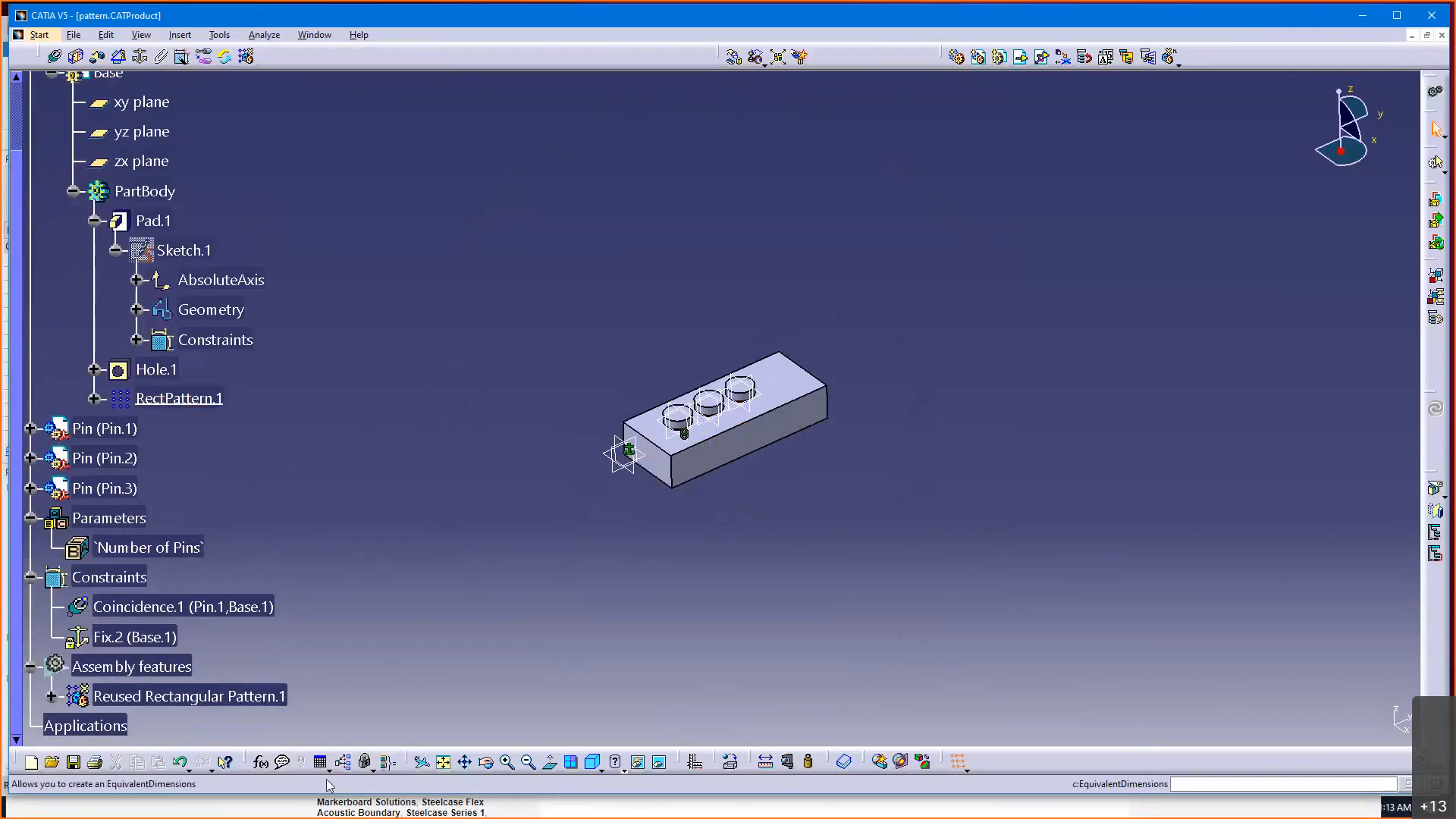
{"action": "mouse_move", "coordinate": [263, 761]}
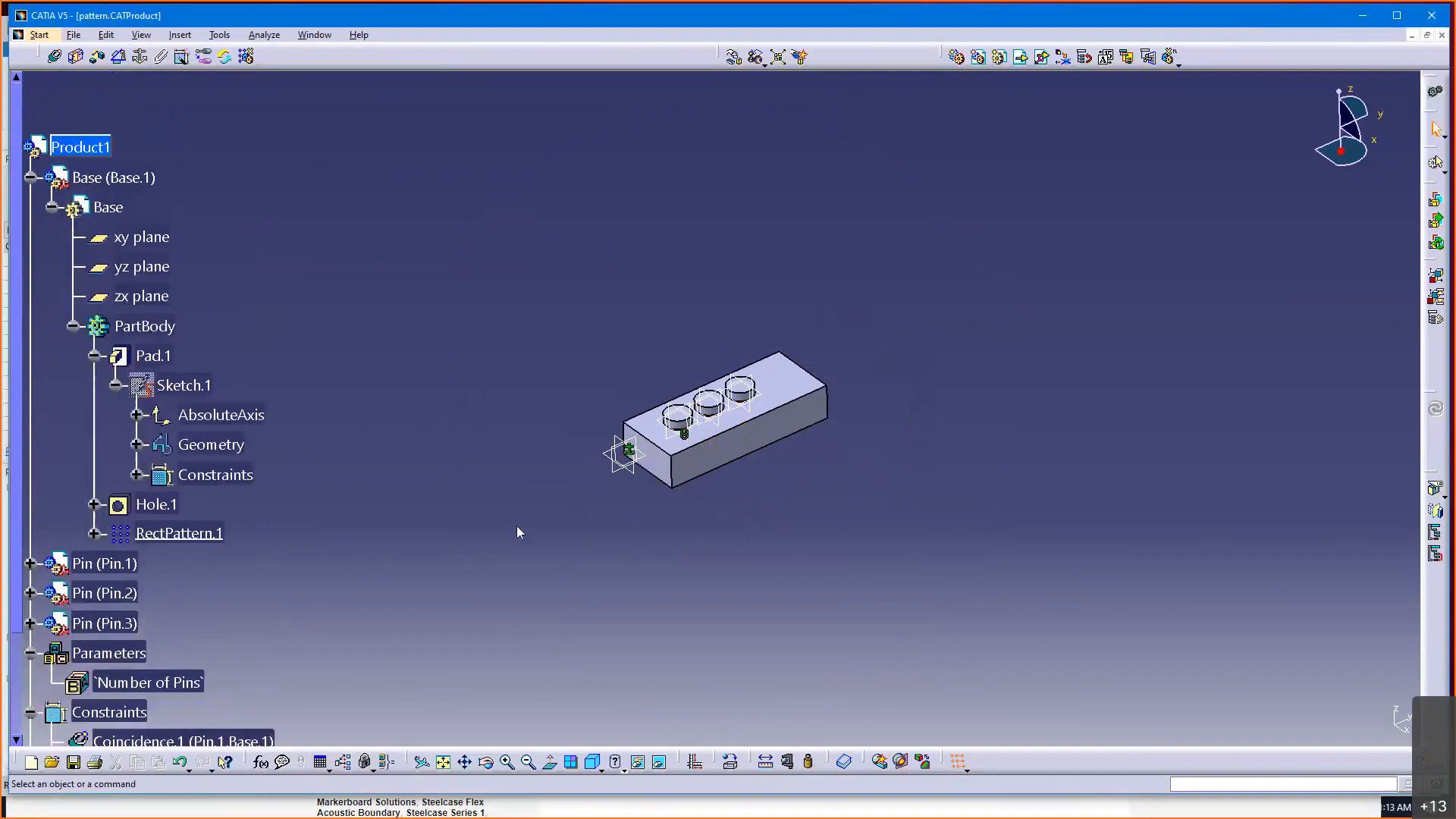
{"action": "mouse_move", "coordinate": [534, 511]}
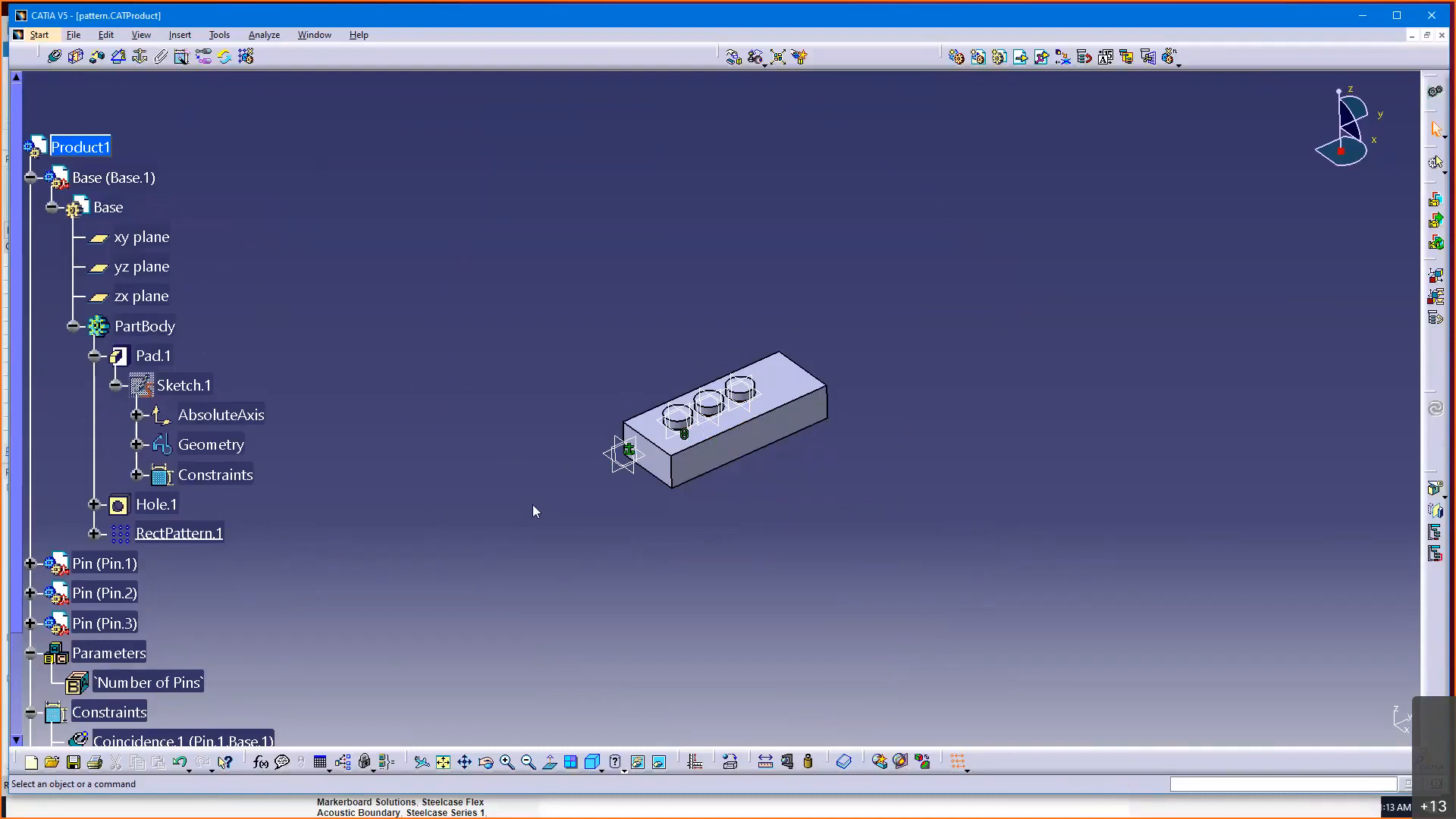
{"action": "left_click", "coordinate": [80, 147]}
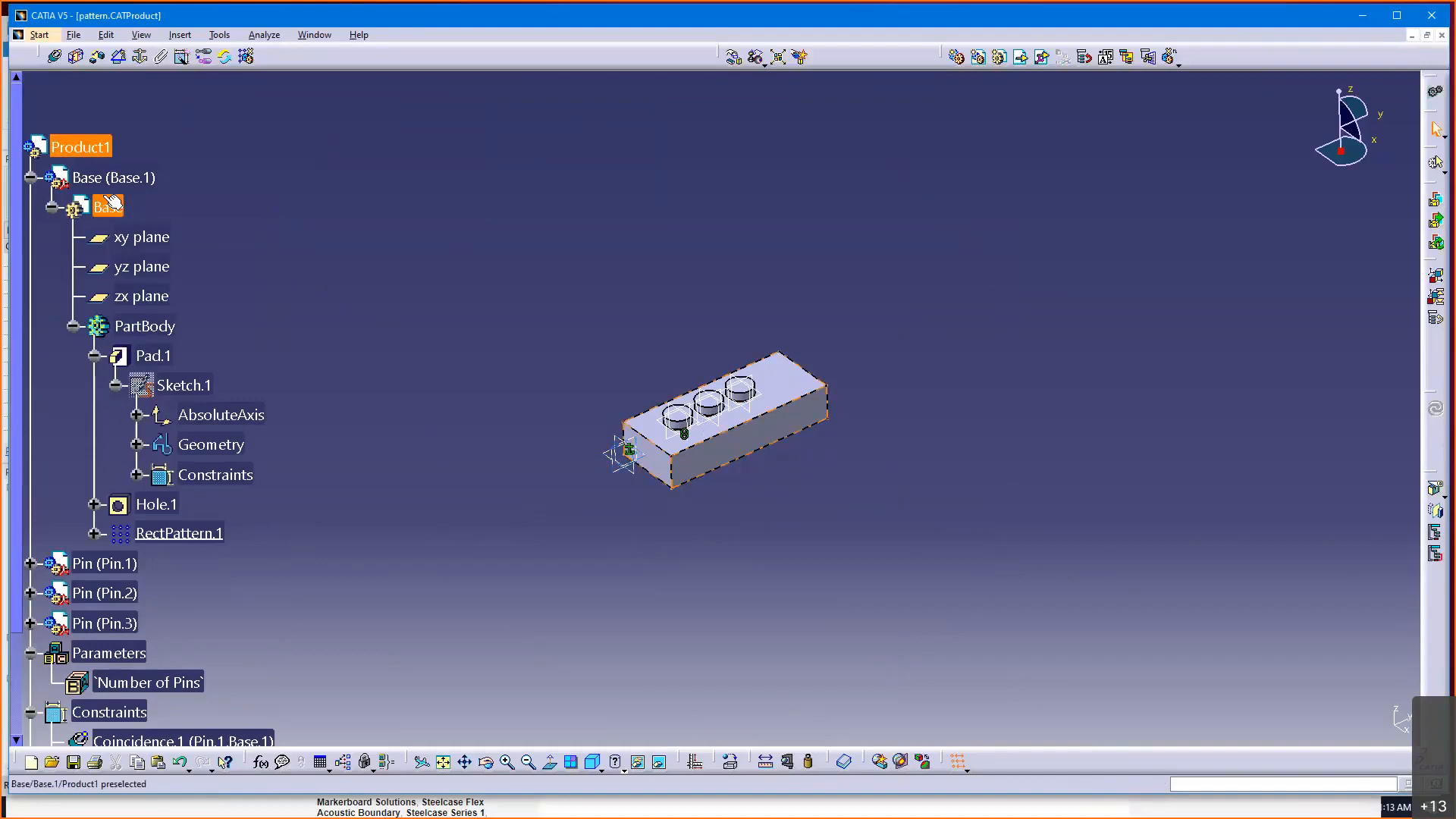
{"action": "left_click", "coordinate": [80, 147]}
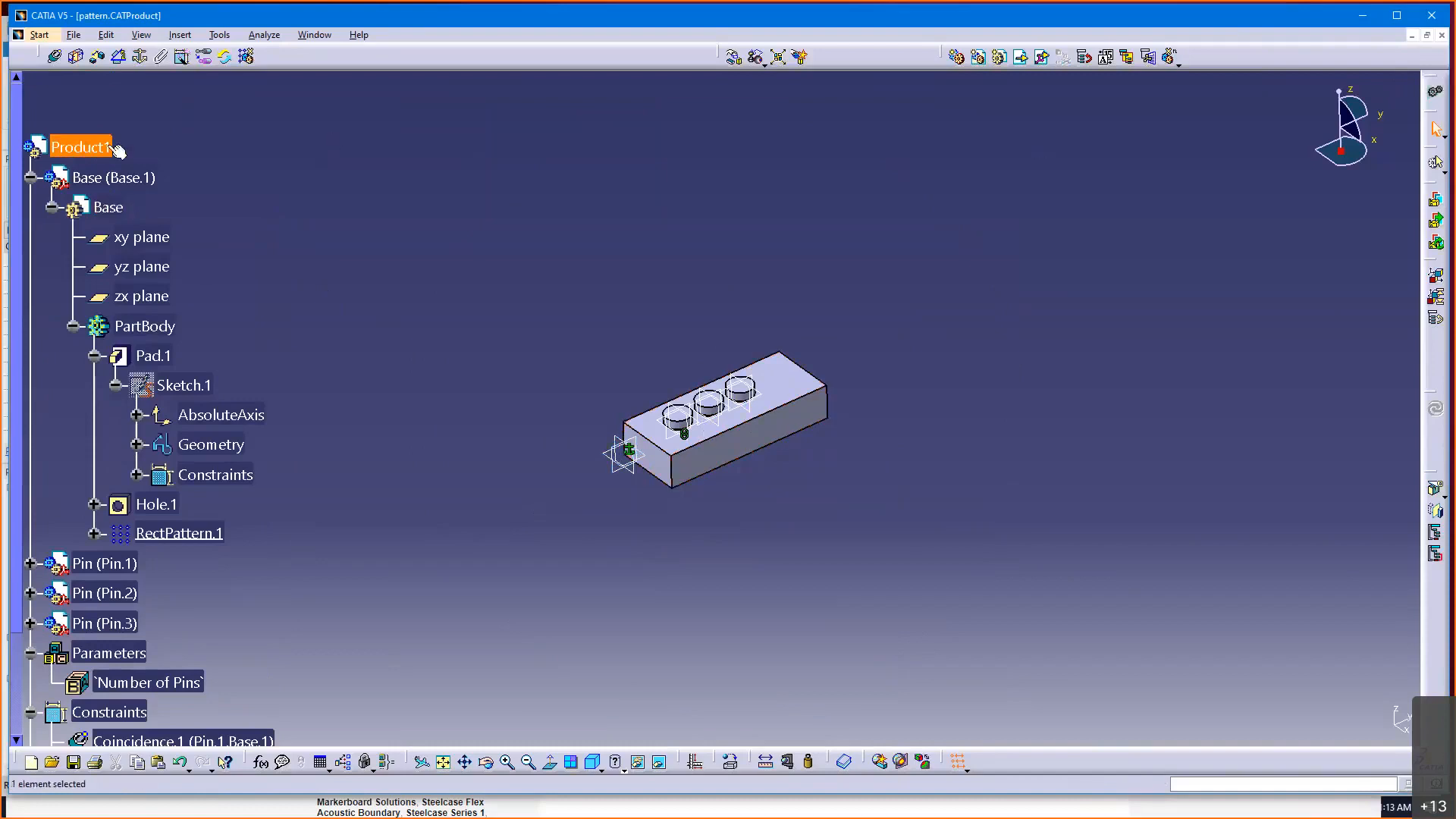
{"action": "scroll", "scroll_direction": "down", "scroll_amount": 3}
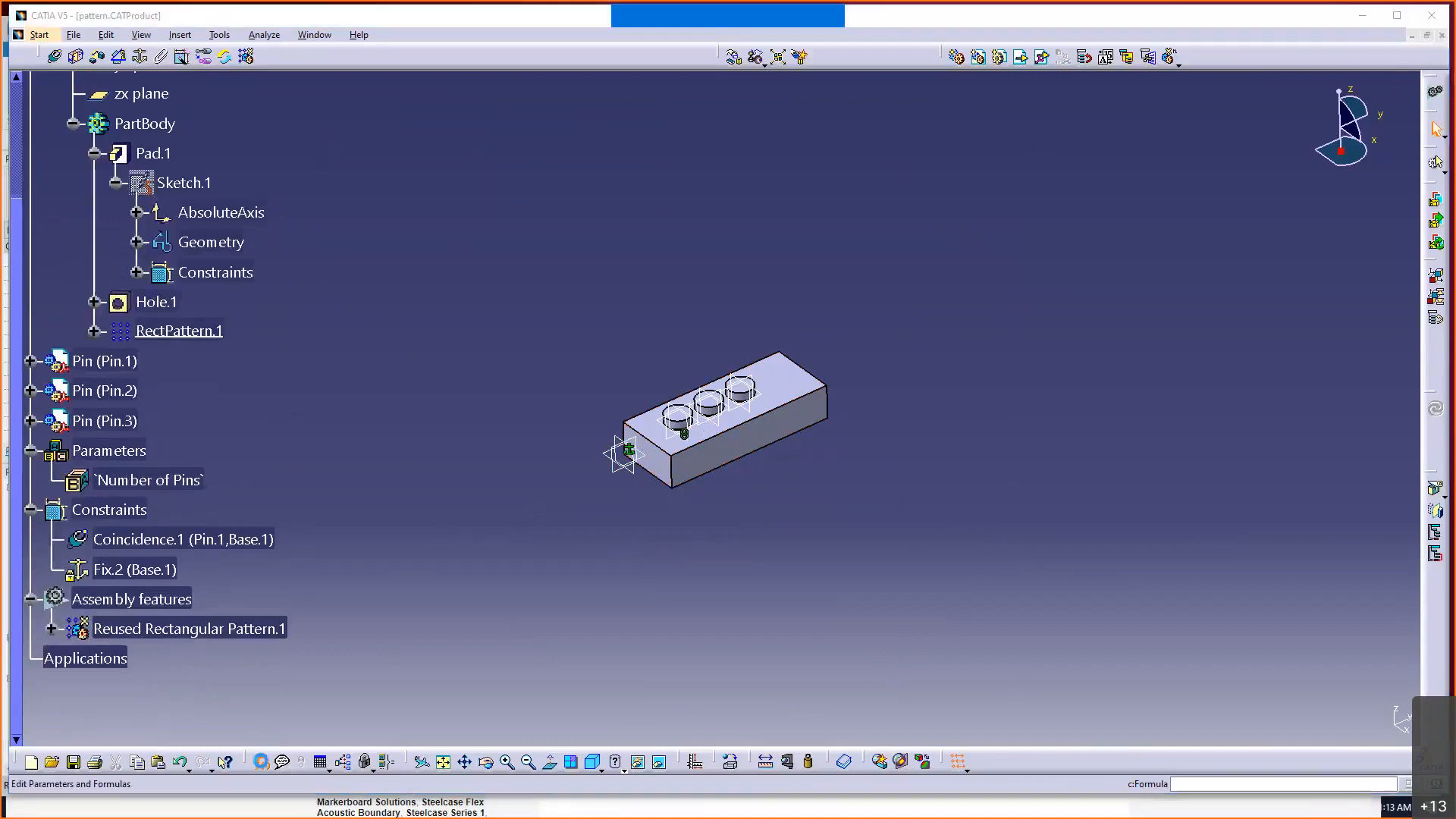
- Add a formula making RectPattern.1's NumberInDir1 equal Number of Pins, leaving two pins
{"action": "left_click", "coordinate": [261, 761]}
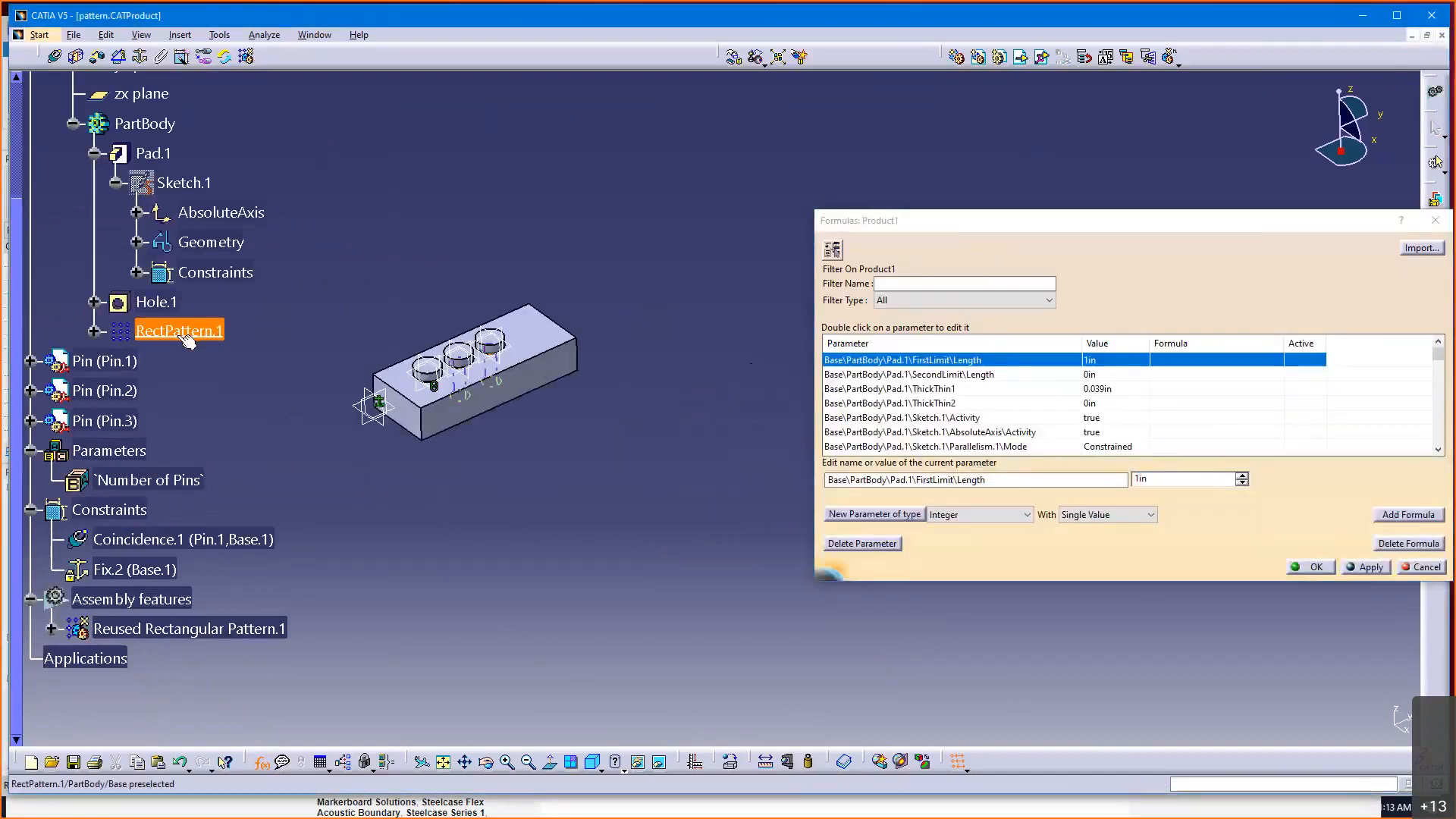
{"action": "left_click", "coordinate": [179, 329]}
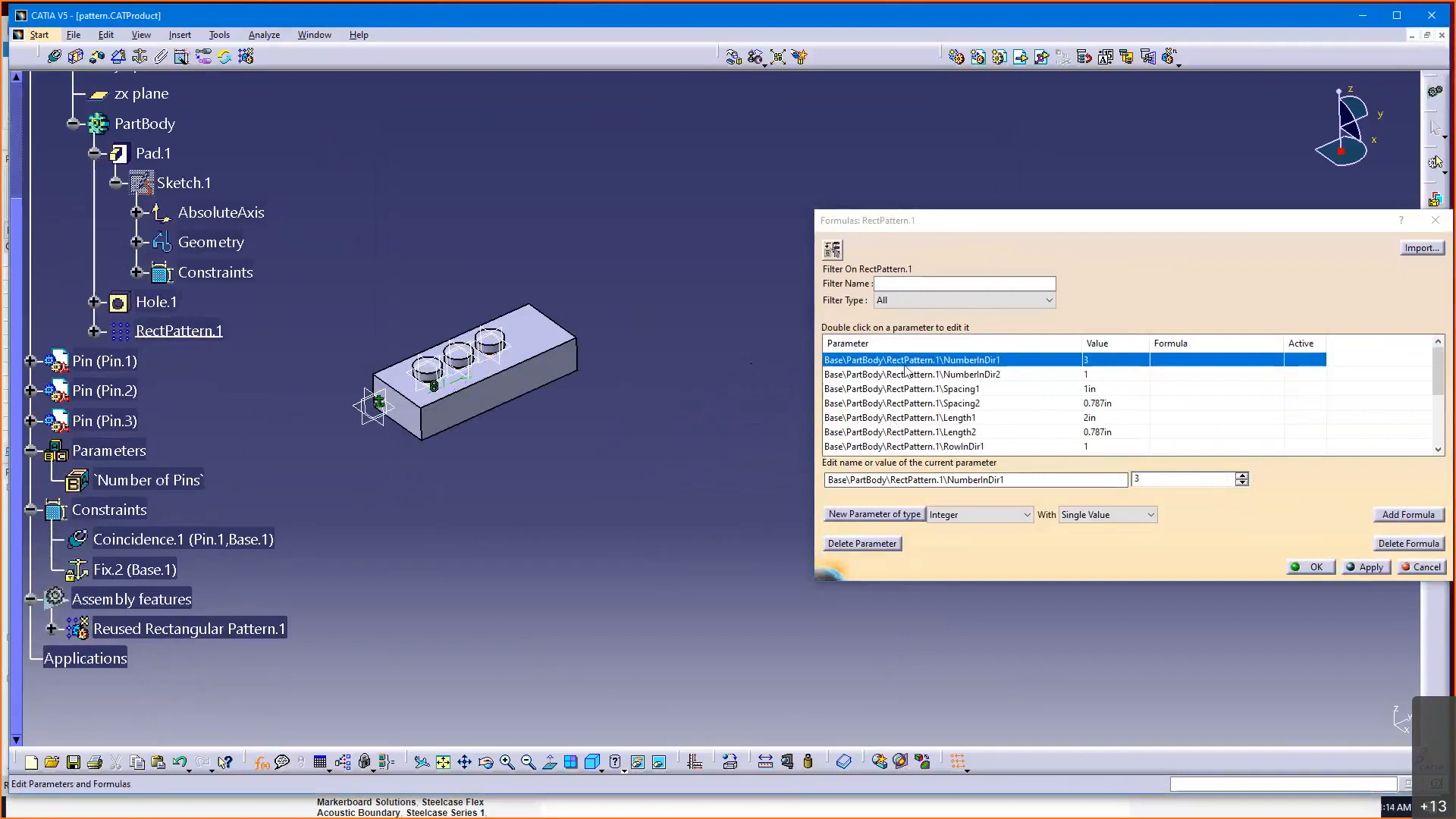
{"action": "mouse_move", "coordinate": [1101, 366]}
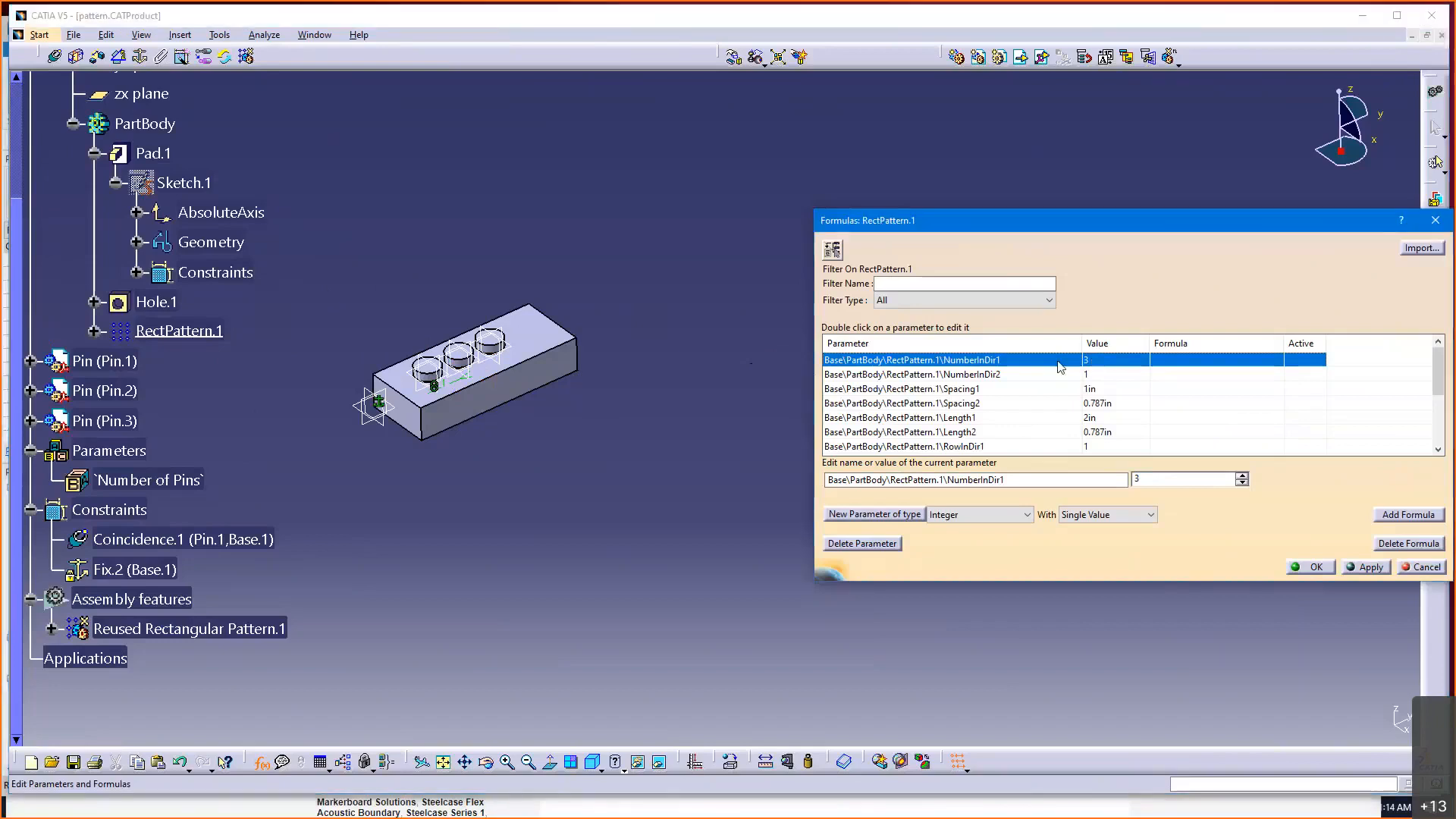
{"action": "mouse_move", "coordinate": [1408, 519]}
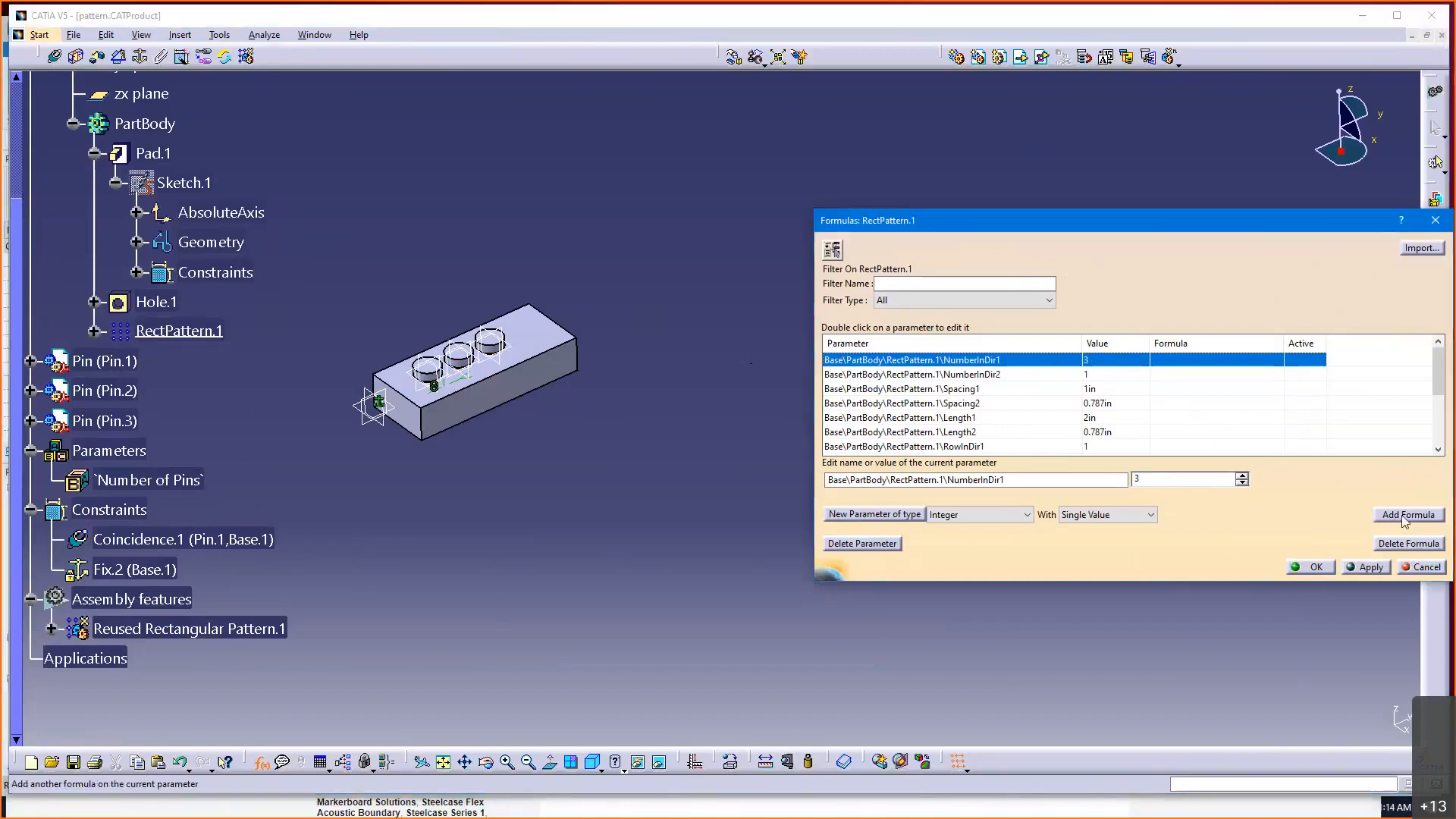
{"action": "left_click", "coordinate": [1408, 514]}
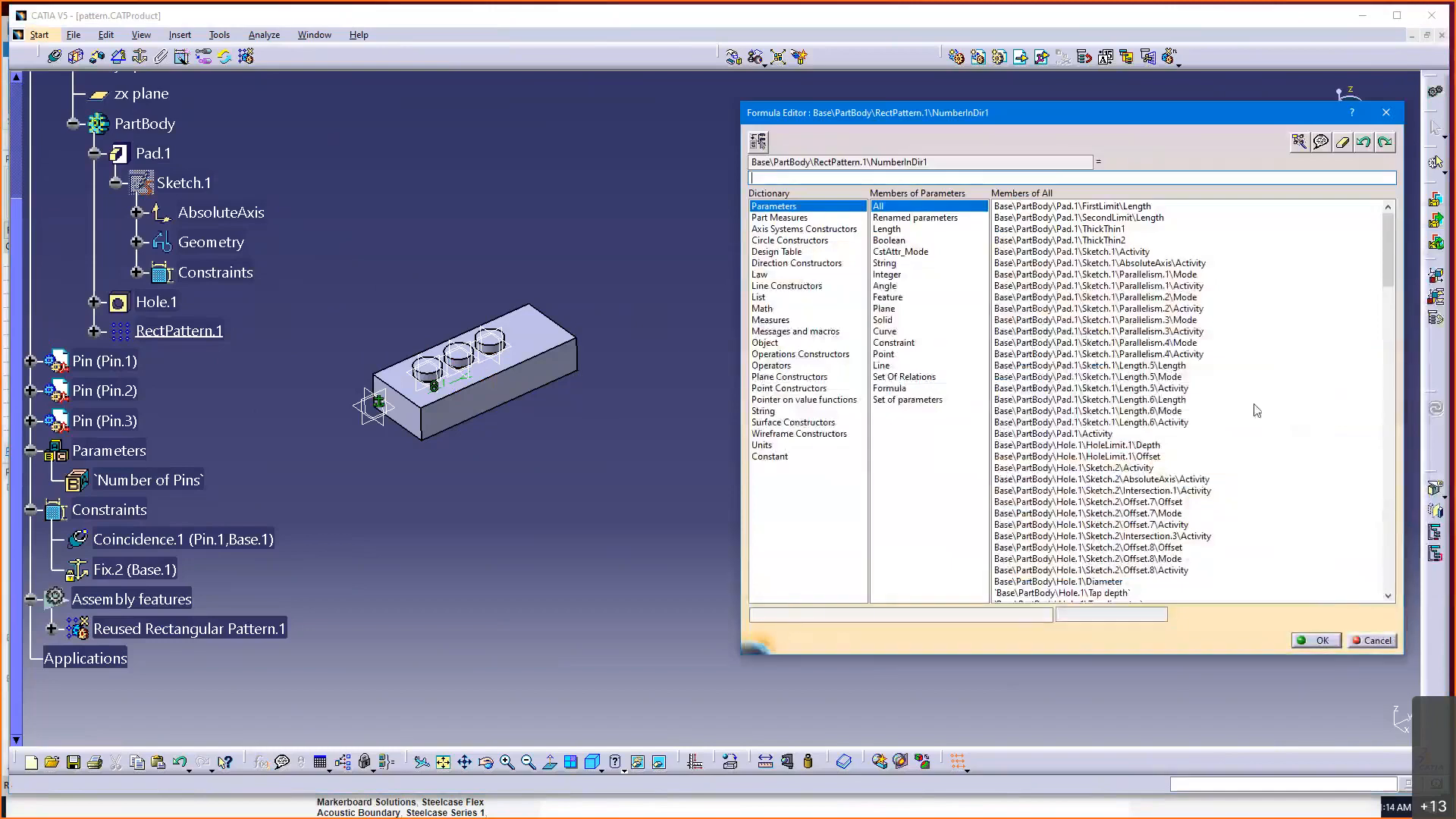
{"action": "left_click", "coordinate": [920, 178]}
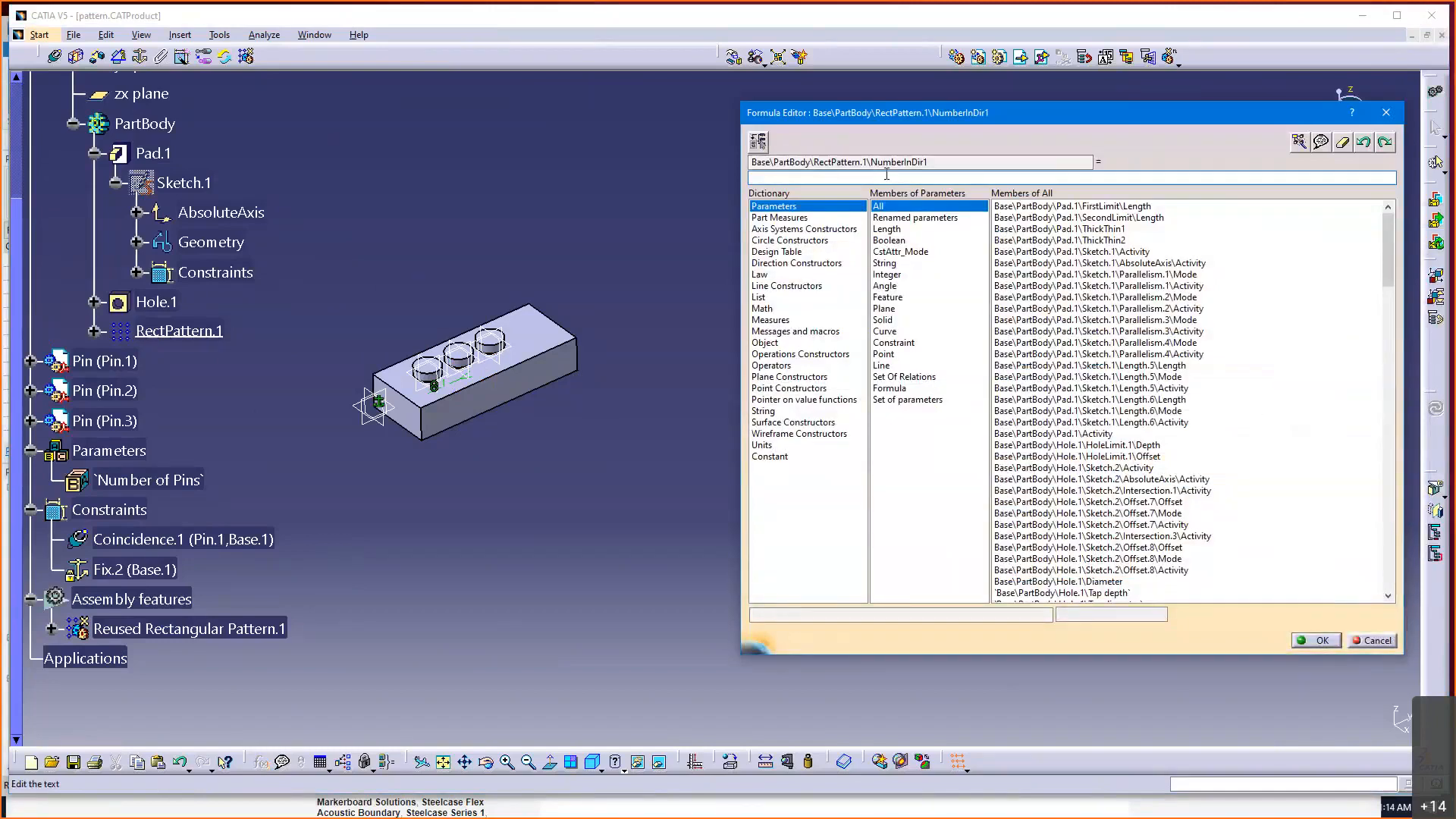
{"action": "left_click", "coordinate": [148, 479]}
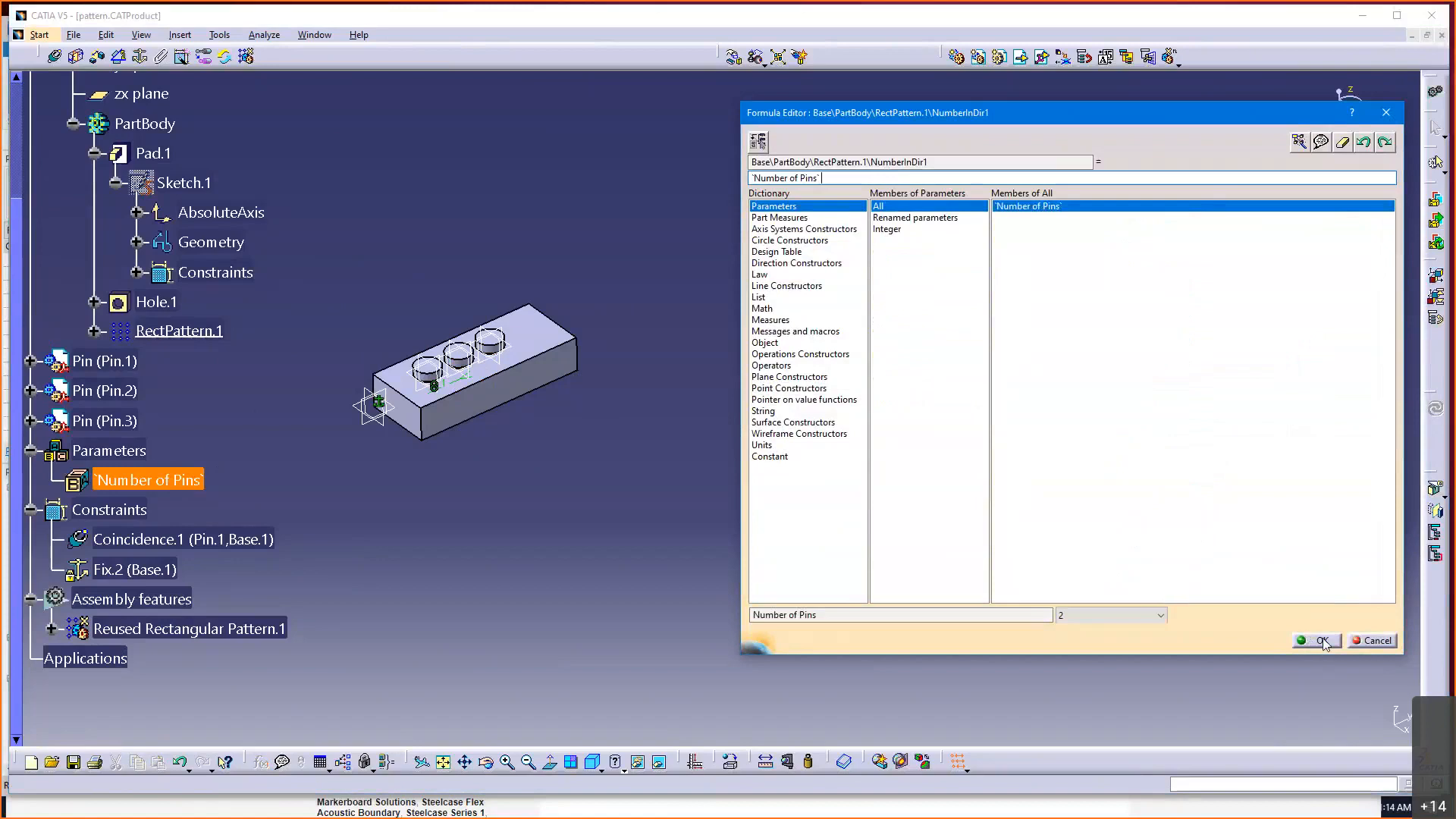
{"action": "left_click", "coordinate": [1318, 640]}
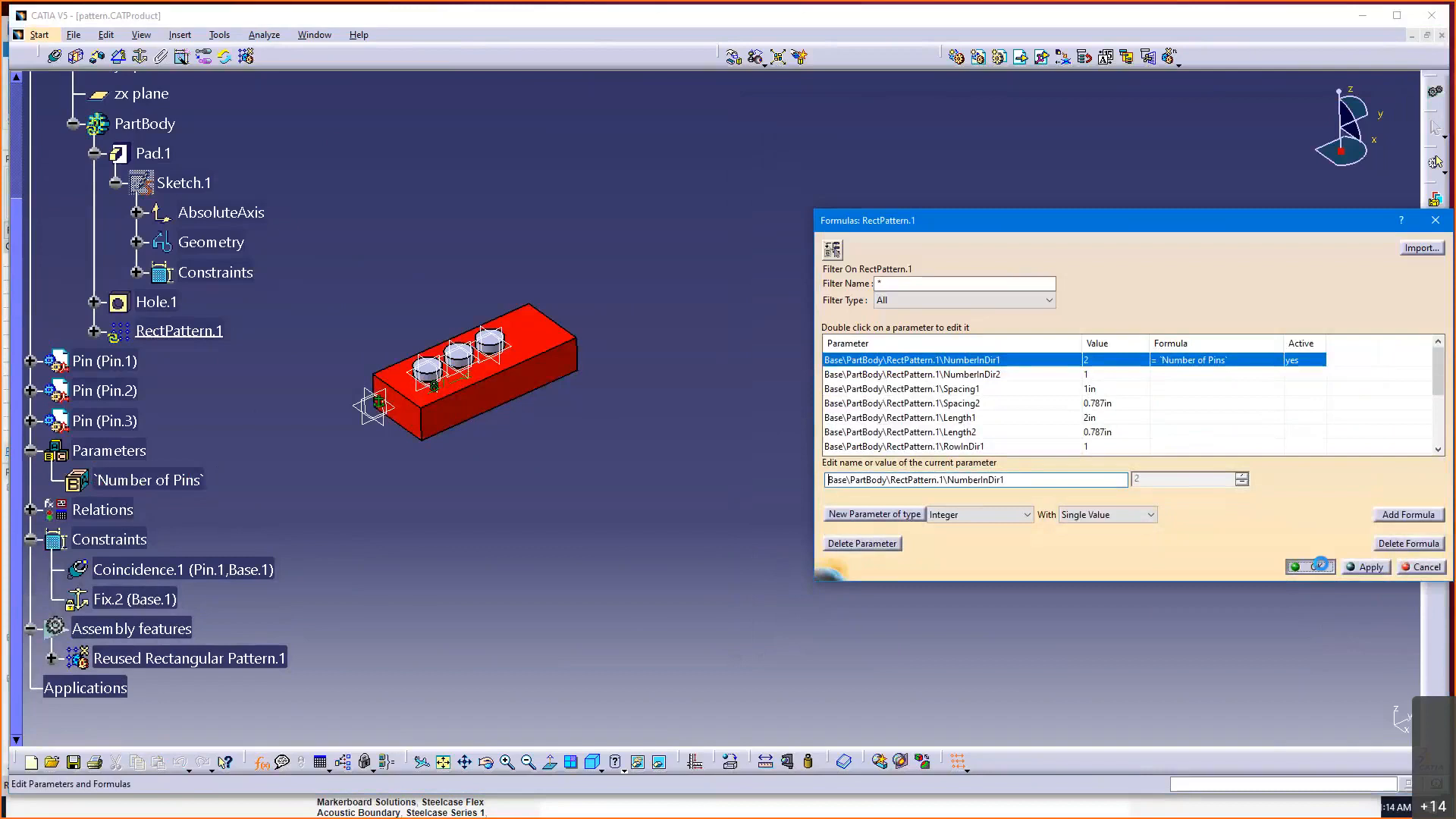
{"action": "left_click", "coordinate": [1311, 565]}
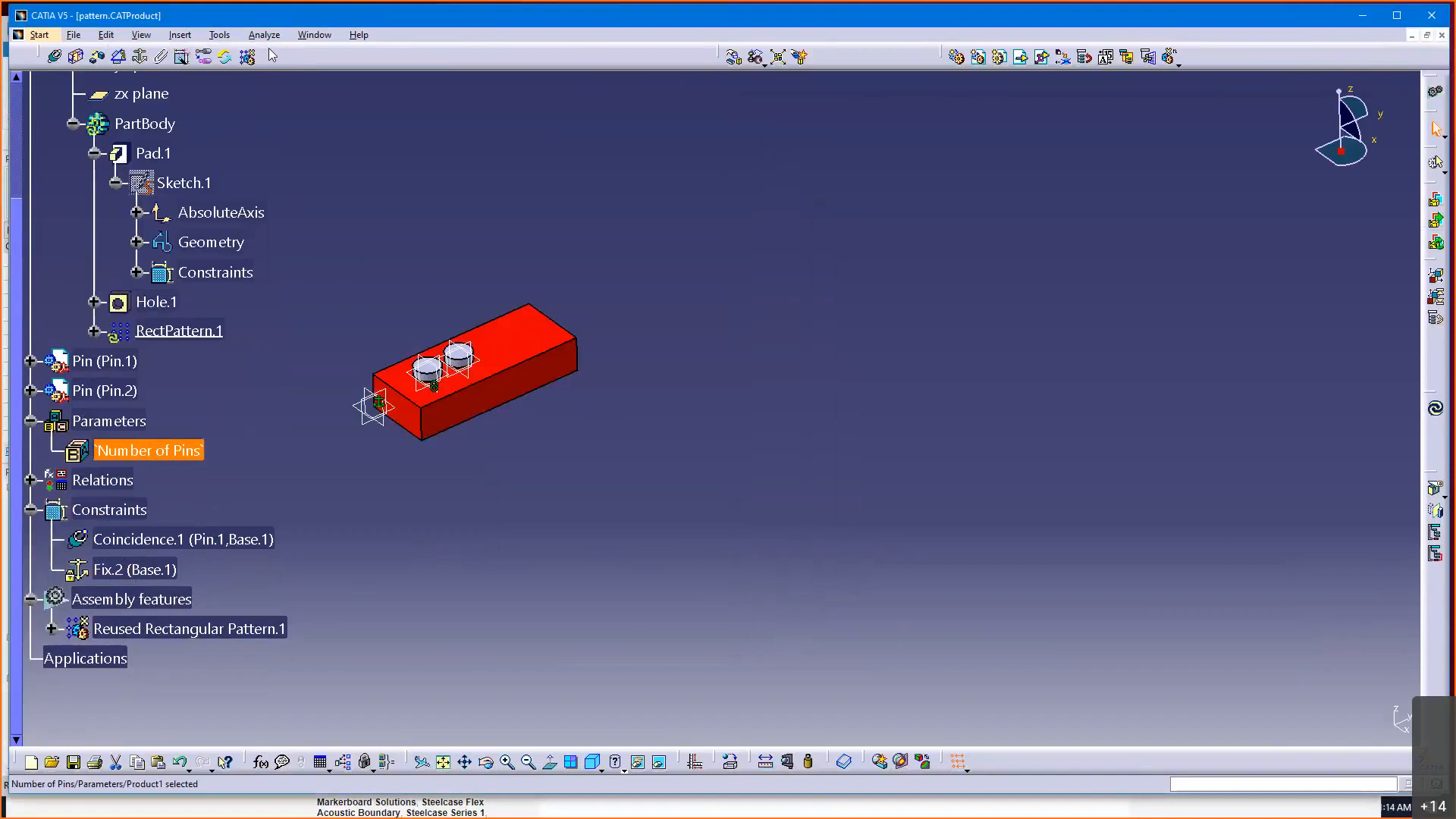
- In Options > Mechanical Design > Assembly Design > General, set Update to Automatic and accept
{"action": "left_click", "coordinate": [218, 35]}
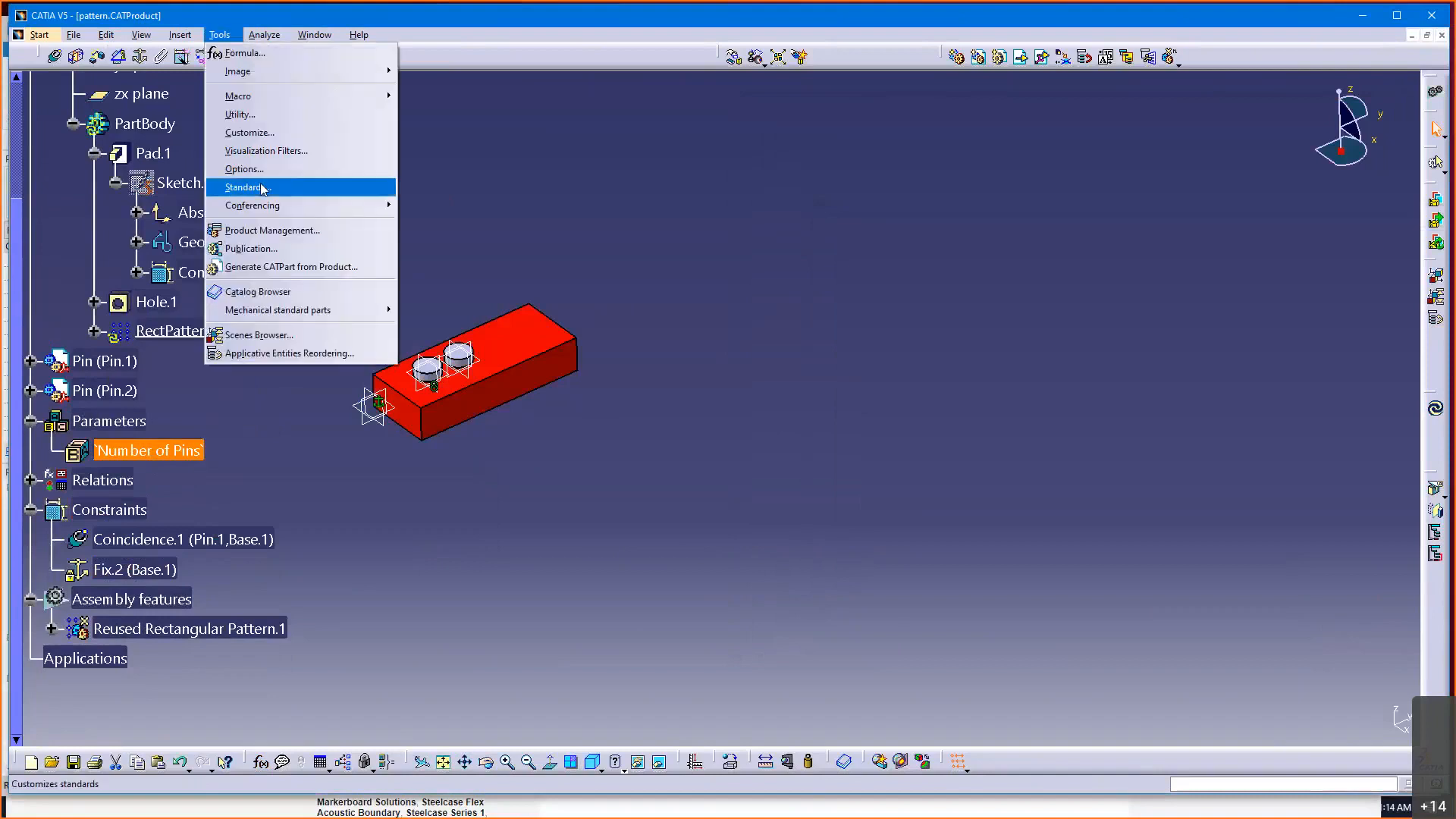
{"action": "left_click", "coordinate": [242, 169]}
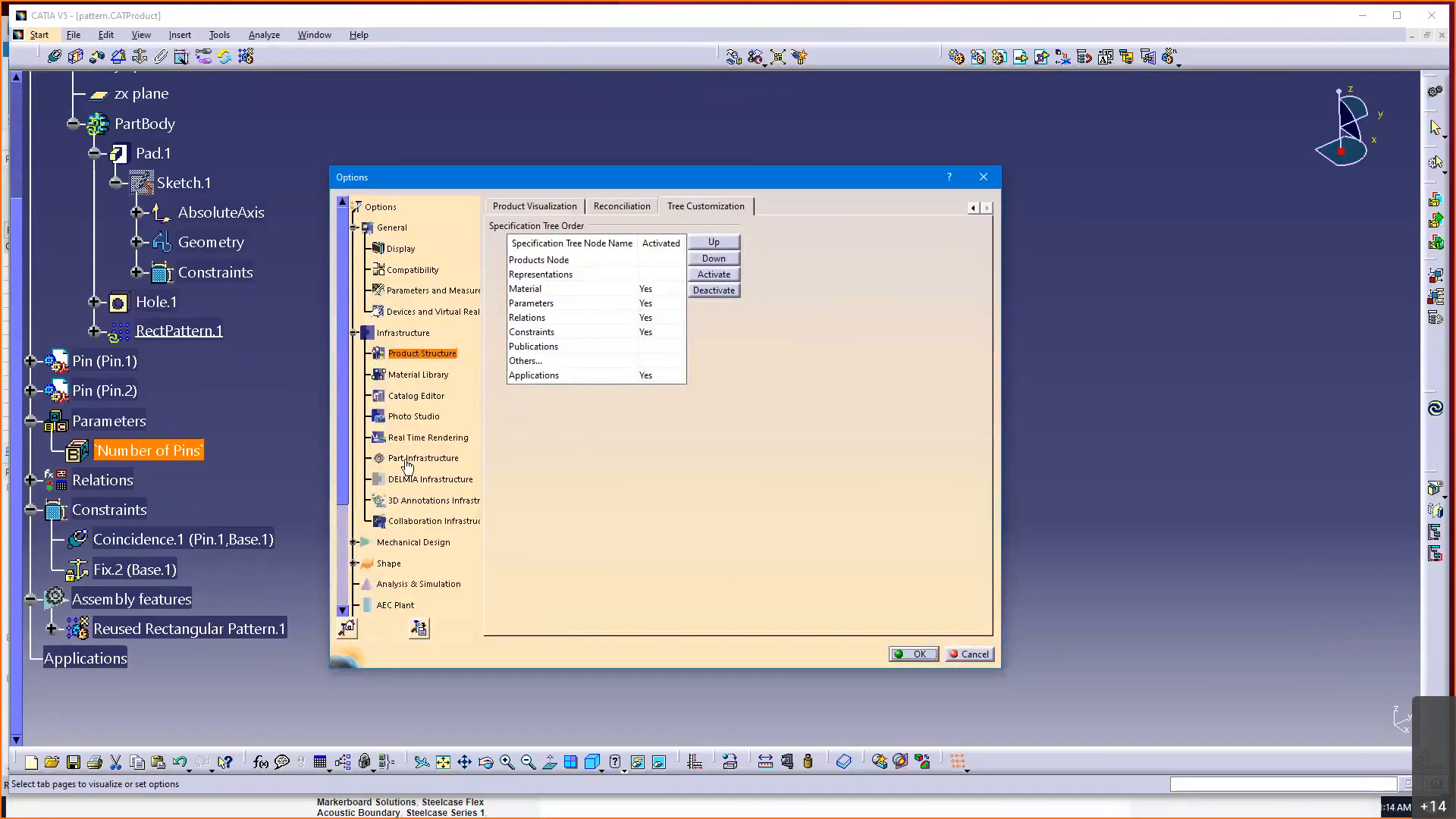
{"action": "left_click", "coordinate": [974, 207]}
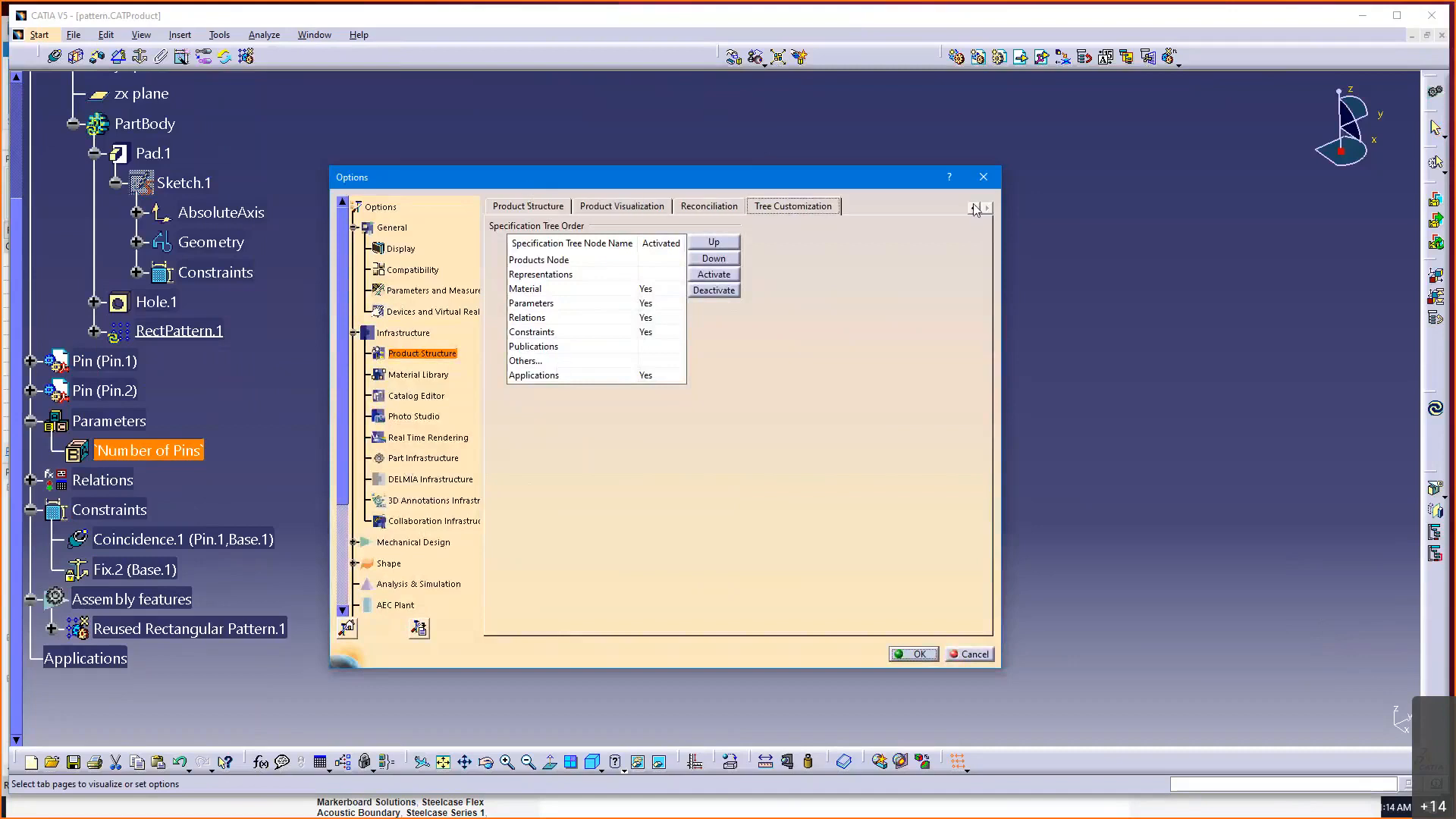
{"action": "left_click", "coordinate": [976, 206]}
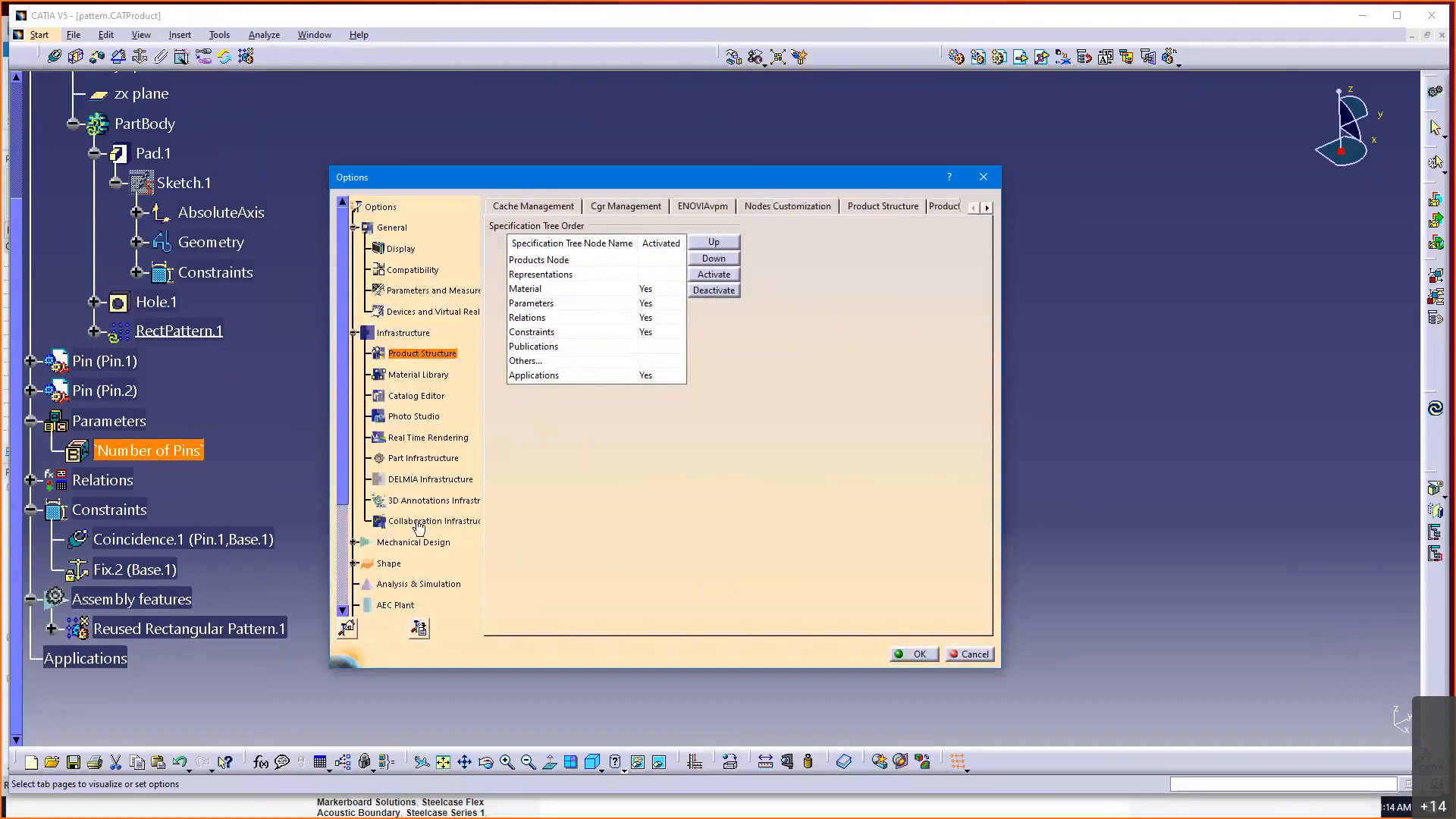
{"action": "scroll", "scroll_direction": "down", "scroll_amount": 3}
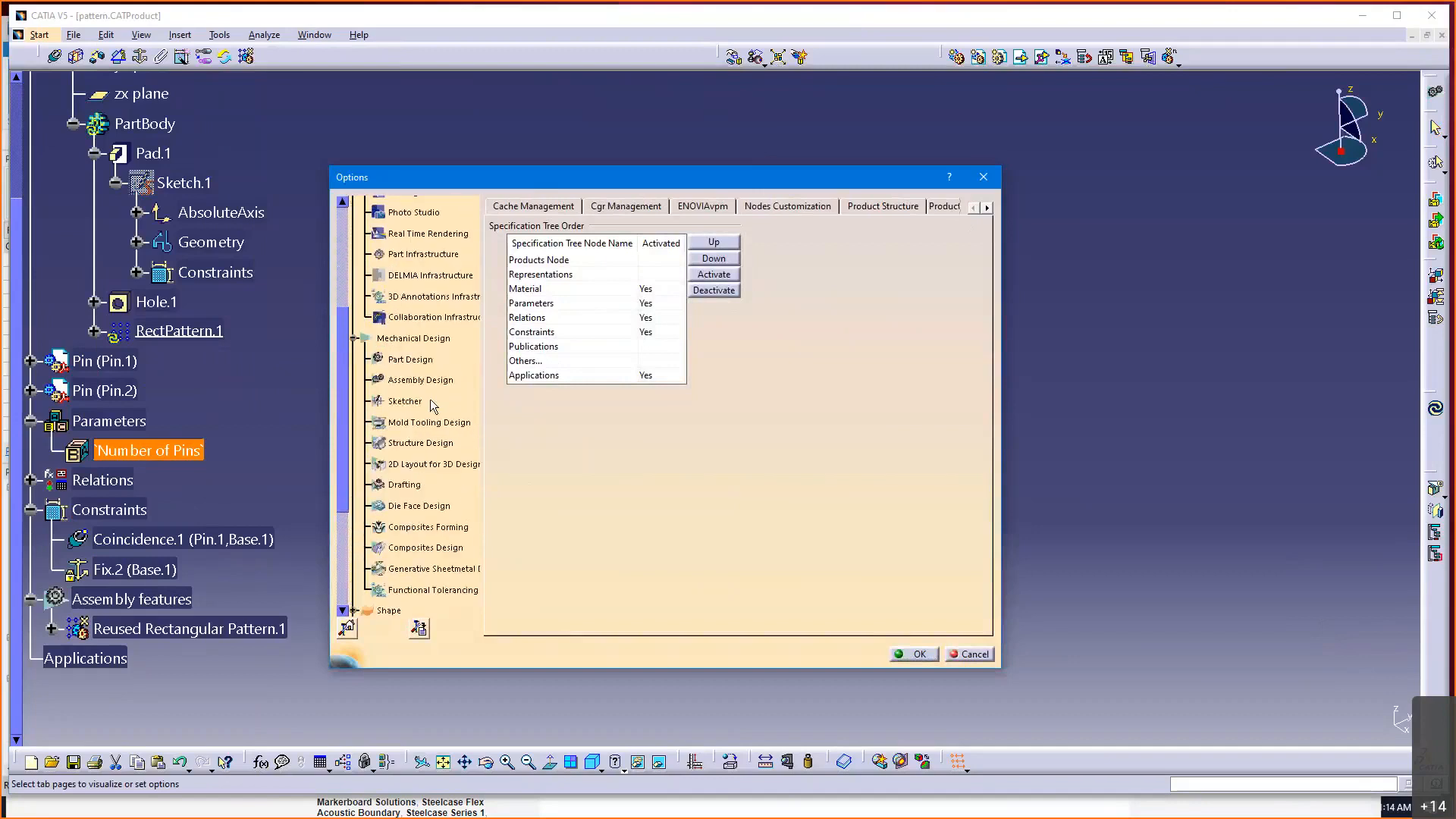
{"action": "left_click", "coordinate": [420, 379]}
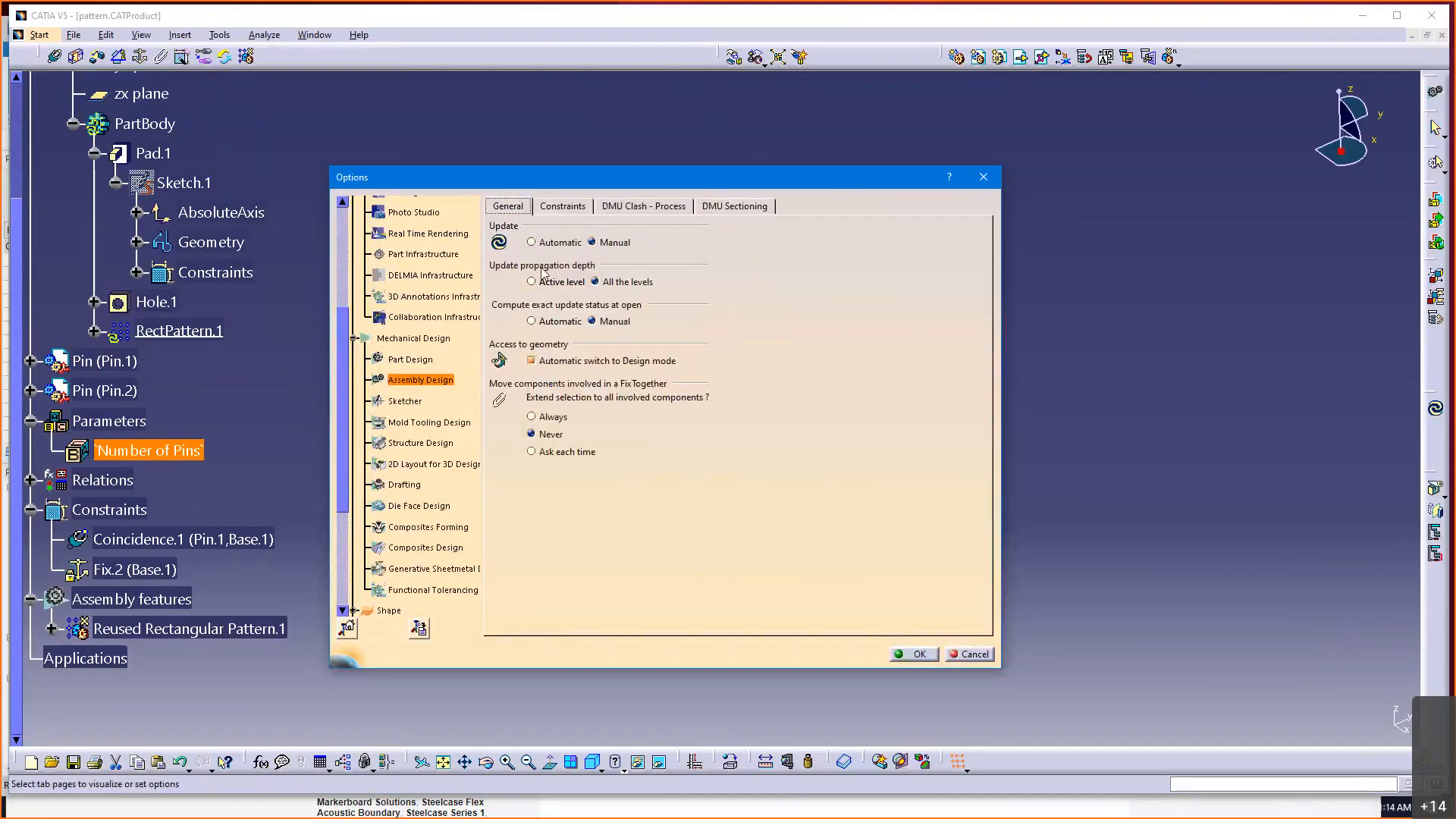
{"action": "left_click", "coordinate": [531, 241]}
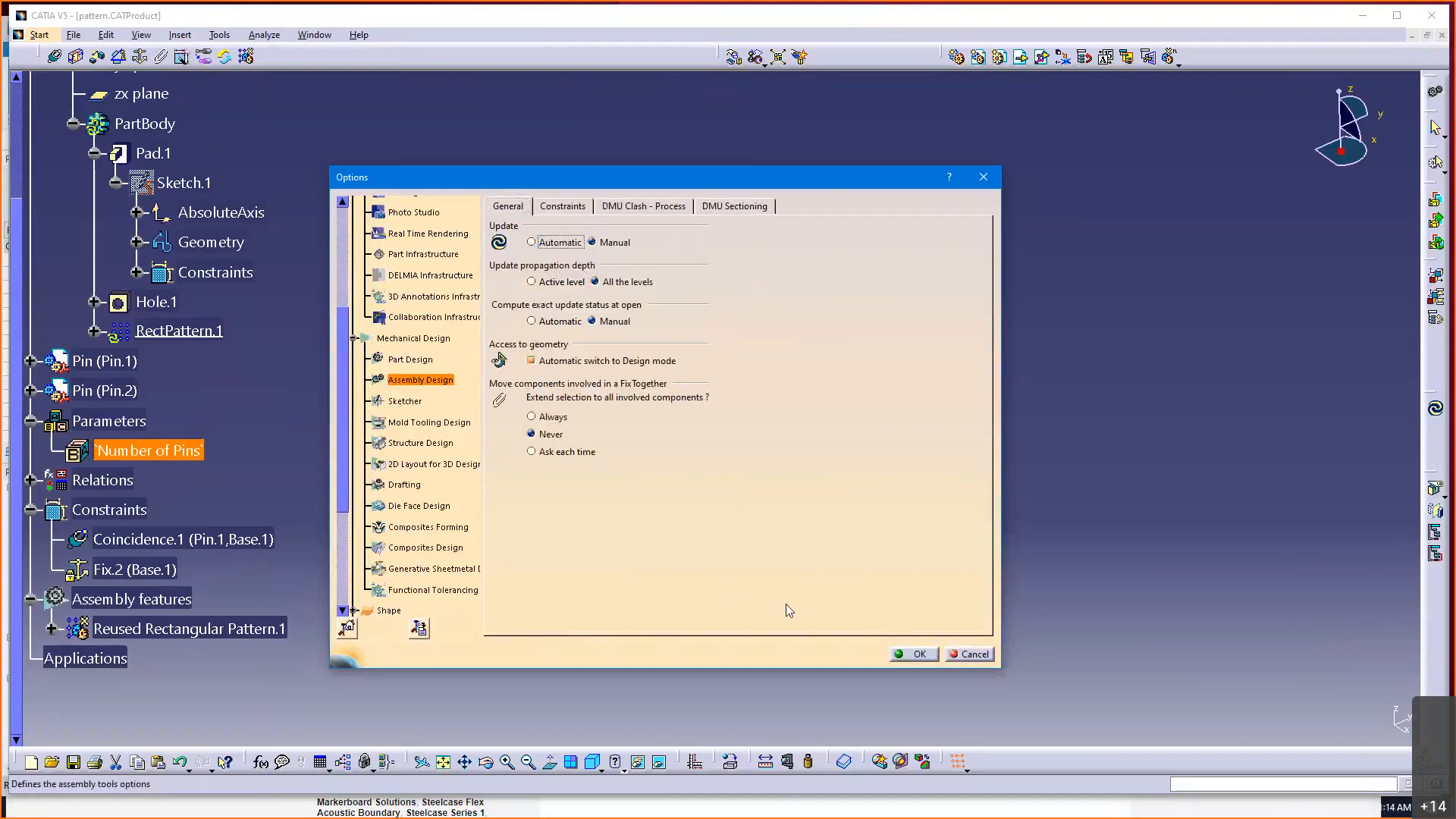
{"action": "left_click", "coordinate": [911, 653]}
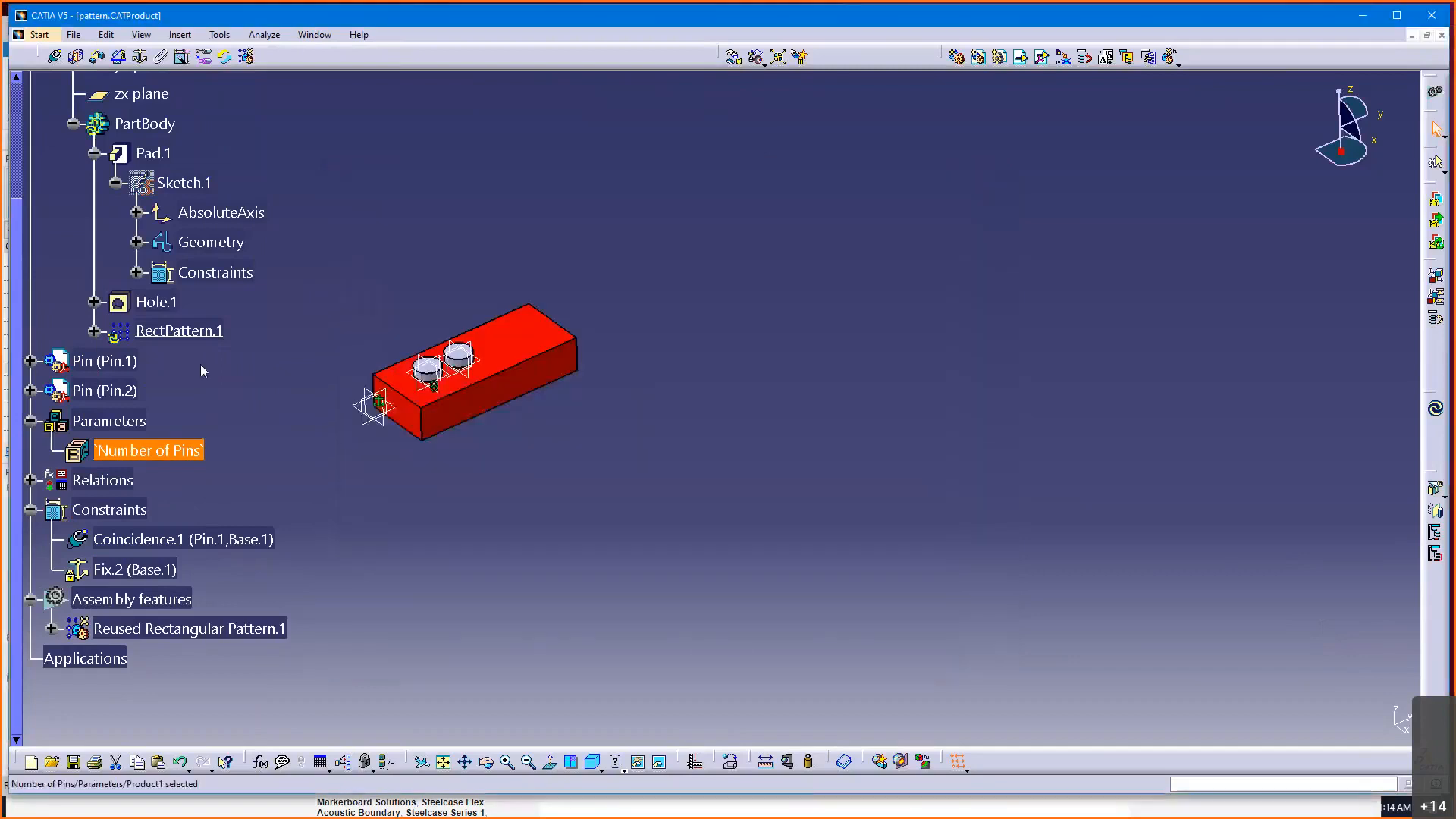
- Try Number of Pins at 4 and 5, then set it to 3 so the block shows three pins
{"action": "left_click", "coordinate": [107, 35]}
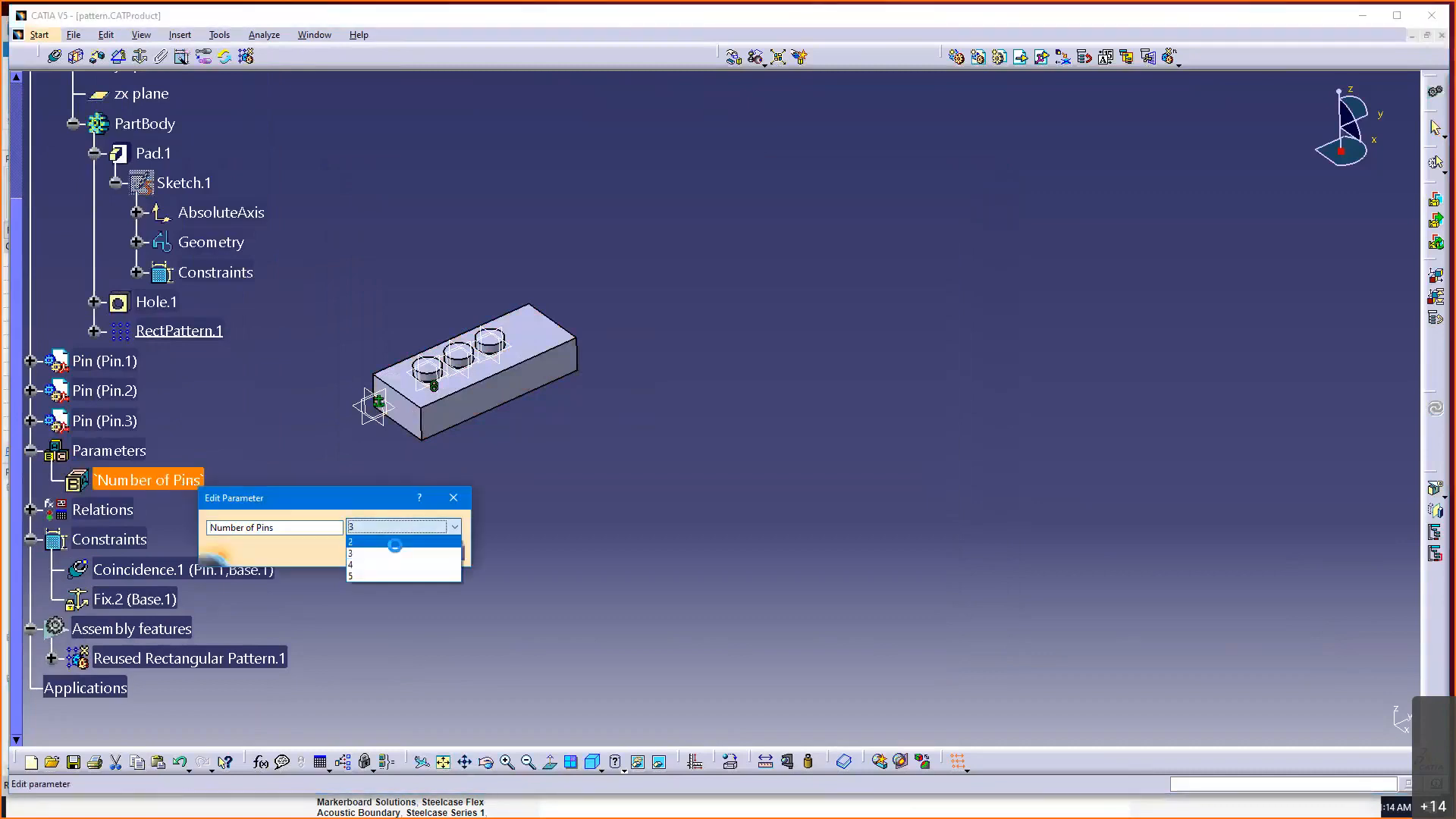
{"action": "left_click", "coordinate": [350, 542]}
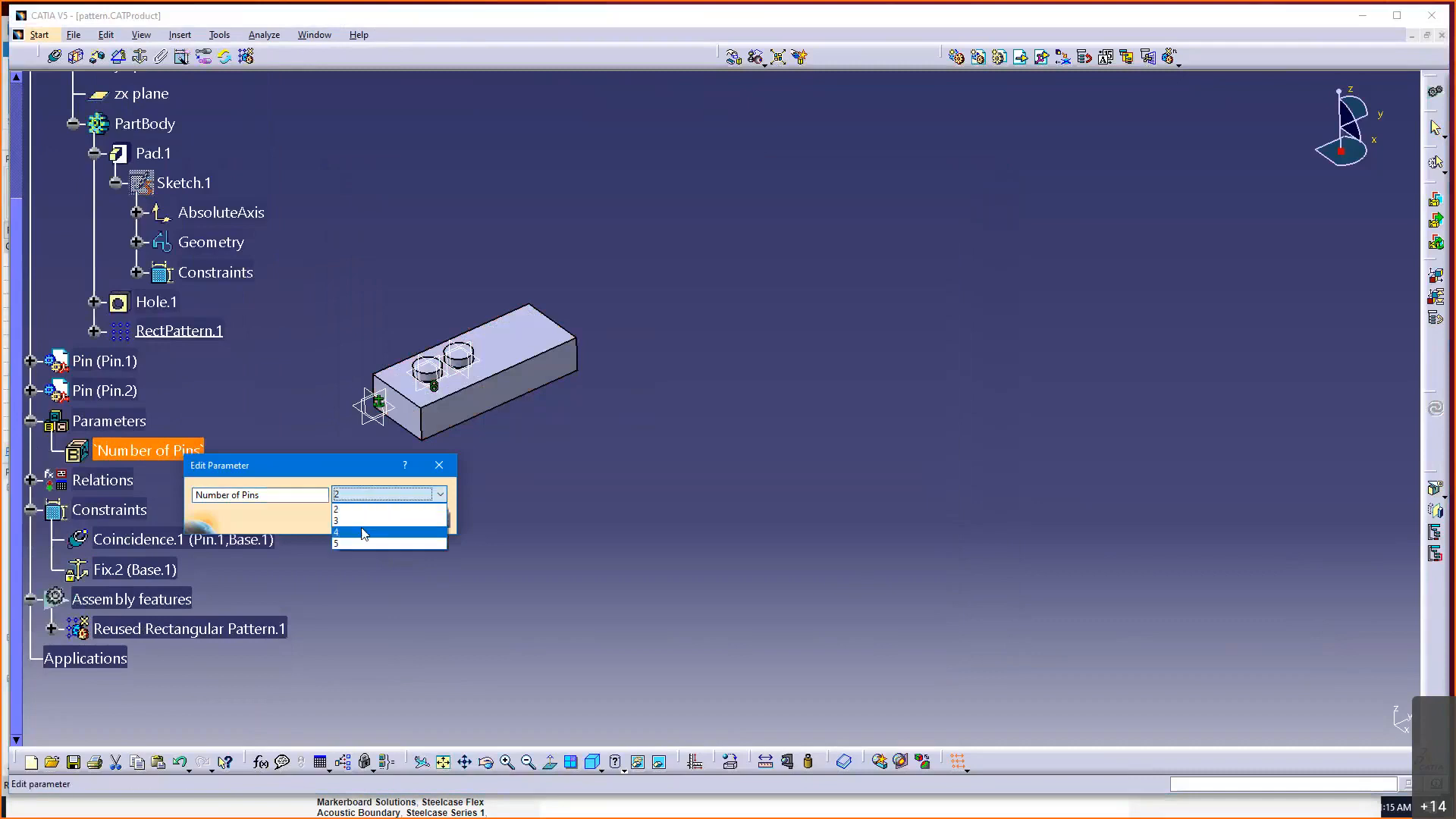
{"action": "left_click", "coordinate": [337, 532]}
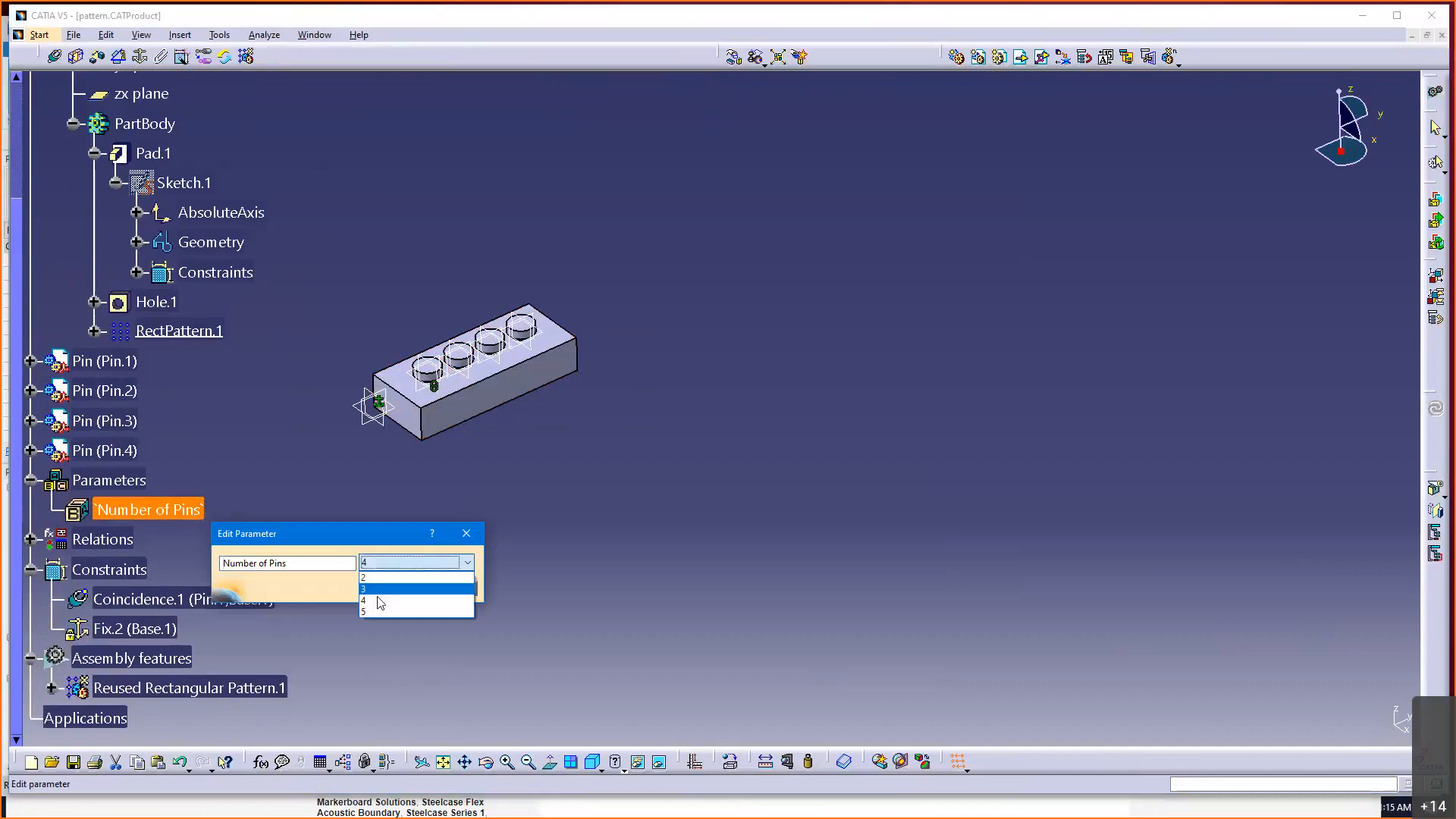
{"action": "left_click", "coordinate": [372, 612]}
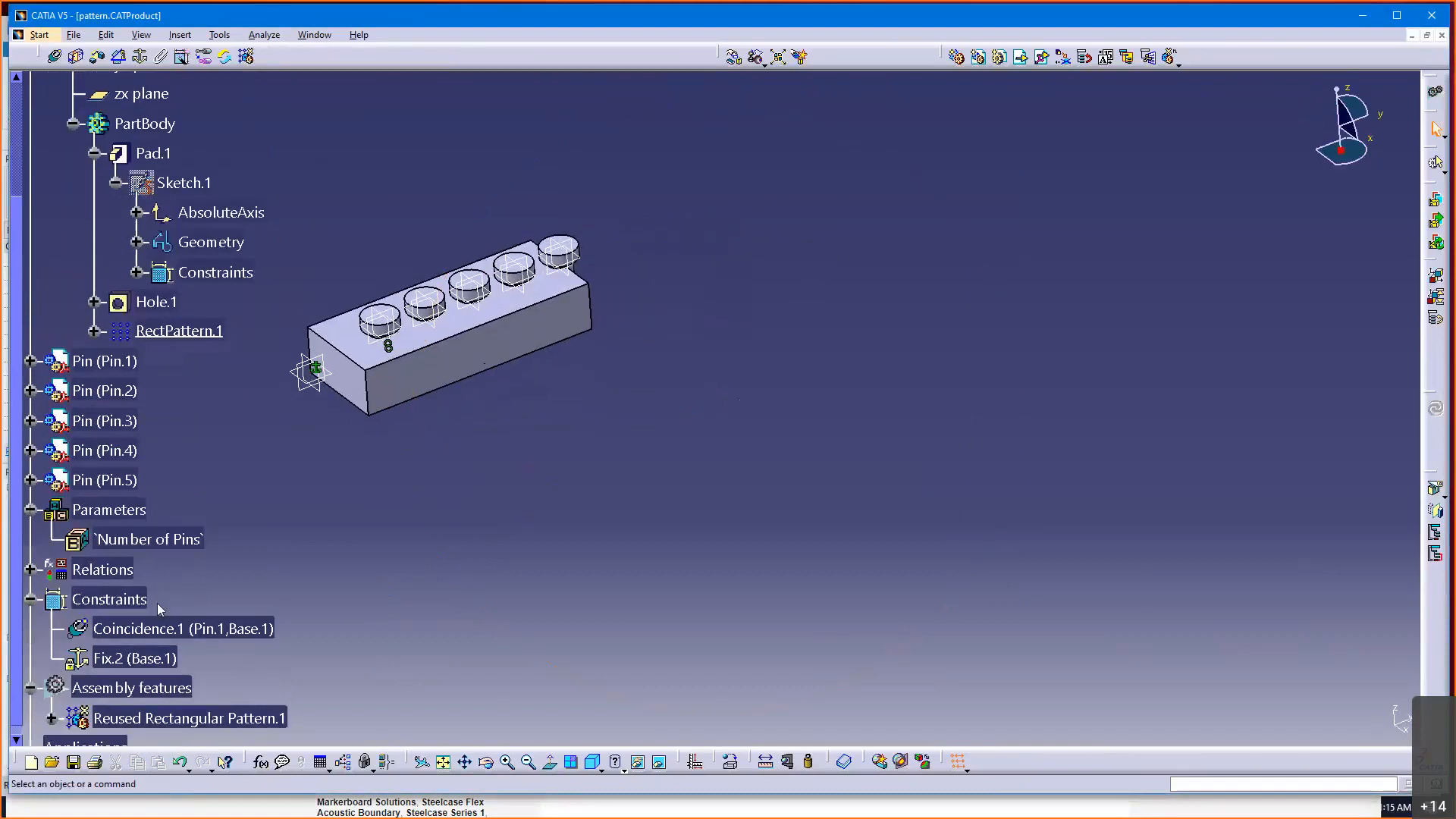
{"action": "double_click", "coordinate": [147, 539]}
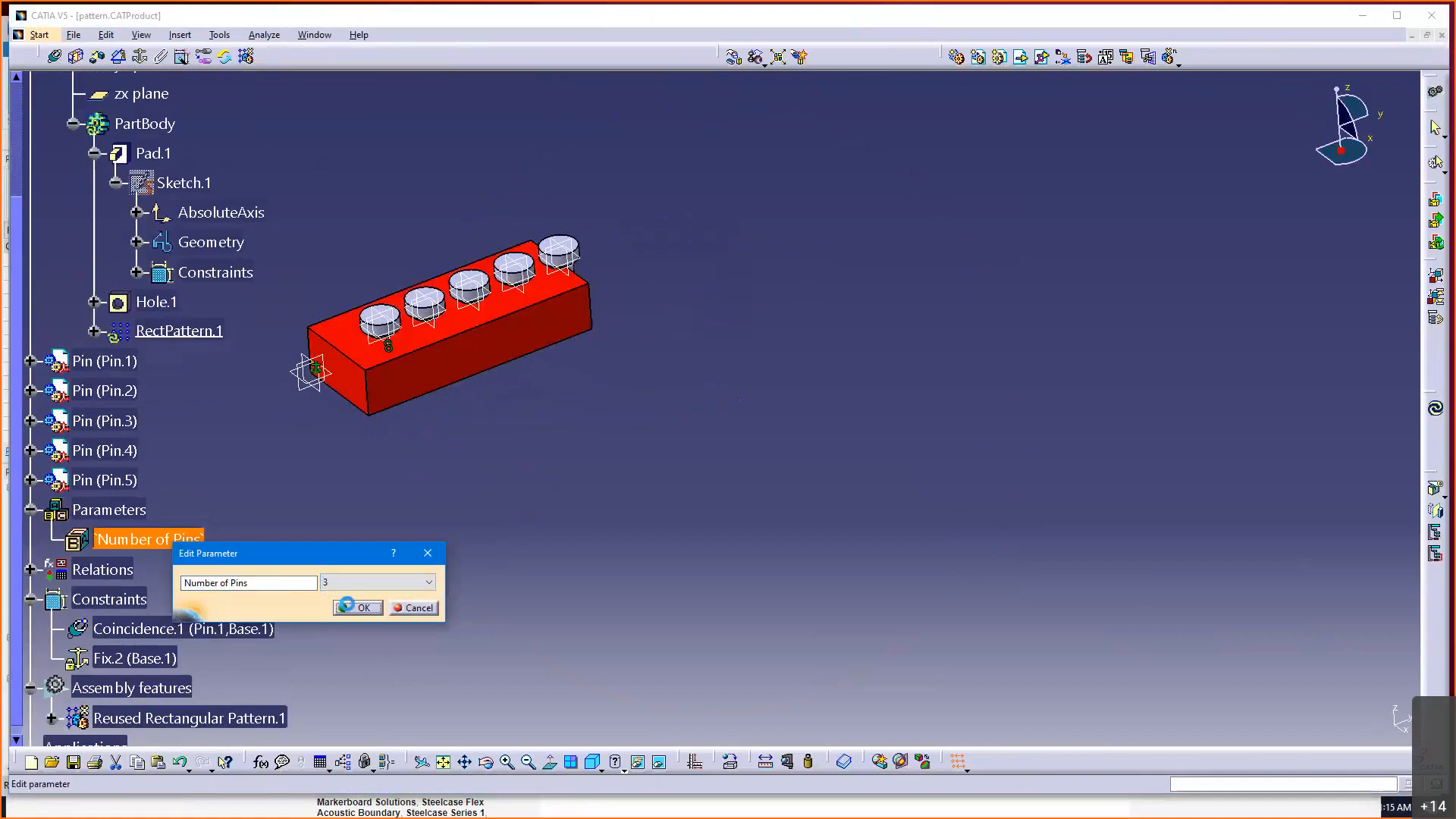
{"action": "left_click", "coordinate": [358, 607]}
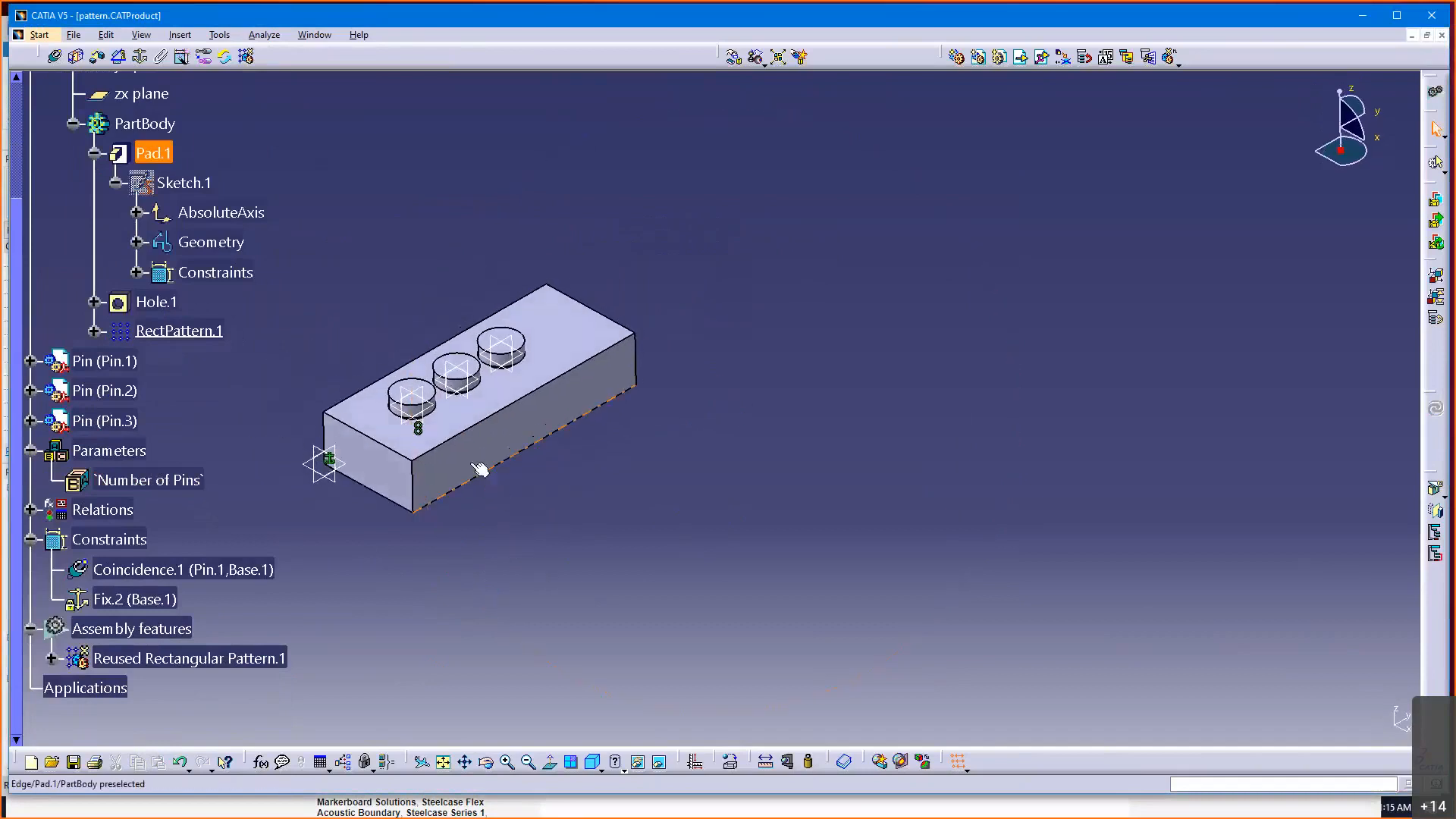
{"action": "mouse_move", "coordinate": [529, 432]}
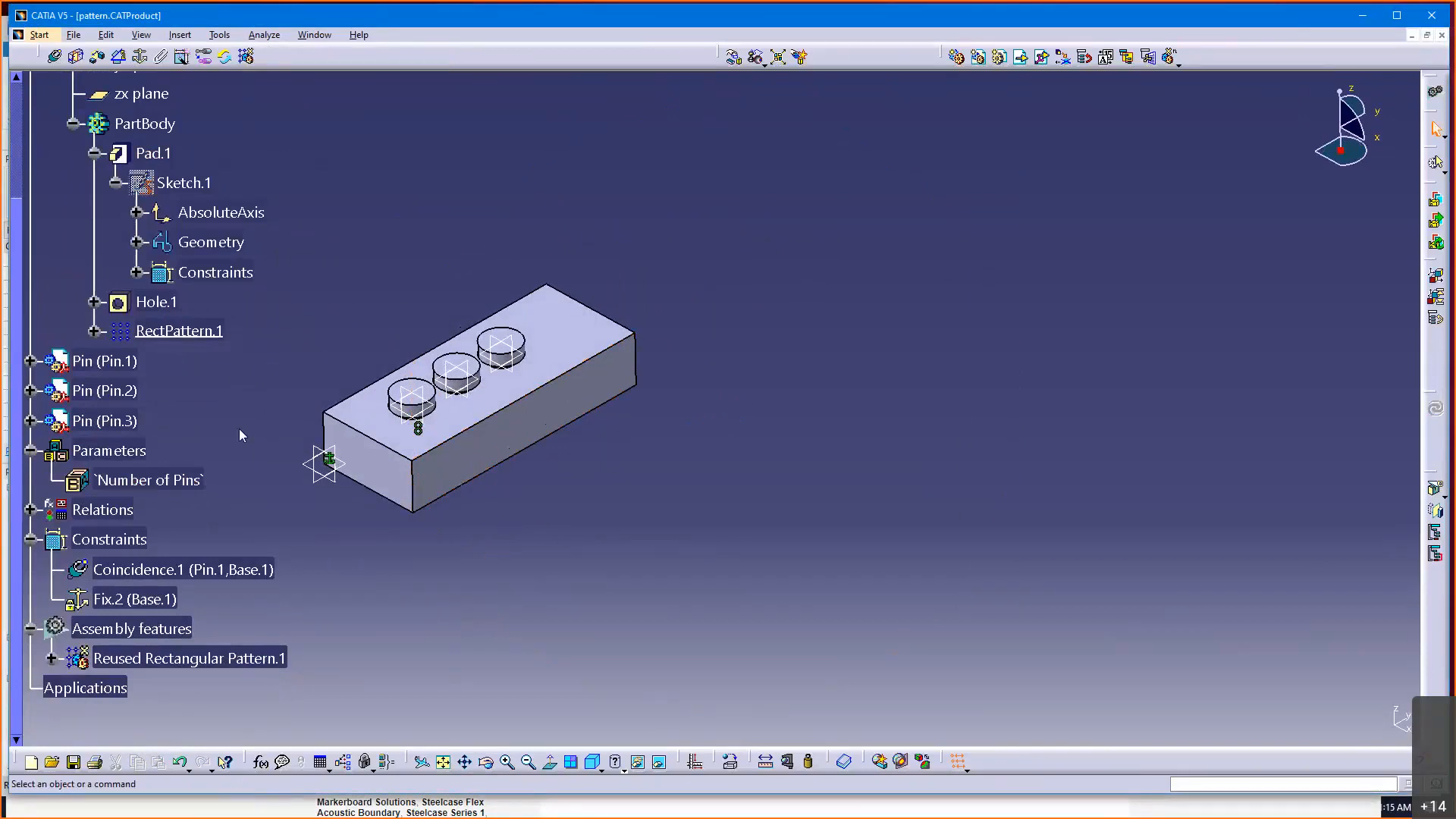
{"action": "mouse_move", "coordinate": [687, 468]}
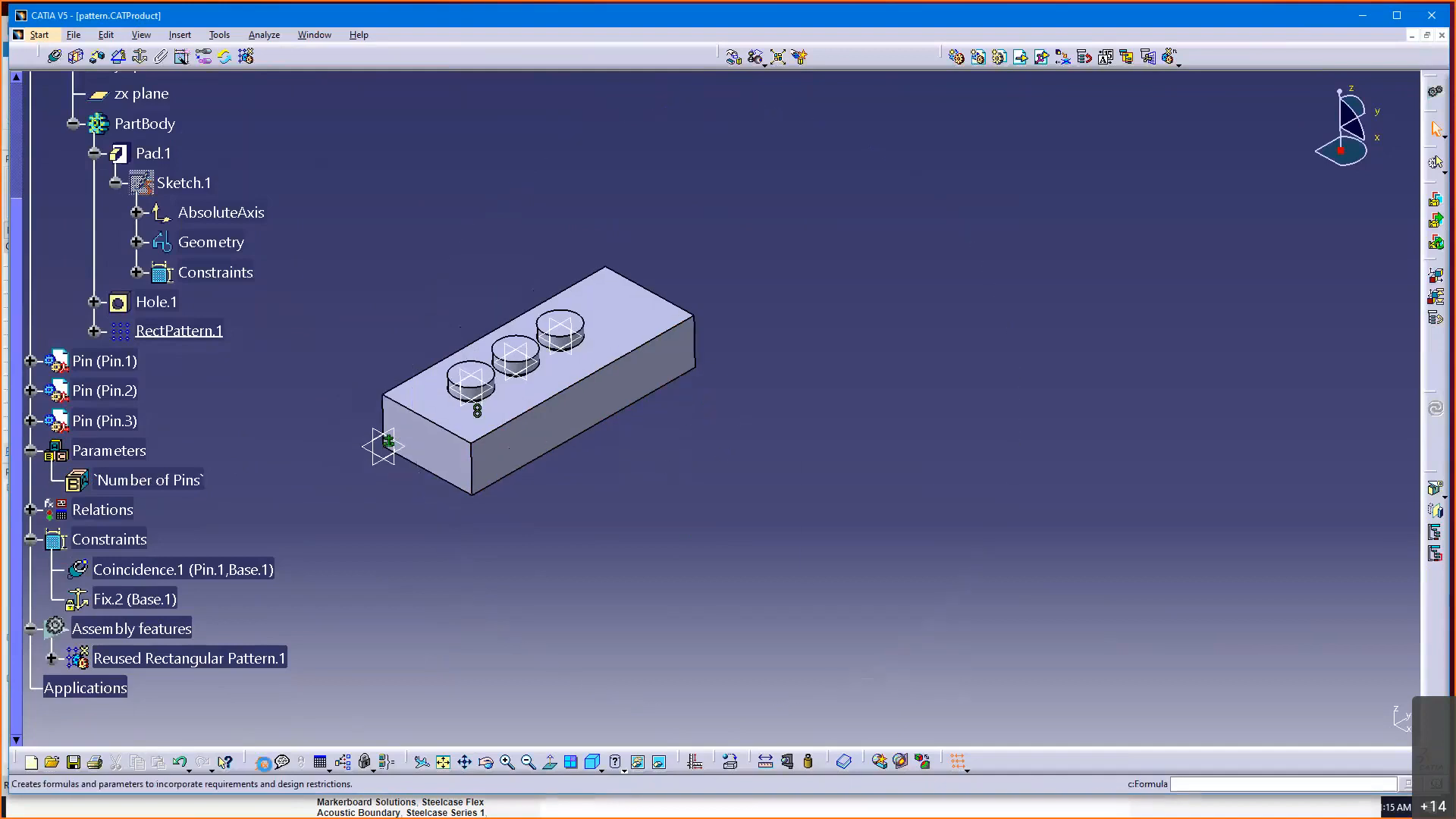
- Add a formula on the block's Sketch.1 Length of `Number of Pins` + 1 and dismiss the unit warning
{"action": "left_click", "coordinate": [262, 761]}
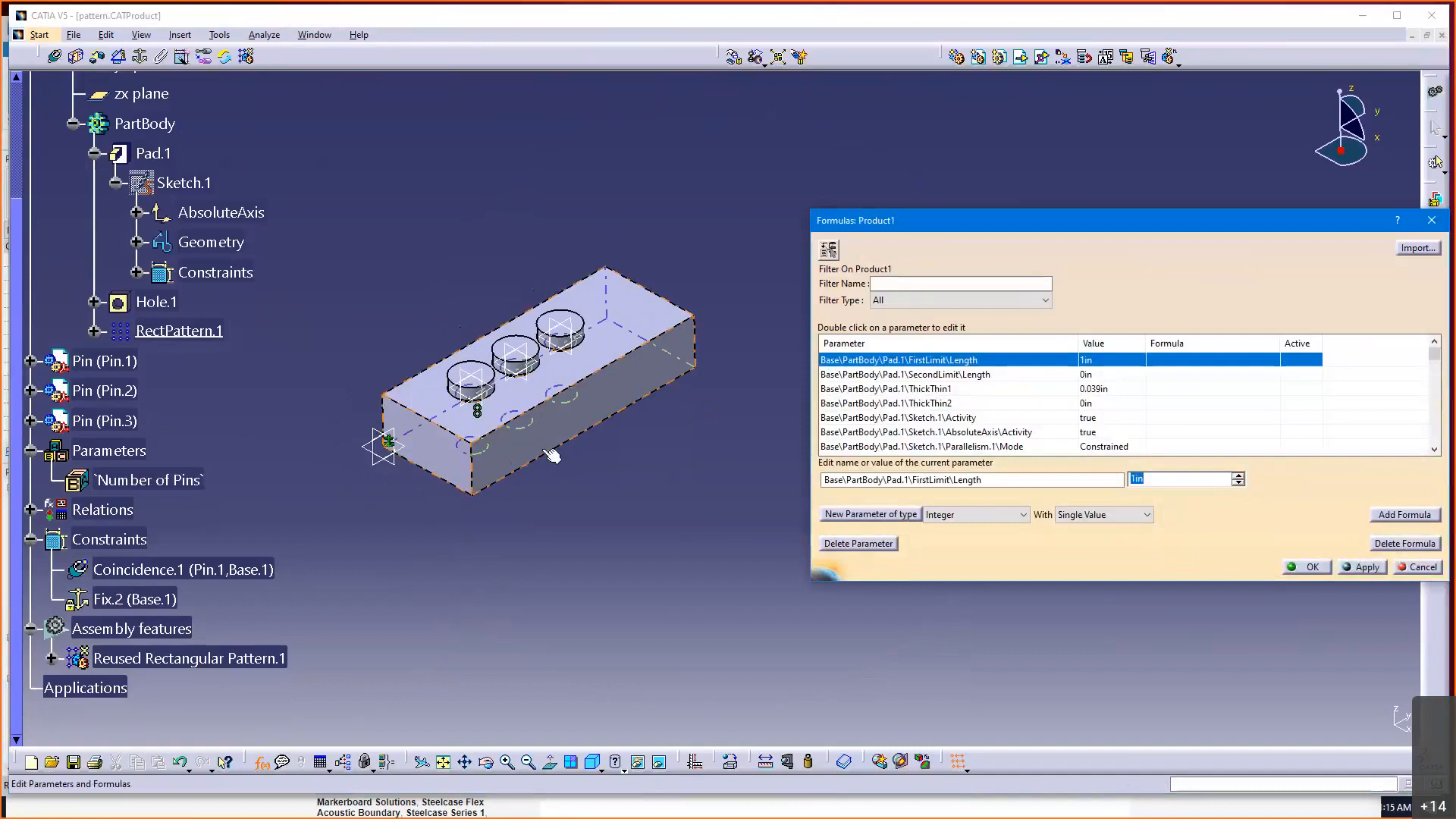
{"action": "left_click", "coordinate": [154, 151]}
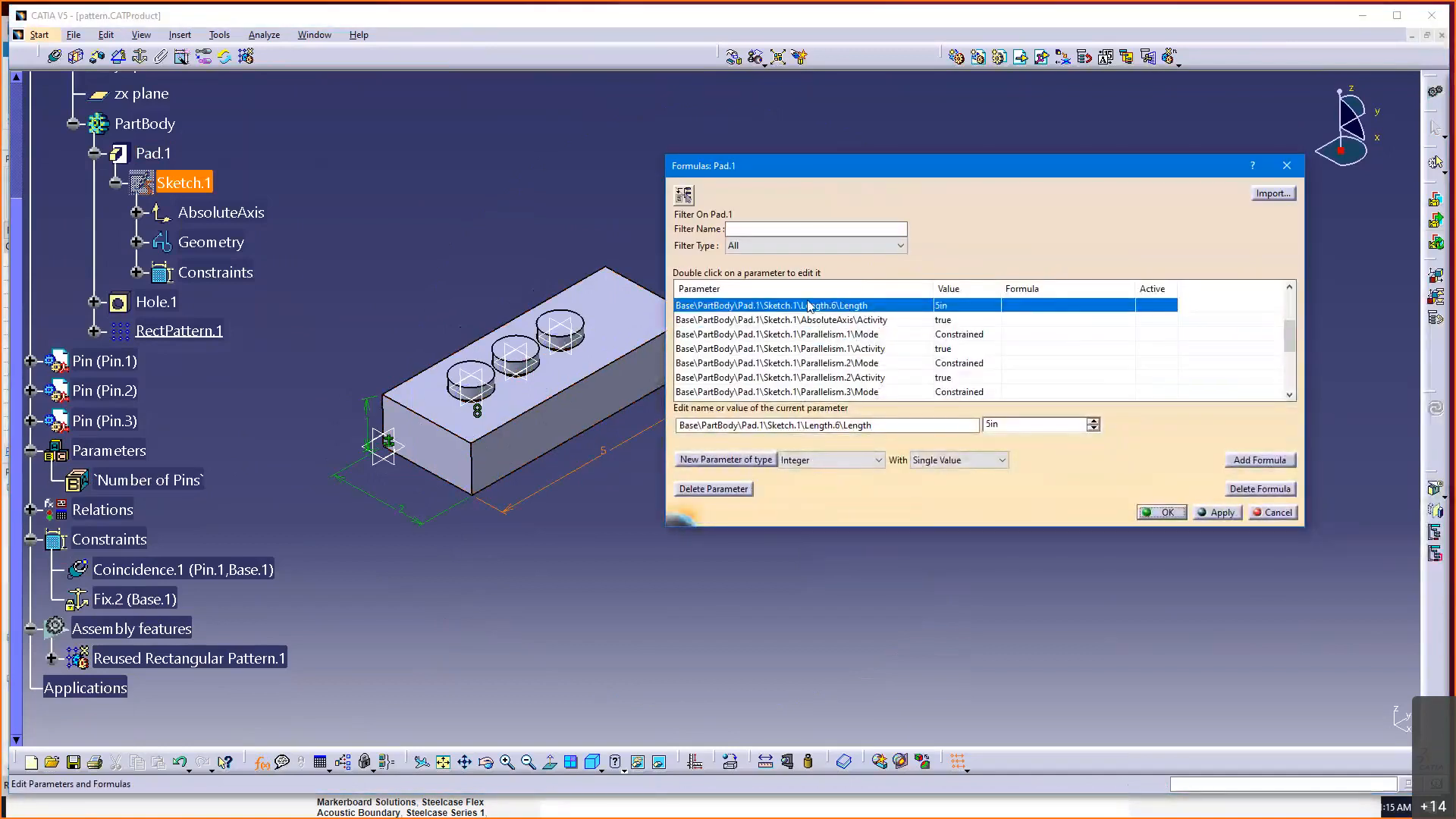
{"action": "mouse_move", "coordinate": [1261, 459]}
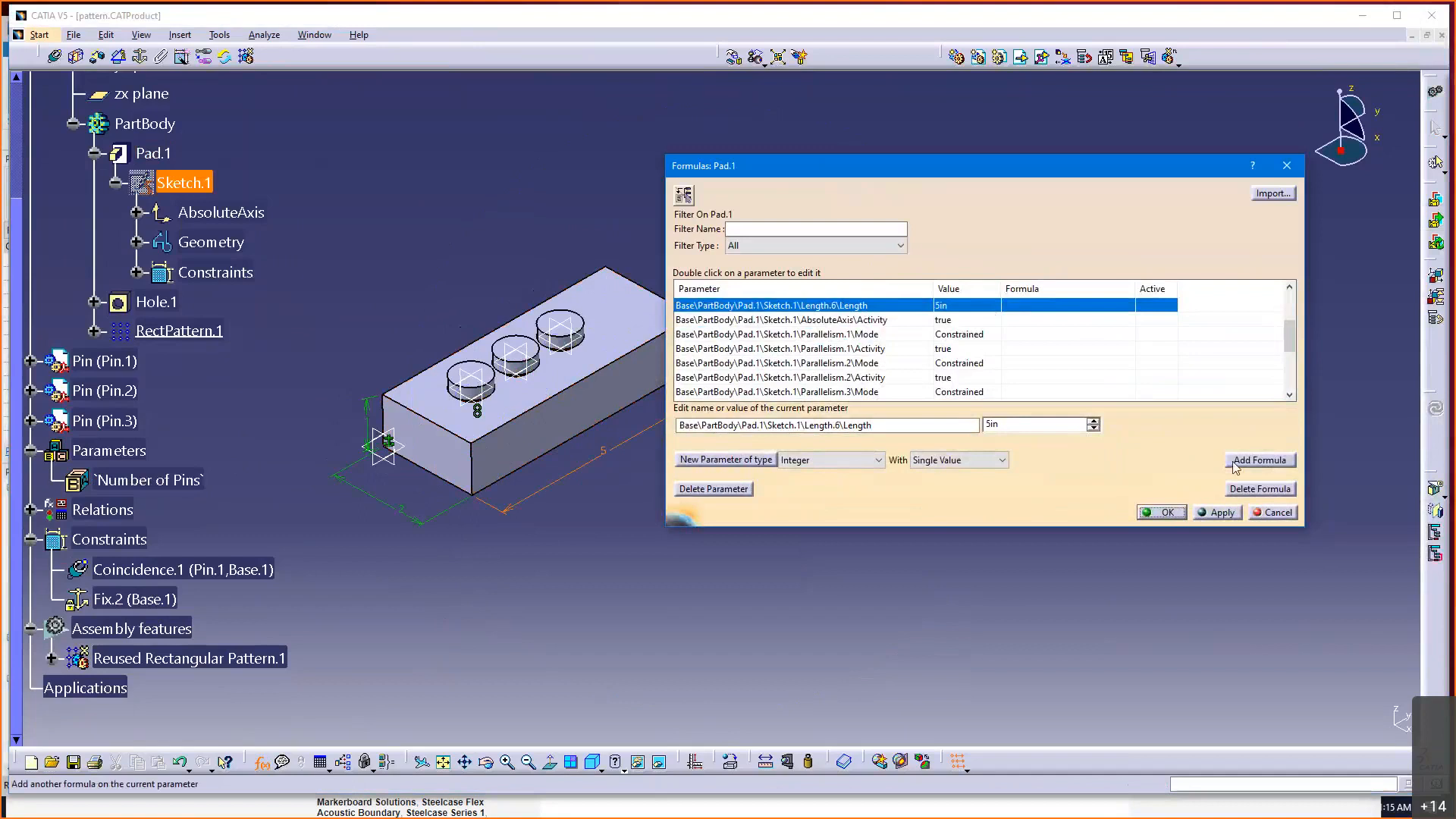
{"action": "left_click", "coordinate": [1259, 460]}
{"action": "type", "text": "`Number of Pins` +"}
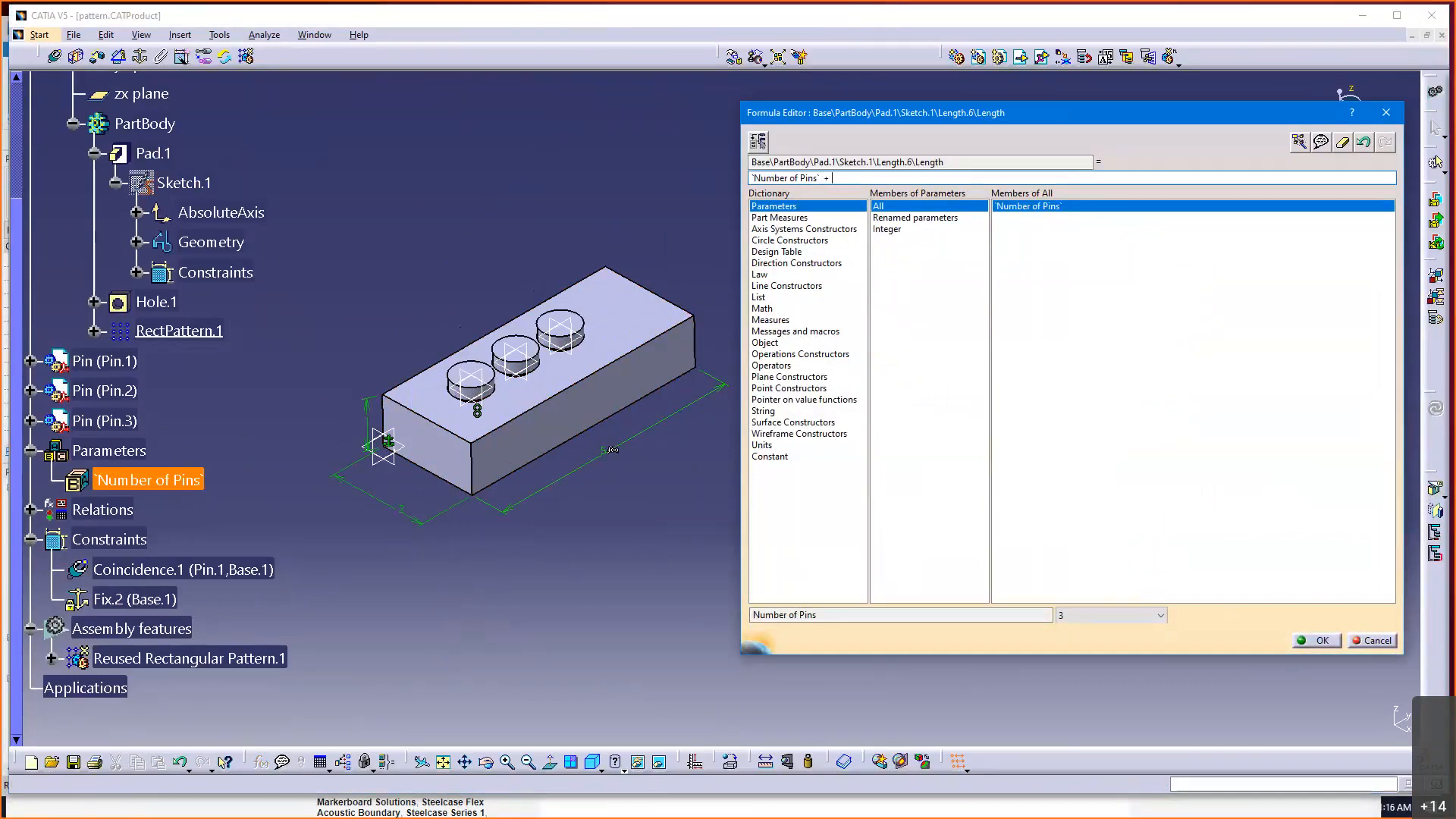
{"action": "type", "text": "1"}
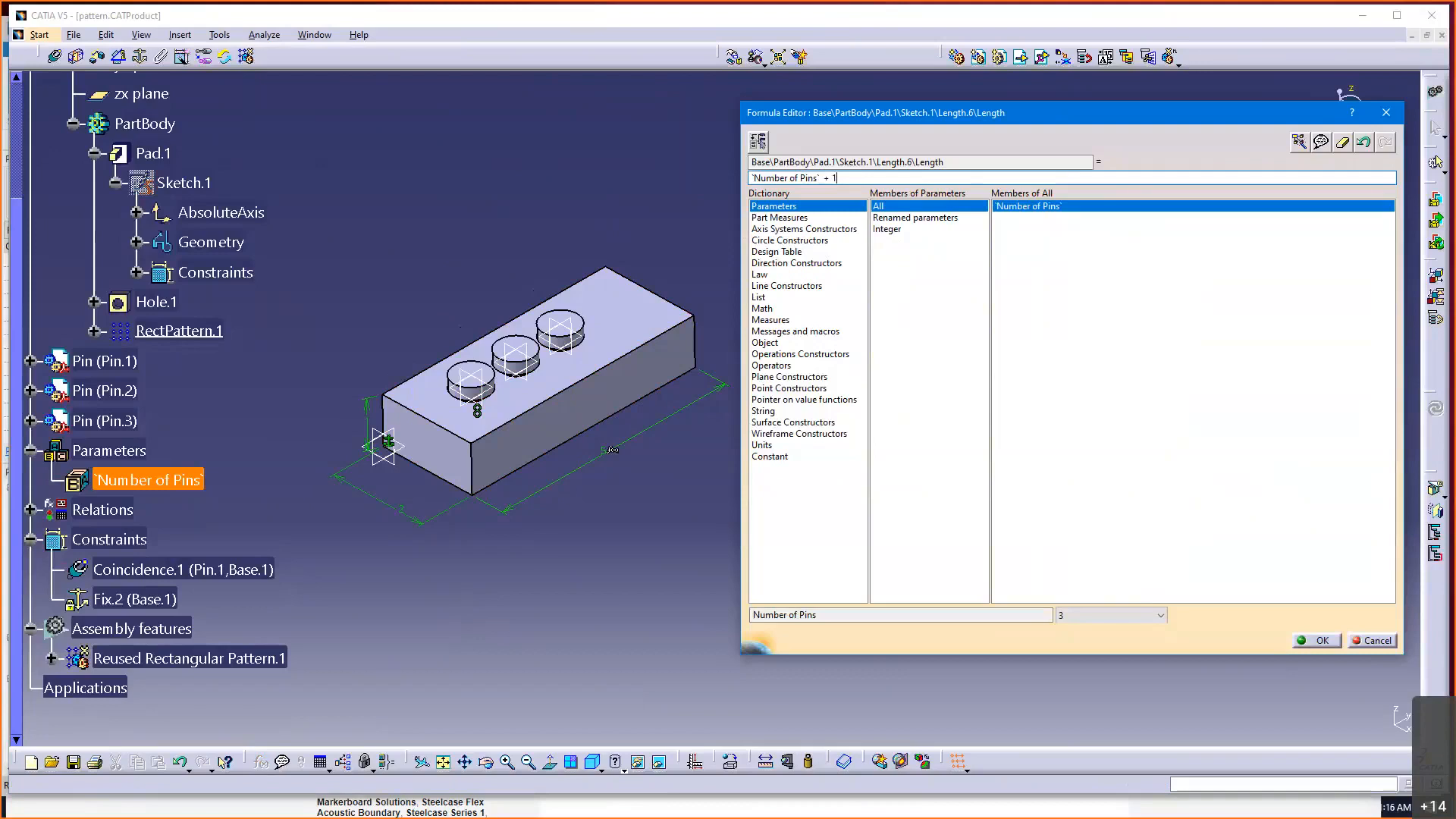
{"action": "mouse_move", "coordinate": [1319, 273]}
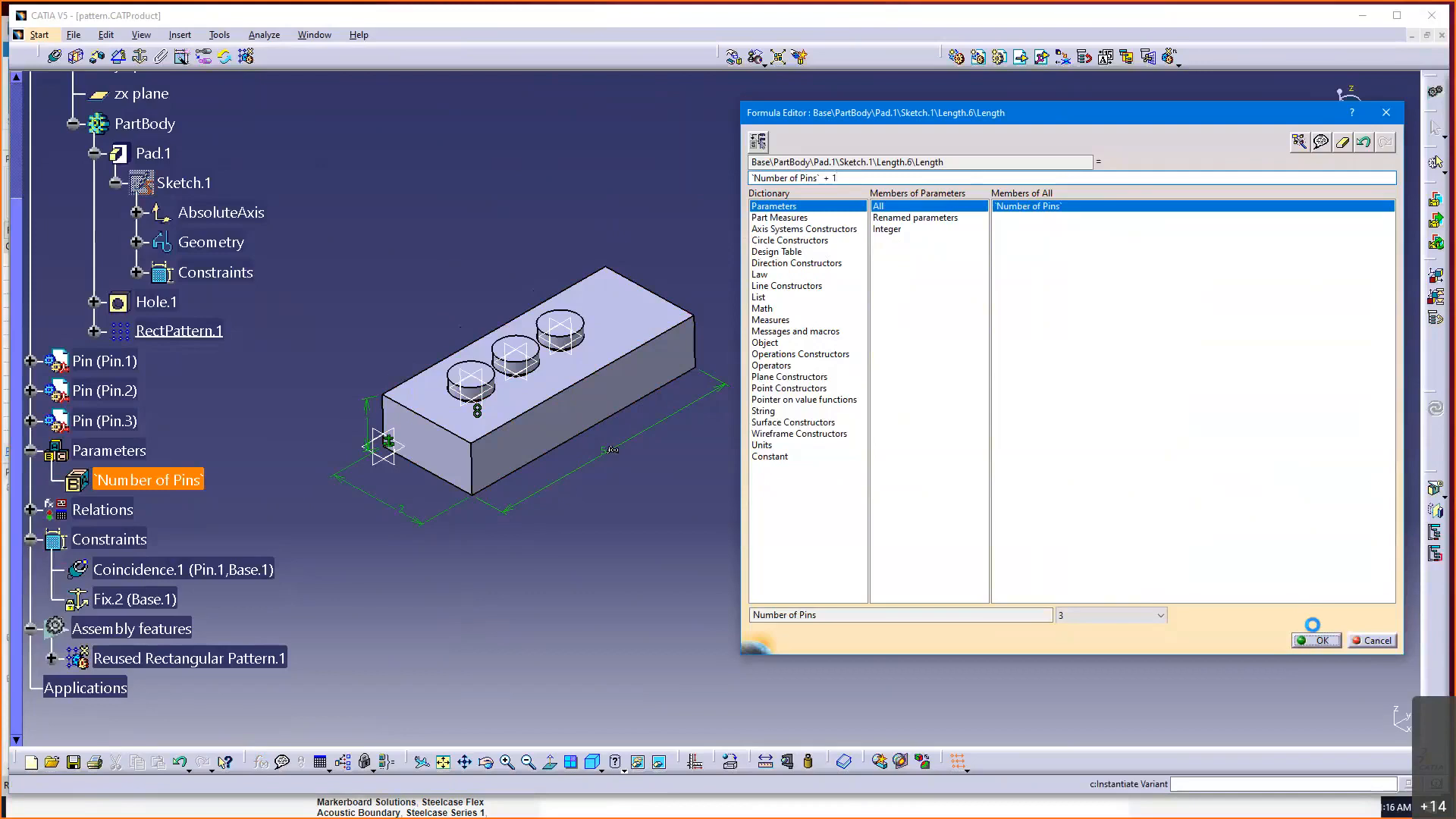
{"action": "left_click", "coordinate": [1315, 640]}
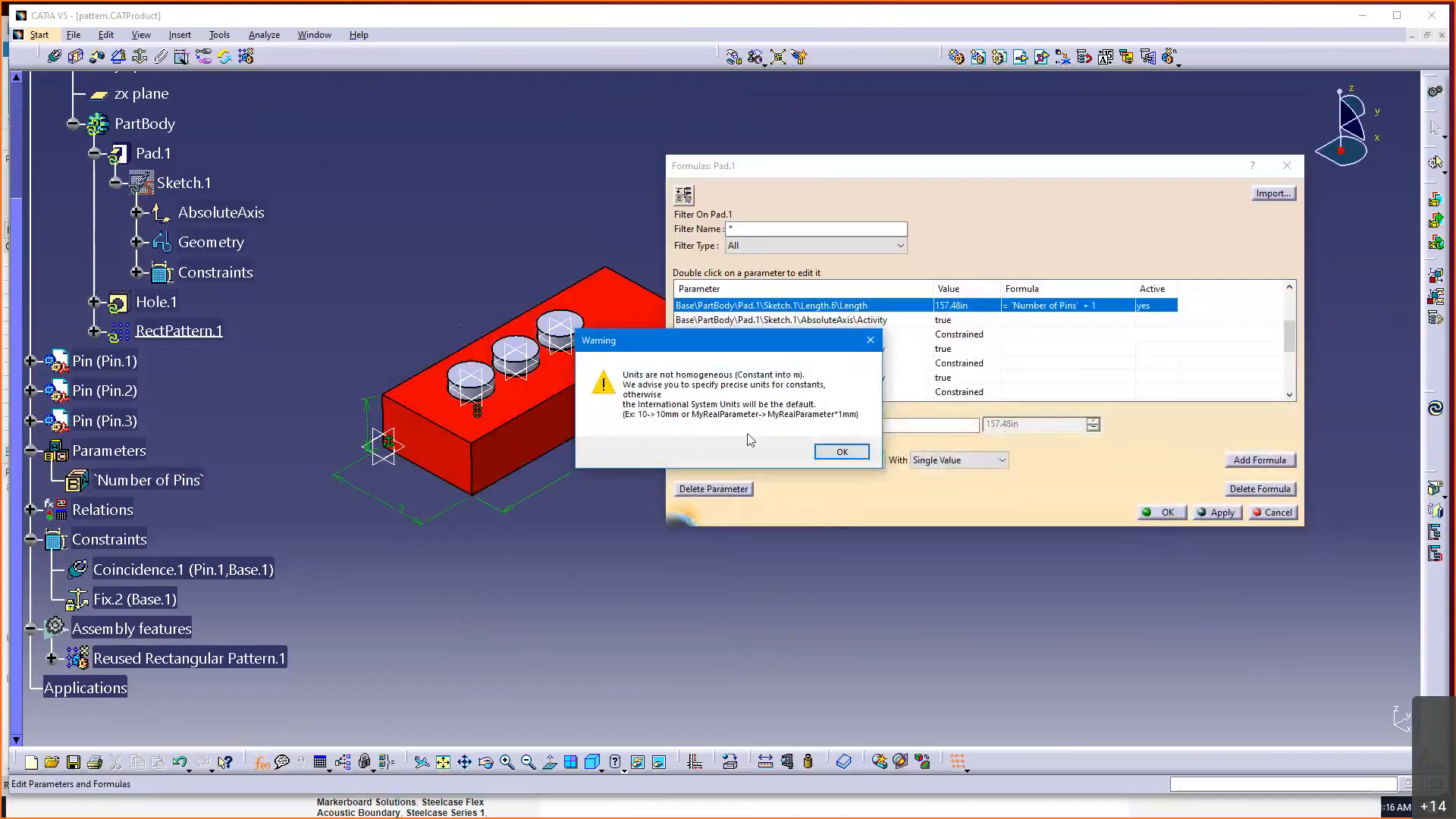
{"action": "mouse_move", "coordinate": [697, 396]}
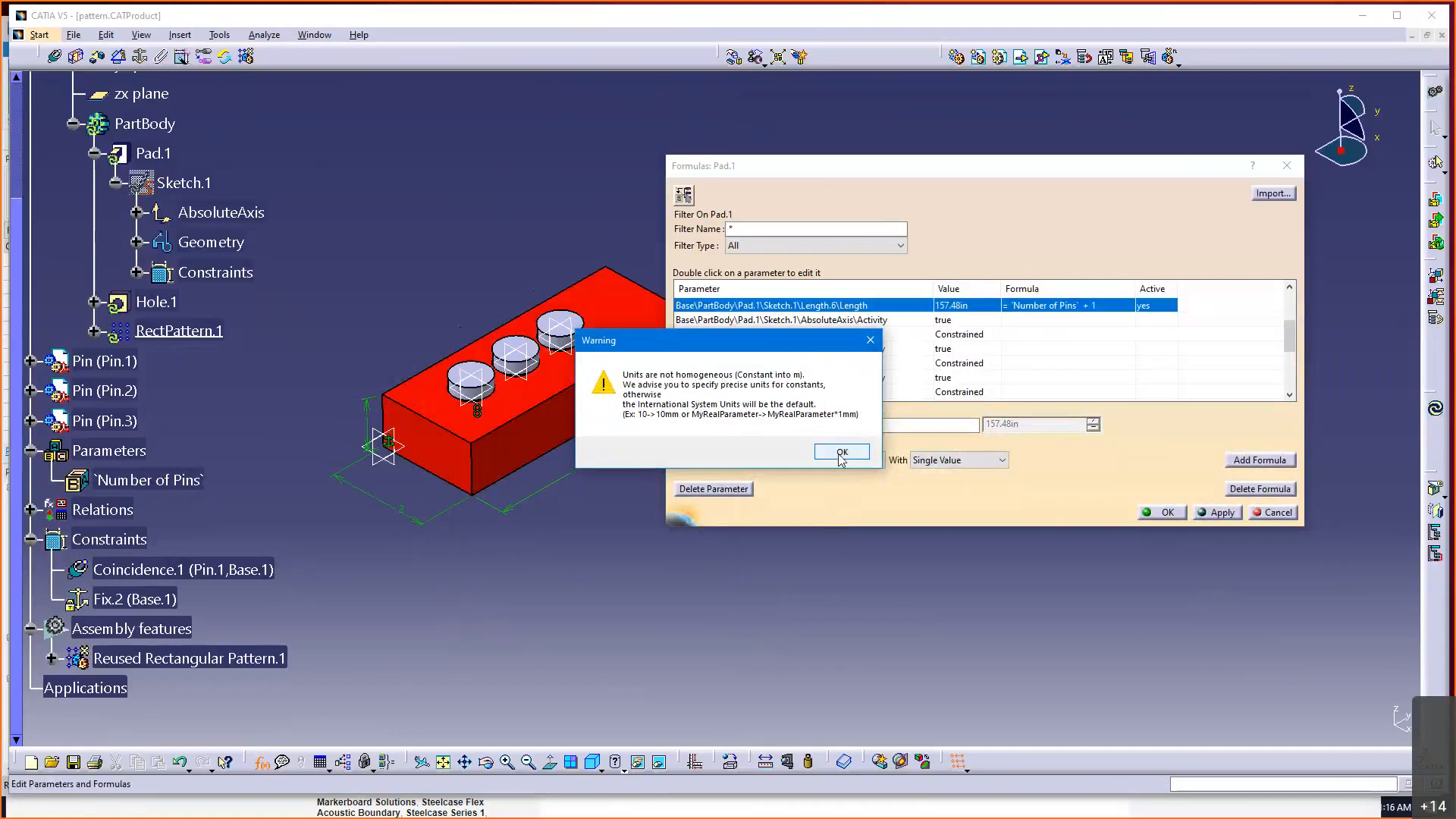
{"action": "left_click", "coordinate": [840, 453]}
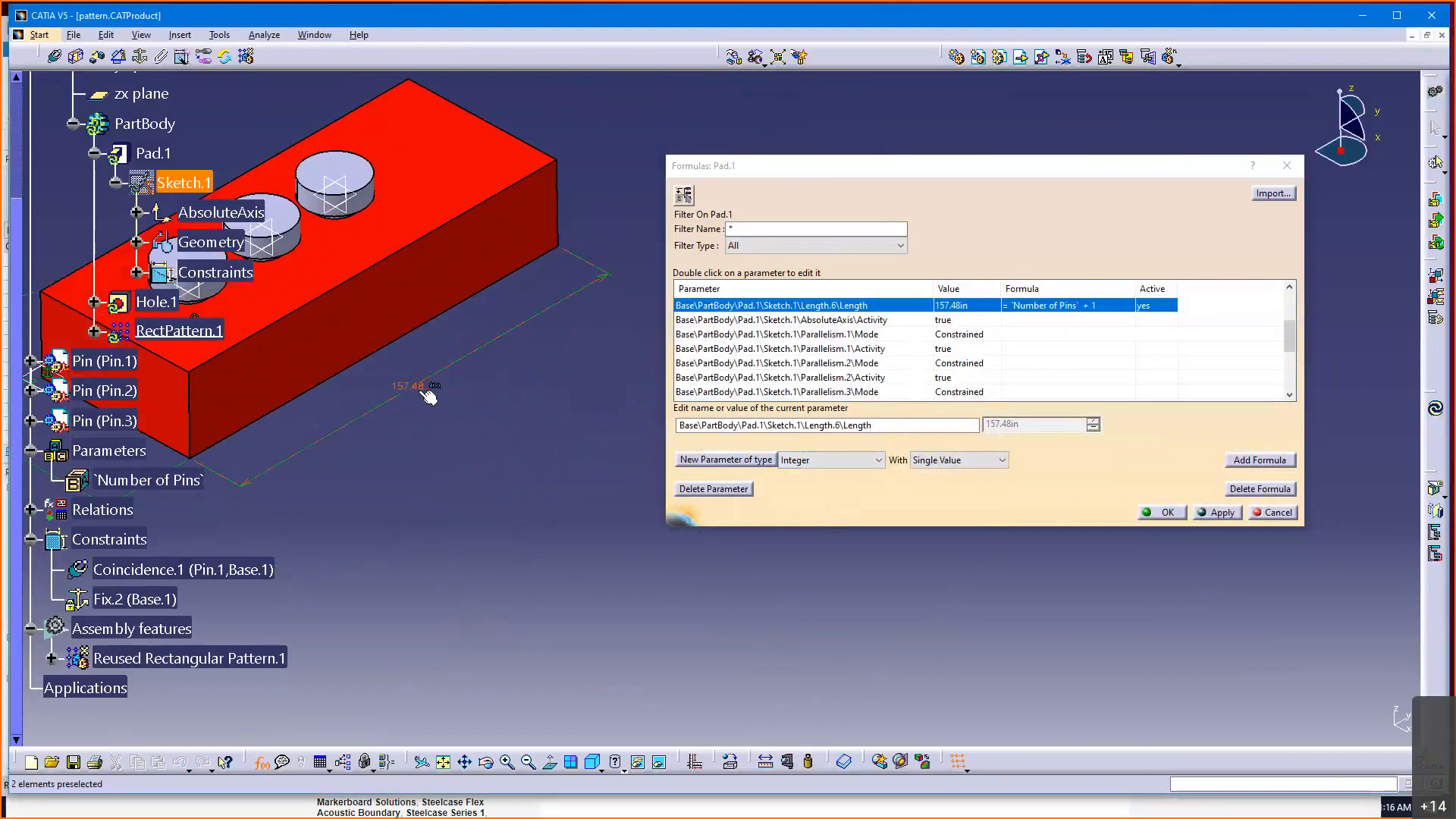
{"action": "mouse_move", "coordinate": [425, 394]}
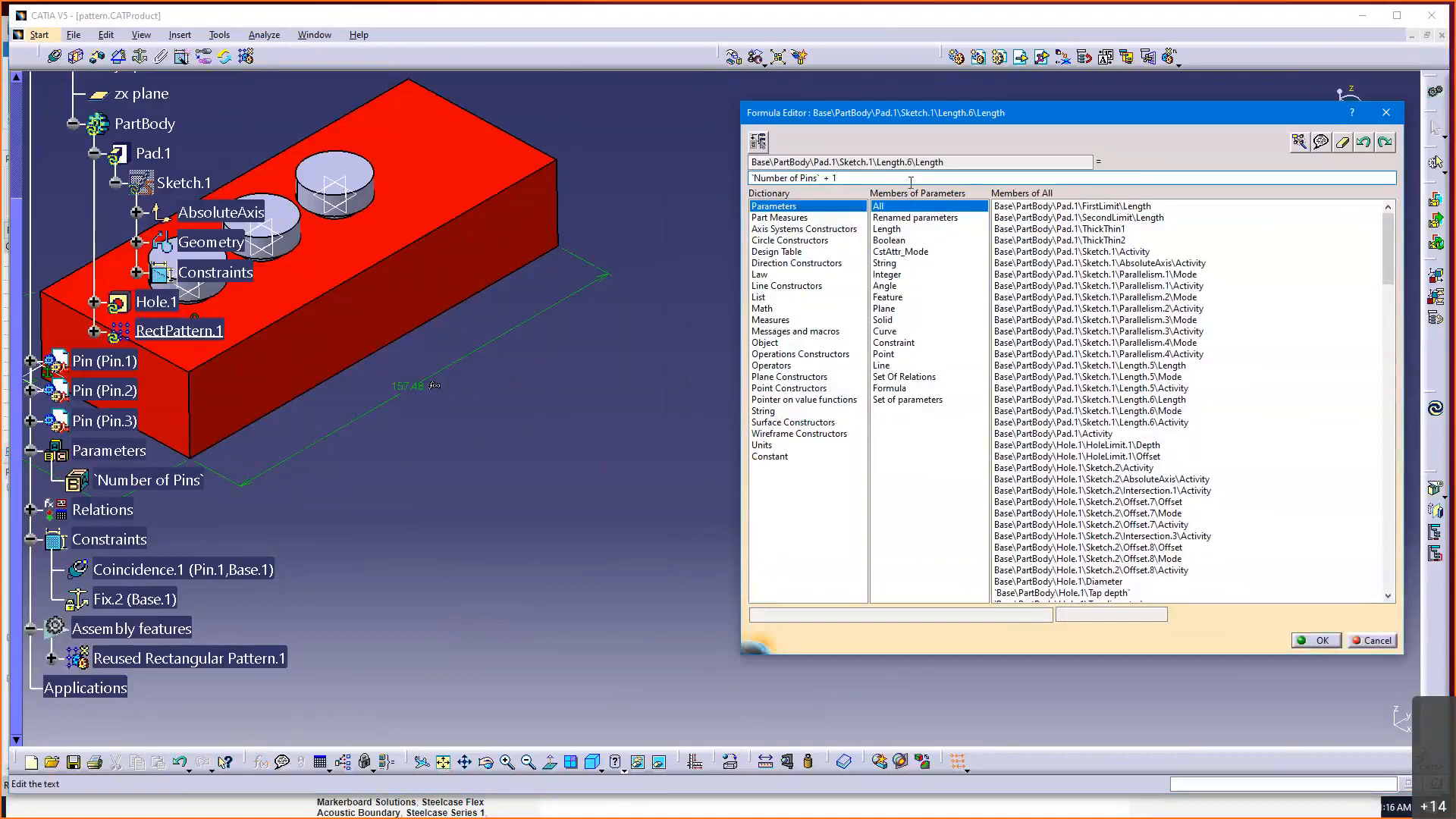
{"action": "mouse_move", "coordinate": [911, 191]}
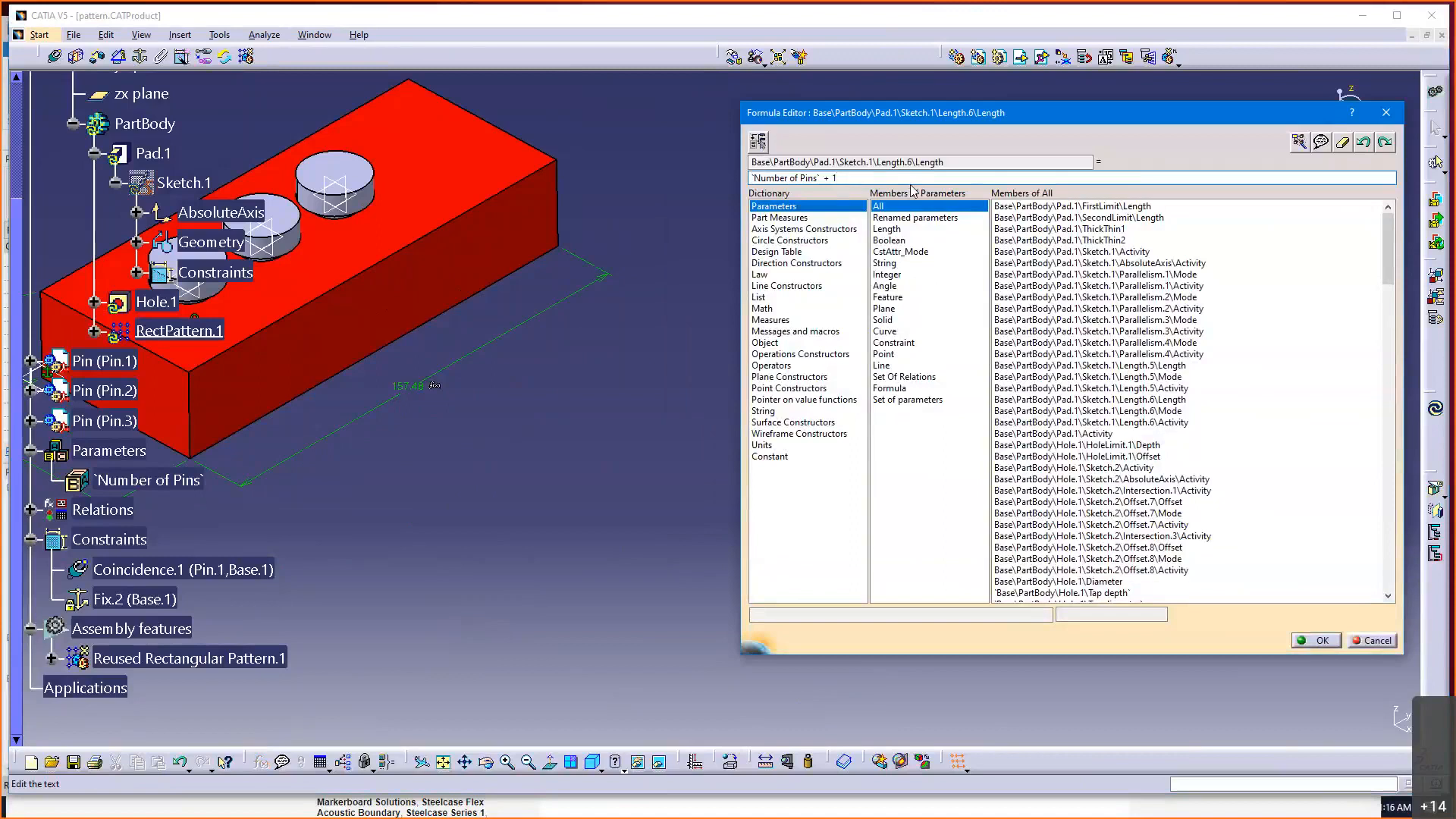
- Revise the length formula to `Number of Pins` + 1in and accept it
{"action": "left_click", "coordinate": [832, 177]}
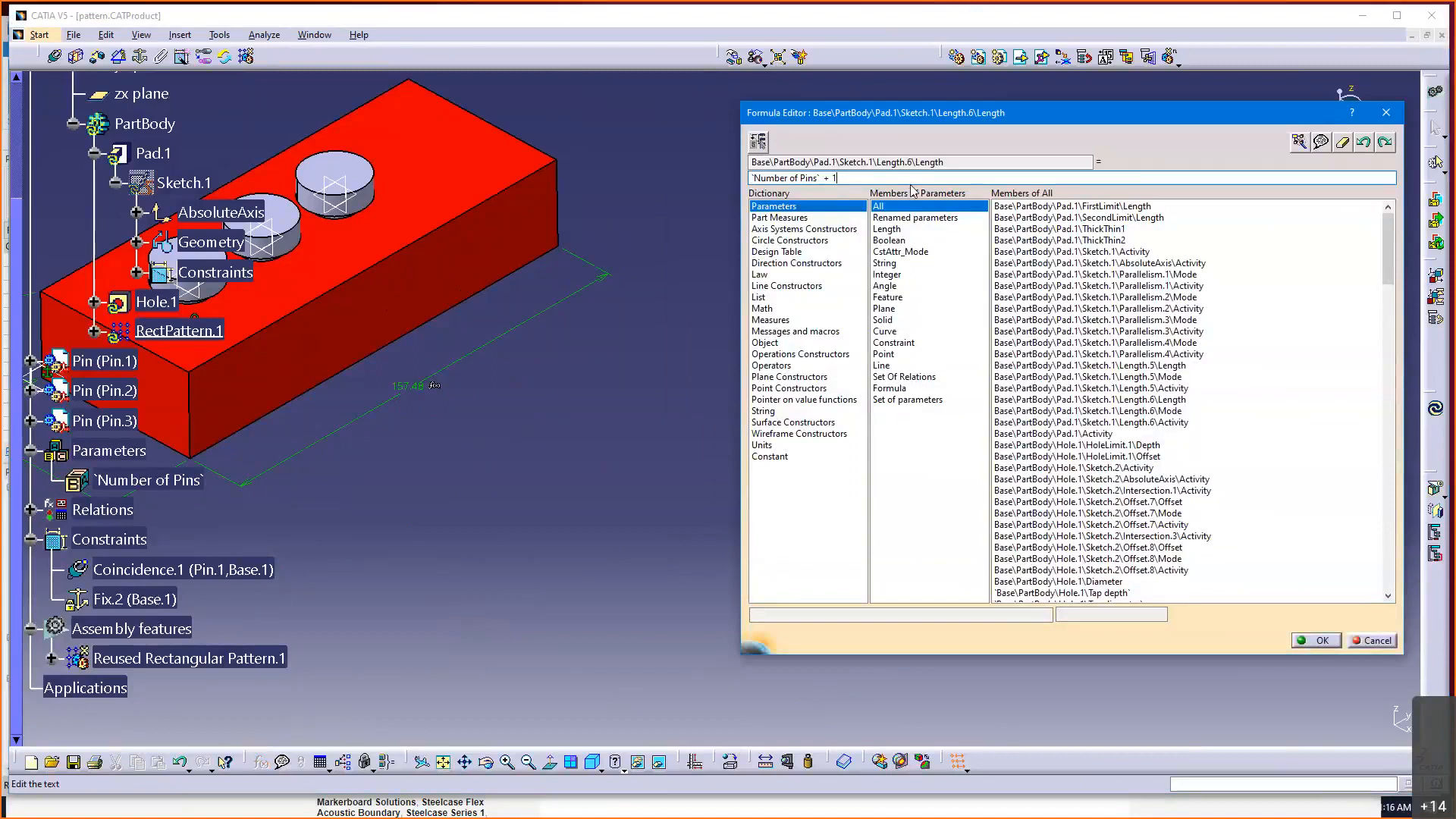
{"action": "type", "text": "in"}
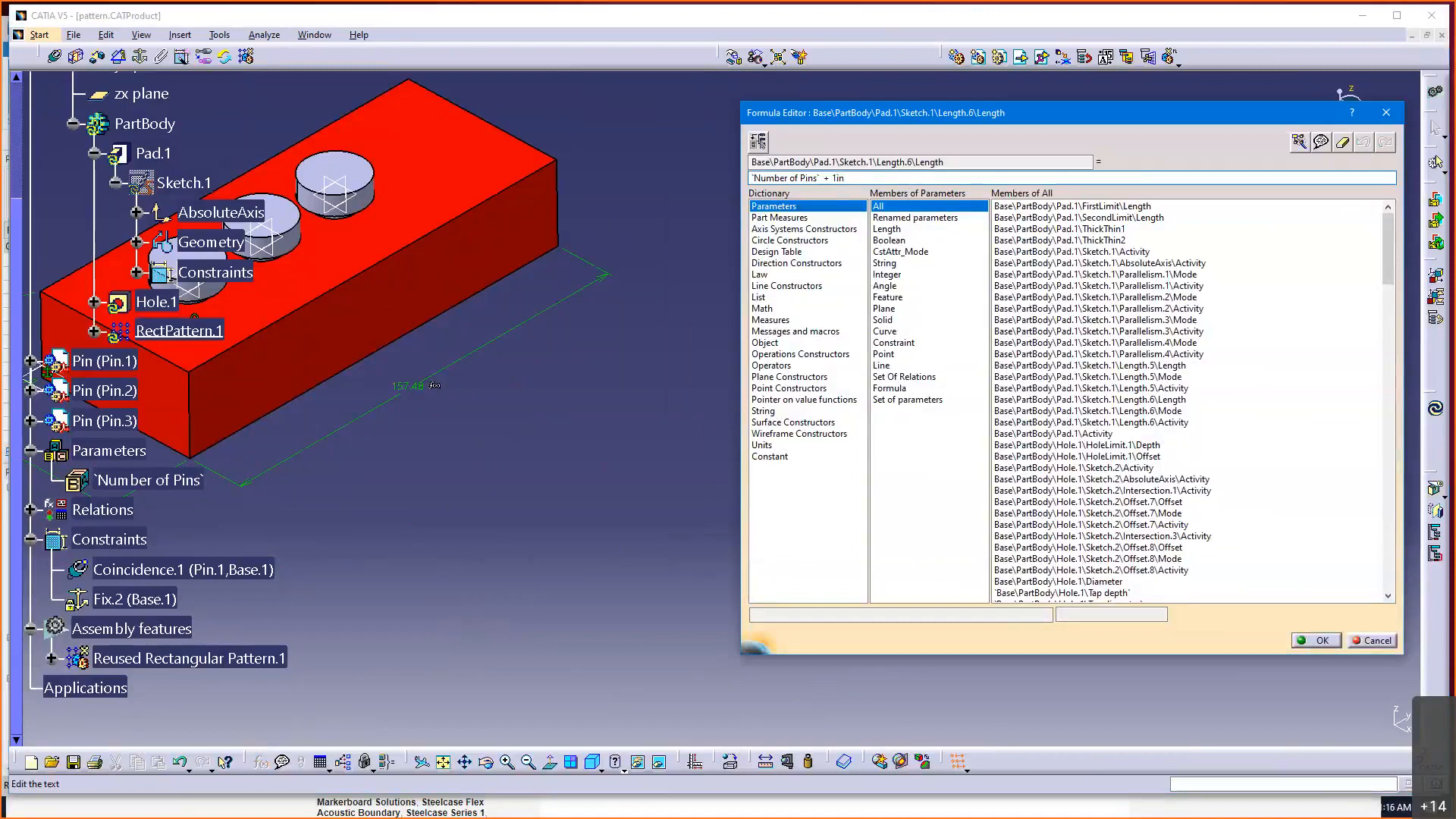
{"action": "mouse_move", "coordinate": [1317, 640]}
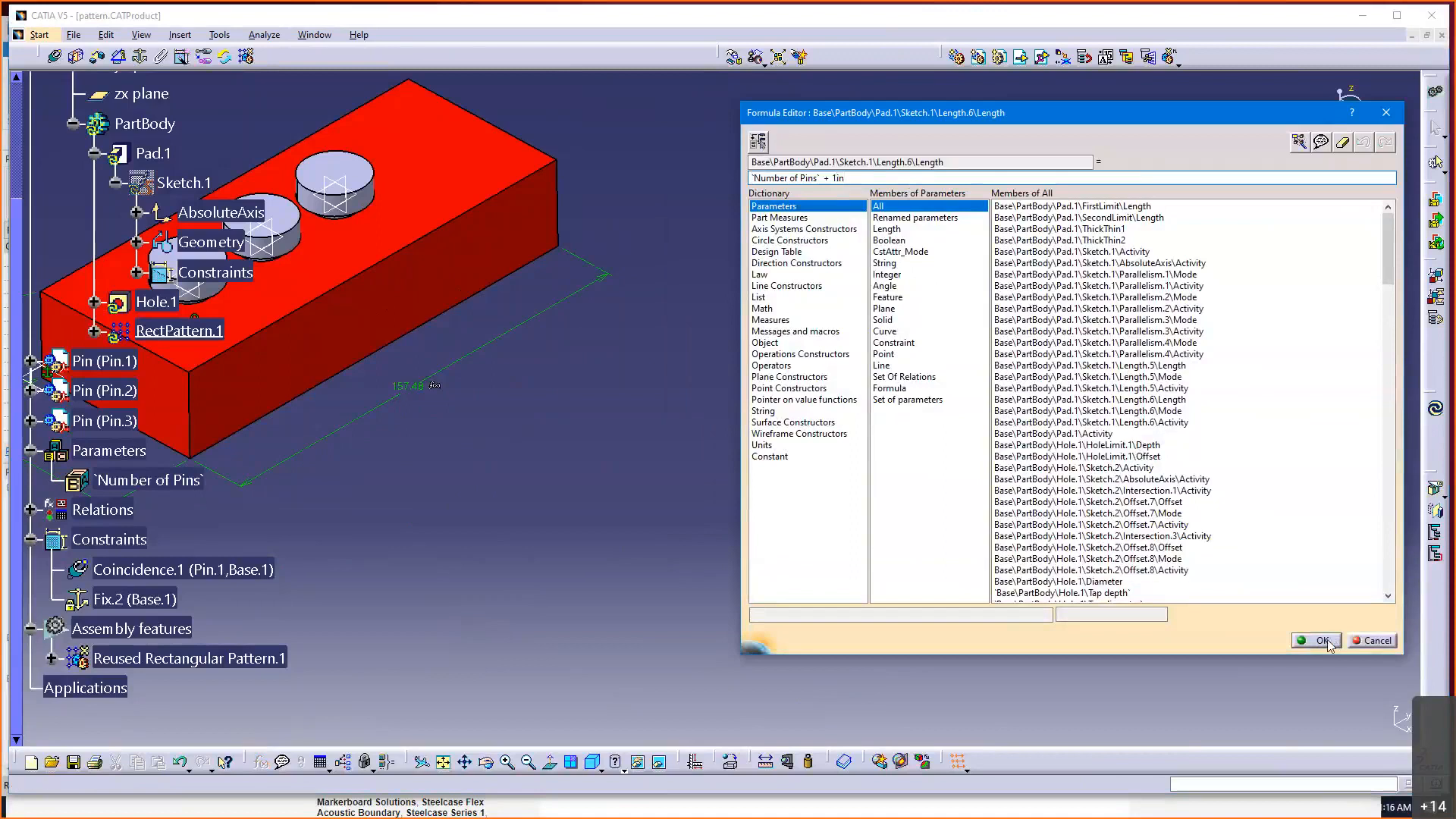
{"action": "left_click", "coordinate": [1317, 640]}
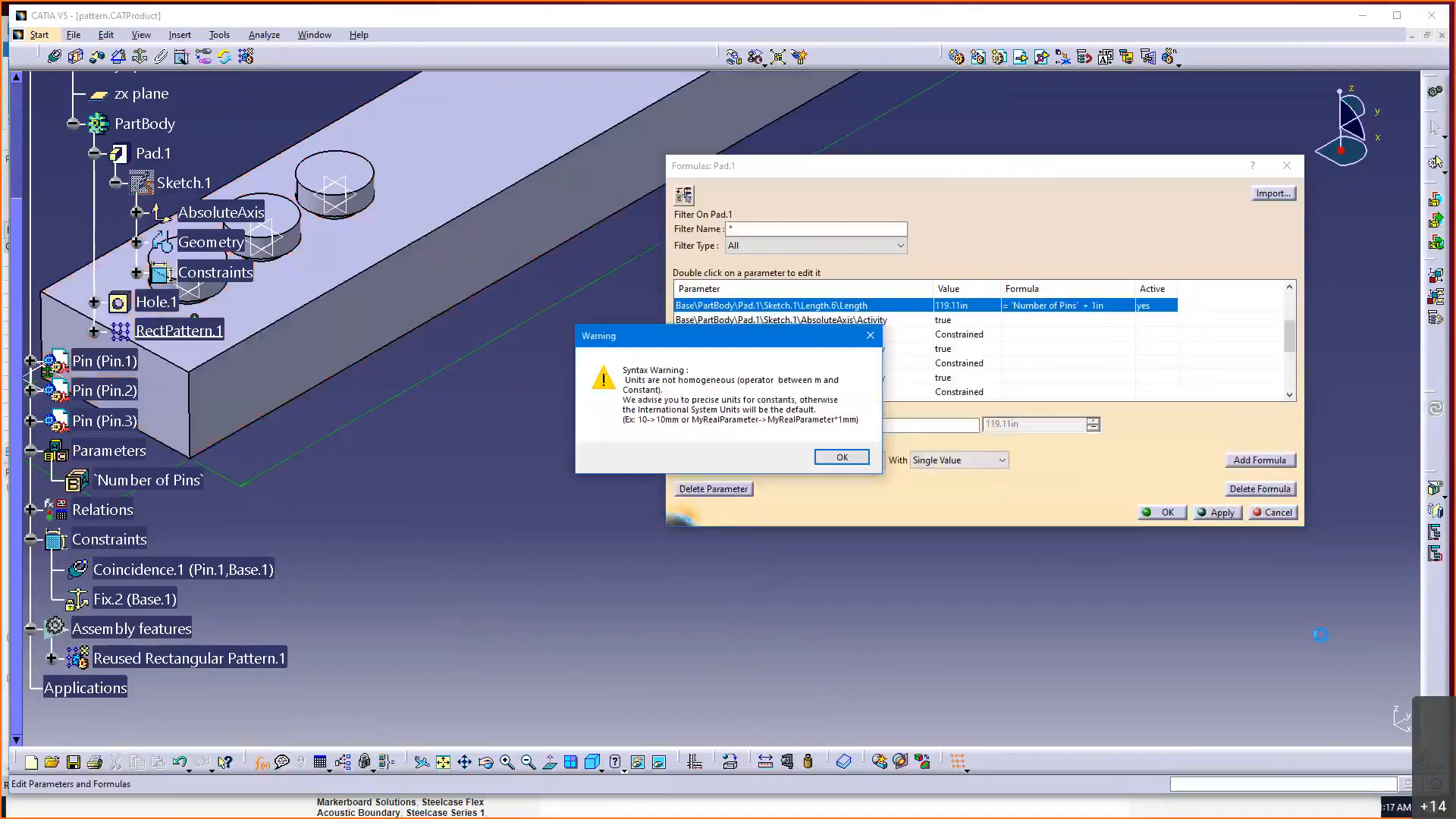
- Correct the formula to `Number of Pins`*1in + 1in, giving a 4in block, and close Formulas
{"action": "left_click", "coordinate": [840, 457]}
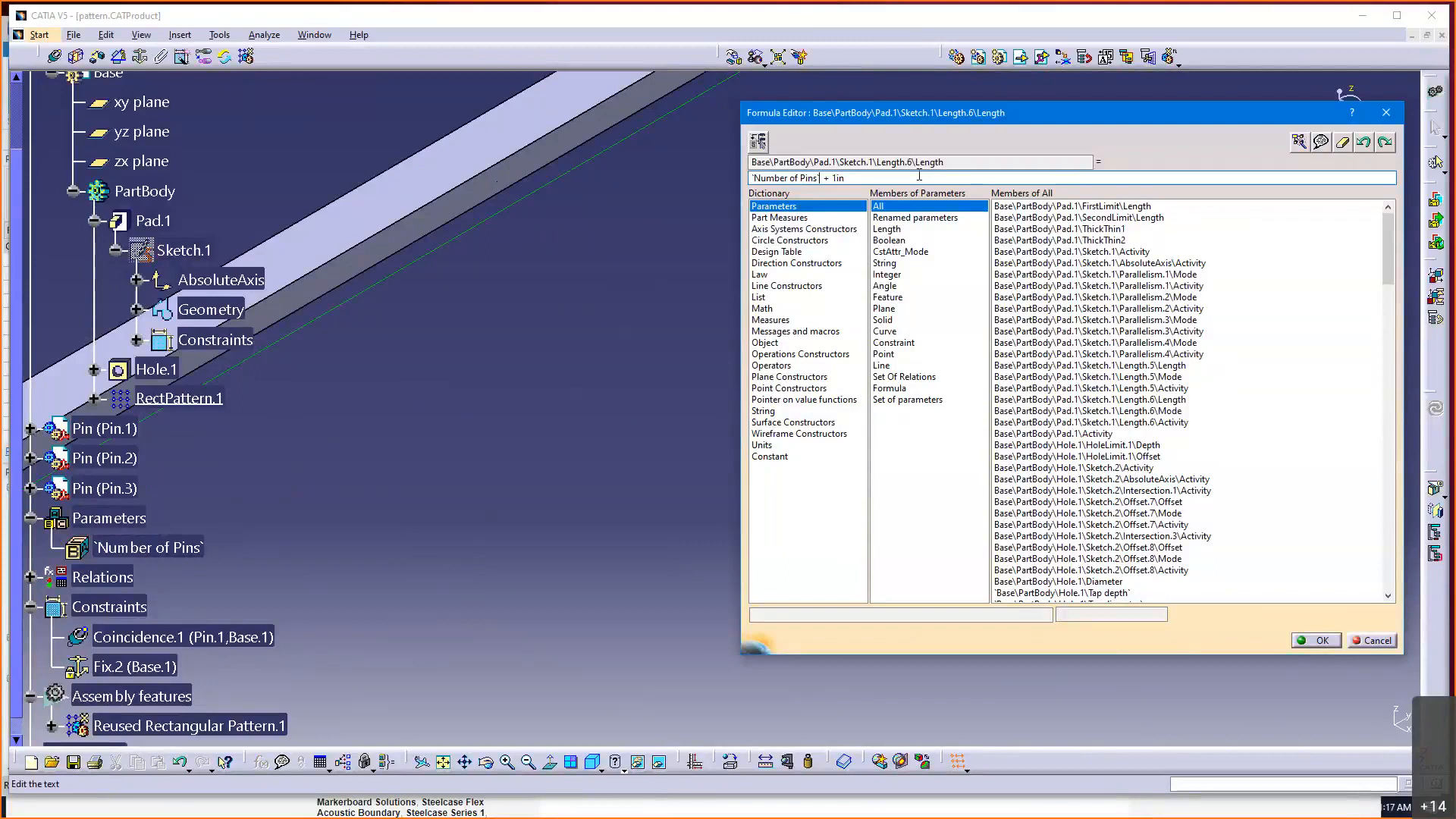
{"action": "type", "text": "\""}
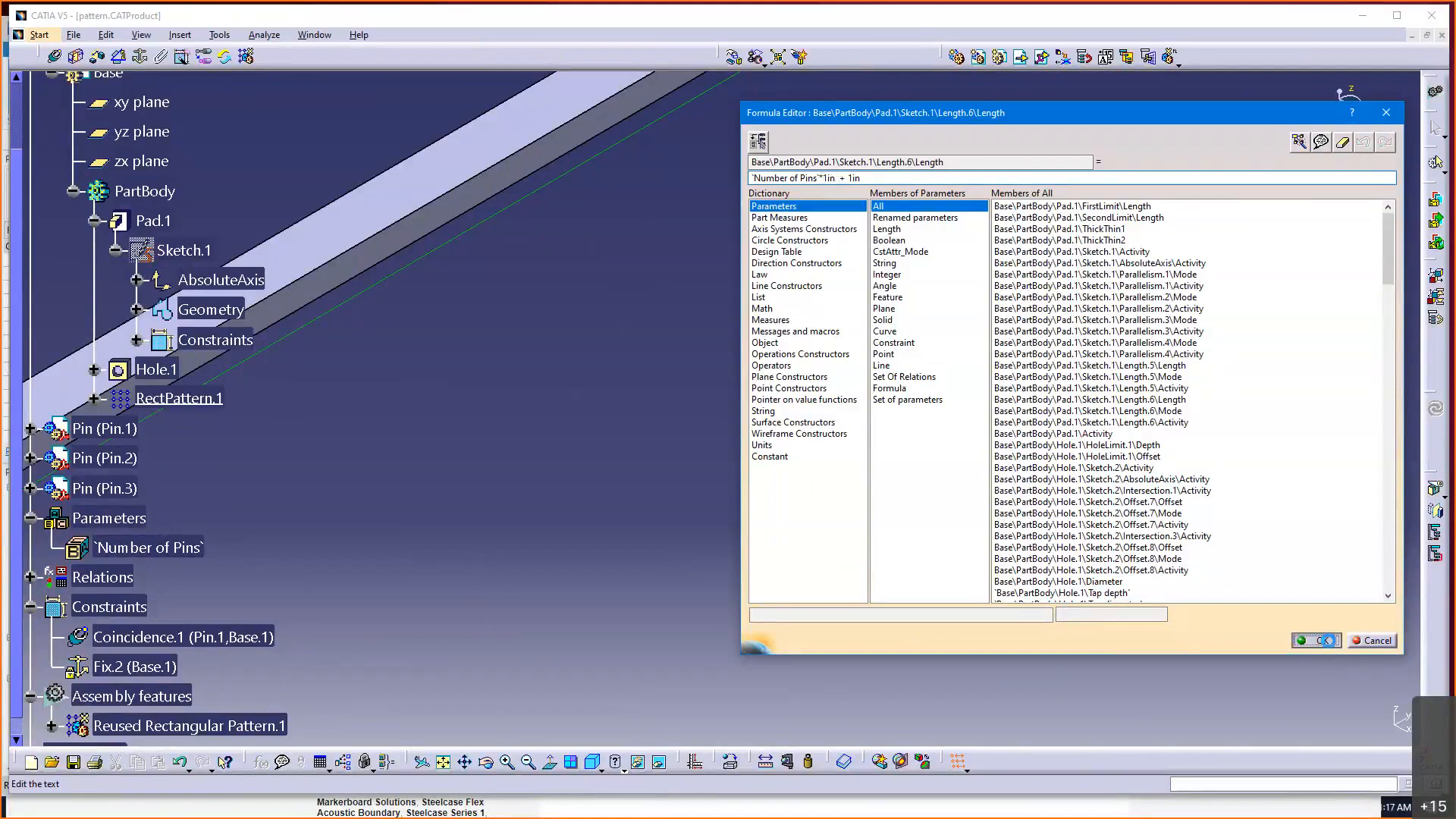
{"action": "left_click", "coordinate": [1314, 641]}
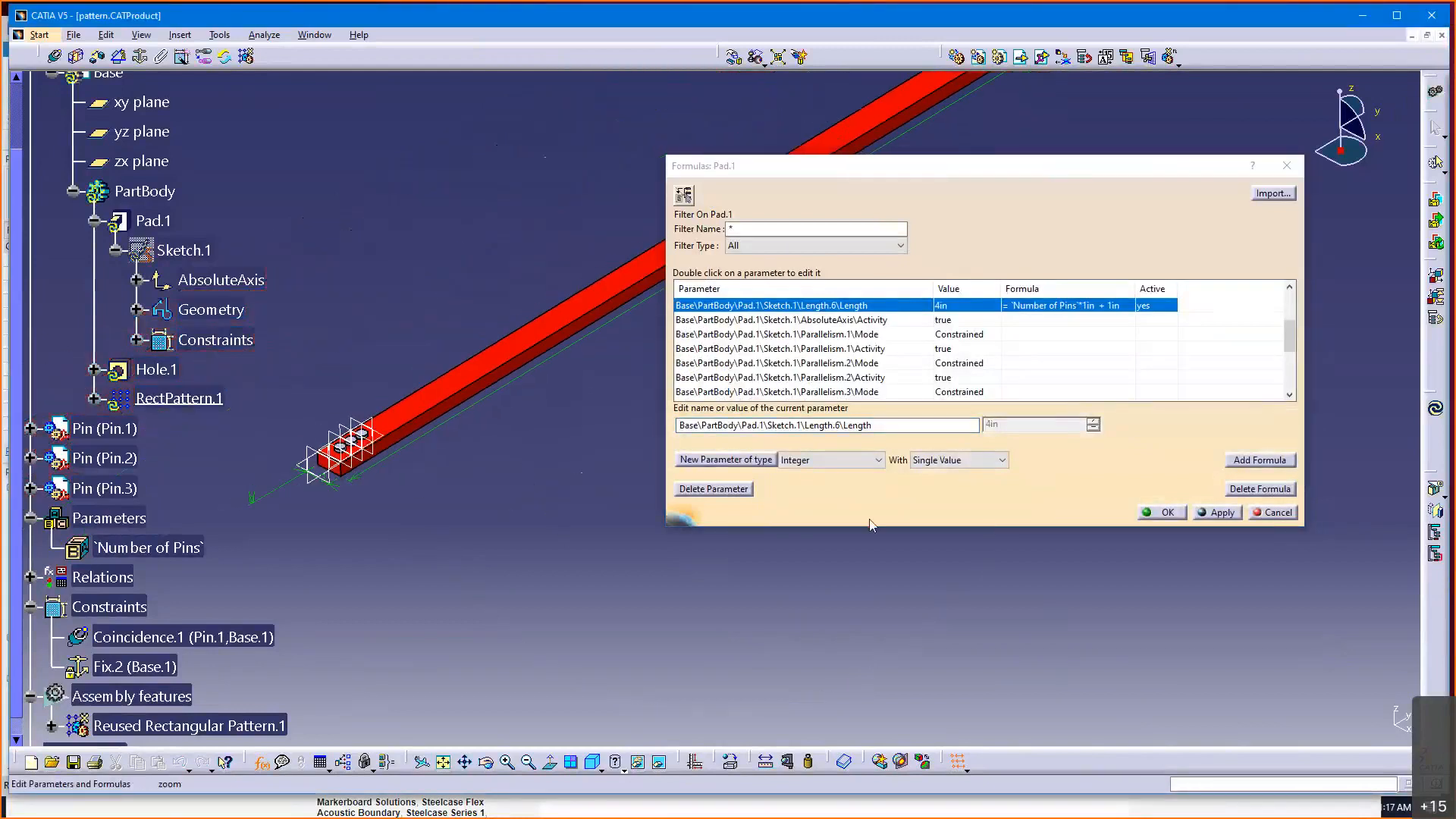
{"action": "left_click", "coordinate": [1161, 511]}
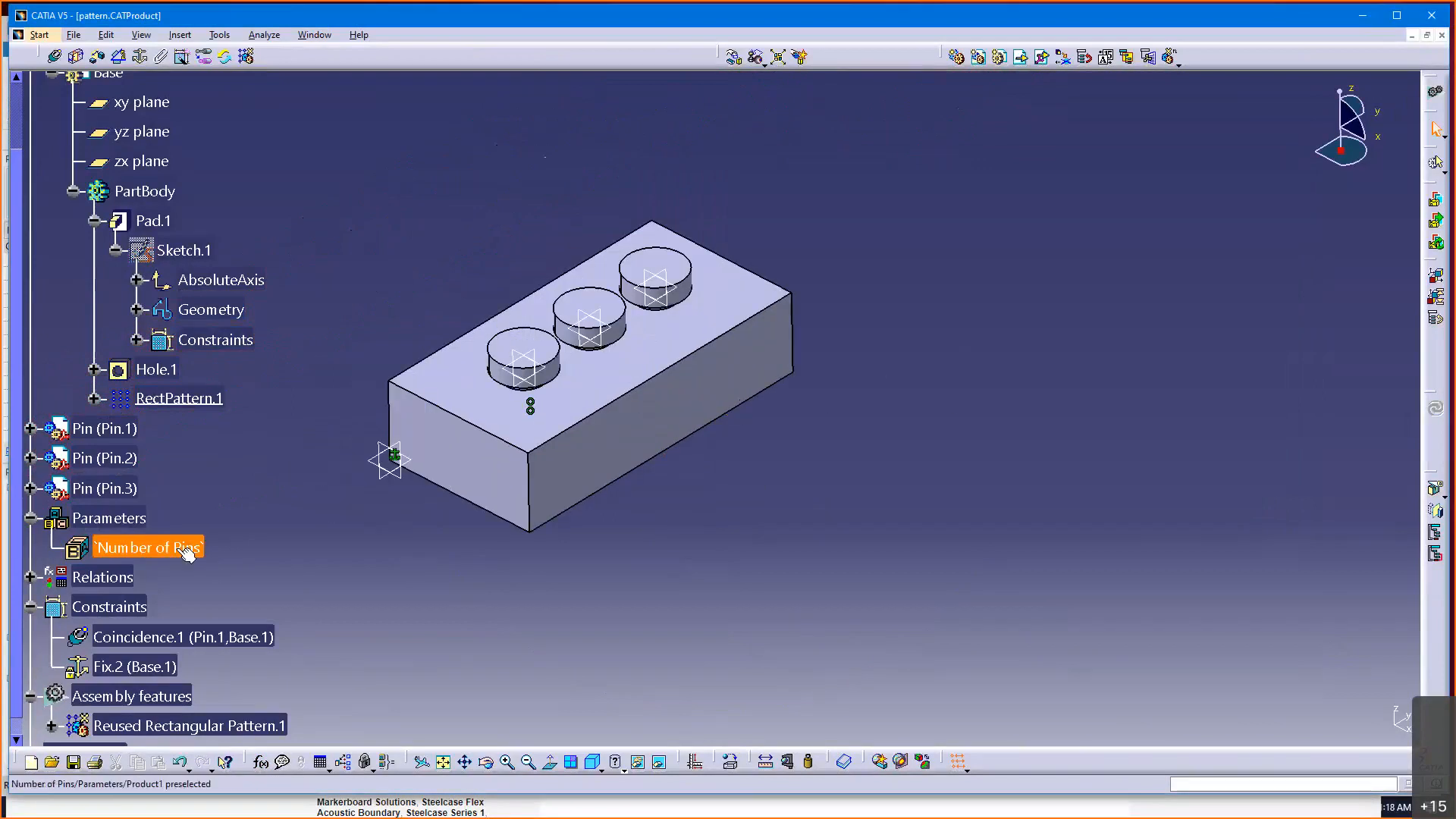
{"action": "double_click", "coordinate": [147, 548]}
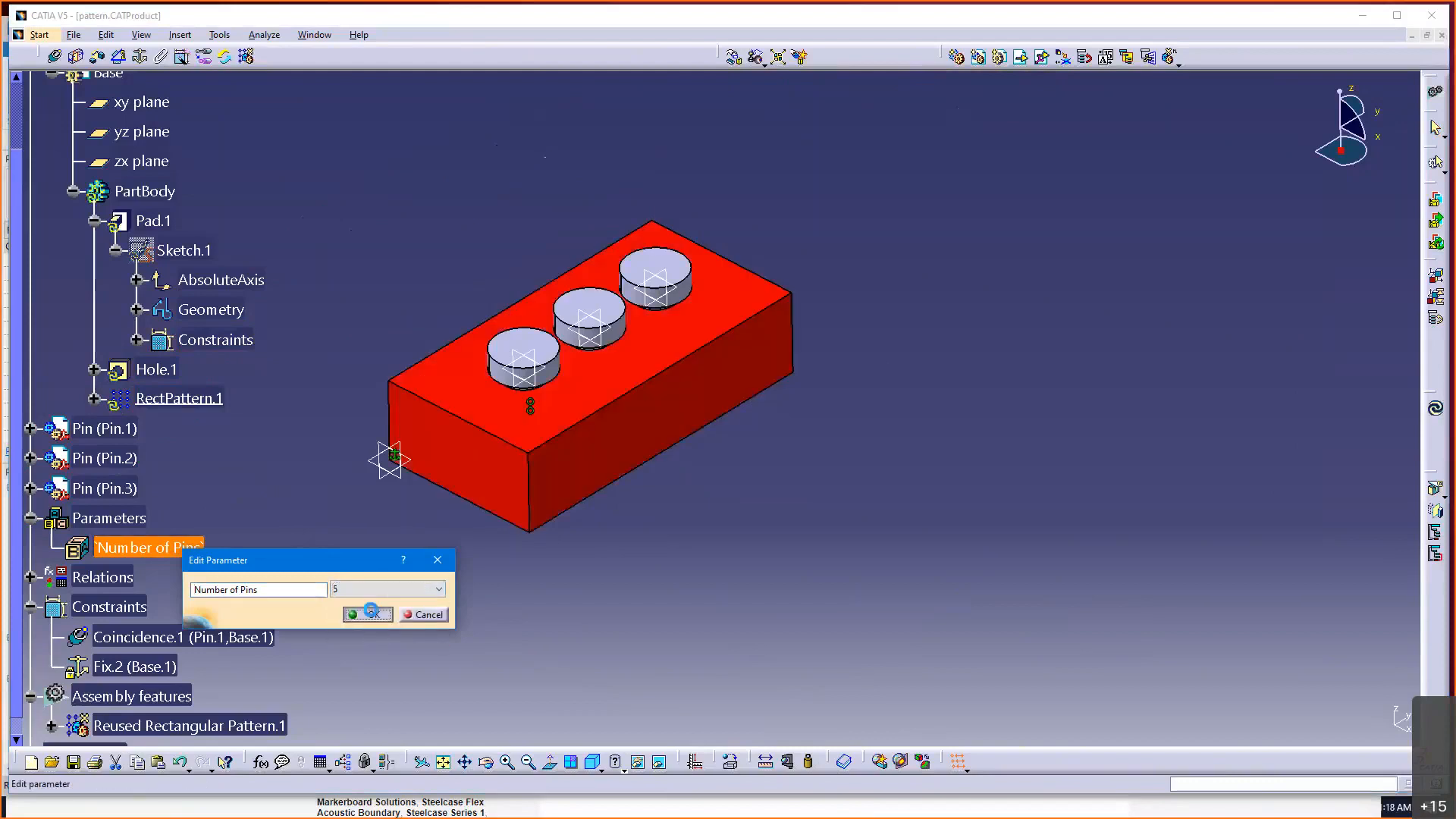
{"action": "left_click", "coordinate": [367, 614]}
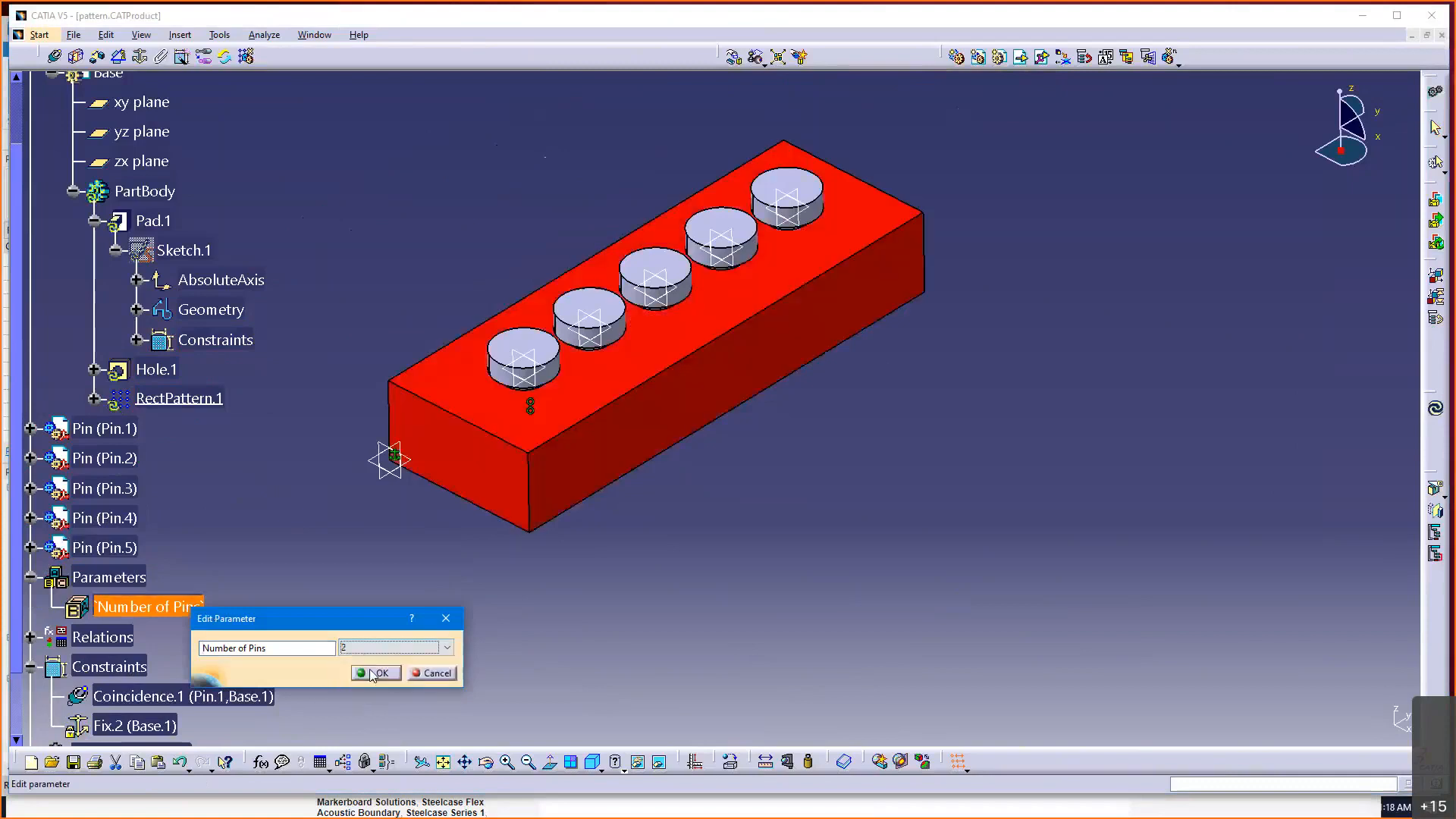
{"action": "left_click", "coordinate": [375, 672]}
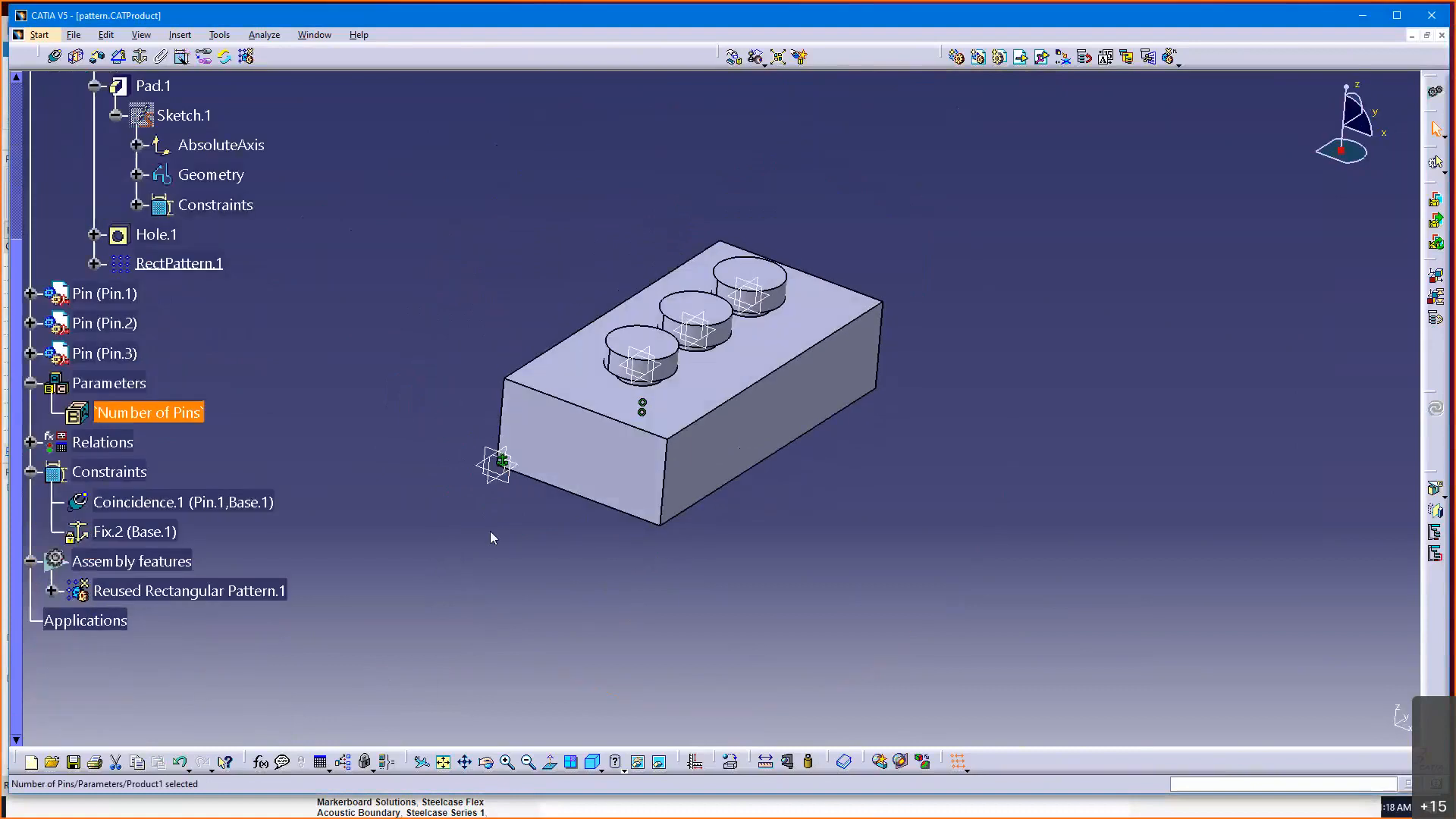
{"action": "mouse_move", "coordinate": [494, 530]}
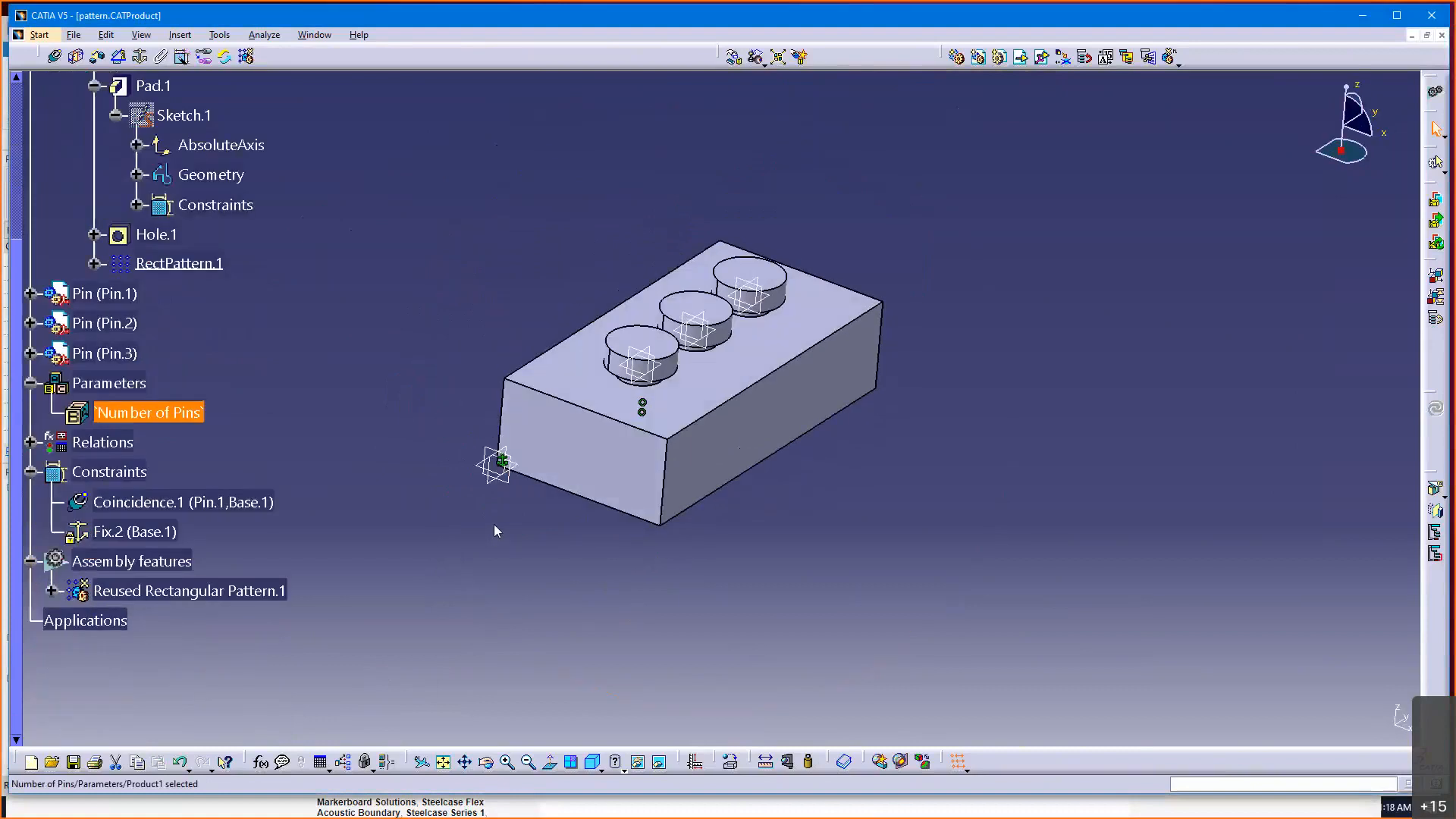
{"action": "mouse_move", "coordinate": [464, 531]}
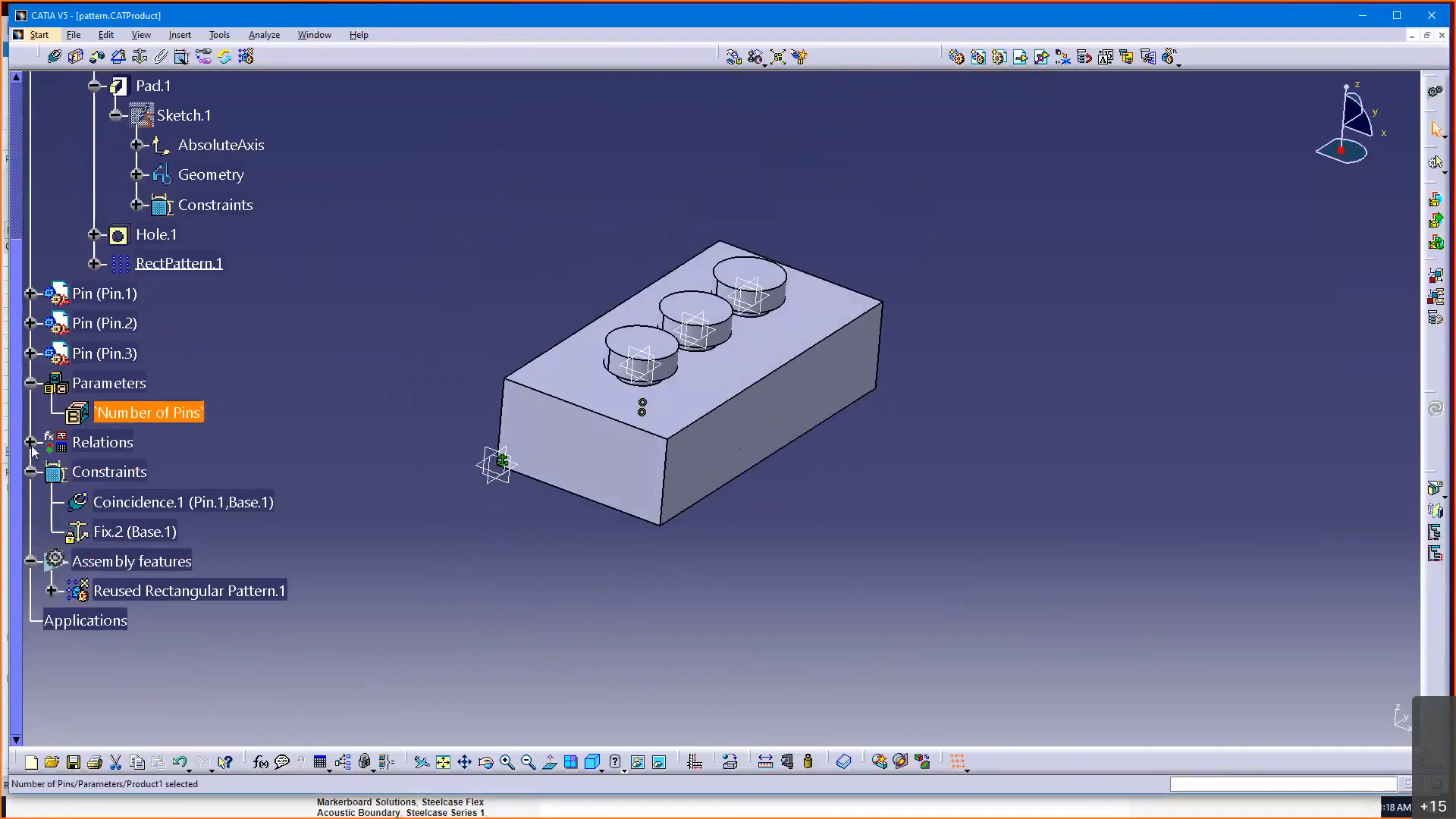
- From Relations, reopen Formula.2 and confirm the length expression `Number of Pins`*1in + 1in
{"action": "left_click", "coordinate": [32, 442]}
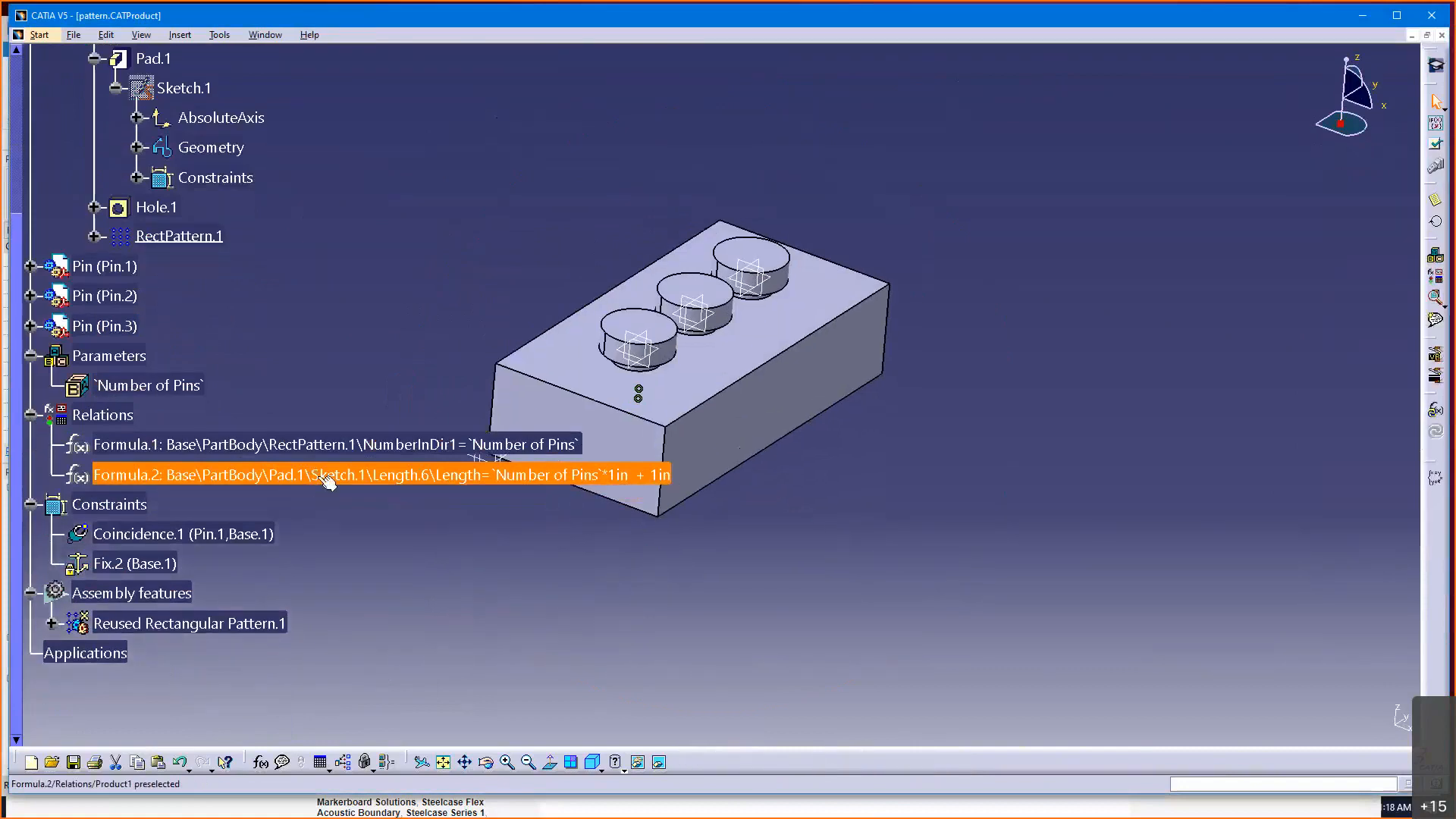
{"action": "double_click", "coordinate": [325, 474]}
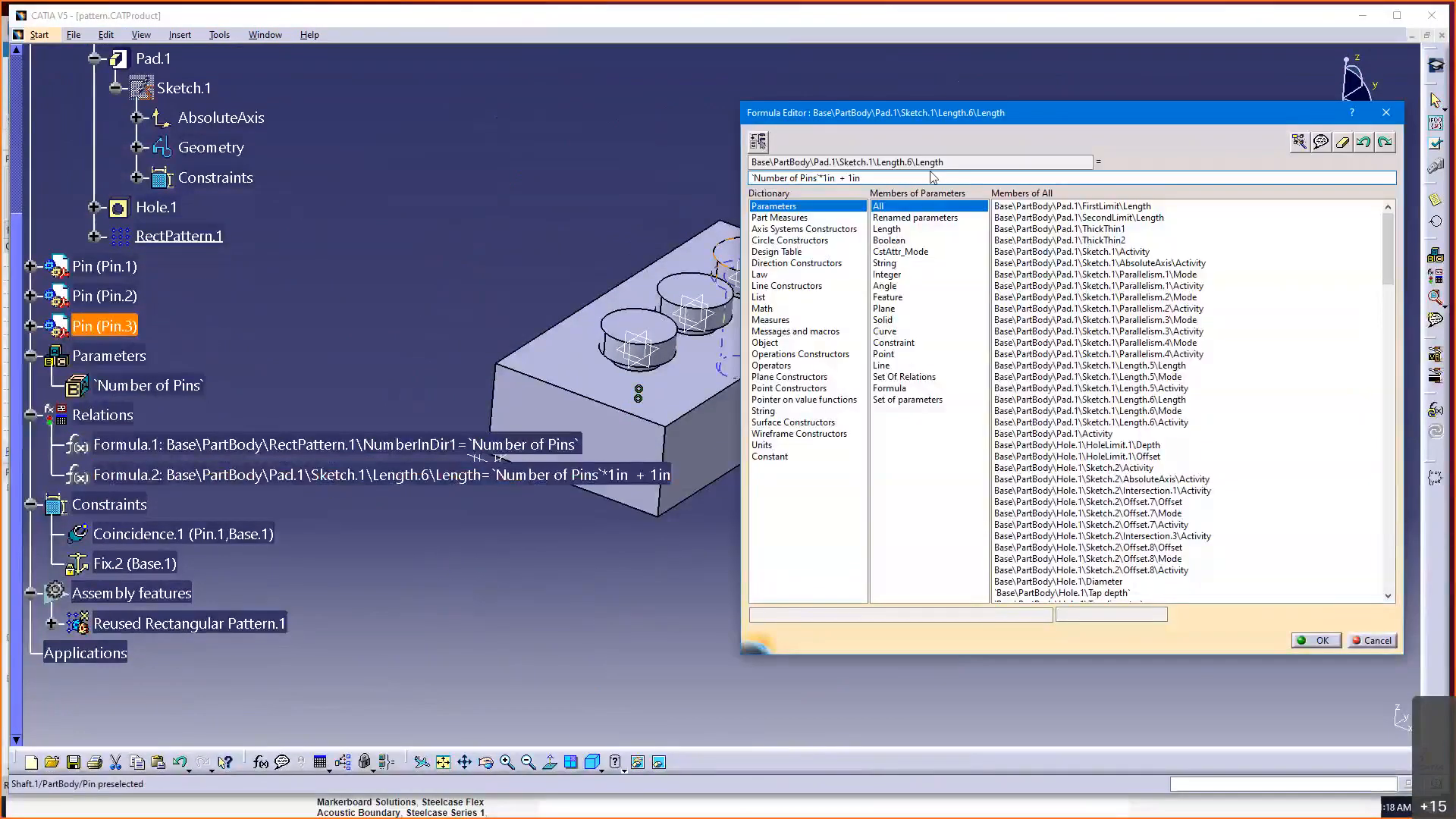
{"action": "left_click", "coordinate": [919, 178]}
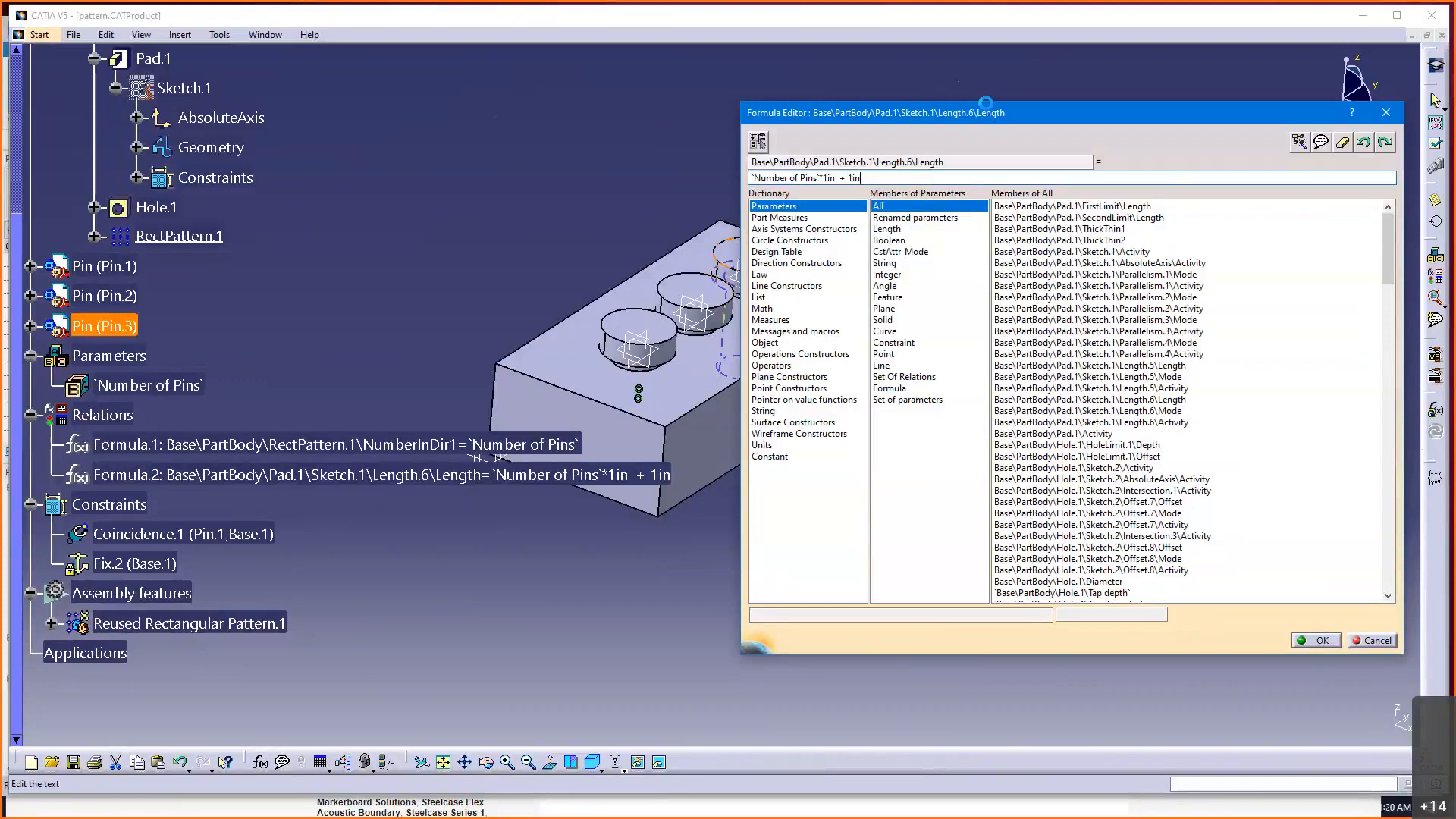
{"action": "mouse_move", "coordinate": [966, 85]}
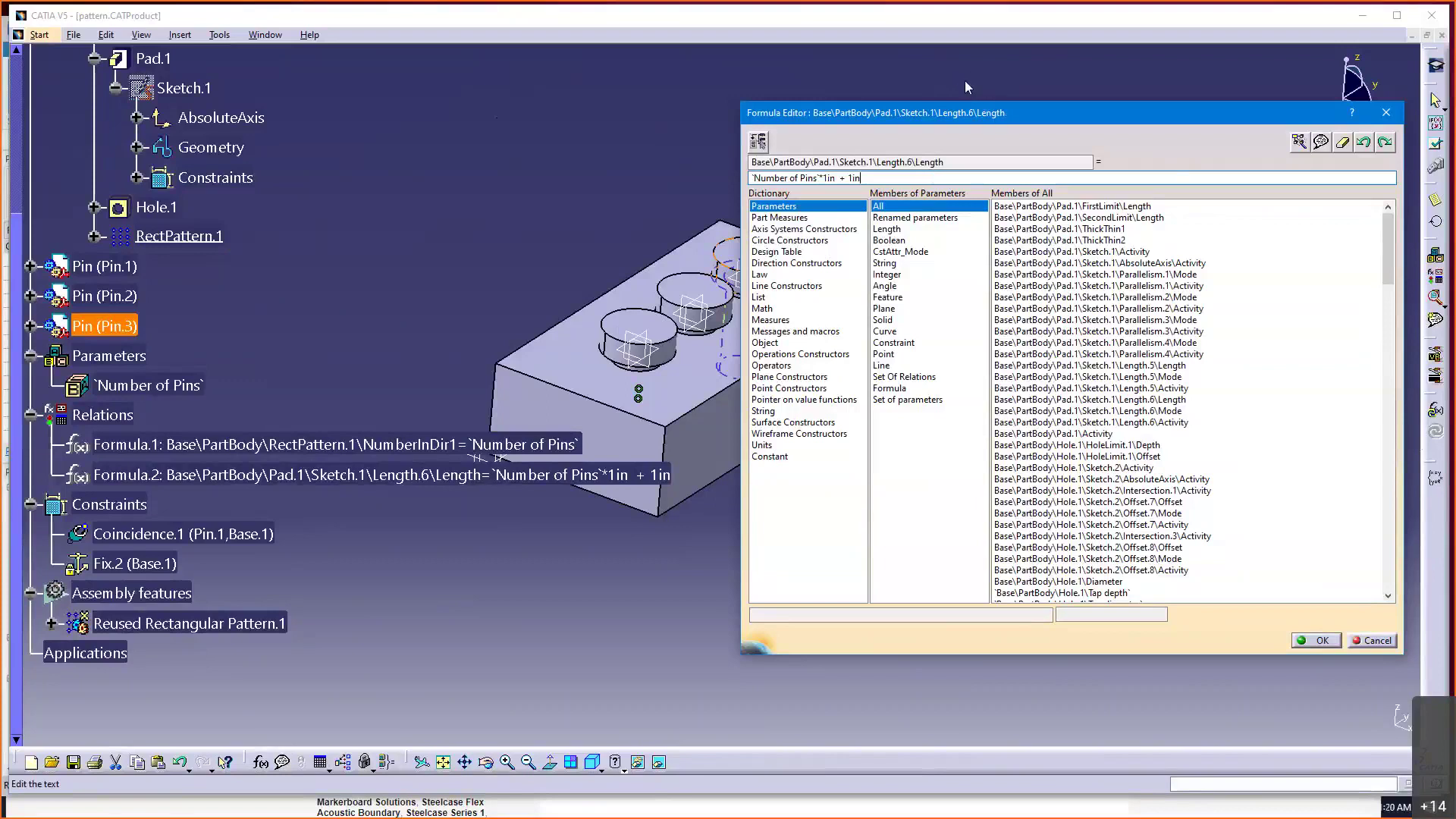
{"action": "mouse_move", "coordinate": [992, 78]}
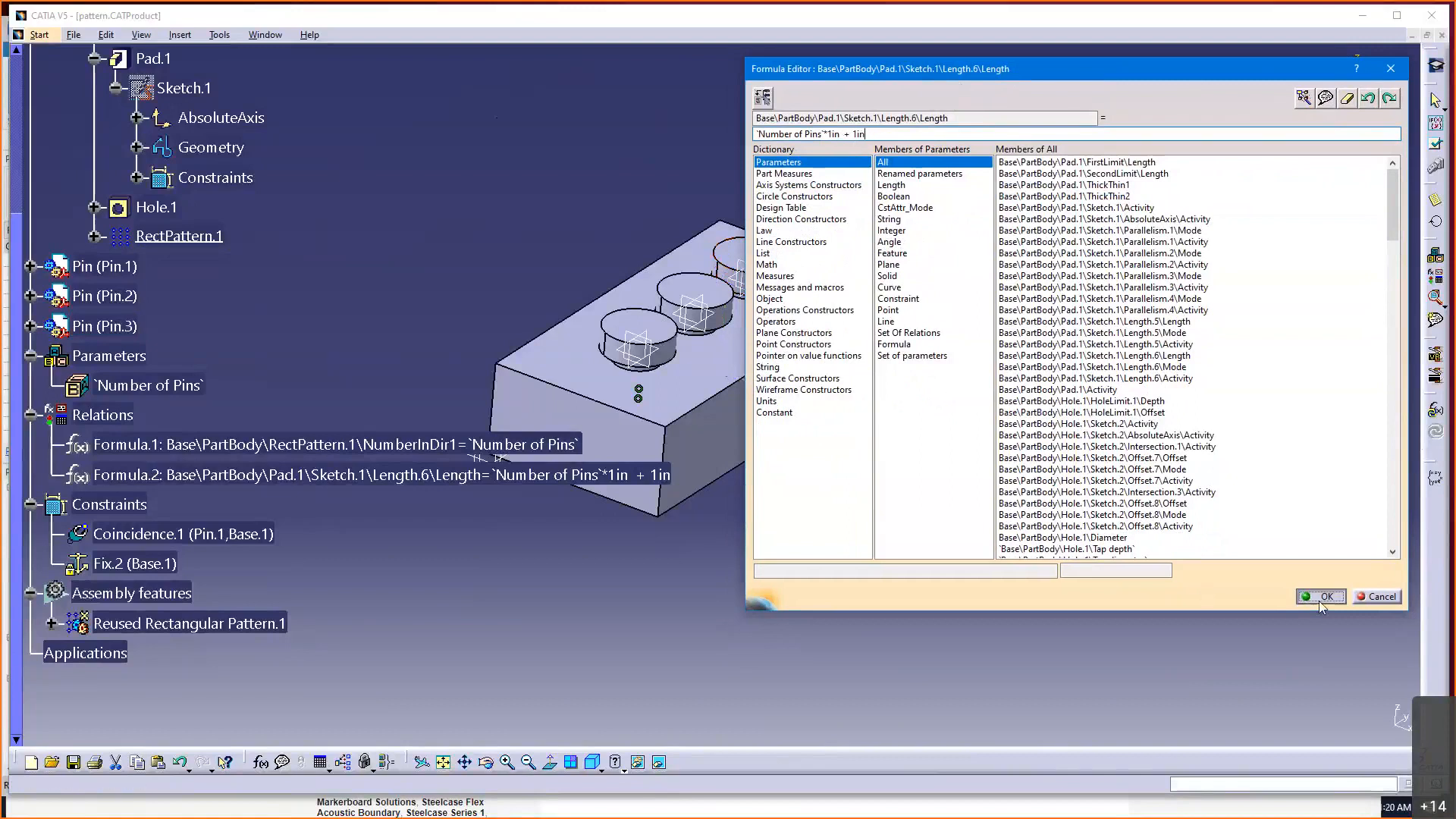
{"action": "left_click", "coordinate": [1320, 596]}
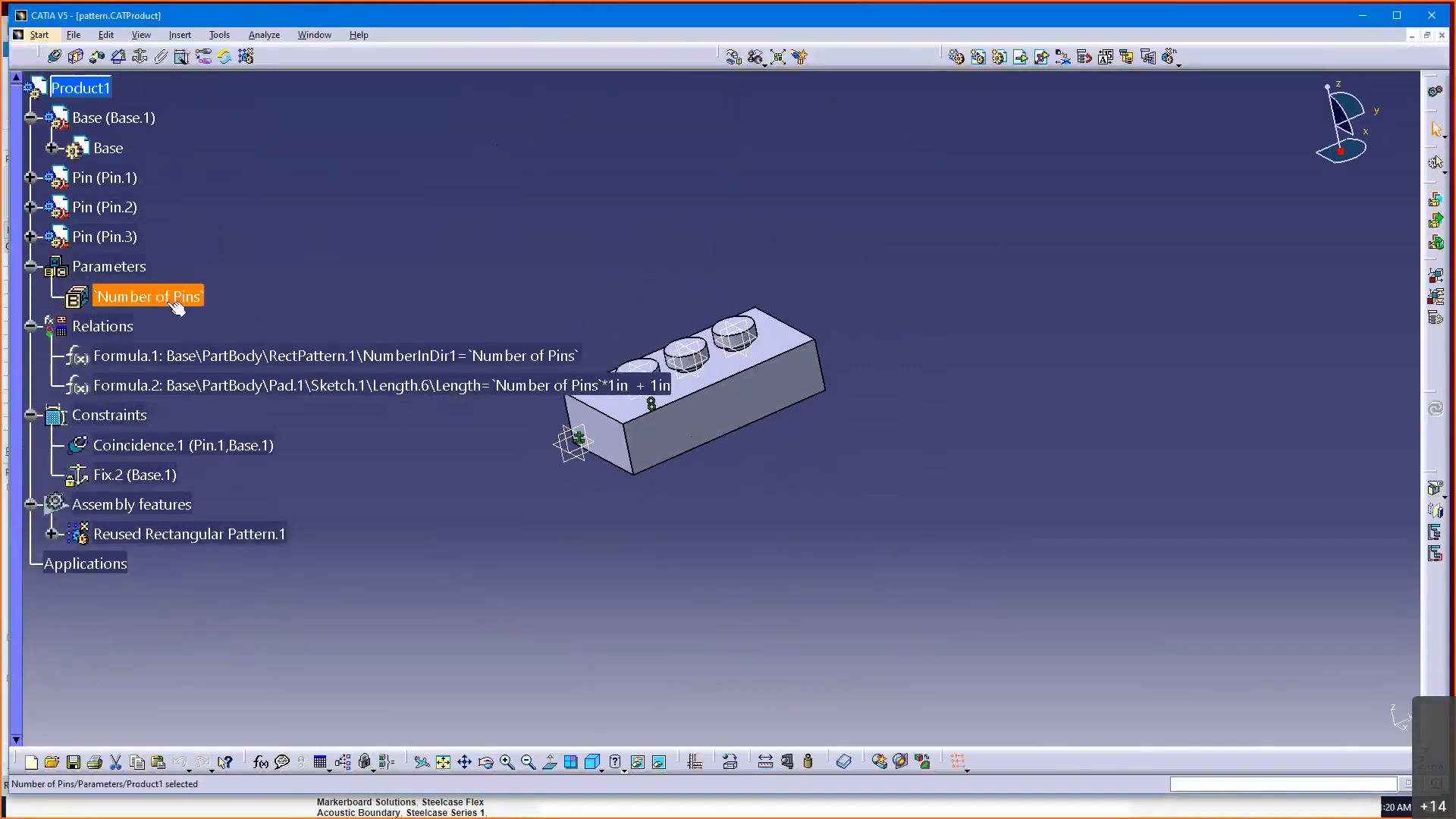
- Edit the Number of Pins parameter and pick a value from its dropdown list
{"action": "double_click", "coordinate": [147, 296]}
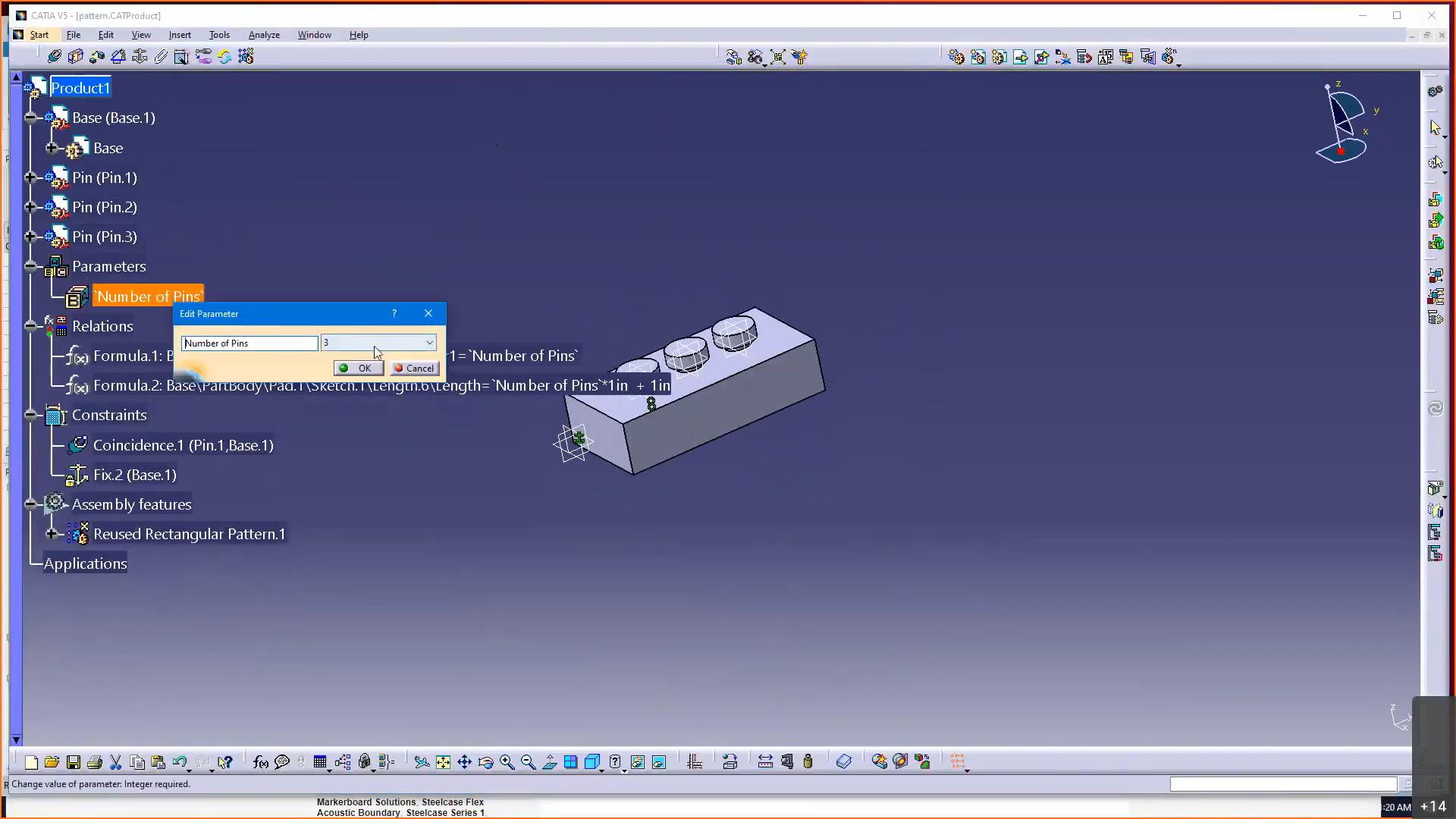
{"action": "left_click", "coordinate": [428, 343]}
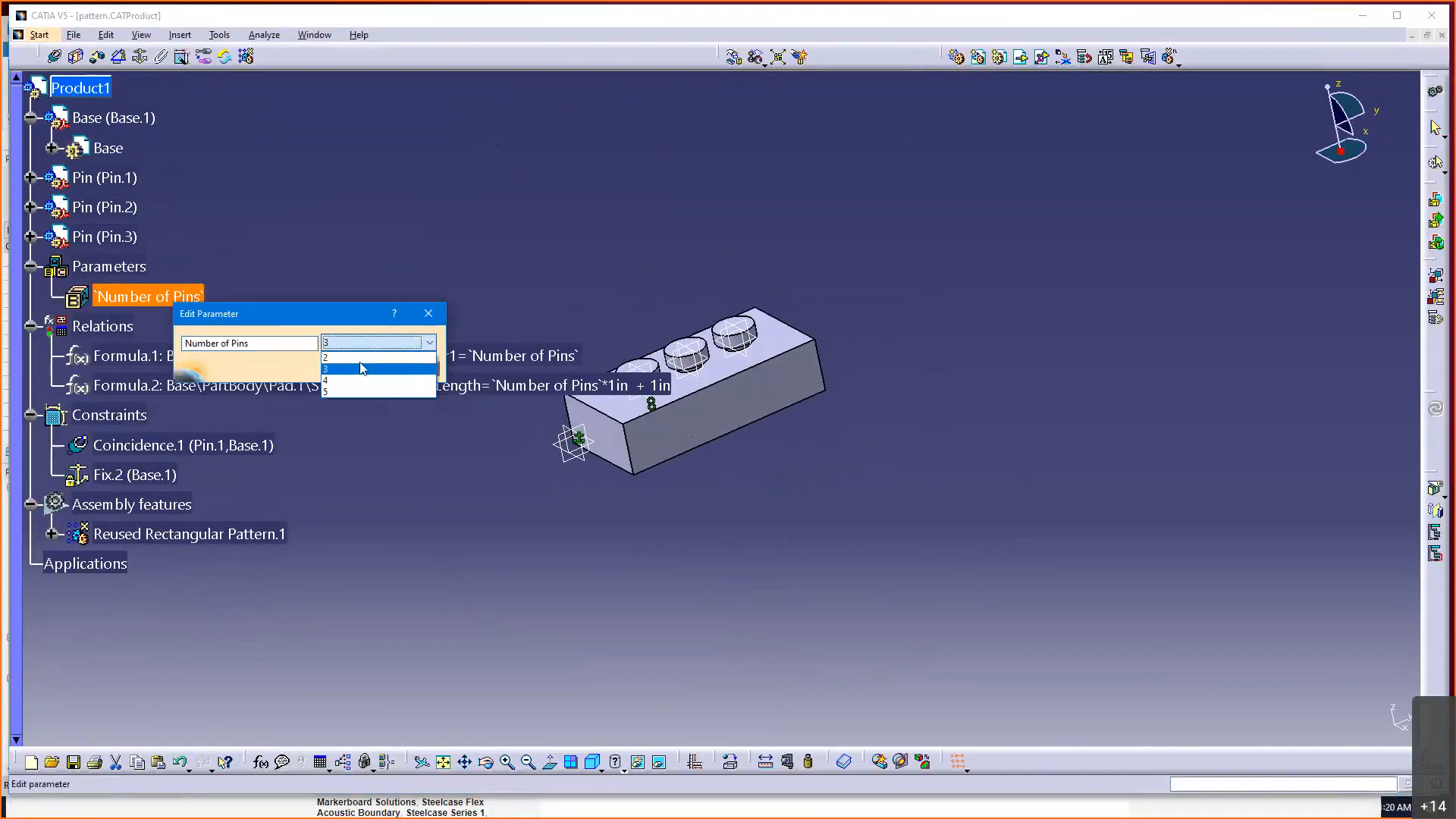
{"action": "mouse_move", "coordinate": [350, 391]}
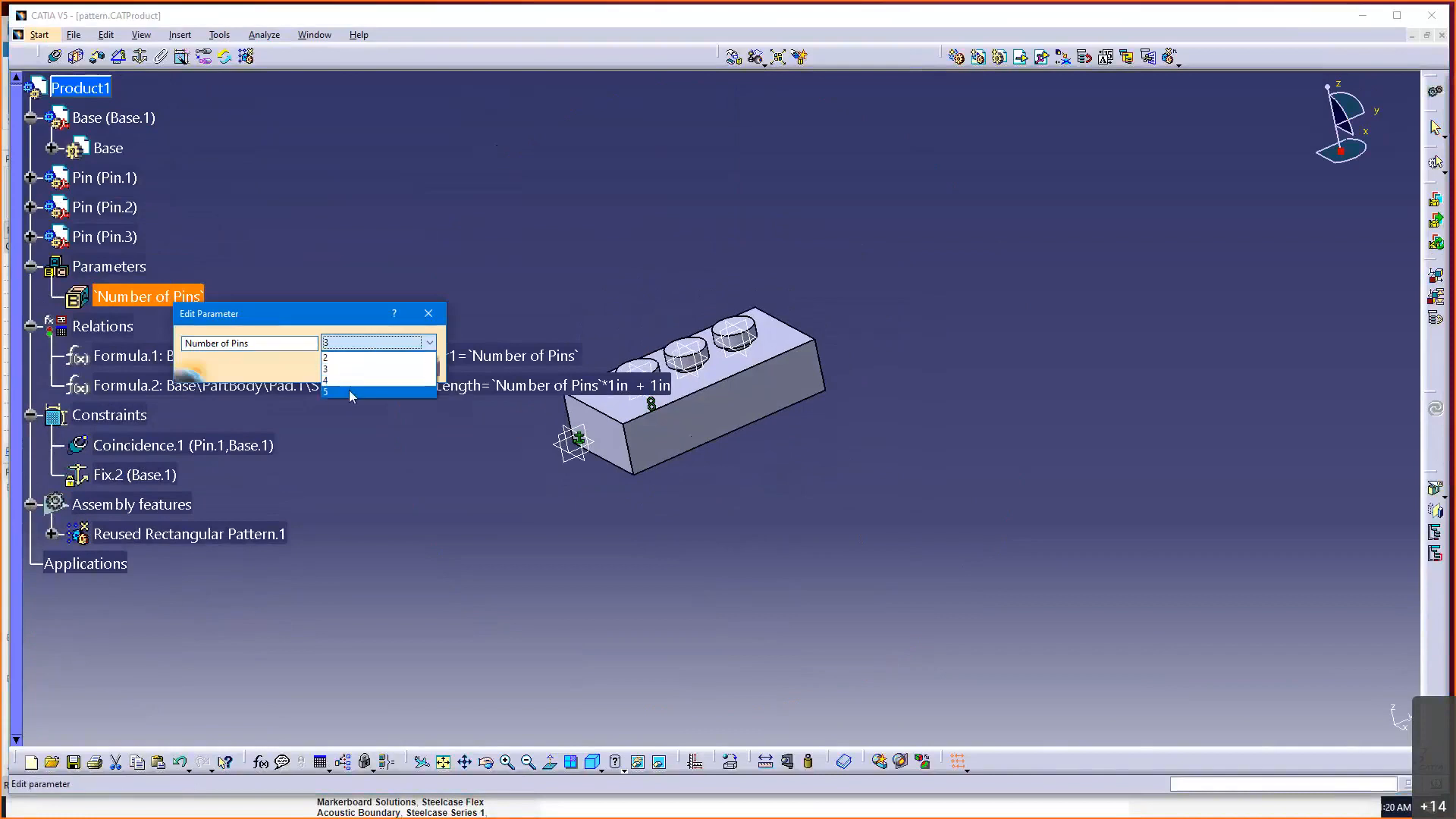
{"action": "left_click", "coordinate": [351, 367]}
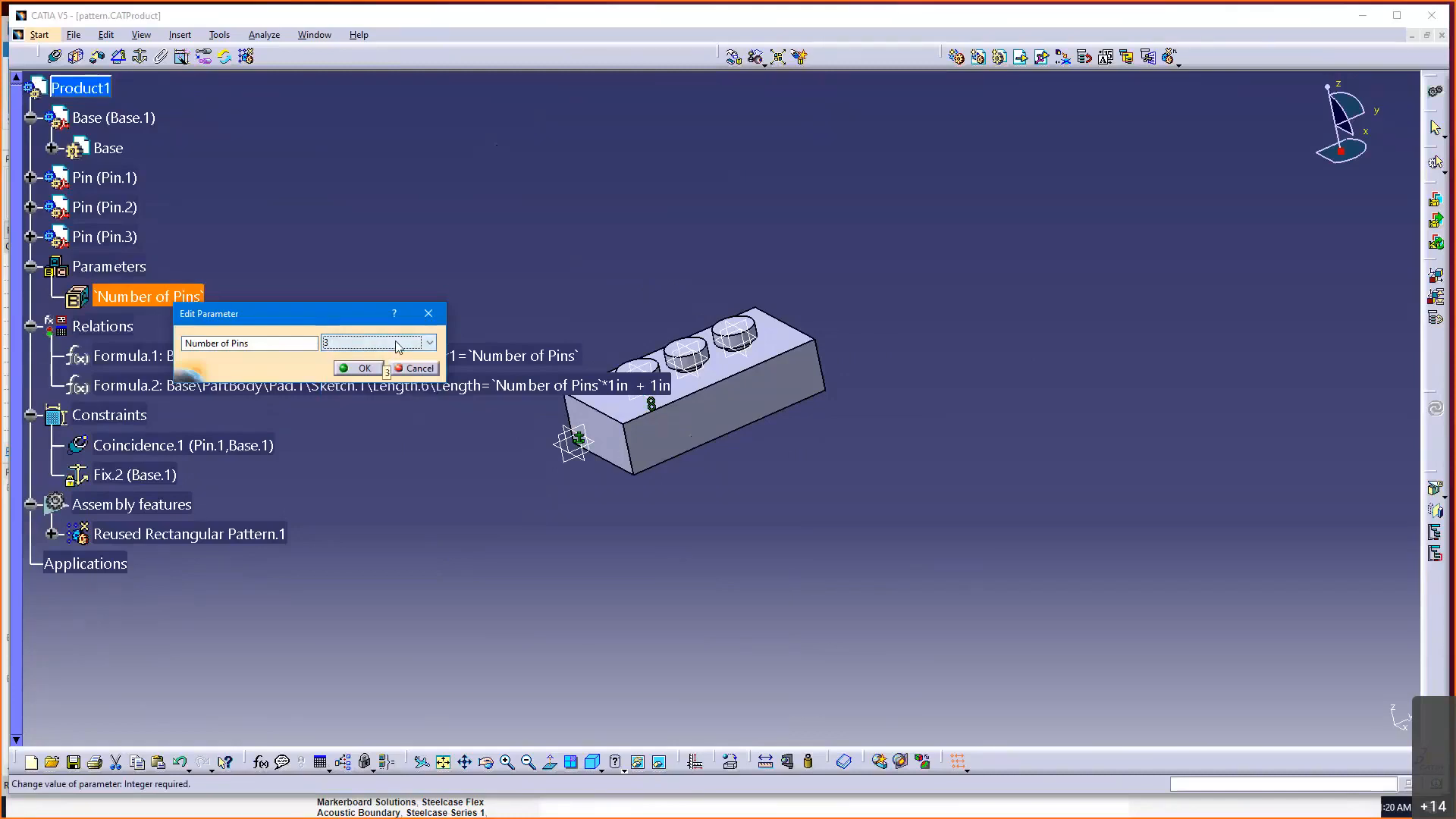
{"action": "left_click_drag", "start_coordinate": [279, 313], "coordinate": [325, 185]}
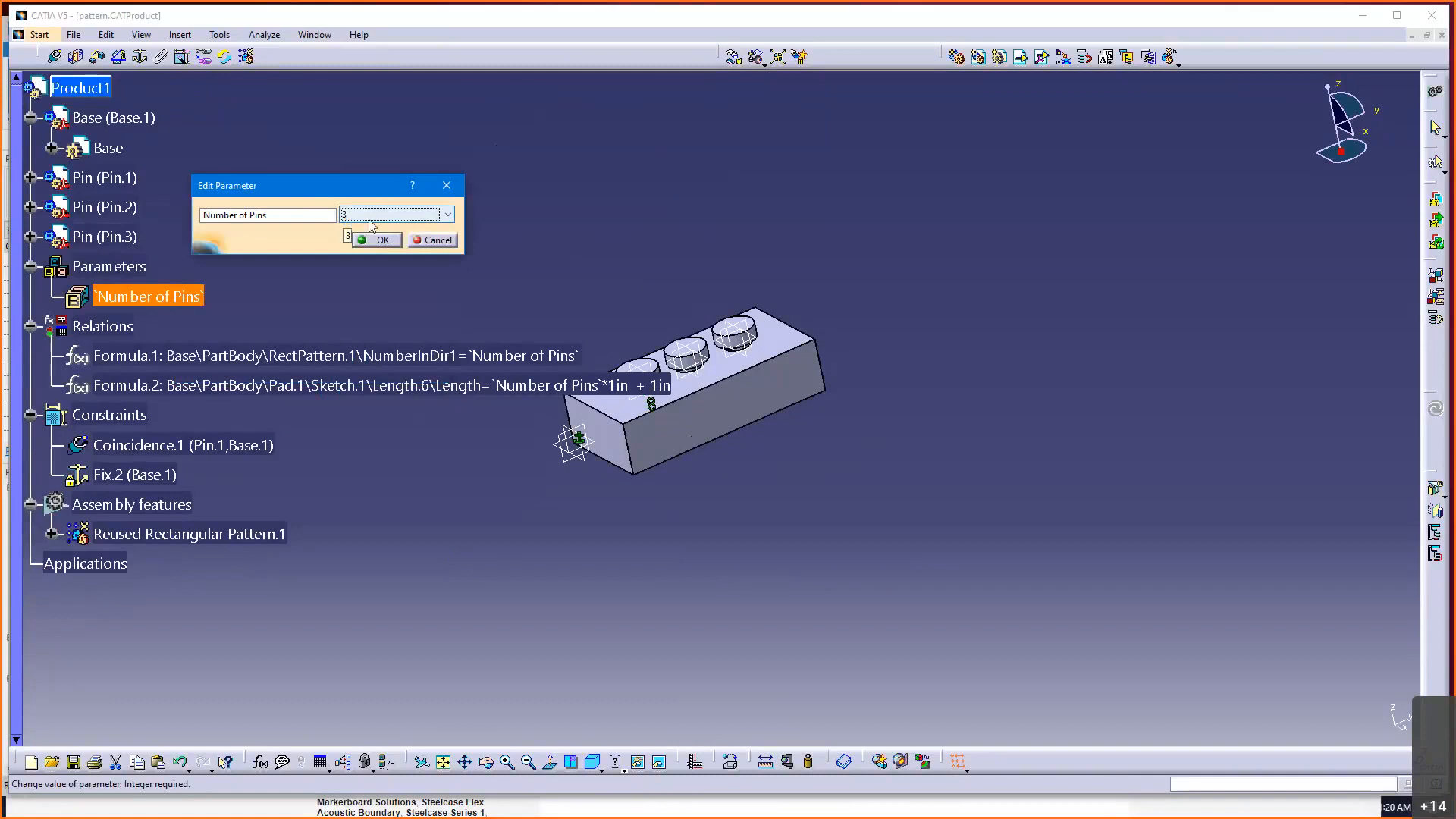
{"action": "mouse_move", "coordinate": [366, 221]}
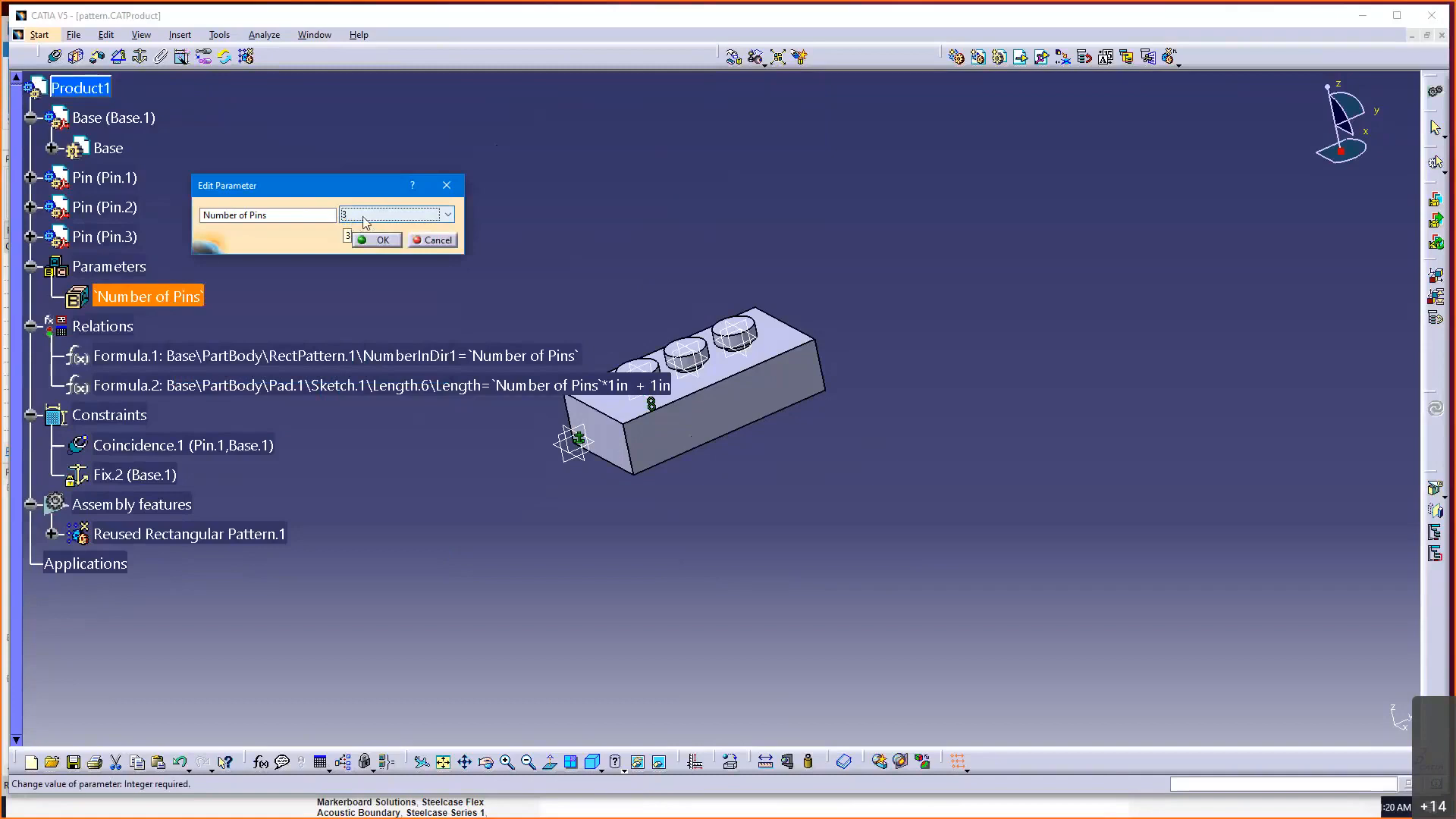
{"action": "mouse_move", "coordinate": [416, 228]}
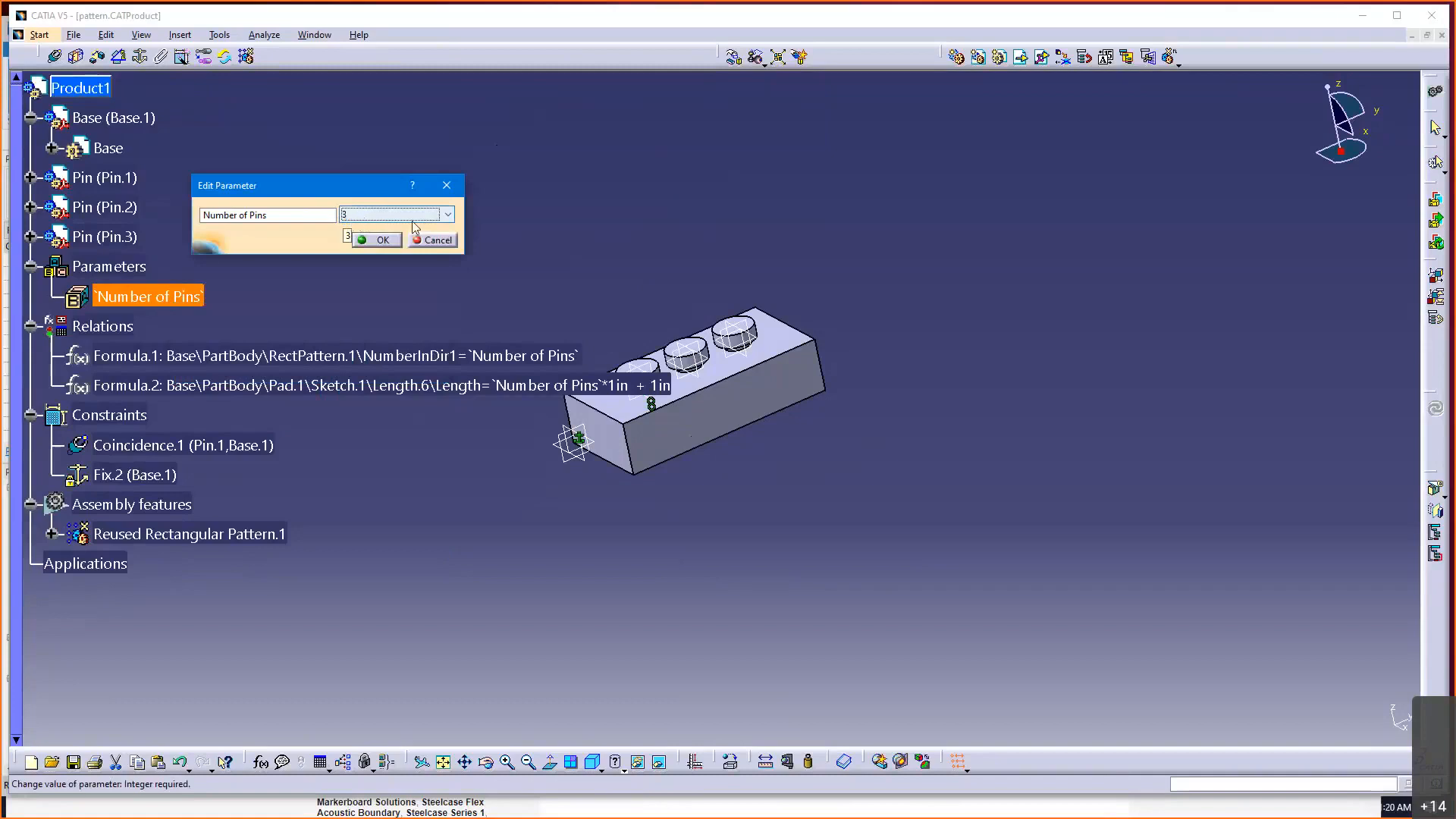
{"action": "mouse_move", "coordinate": [451, 226]}
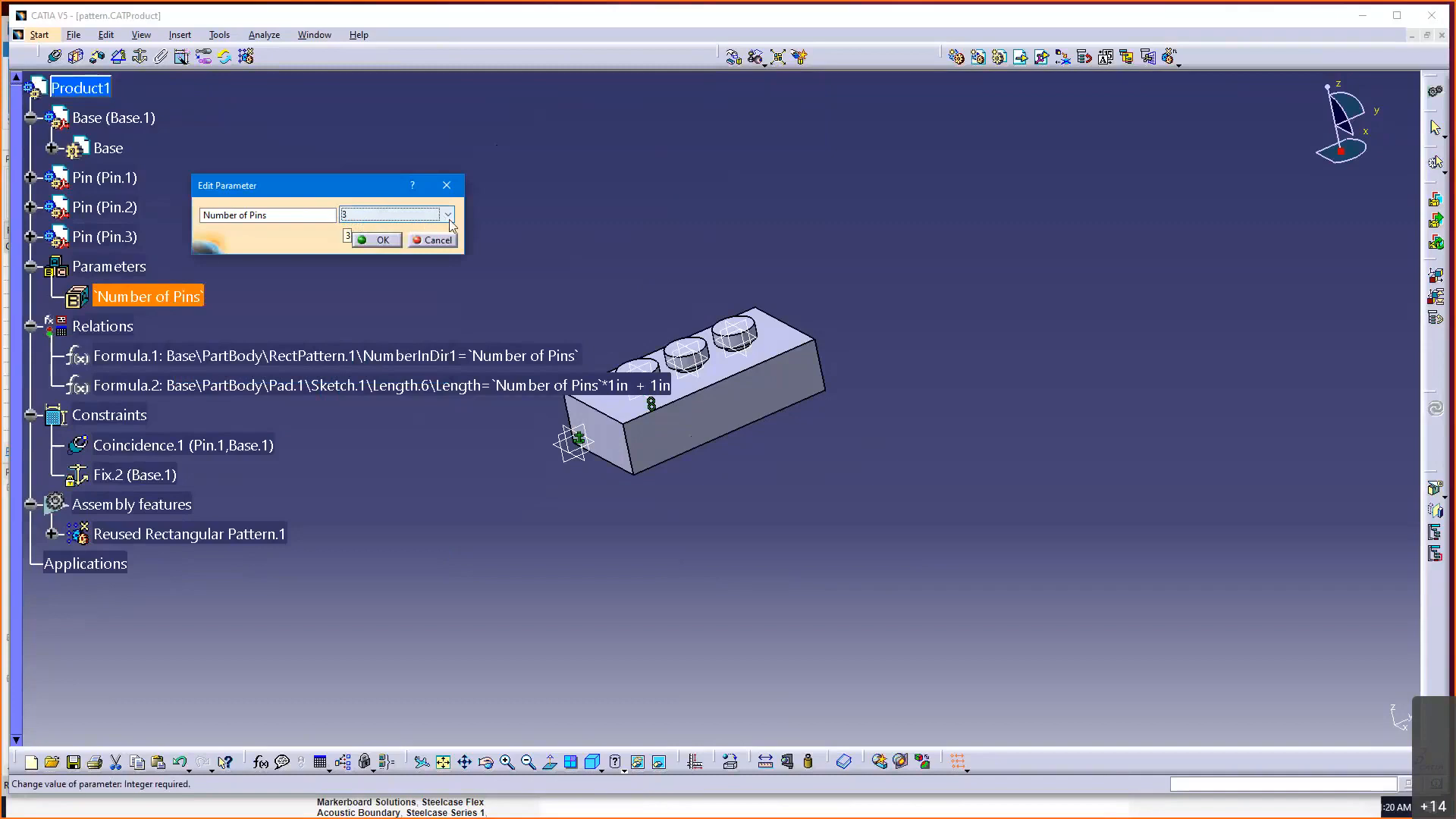
- Set Number of Pins to 2 and confirm so the block regenerates with two pins
{"action": "left_click", "coordinate": [446, 214]}
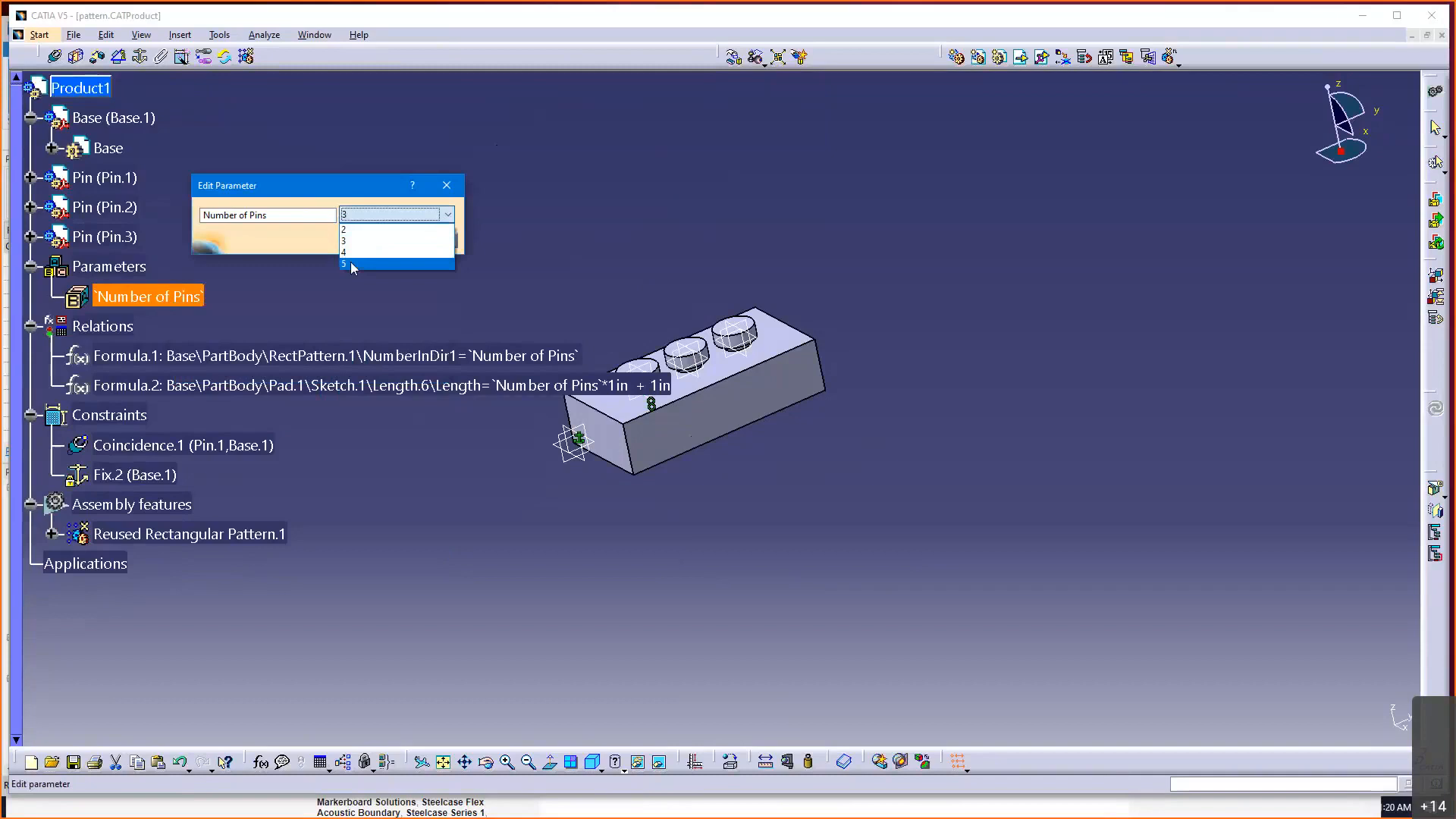
{"action": "left_click", "coordinate": [343, 242]}
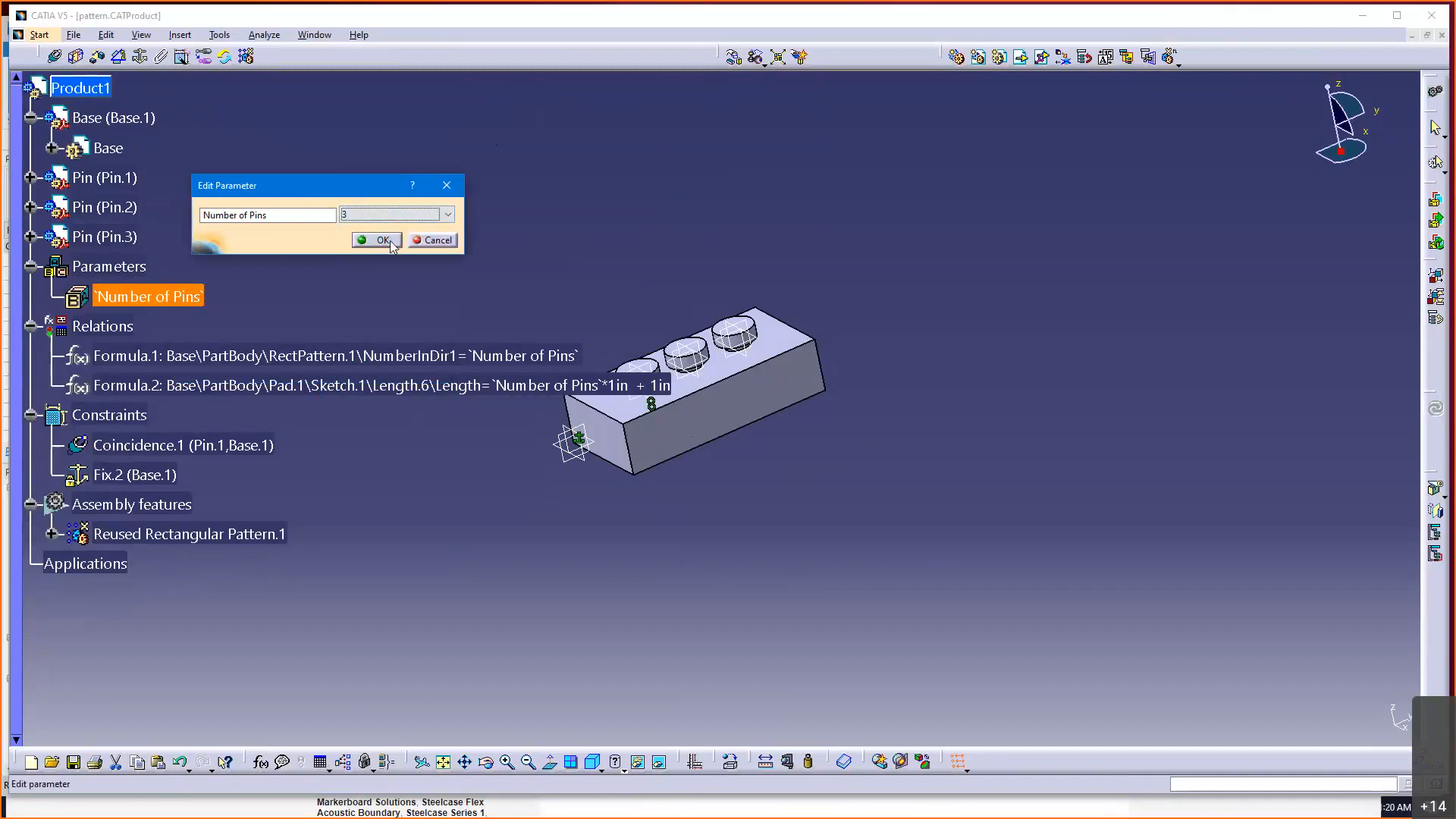
{"action": "left_click", "coordinate": [378, 240]}
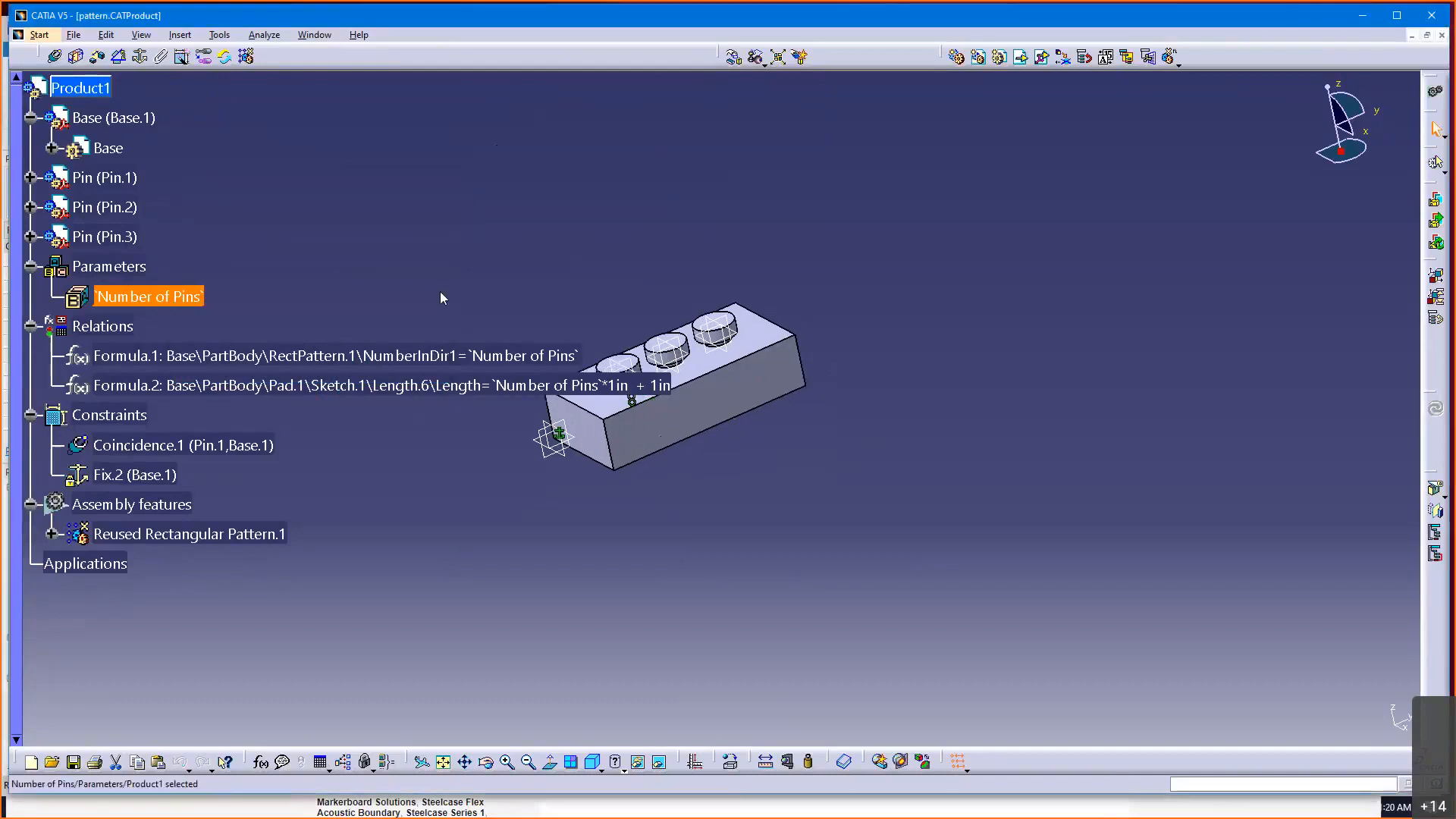
{"action": "double_click", "coordinate": [148, 296]}
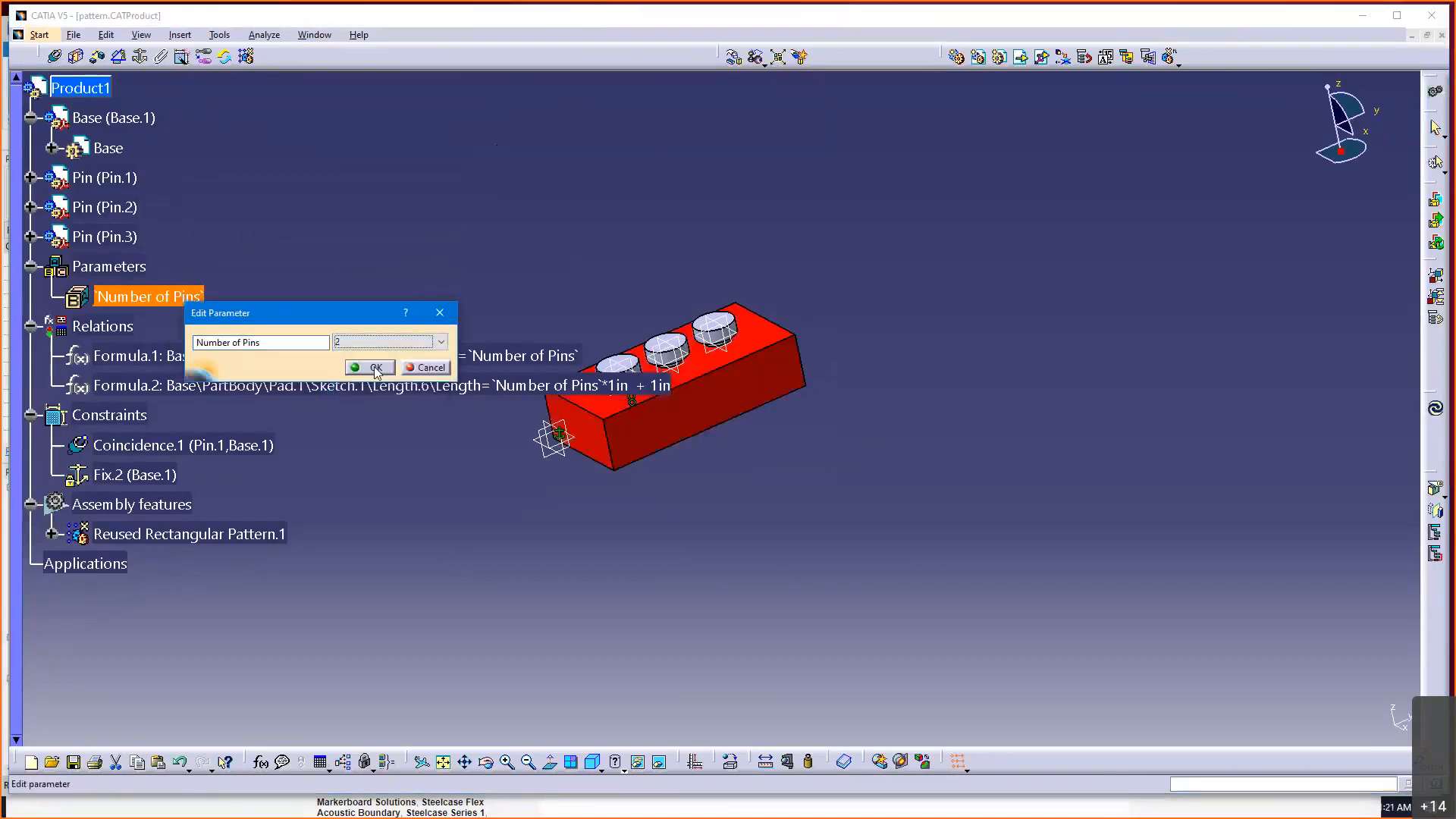
{"action": "left_click", "coordinate": [370, 367]}
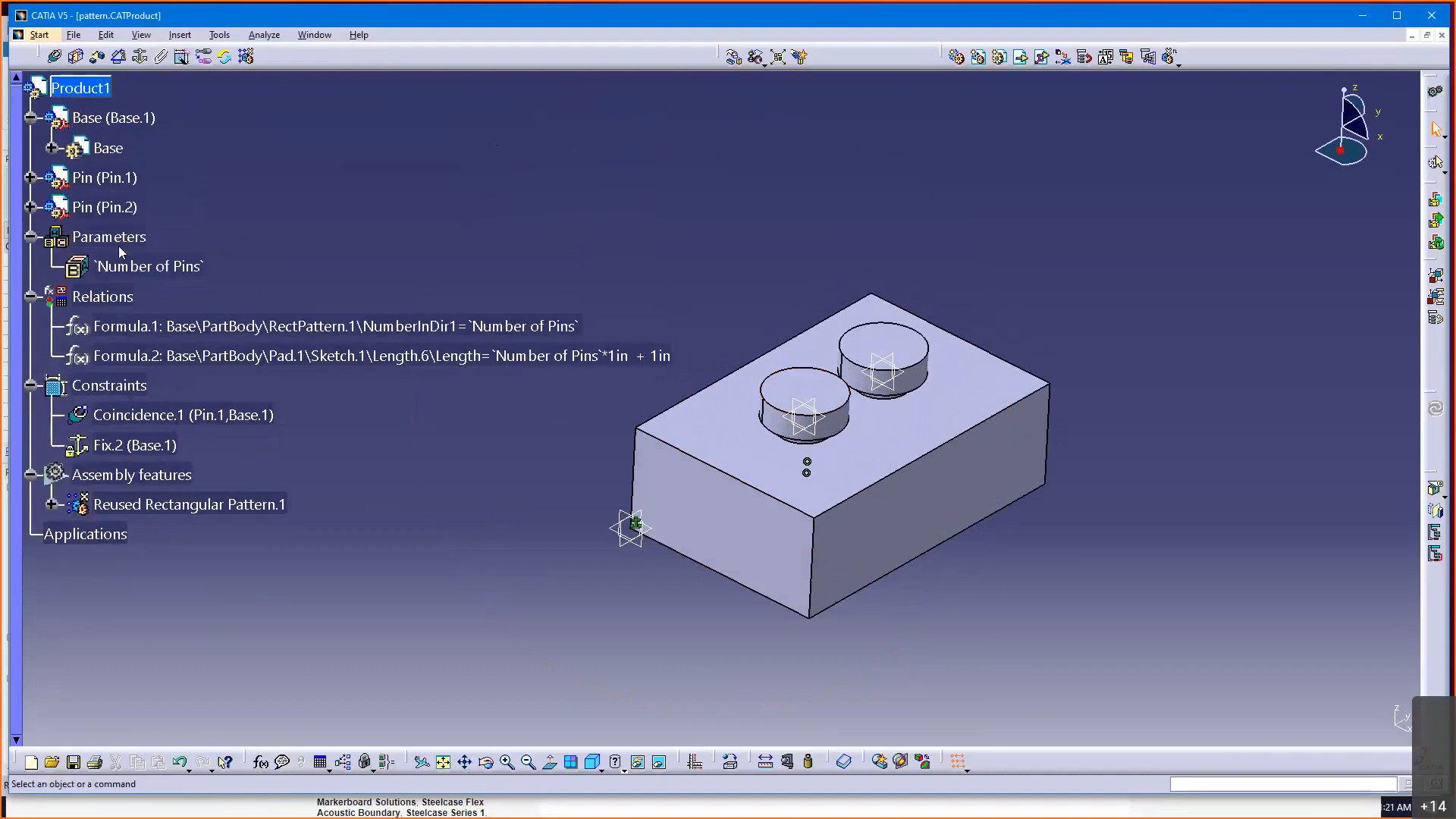
{"action": "mouse_move", "coordinate": [157, 257]}
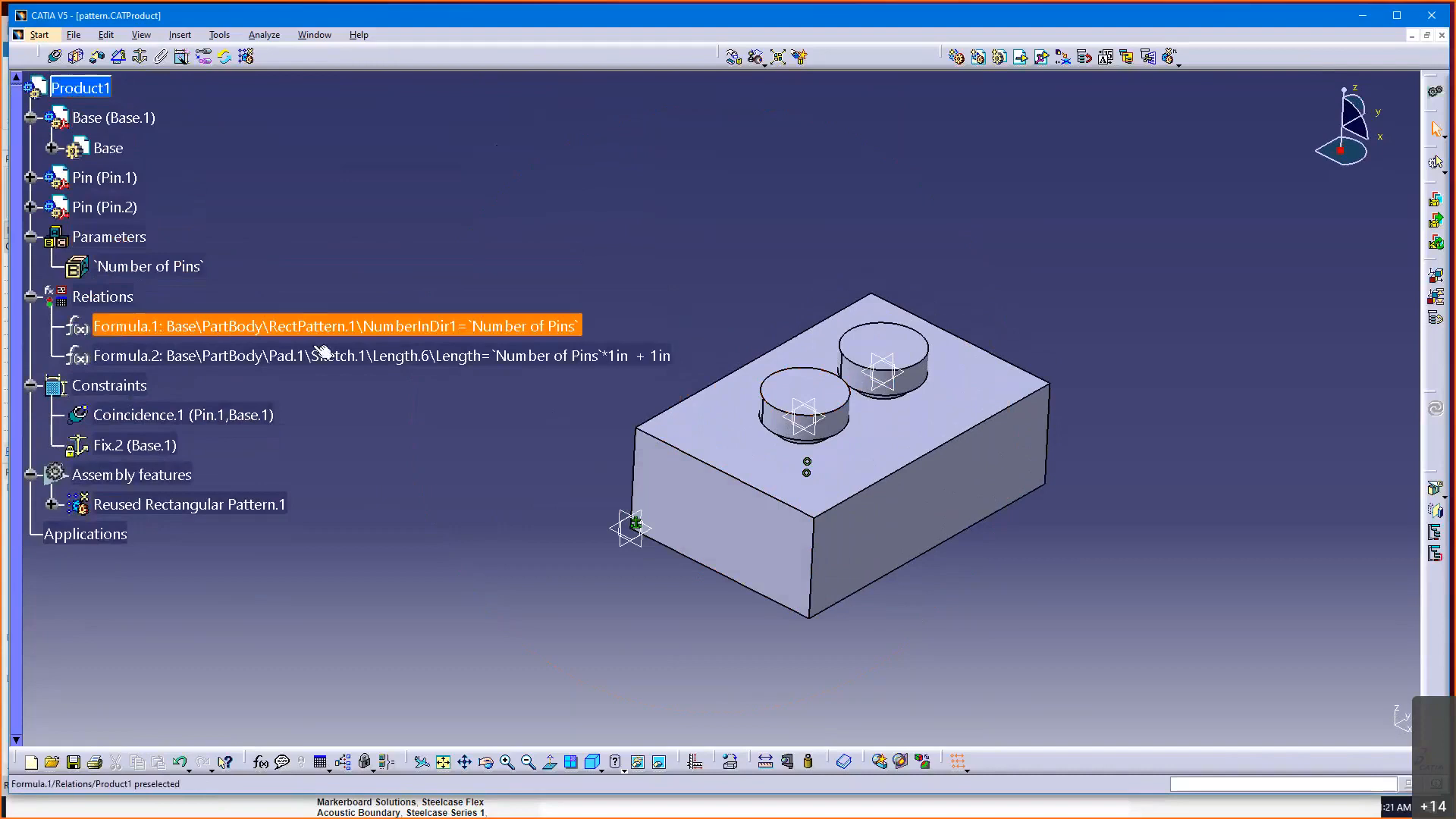
{"action": "mouse_move", "coordinate": [507, 329]}
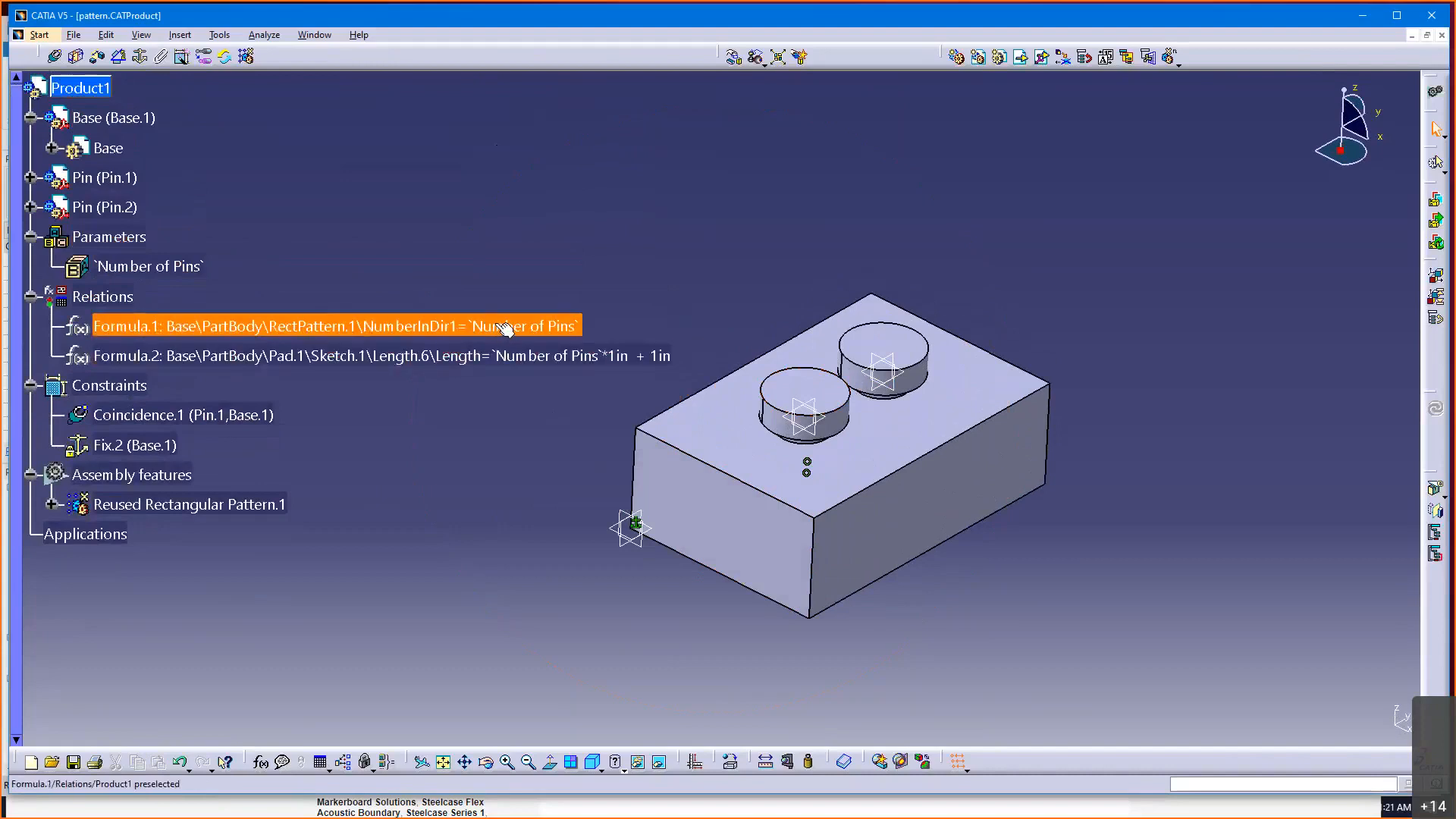
{"action": "mouse_move", "coordinate": [362, 337]}
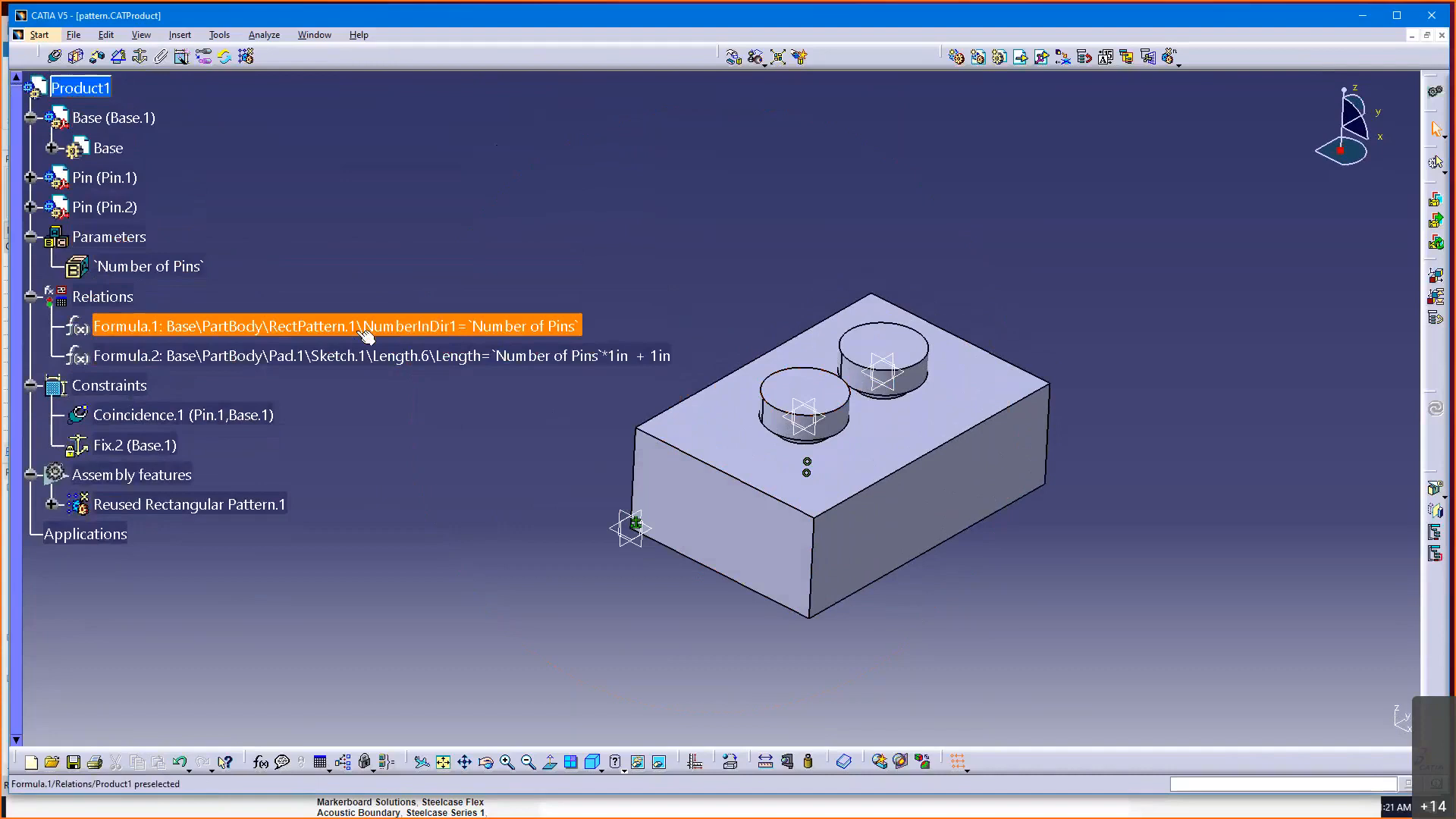
{"action": "mouse_move", "coordinate": [372, 332]}
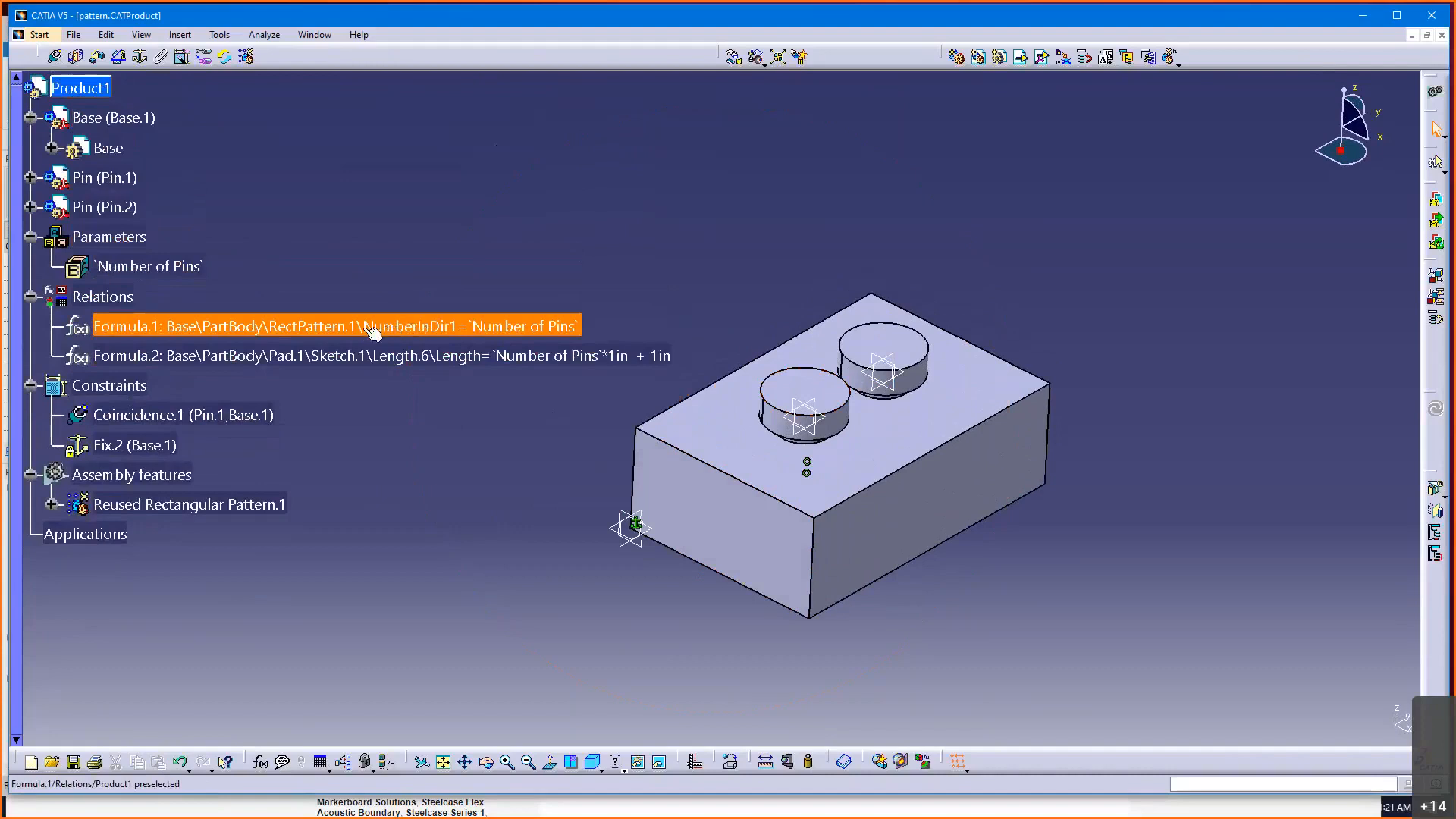
{"action": "mouse_move", "coordinate": [316, 333]}
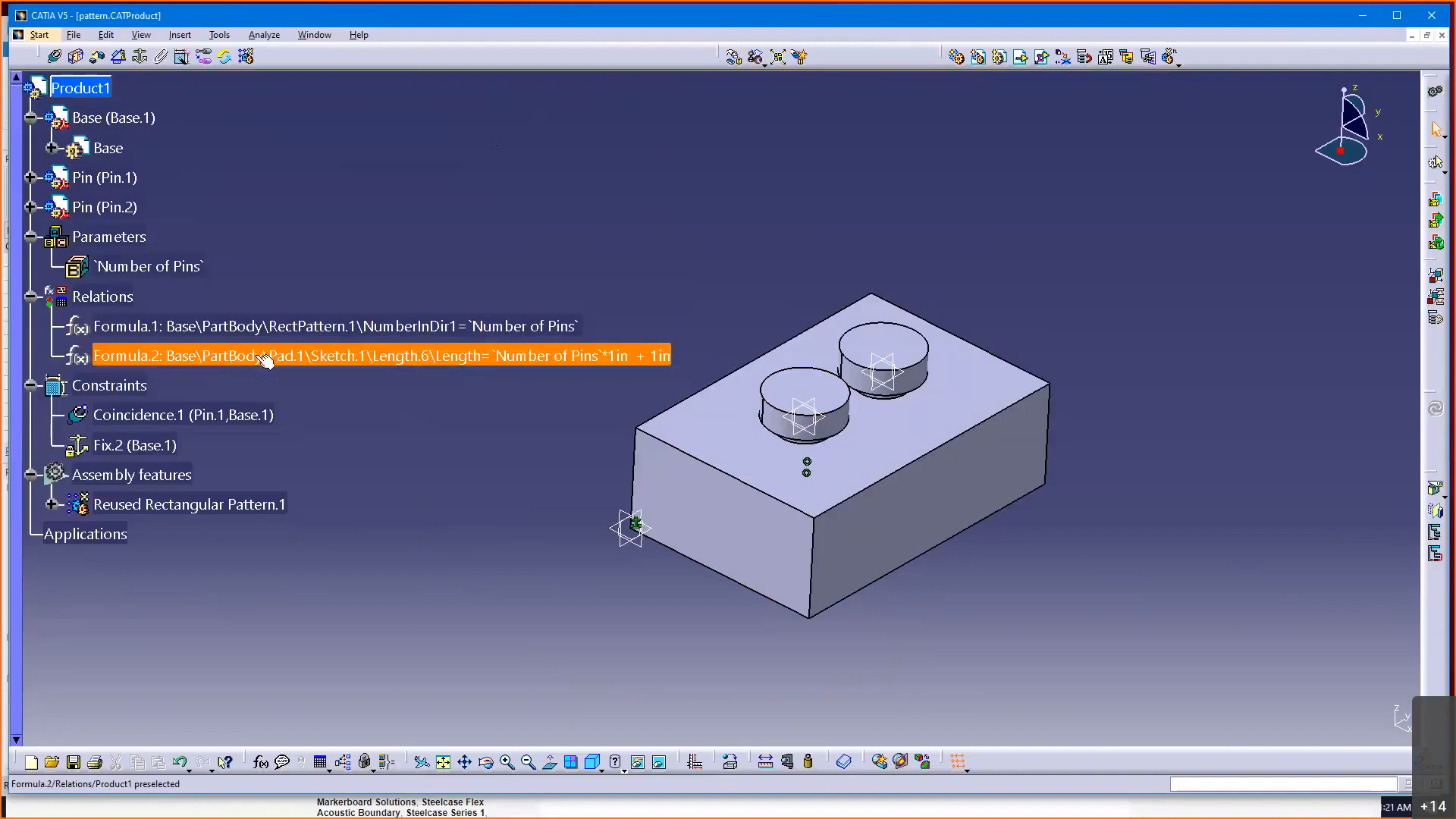
{"action": "mouse_move", "coordinate": [394, 361]}
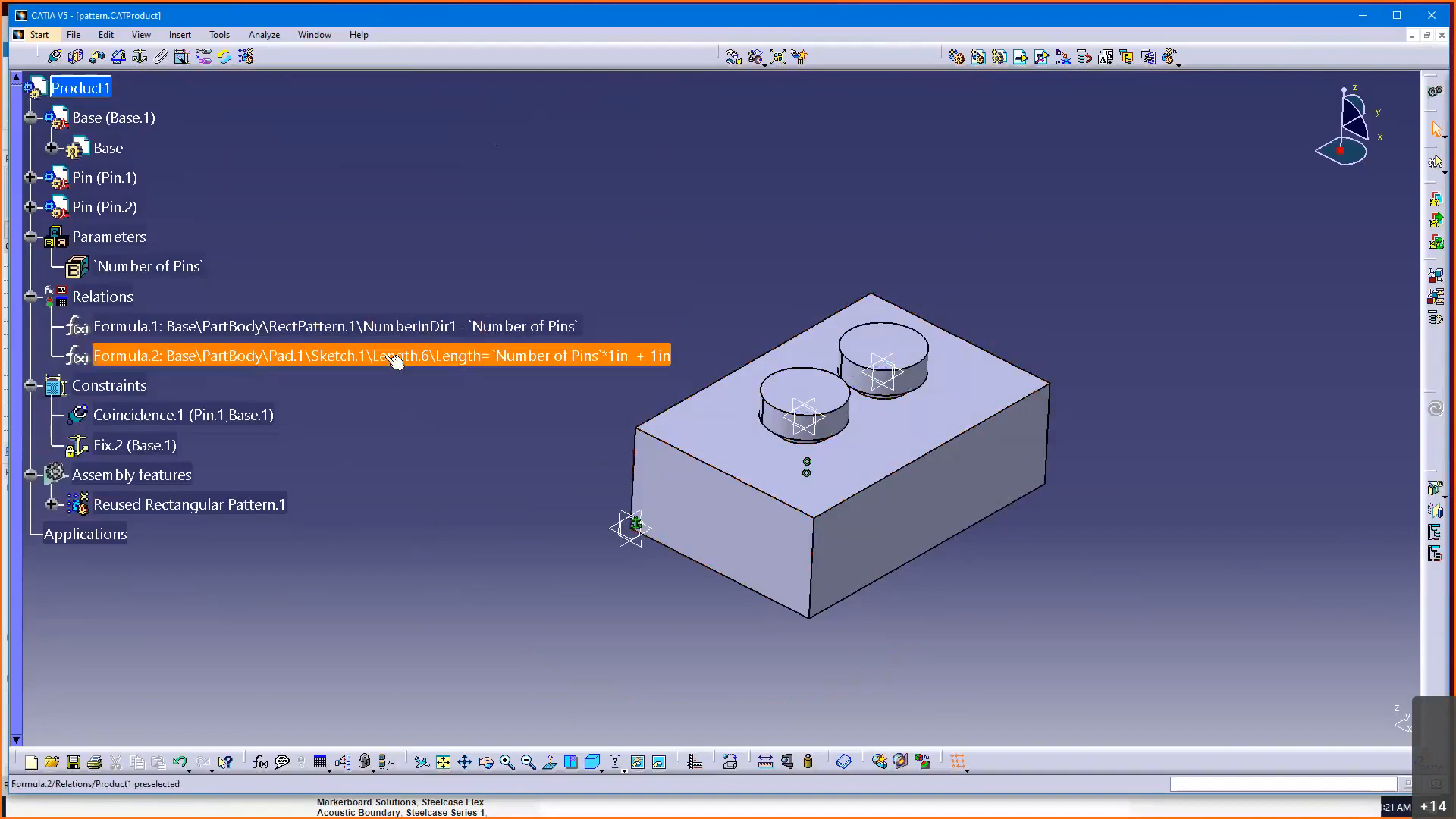
{"action": "left_click", "coordinate": [419, 472]}
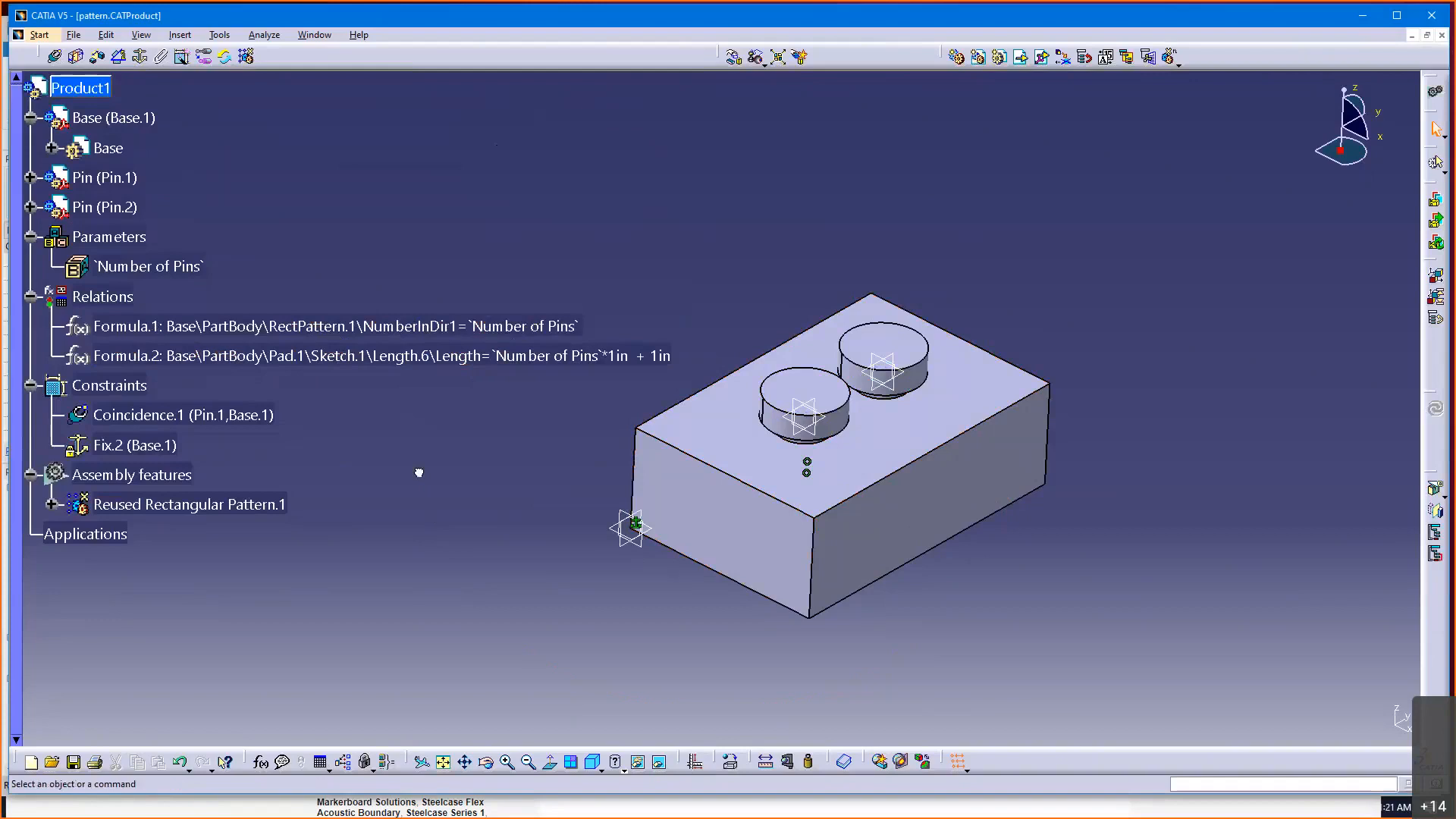
{"action": "mouse_move", "coordinate": [738, 17]}
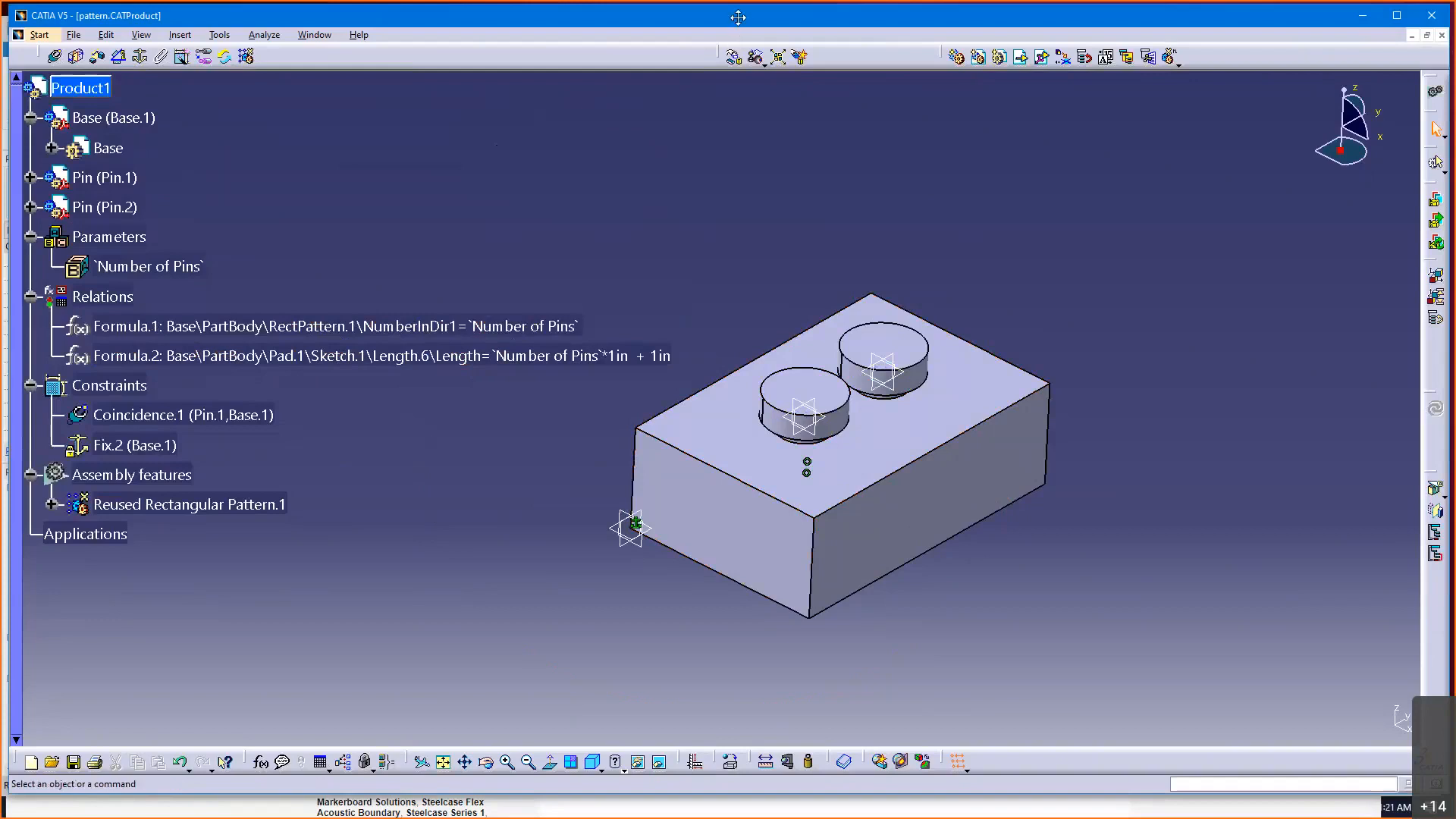